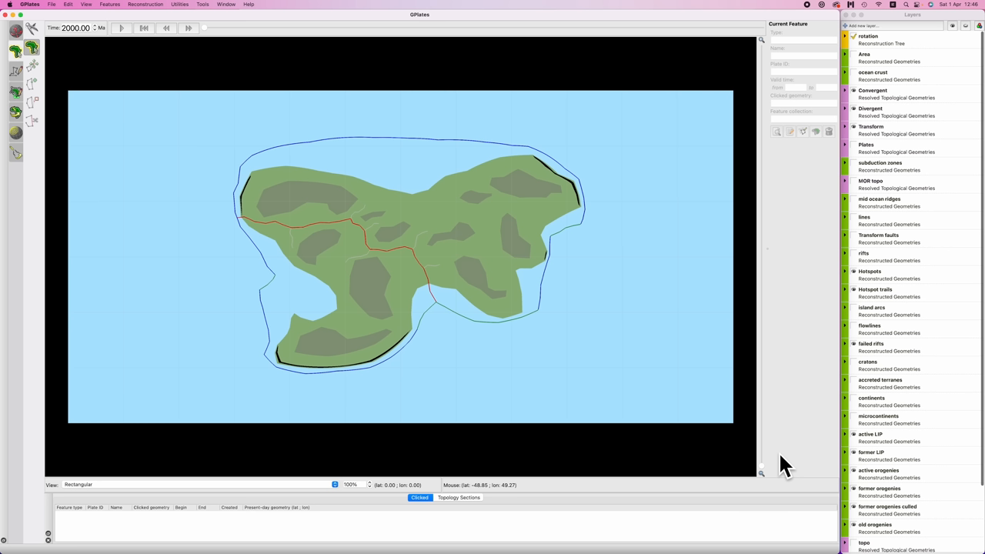
{"action": "mouse_move", "coordinate": [122, 29]}
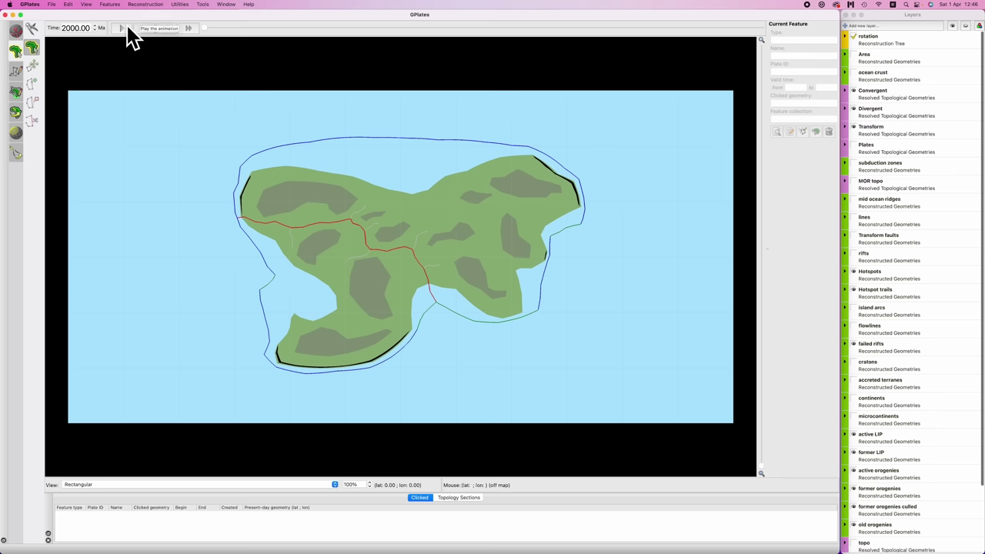
Animate the reconstruction from 2000 Ma through the supercontinent breakup, pausing at about 1150 Ma.
{"action": "left_click", "coordinate": [121, 28]}
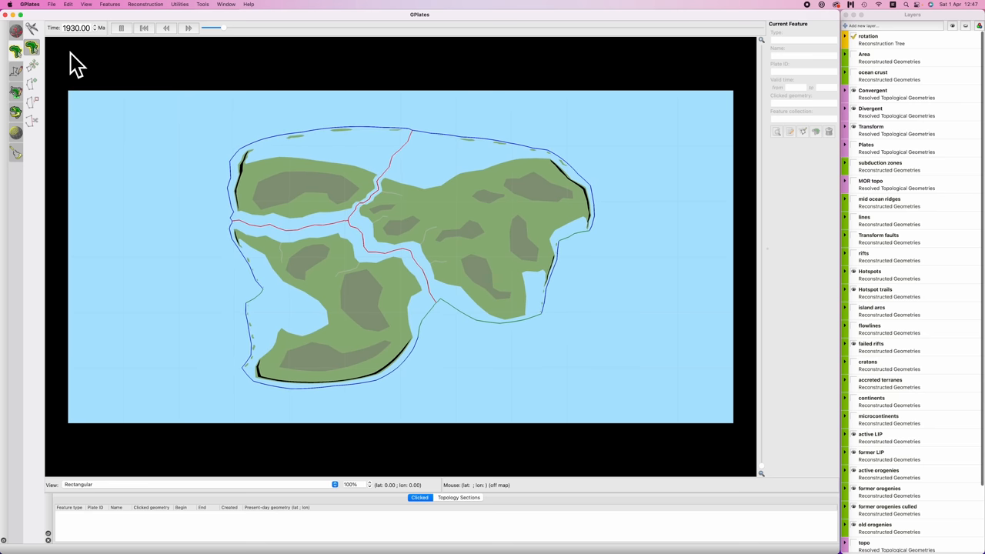
{"action": "left_click", "coordinate": [166, 28]}
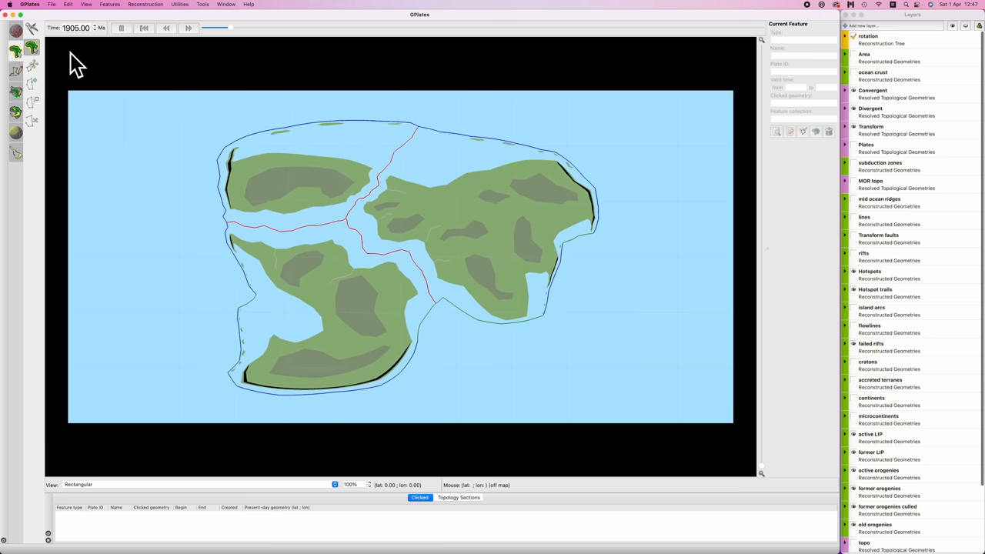
{"action": "left_click", "coordinate": [188, 27]}
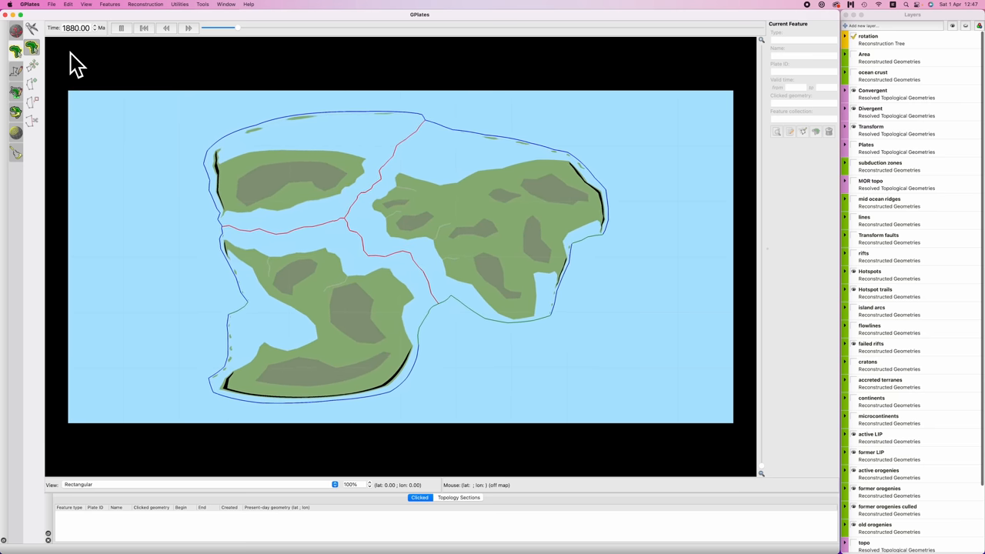
{"action": "left_click", "coordinate": [190, 27]}
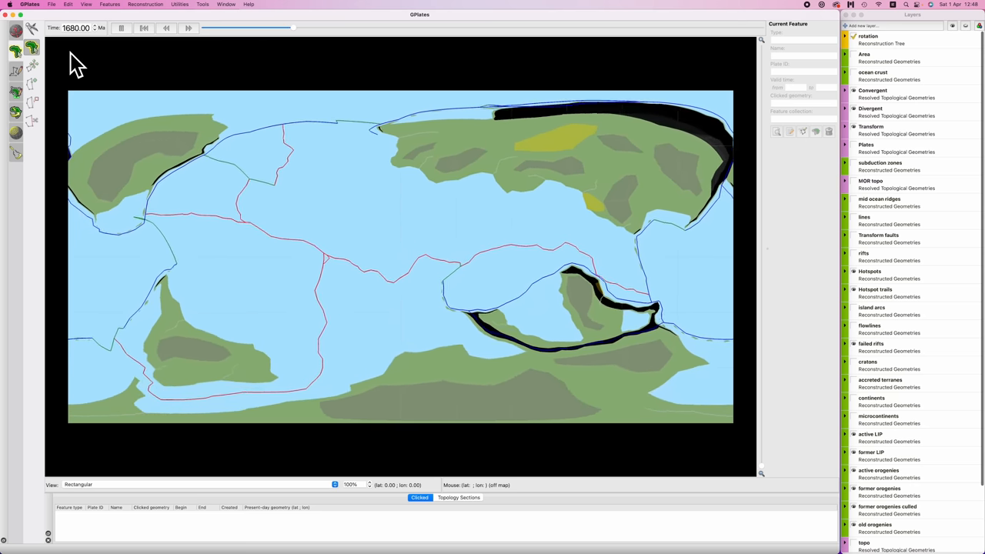
{"action": "left_click", "coordinate": [188, 28]}
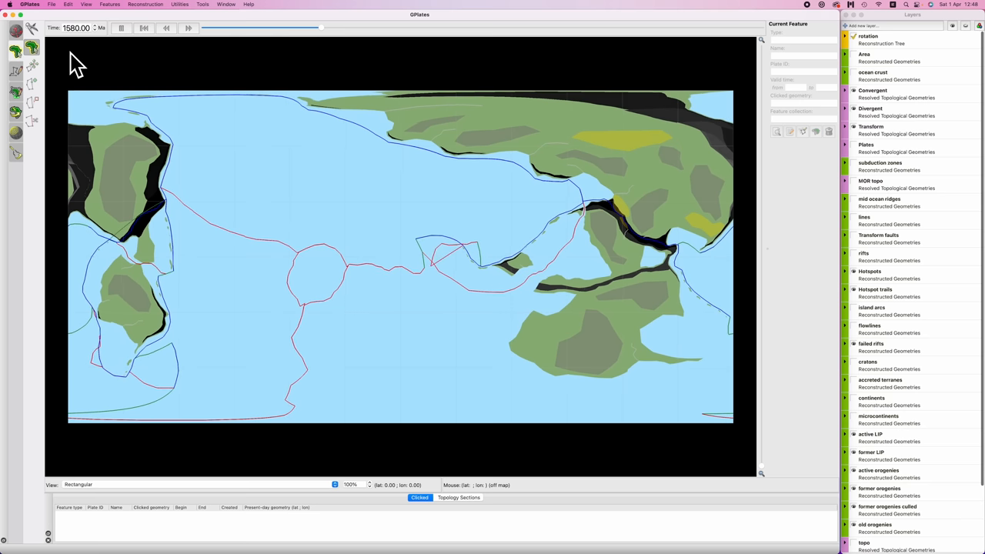
{"action": "left_click", "coordinate": [166, 28]}
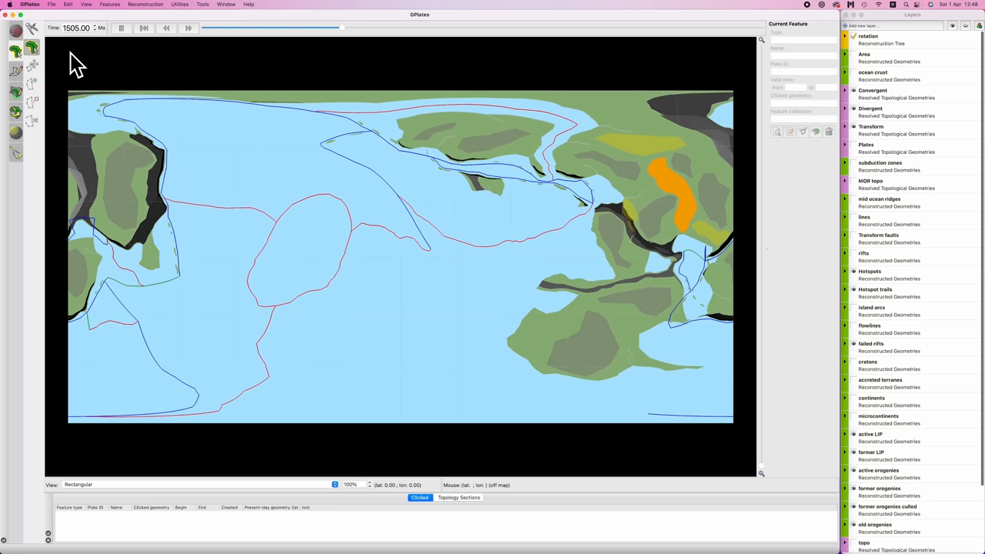
{"action": "left_click", "coordinate": [166, 28]}
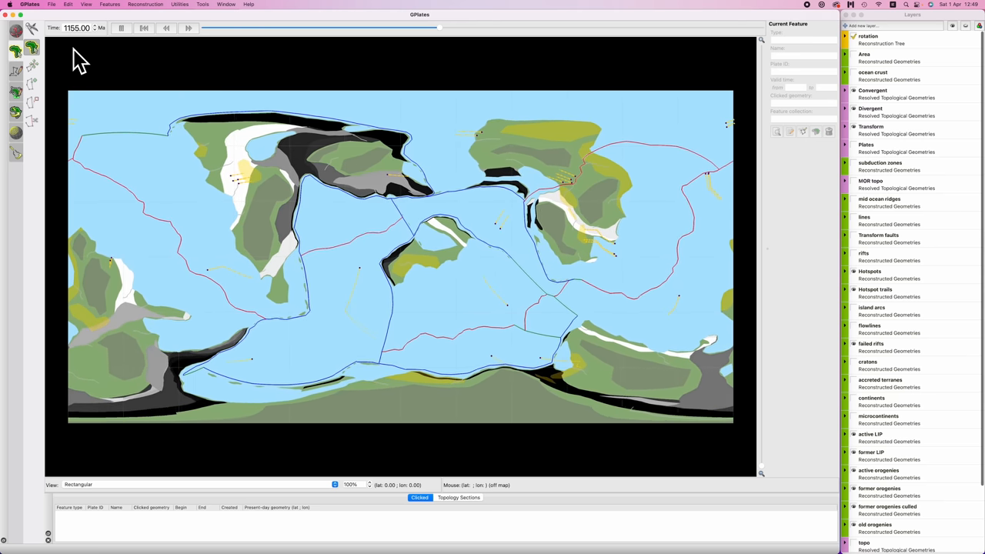
{"action": "left_click", "coordinate": [120, 28]}
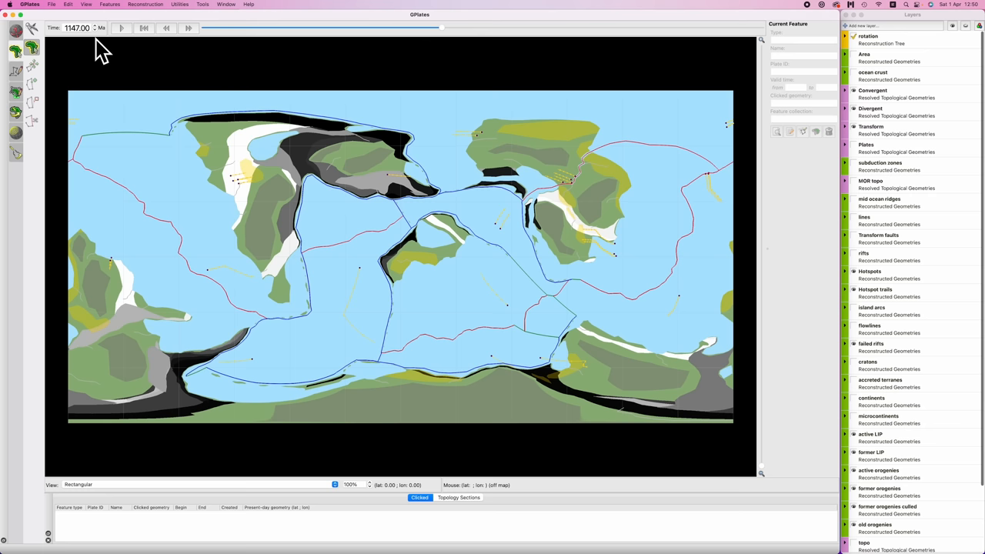
{"action": "mouse_move", "coordinate": [446, 38]}
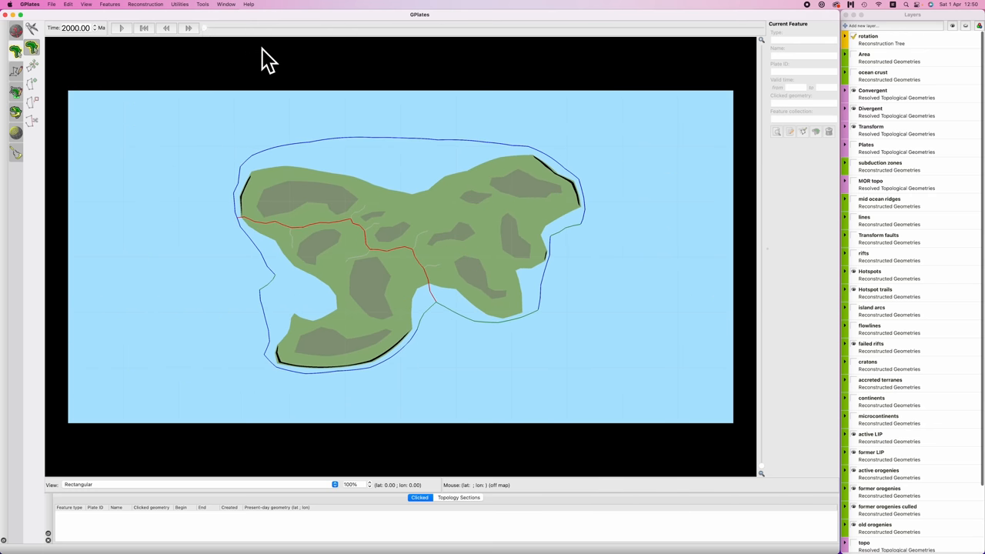
{"action": "mouse_move", "coordinate": [129, 66]}
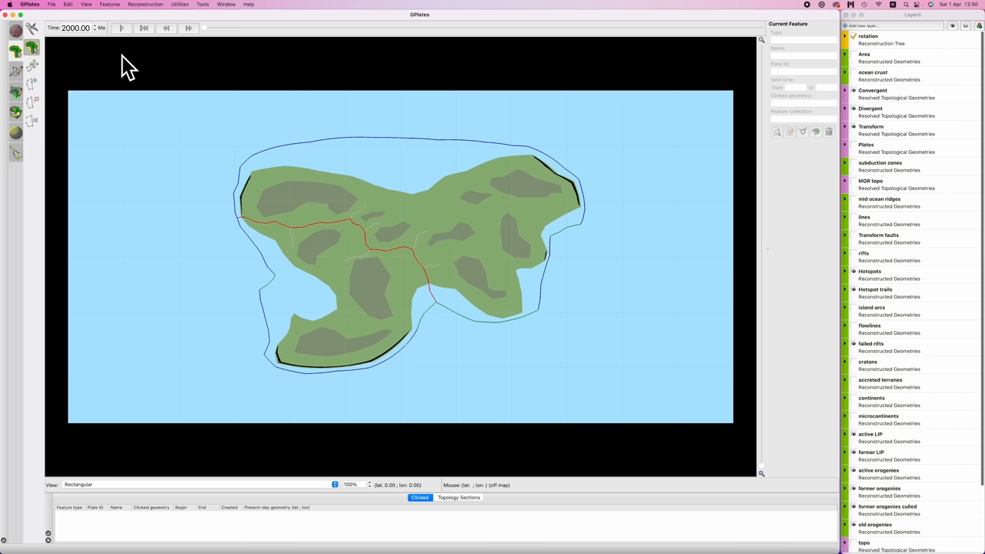
{"action": "mouse_move", "coordinate": [339, 196]}
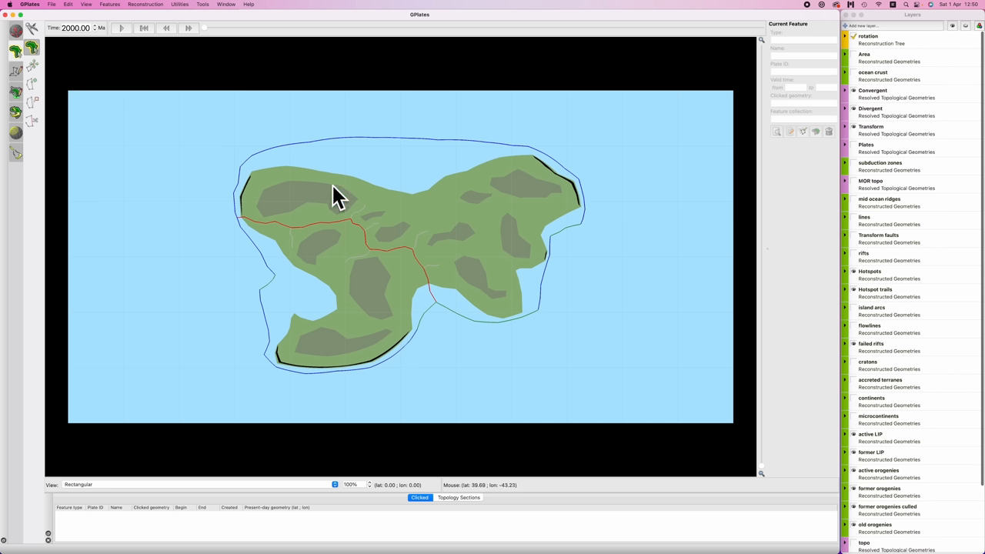
{"action": "mouse_move", "coordinate": [422, 156]}
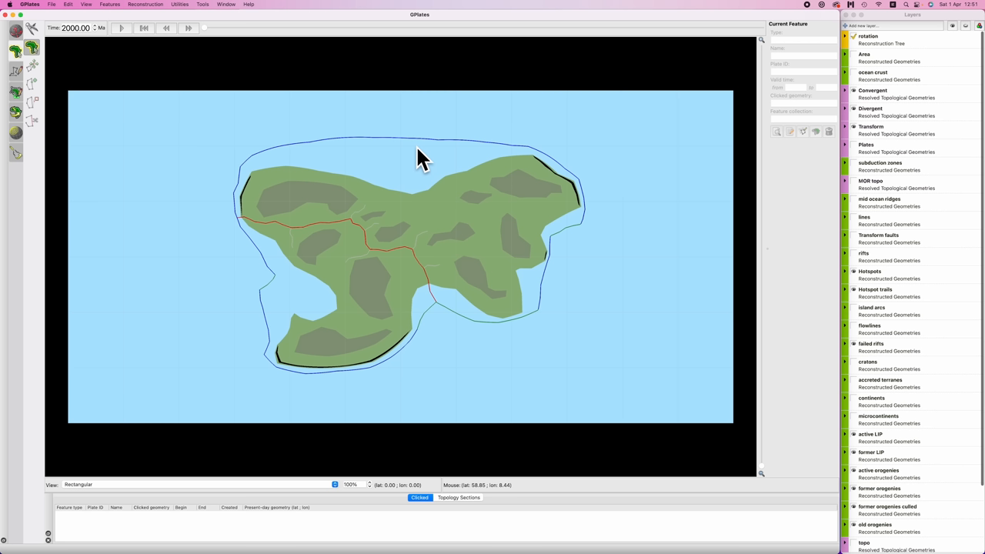
{"action": "mouse_move", "coordinate": [265, 238]}
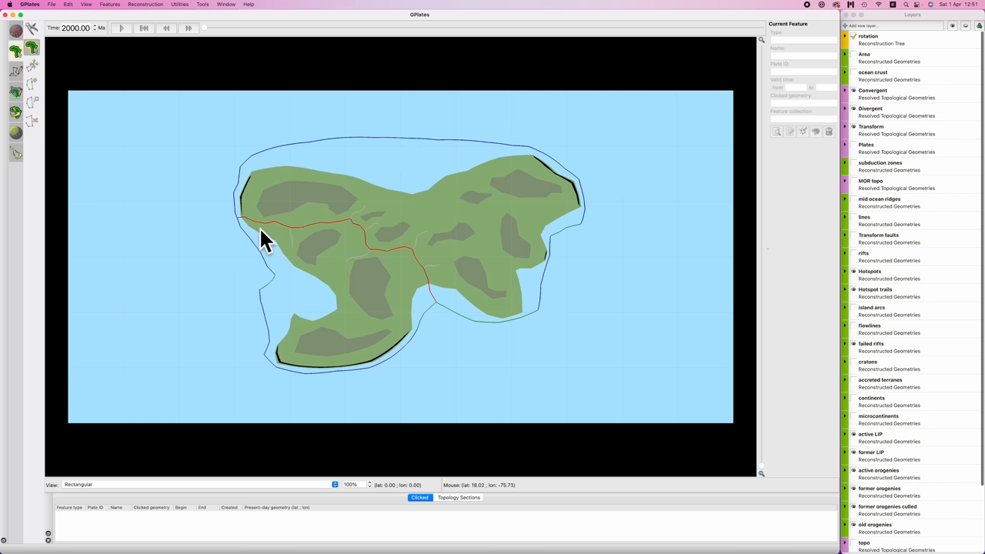
{"action": "mouse_move", "coordinate": [216, 245]}
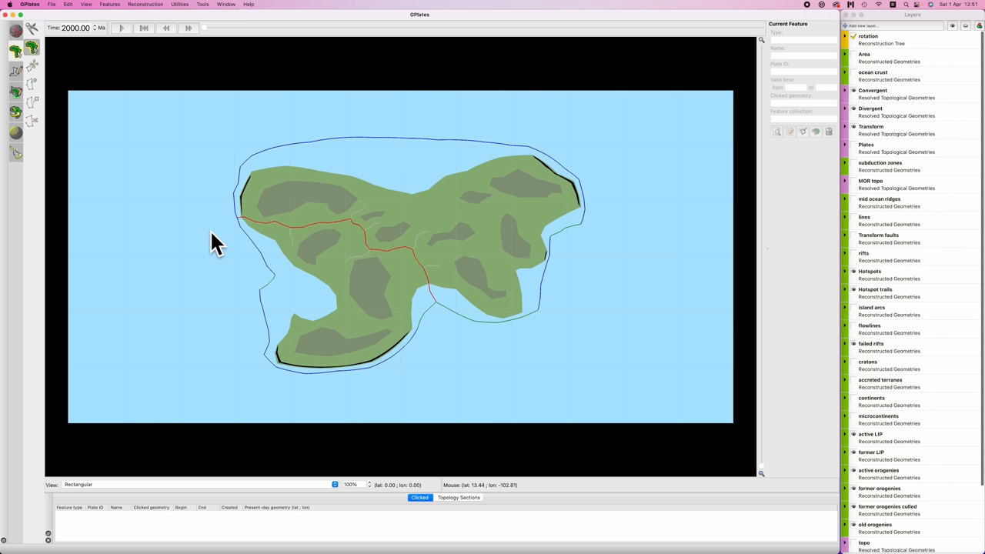
{"action": "mouse_move", "coordinate": [243, 231]}
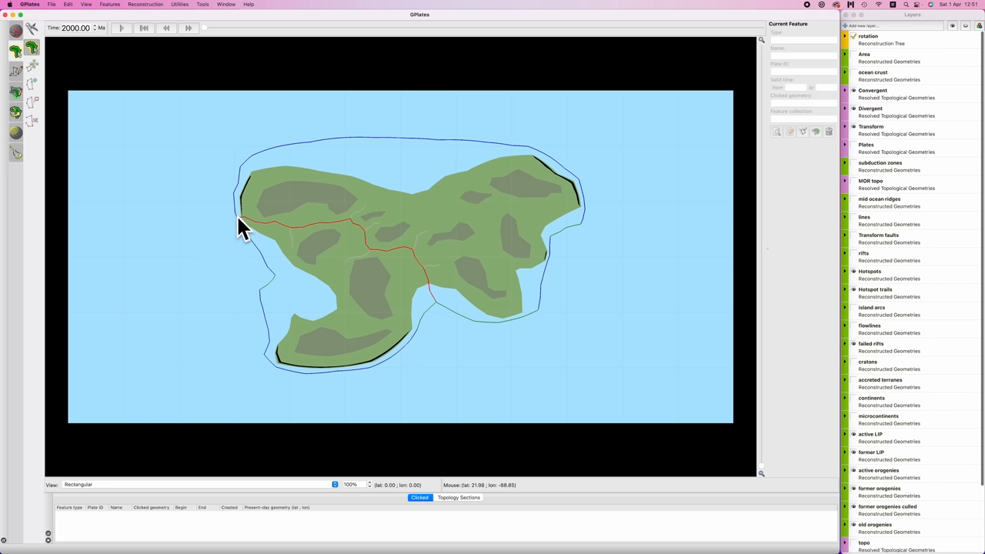
{"action": "mouse_move", "coordinate": [399, 289]}
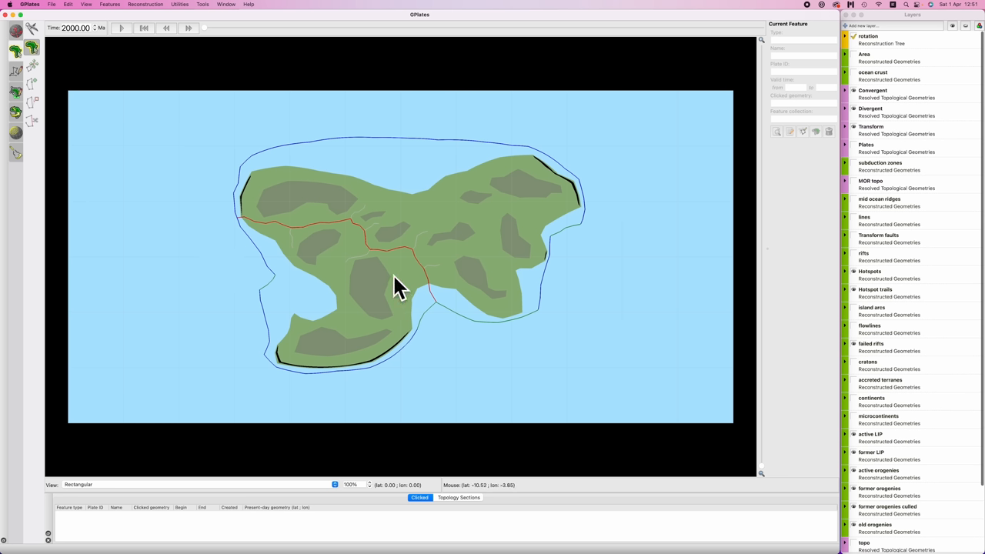
{"action": "mouse_move", "coordinate": [343, 286]}
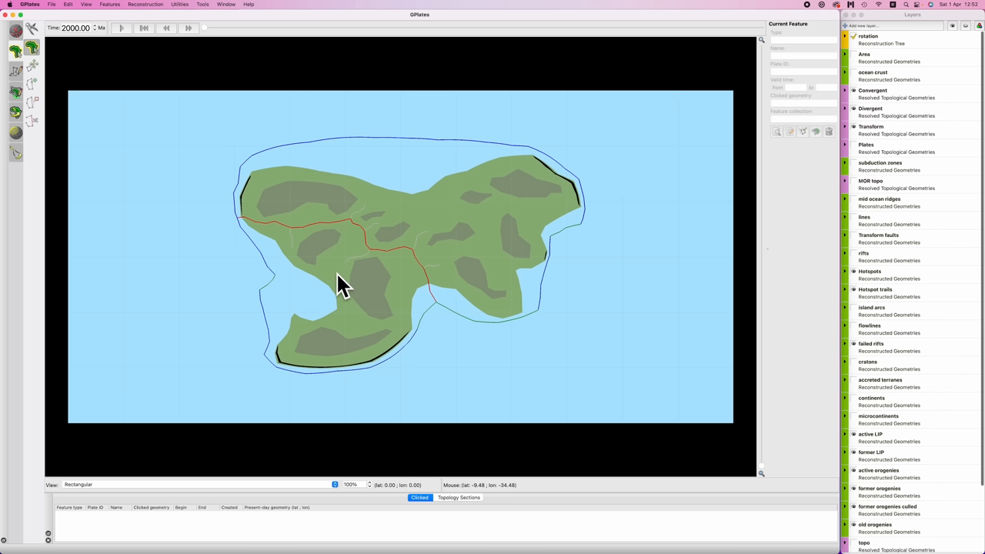
{"action": "mouse_move", "coordinate": [327, 235]}
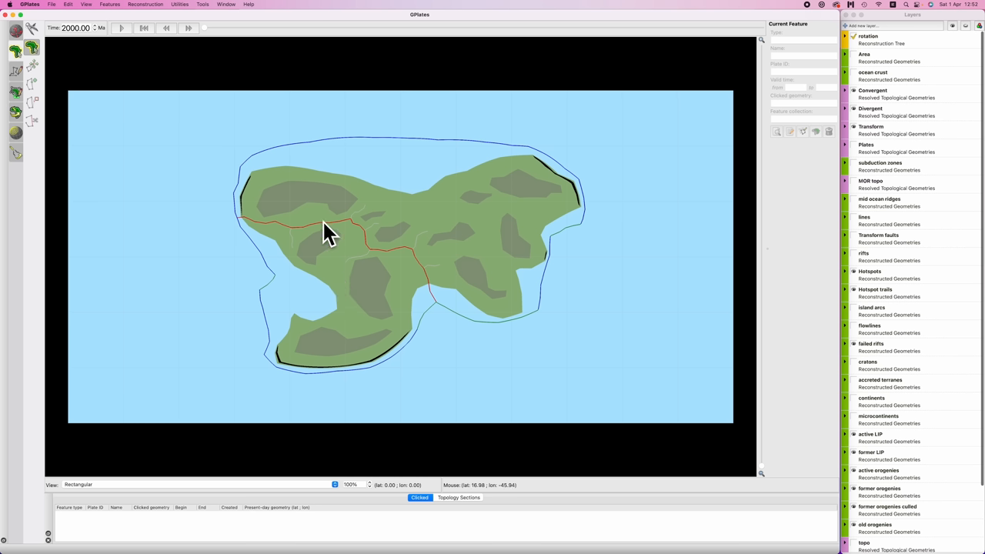
{"action": "mouse_move", "coordinate": [394, 259]}
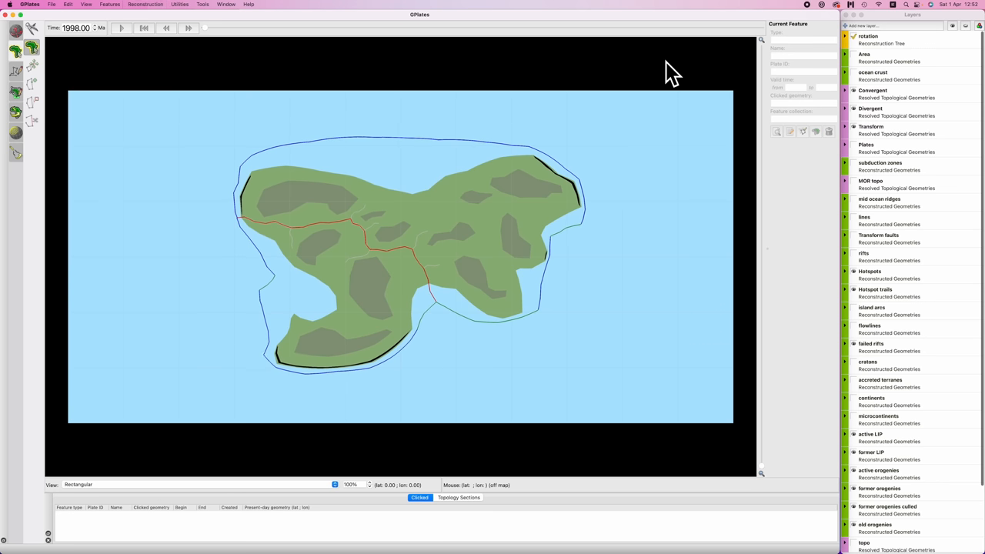
Play the reconstruction, hold it at 1950 Ma on the rifts, then resume to 1903 Ma.
{"action": "left_click", "coordinate": [188, 28]}
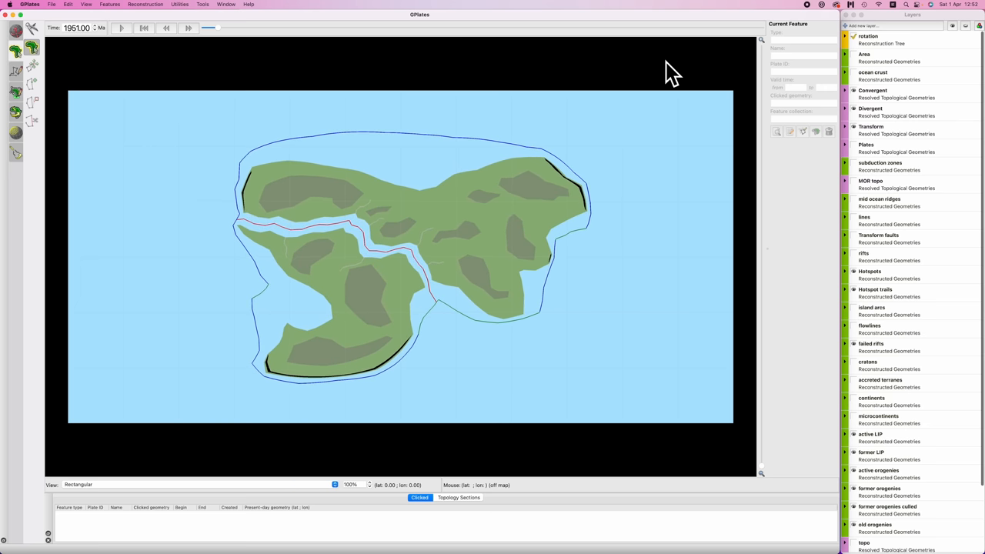
{"action": "left_click", "coordinate": [167, 28]}
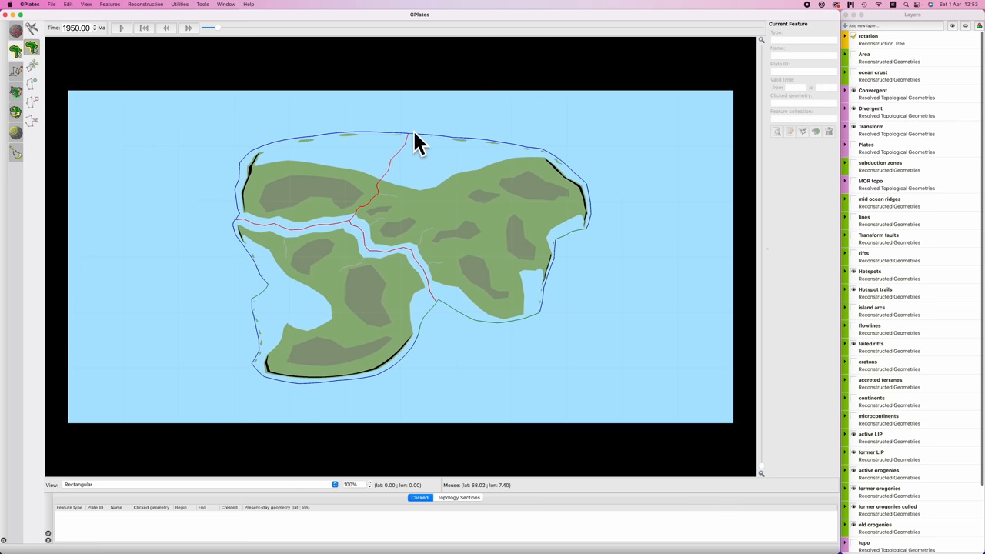
{"action": "mouse_move", "coordinate": [351, 237]}
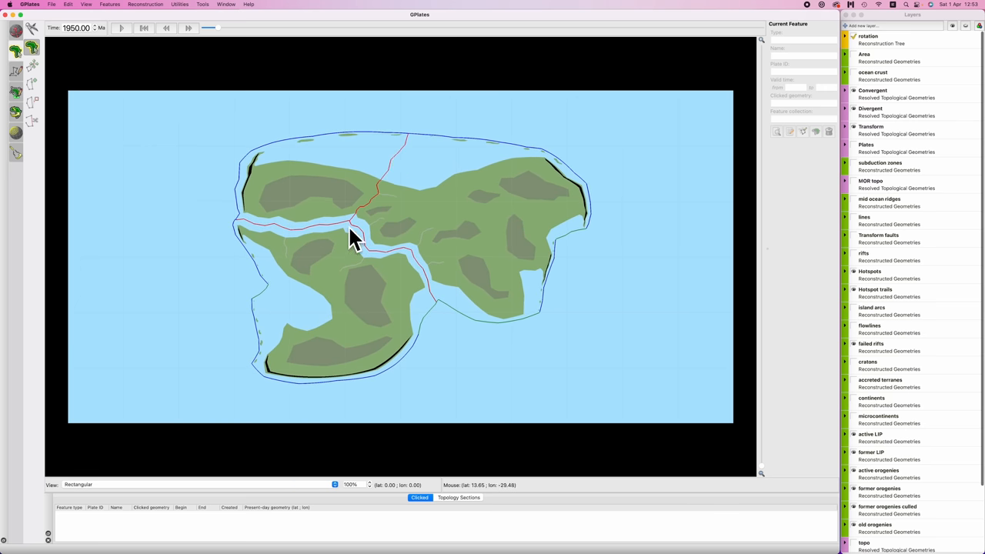
{"action": "mouse_move", "coordinate": [393, 265]}
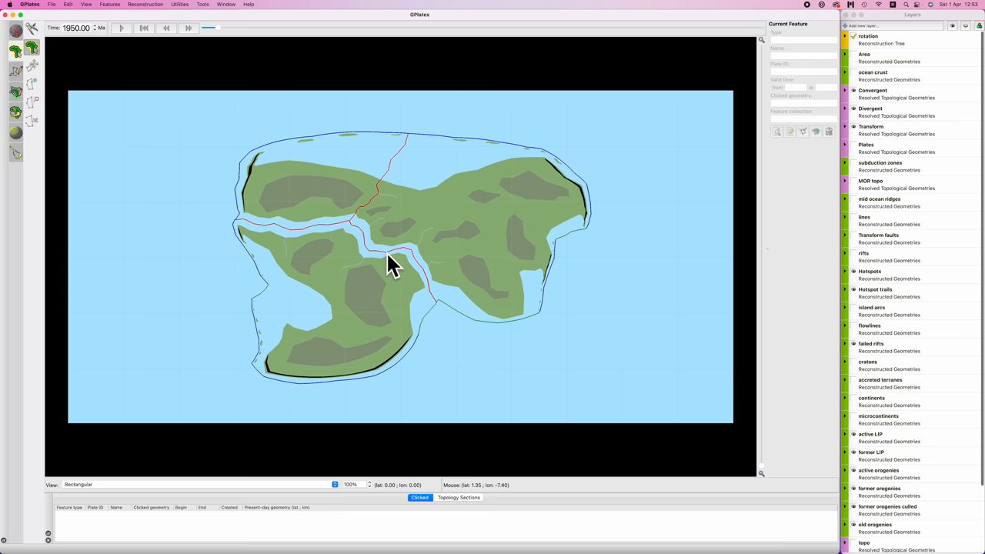
{"action": "mouse_move", "coordinate": [421, 384]}
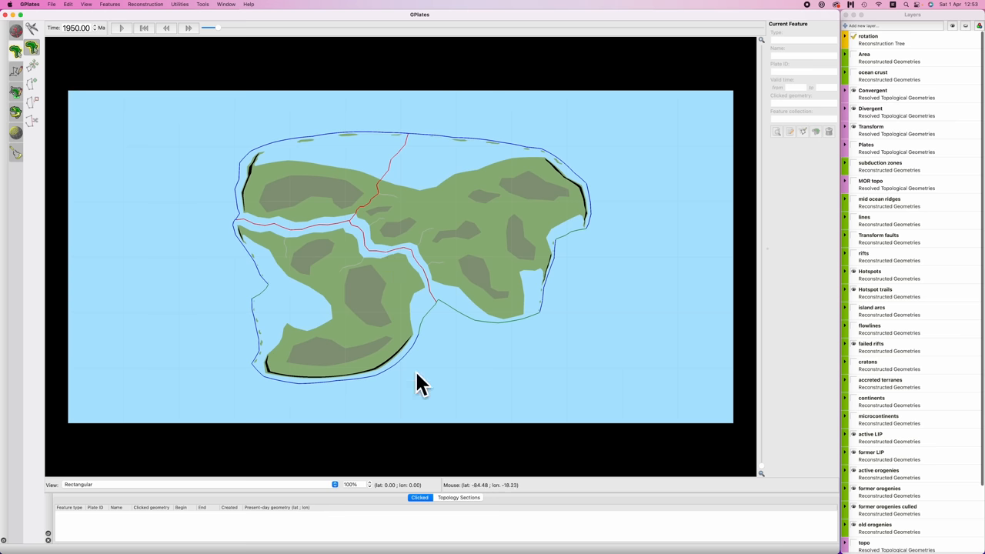
{"action": "mouse_move", "coordinate": [323, 193]}
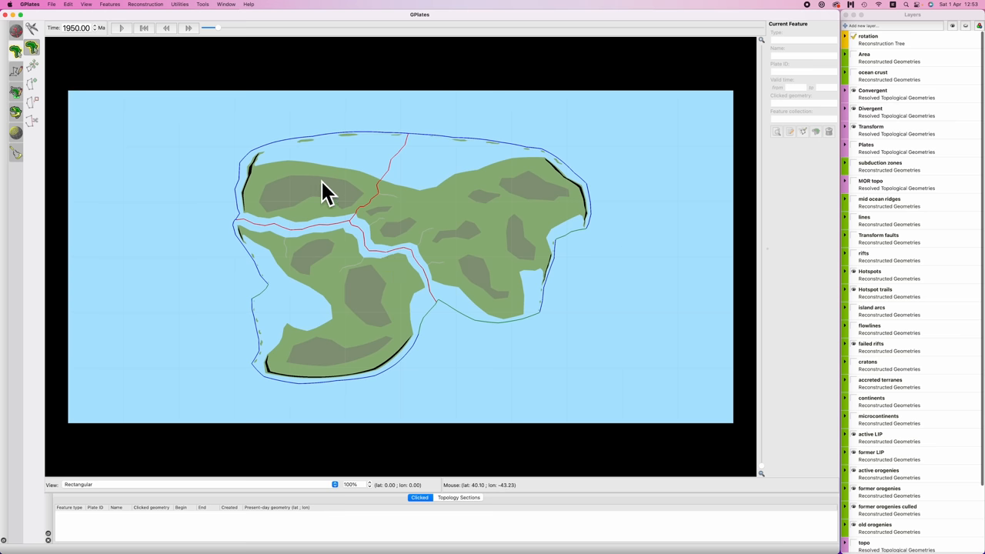
{"action": "left_click", "coordinate": [166, 28]}
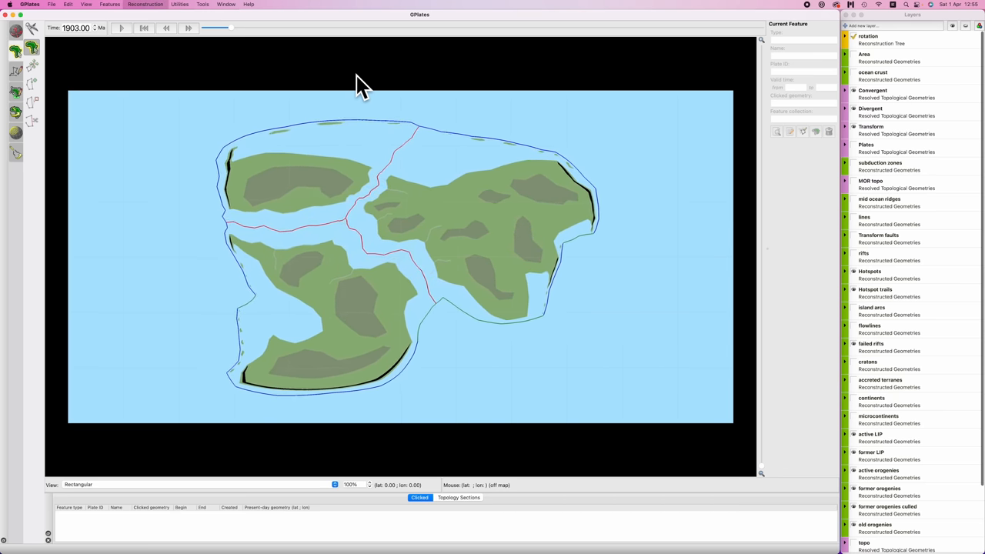
Advance the reconstruction toward 1850 Ma as the eastern continent's orange patch appears.
{"action": "left_click", "coordinate": [188, 28]}
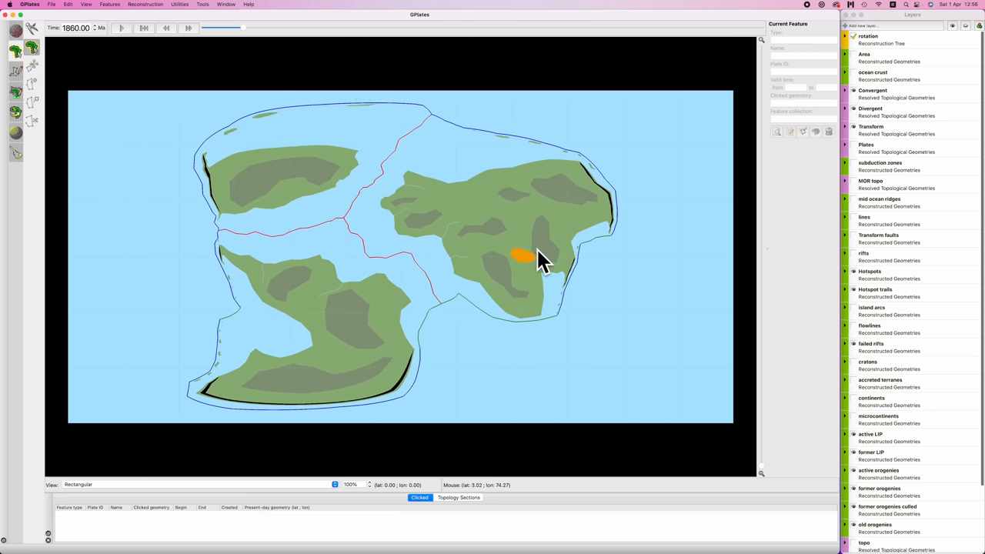
{"action": "mouse_move", "coordinate": [572, 275]}
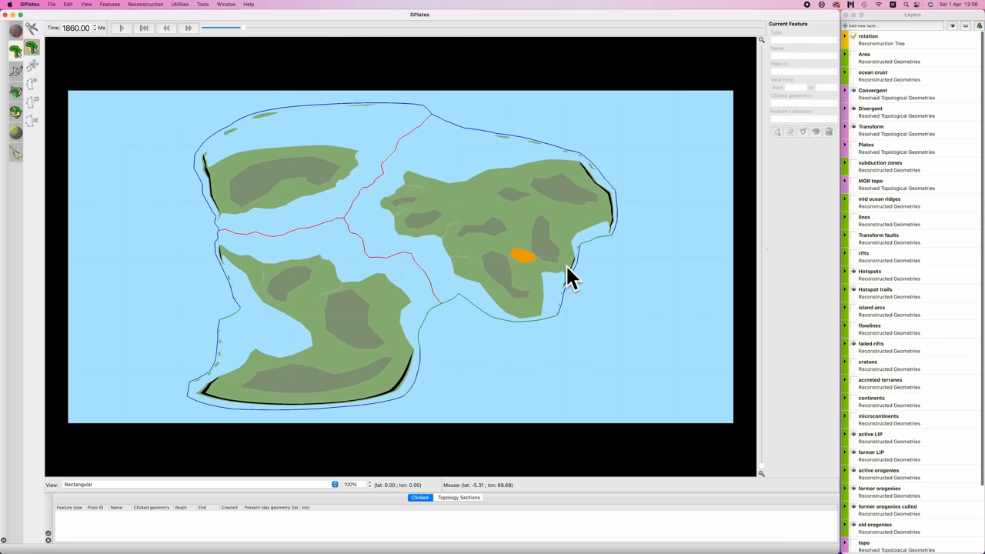
{"action": "mouse_move", "coordinate": [608, 258]}
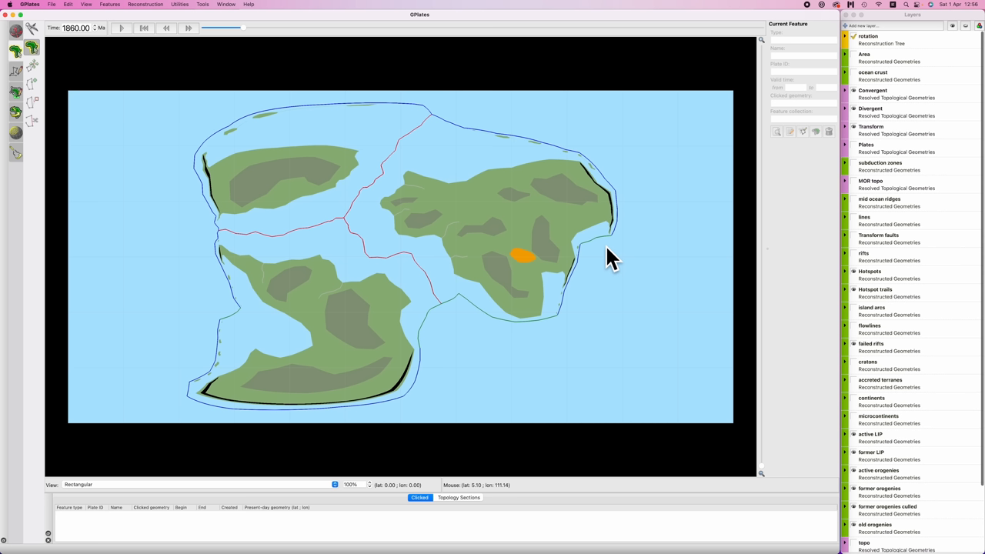
{"action": "mouse_move", "coordinate": [351, 420]}
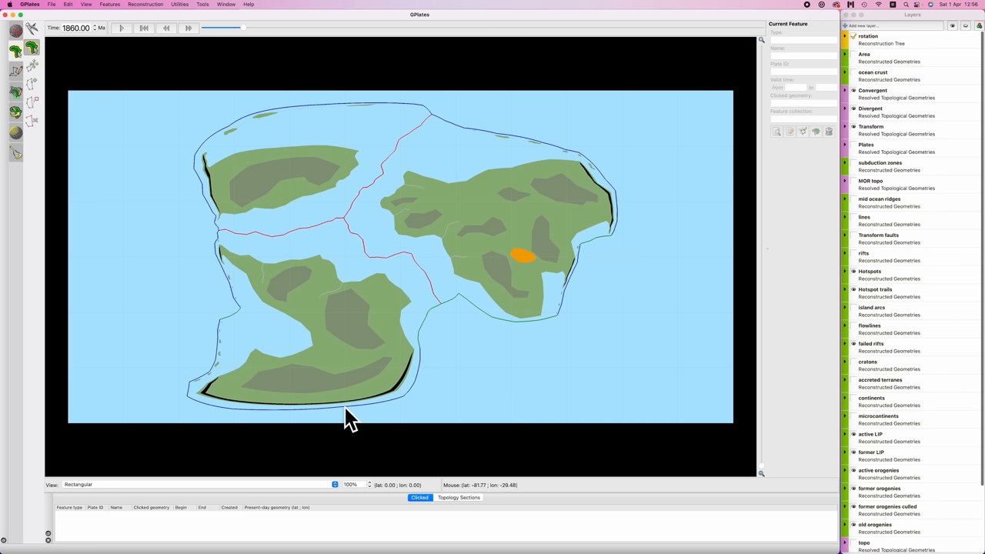
{"action": "mouse_move", "coordinate": [235, 419]}
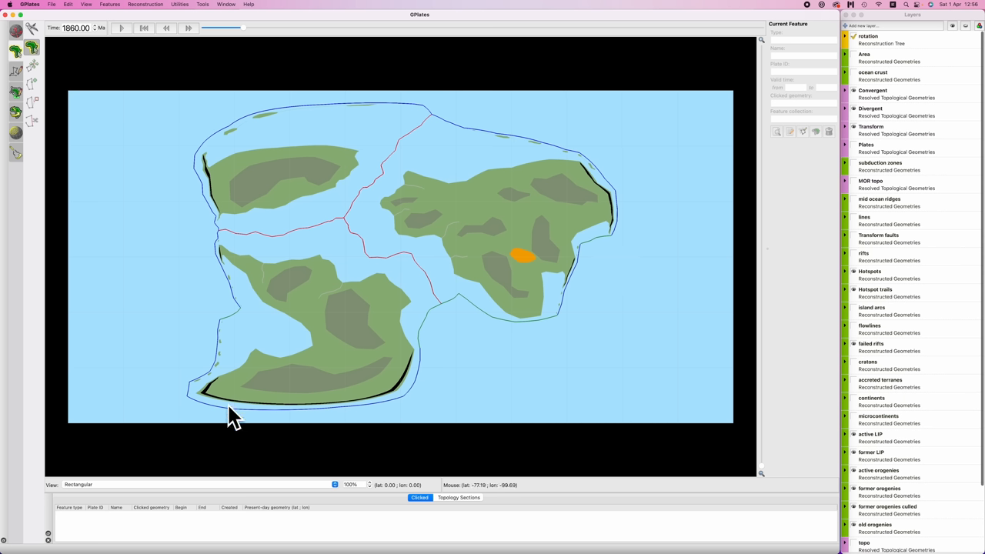
{"action": "mouse_move", "coordinate": [543, 267]}
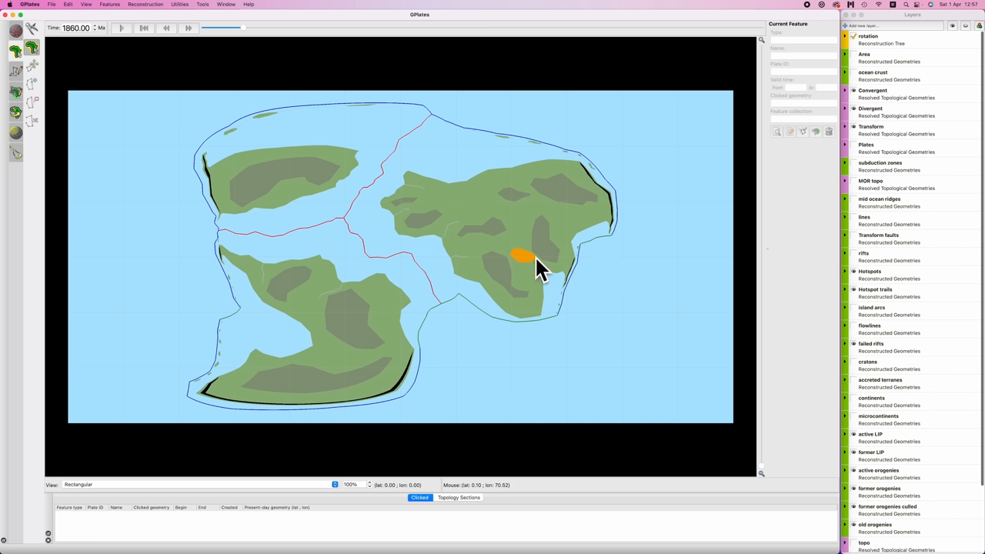
{"action": "mouse_move", "coordinate": [558, 281]}
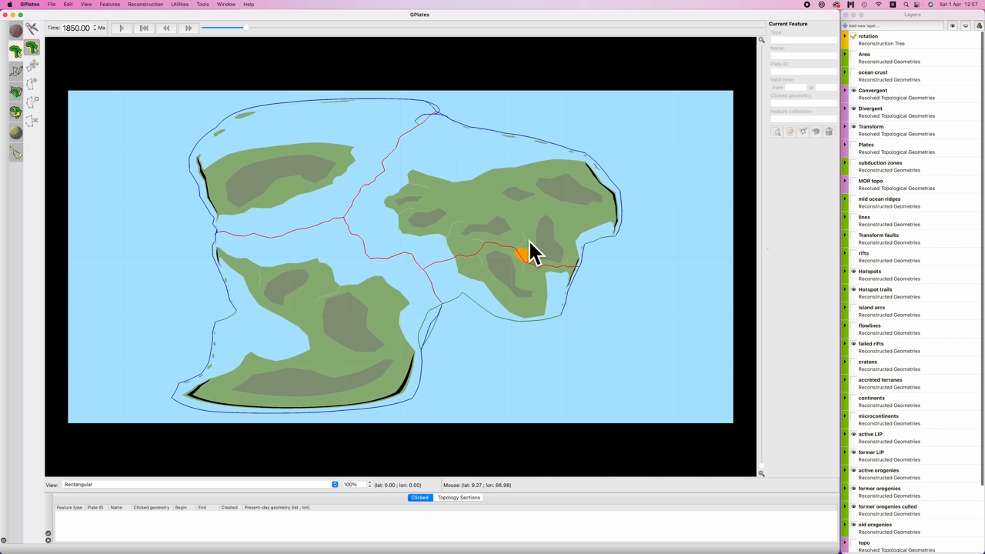
{"action": "mouse_move", "coordinate": [527, 300]}
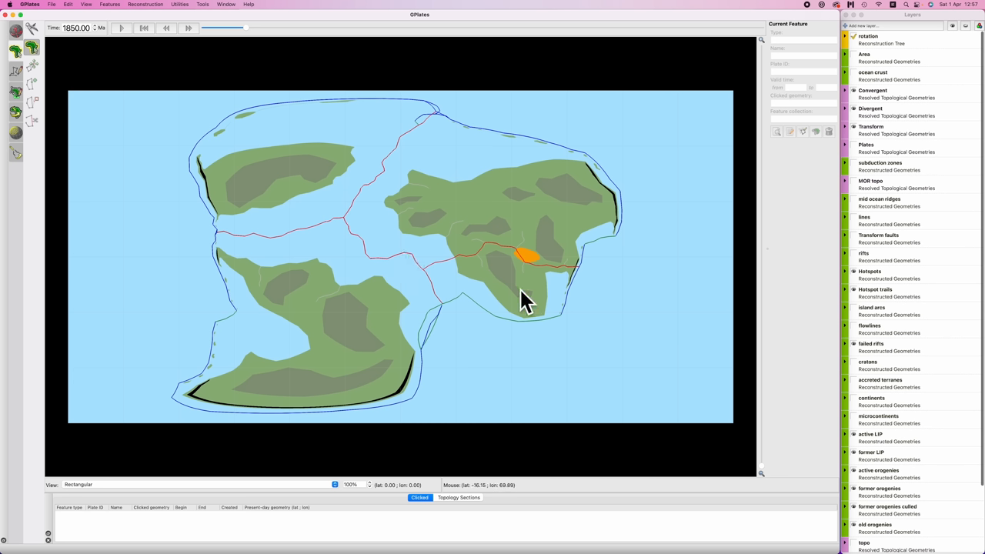
{"action": "mouse_move", "coordinate": [428, 399]}
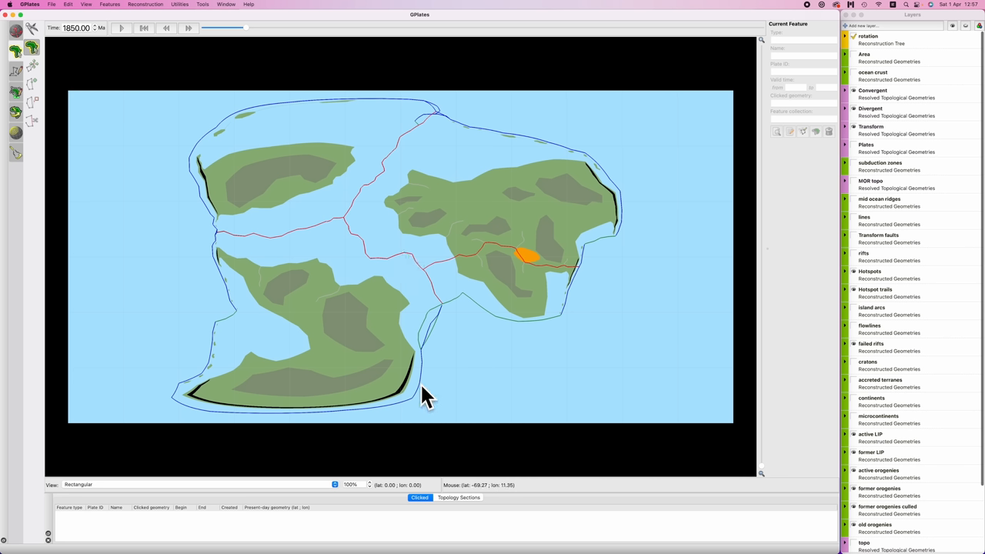
{"action": "mouse_move", "coordinate": [467, 274]}
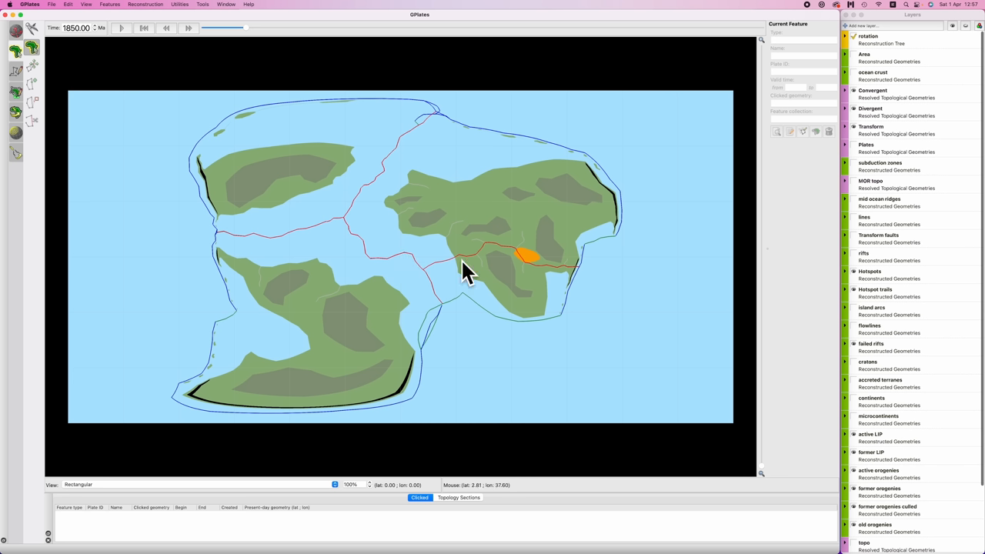
{"action": "mouse_move", "coordinate": [508, 289]}
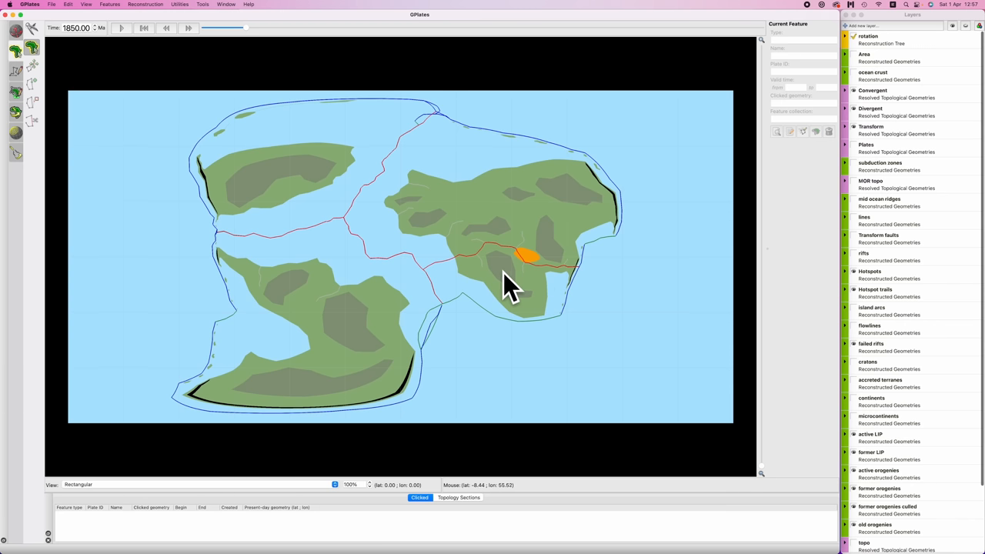
{"action": "mouse_move", "coordinate": [523, 281]}
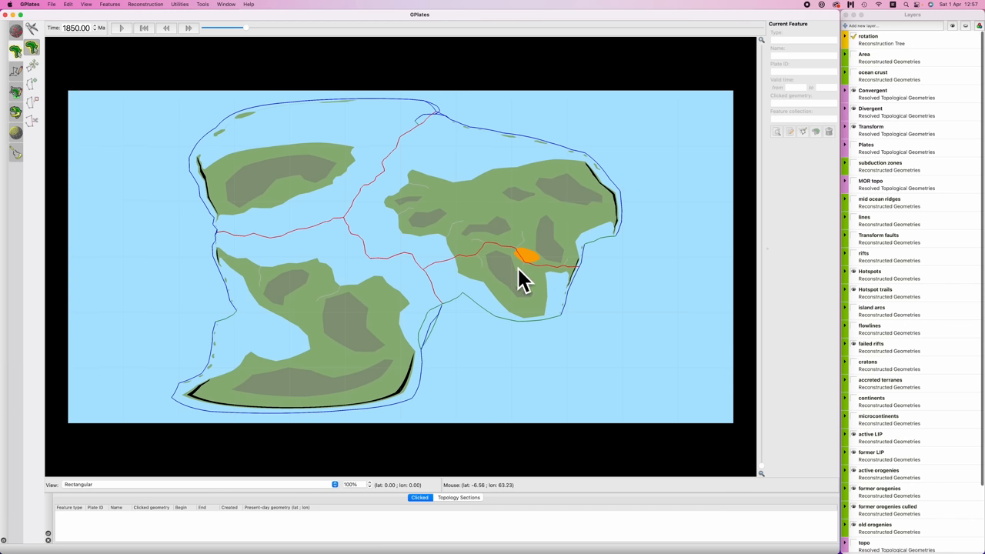
Show the 1850 Ma reconstruction as a 3D Orthographic globe centred on the orange patch.
{"action": "left_click", "coordinate": [78, 484]}
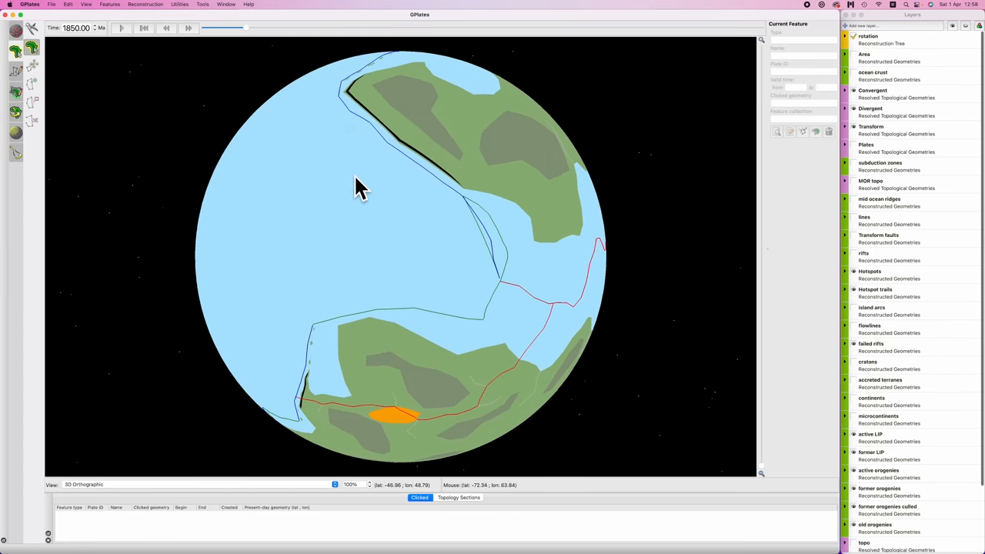
{"action": "mouse_move", "coordinate": [427, 142]}
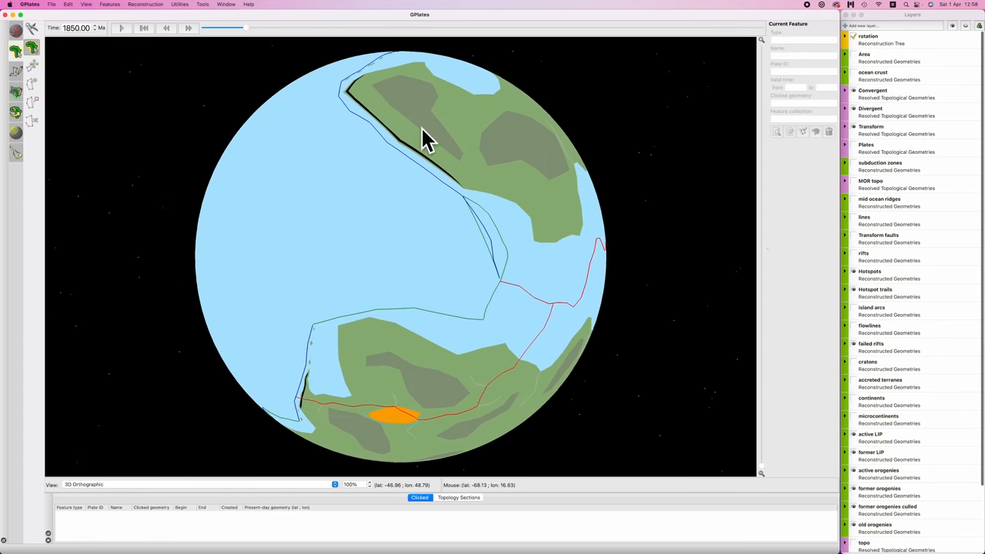
{"action": "left_click_drag", "start_coordinate": [423, 138], "coordinate": [435, 311]}
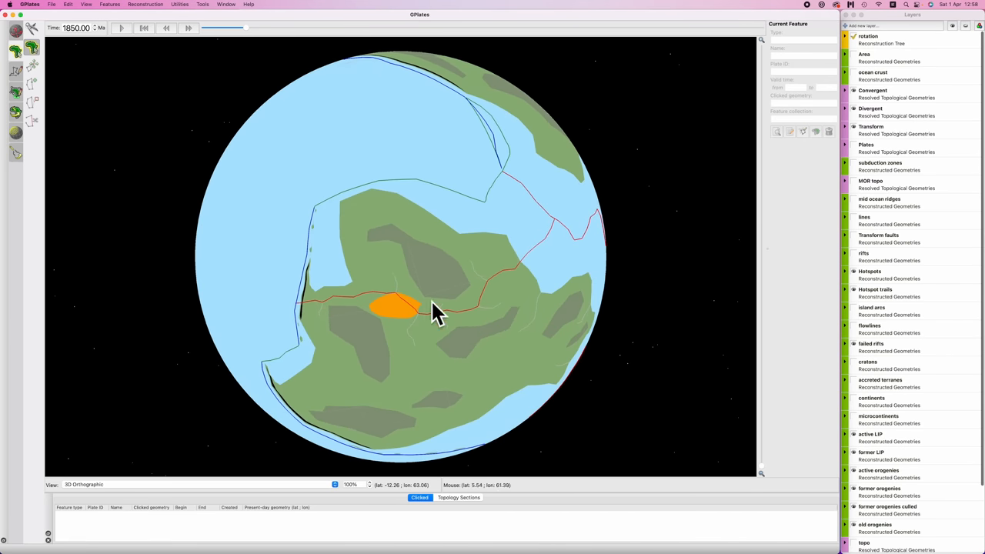
{"action": "mouse_move", "coordinate": [385, 214]}
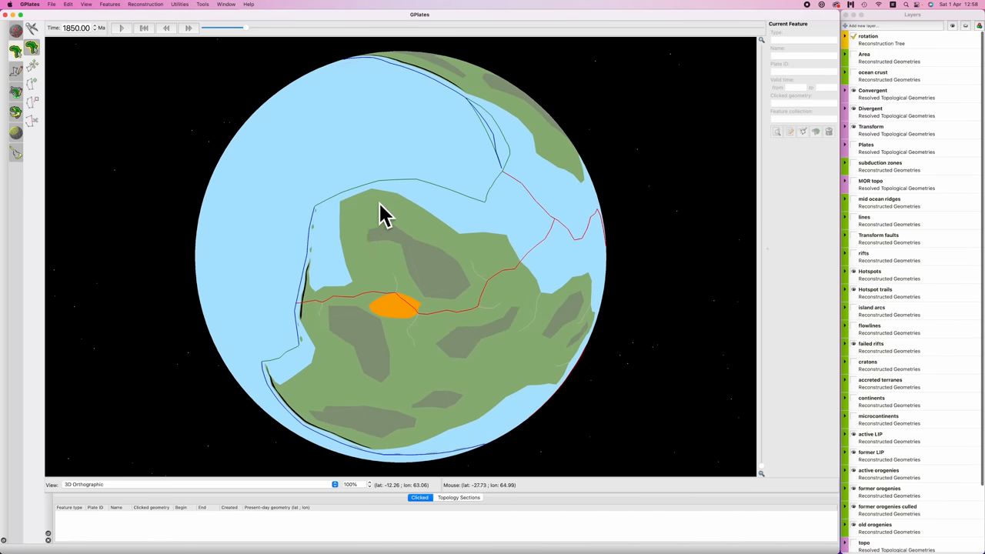
{"action": "mouse_move", "coordinate": [396, 258]}
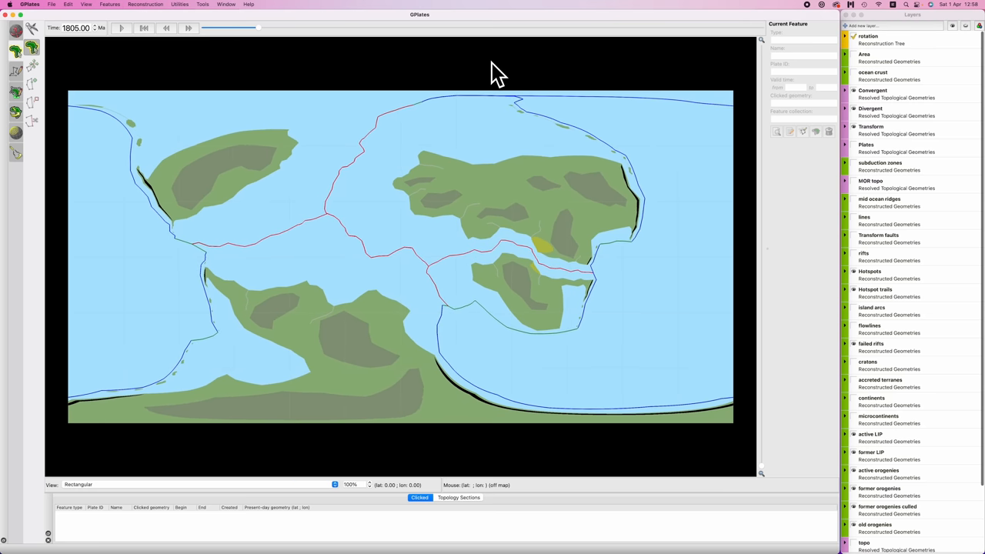
Stop the flat-map animation at 1800 Ma as the southern block splits away.
{"action": "left_click", "coordinate": [166, 28]}
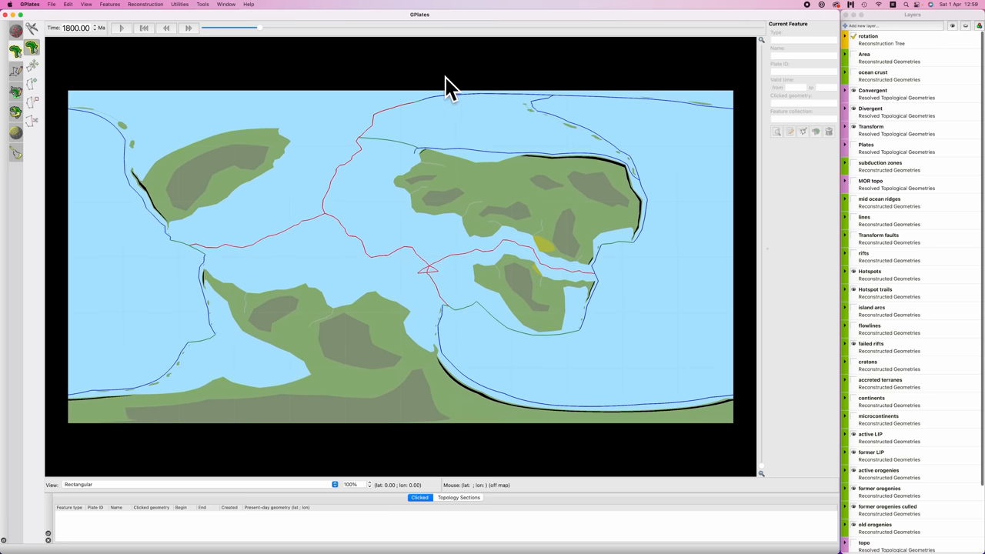
{"action": "mouse_move", "coordinate": [551, 324]}
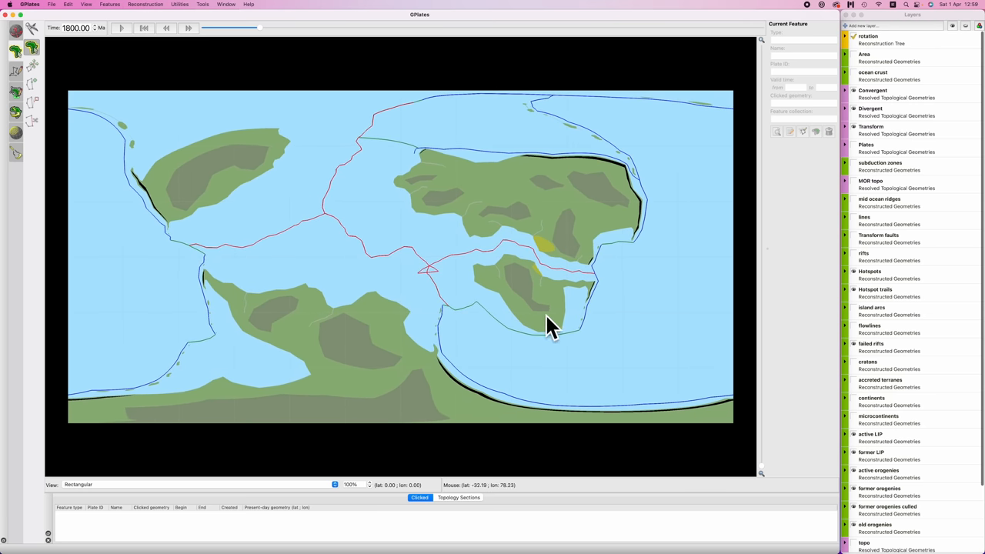
{"action": "mouse_move", "coordinate": [530, 407]}
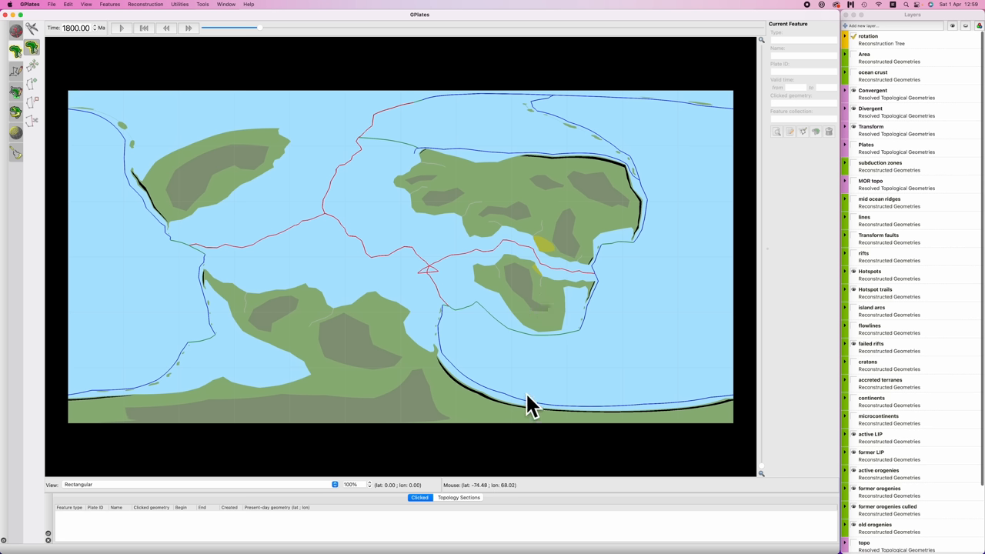
{"action": "mouse_move", "coordinate": [163, 164]}
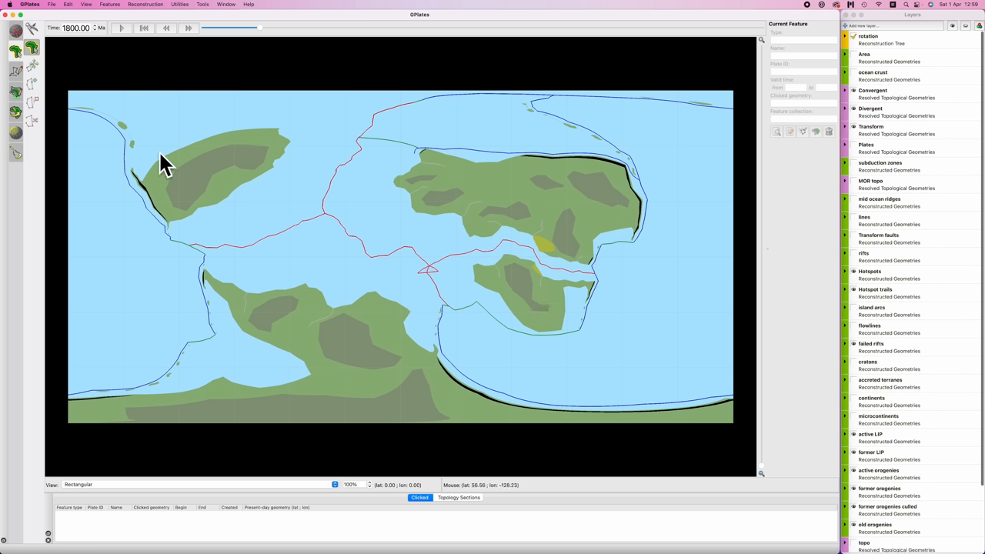
{"action": "mouse_move", "coordinate": [162, 188]}
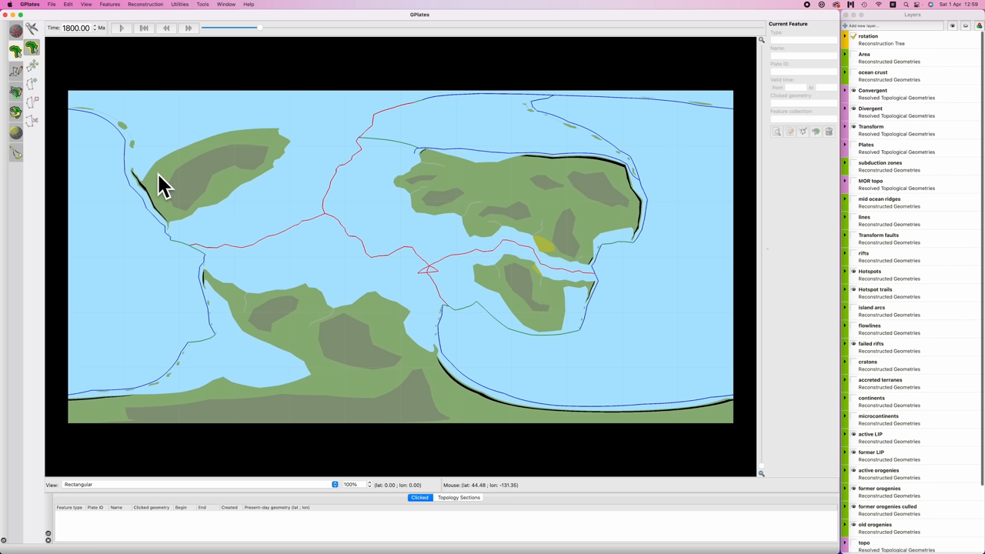
{"action": "mouse_move", "coordinate": [420, 162]}
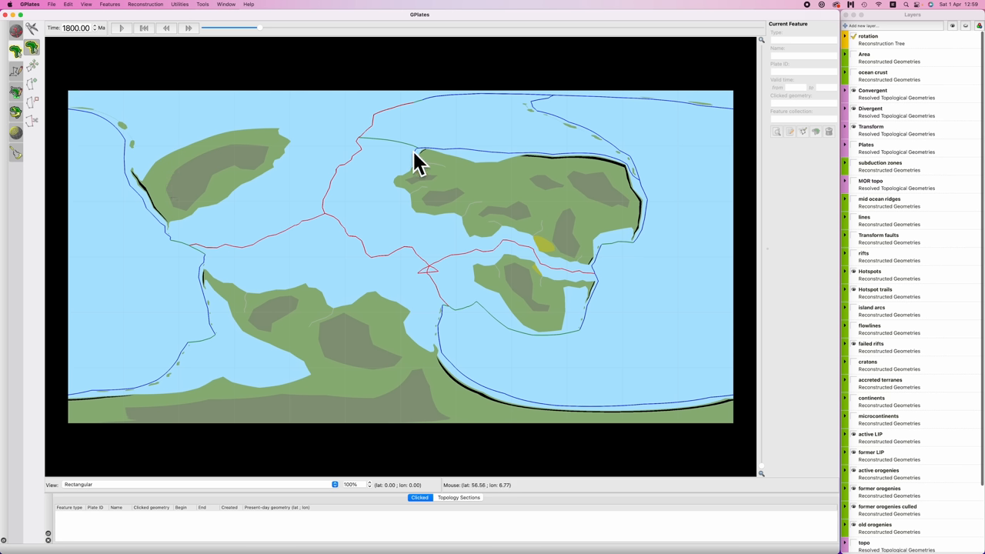
{"action": "mouse_move", "coordinate": [589, 162]}
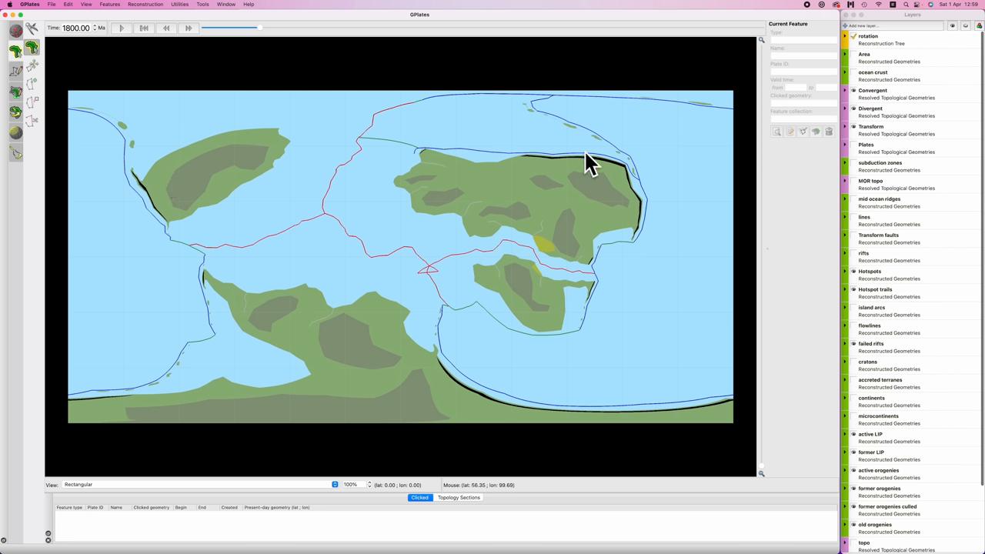
{"action": "mouse_move", "coordinate": [563, 132]}
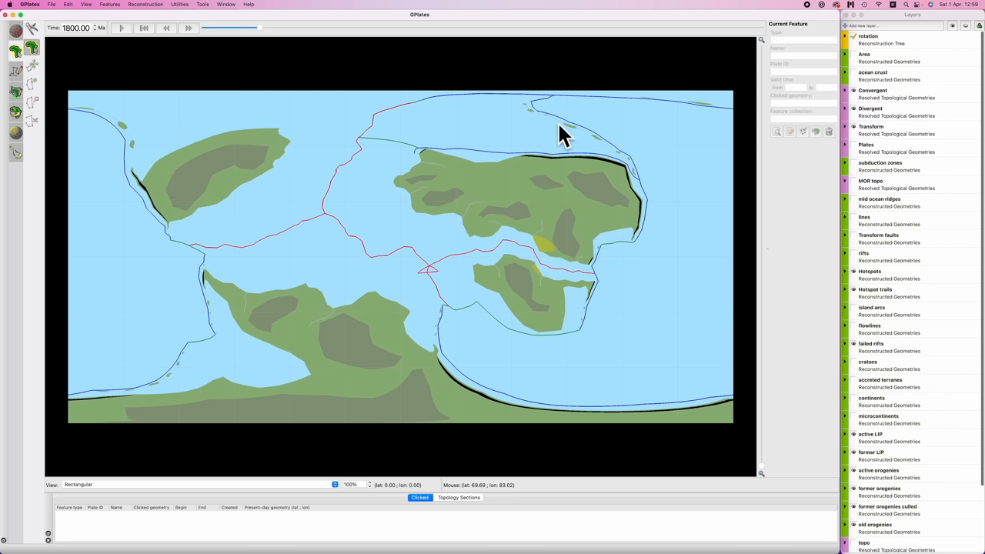
{"action": "mouse_move", "coordinate": [501, 127]}
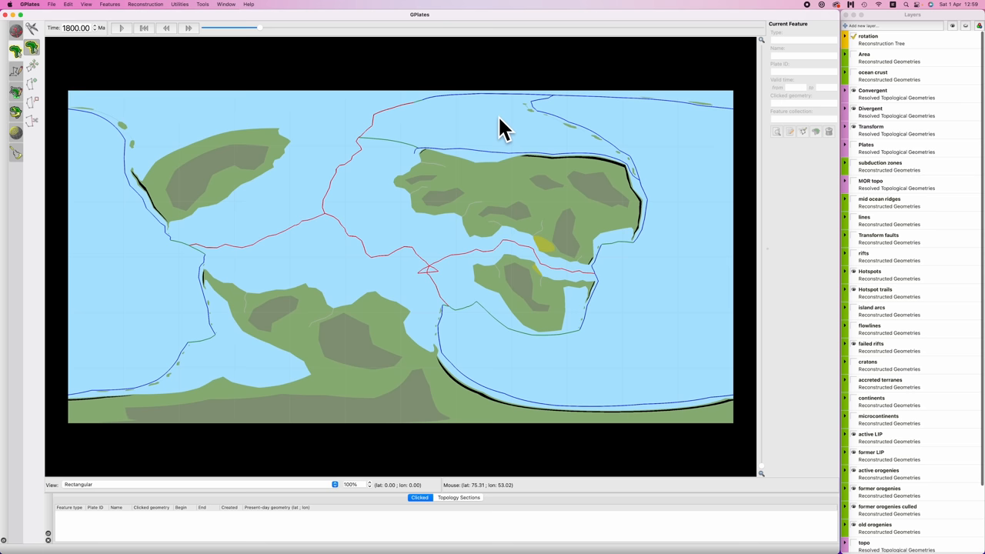
Show the reconstruction as a 3D Orthographic globe rotated toward the southern continent.
{"action": "left_click", "coordinate": [82, 478]}
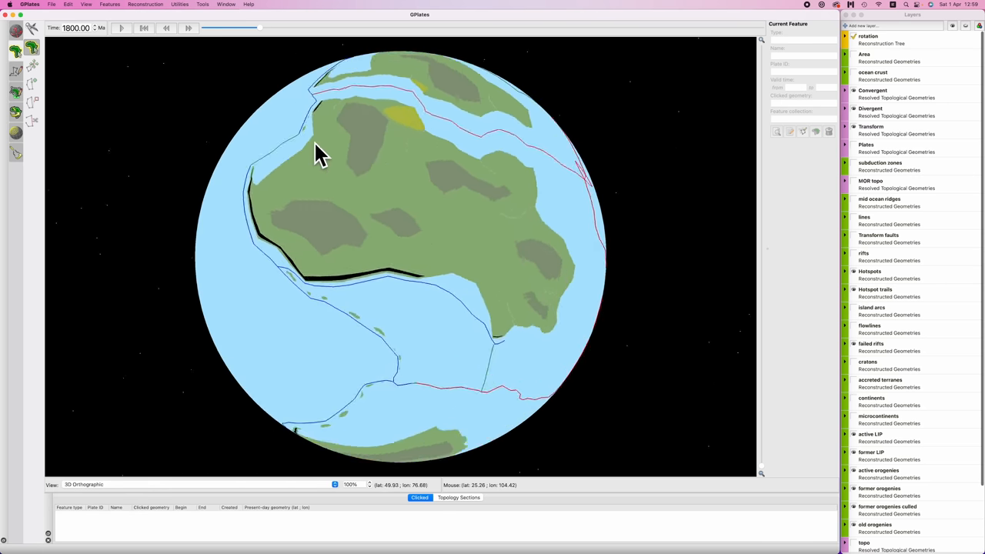
{"action": "left_click_drag", "start_coordinate": [320, 154], "coordinate": [312, 192]}
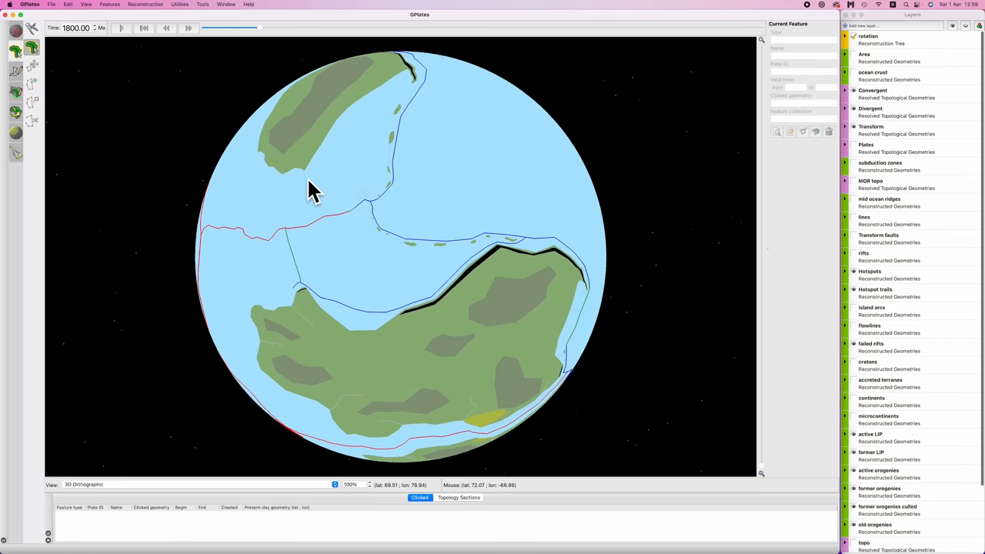
{"action": "mouse_move", "coordinate": [428, 303]}
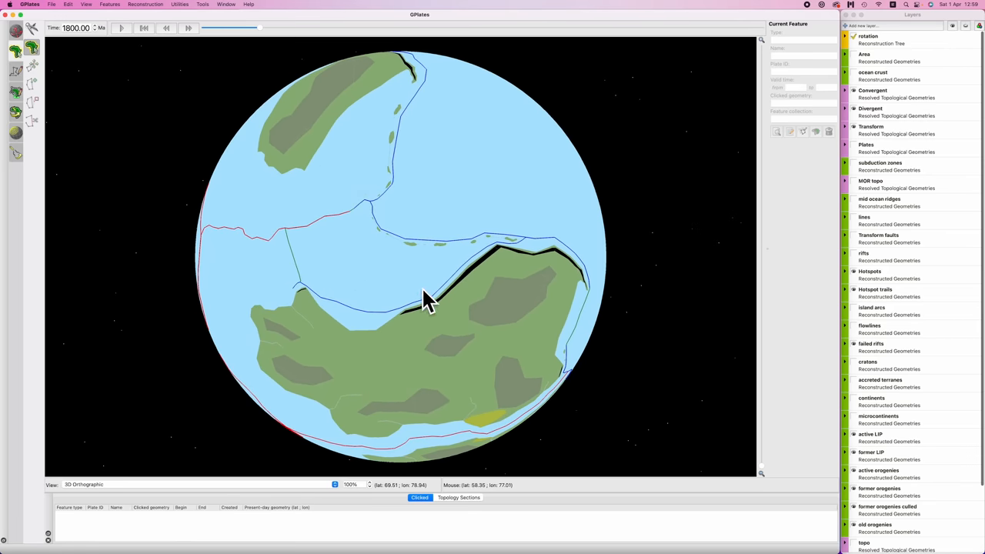
{"action": "mouse_move", "coordinate": [393, 255]}
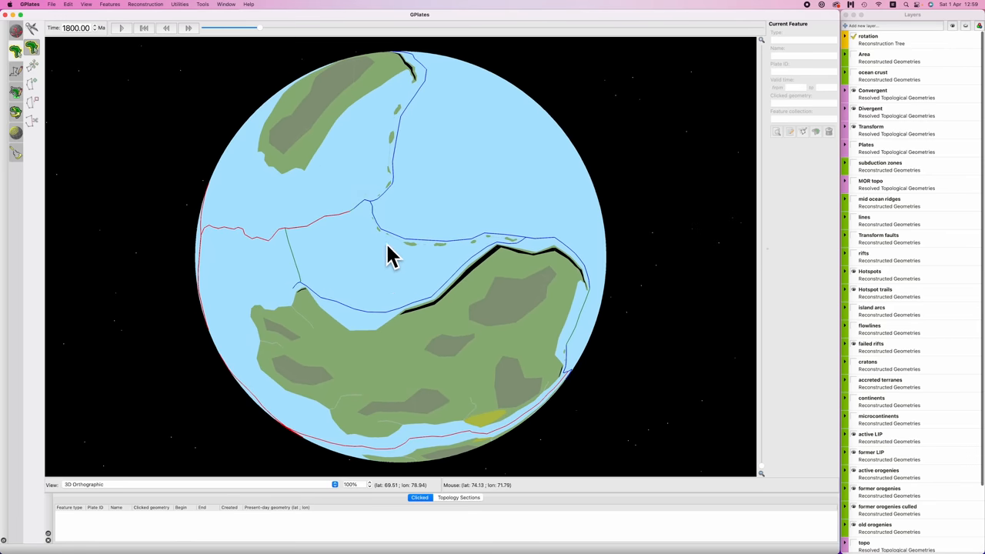
{"action": "left_click_drag", "start_coordinate": [393, 254], "coordinate": [419, 319]}
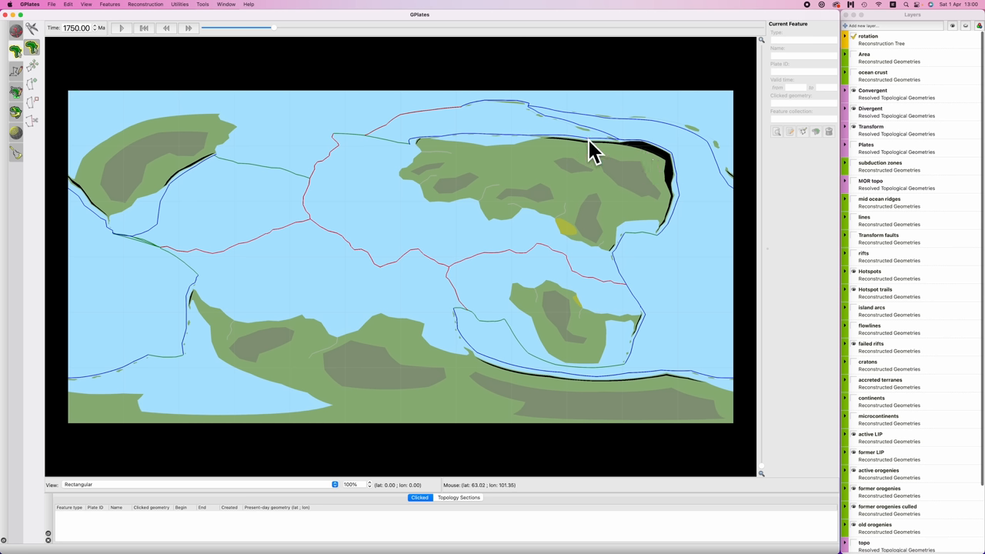
{"action": "mouse_move", "coordinate": [161, 237]}
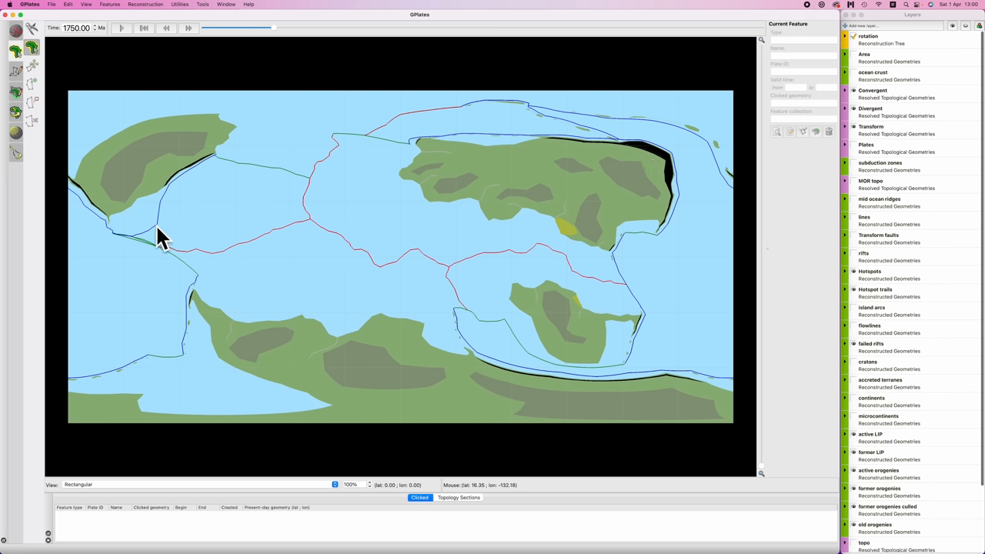
{"action": "mouse_move", "coordinate": [179, 192]}
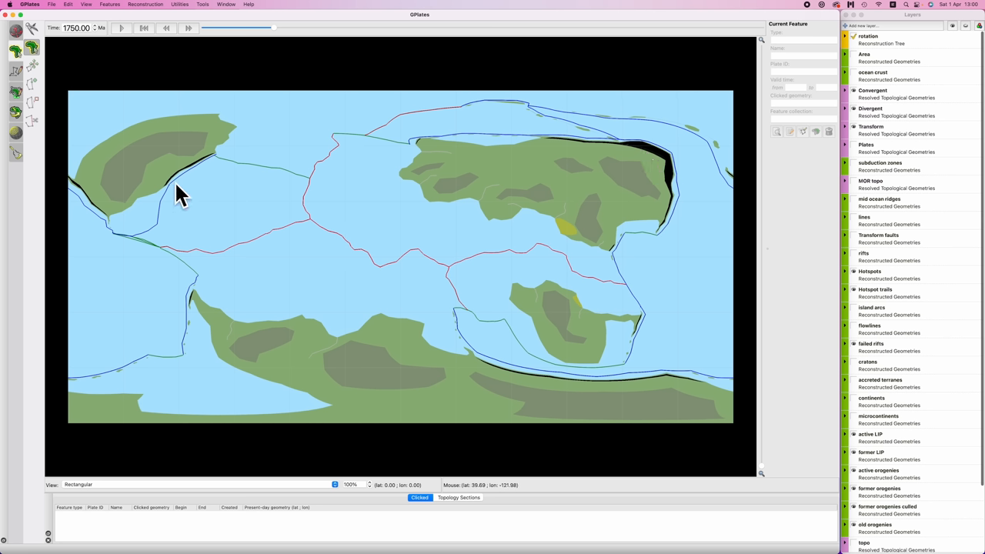
{"action": "mouse_move", "coordinate": [229, 165]}
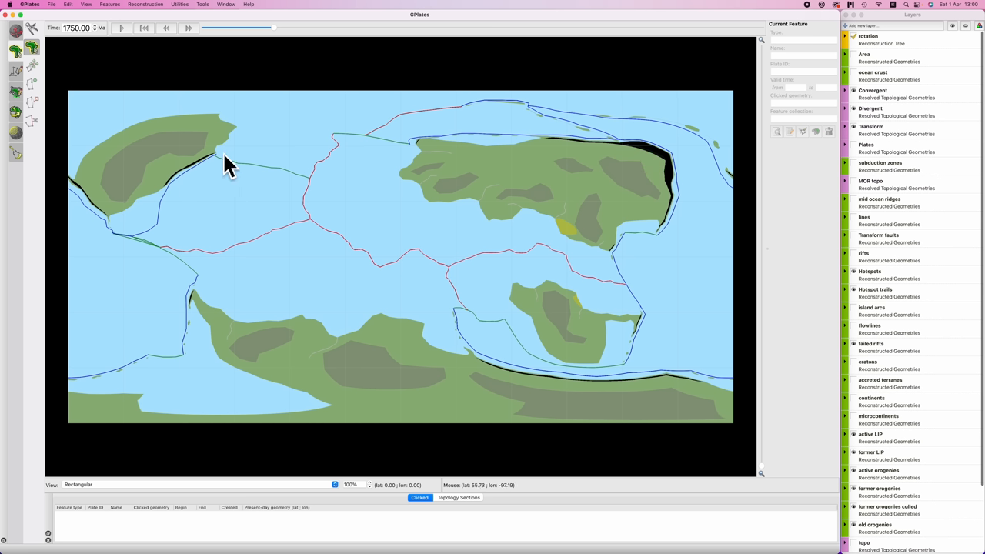
{"action": "mouse_move", "coordinate": [151, 235]}
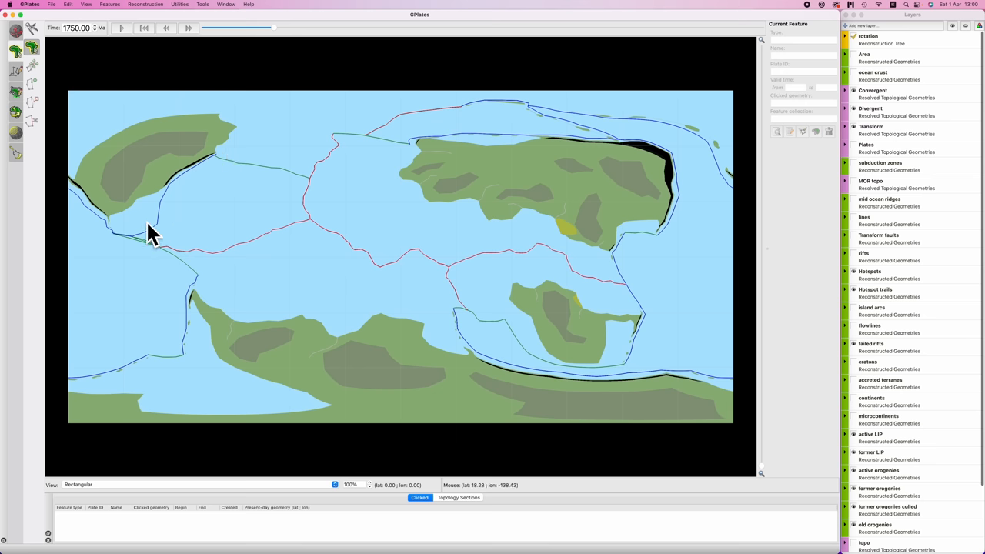
{"action": "mouse_move", "coordinate": [264, 242]}
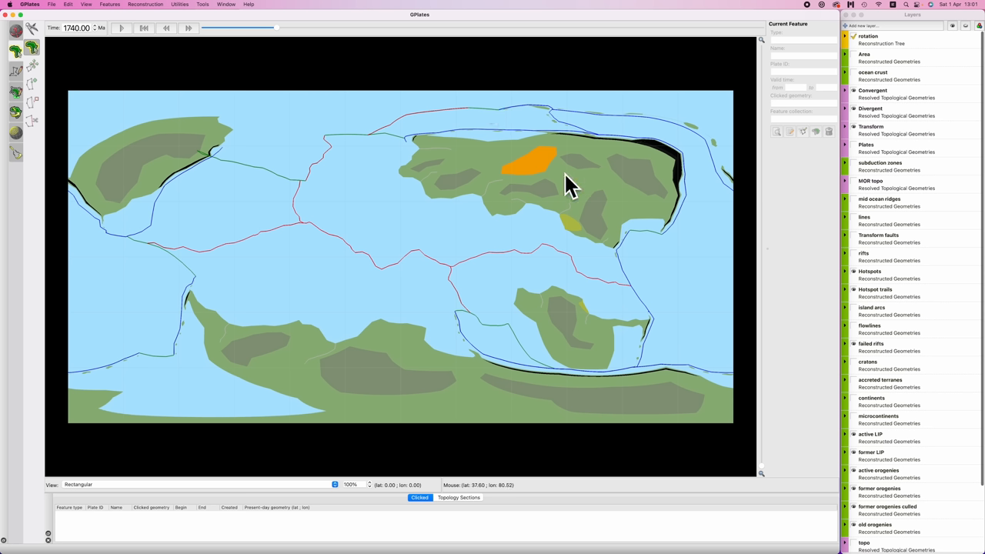
{"action": "mouse_move", "coordinate": [538, 181]}
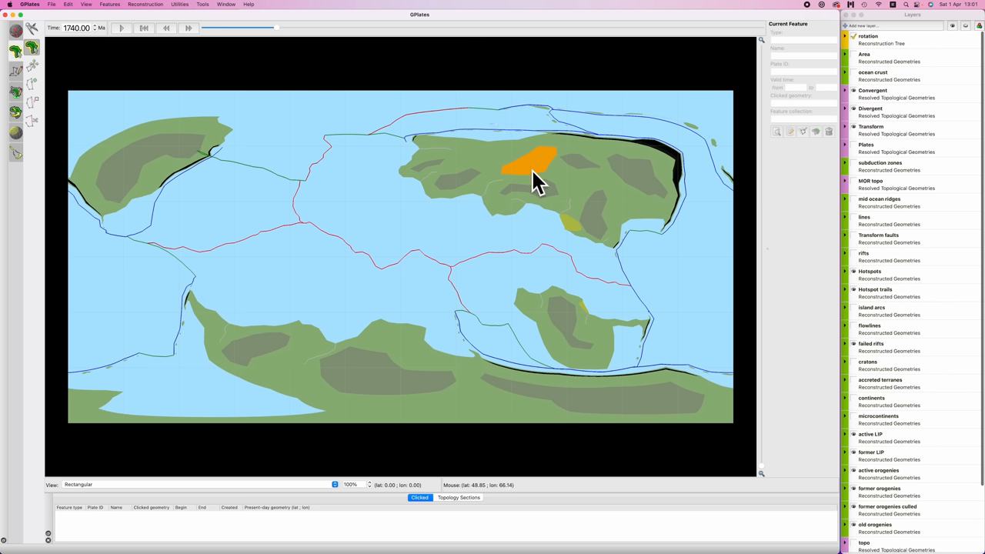
{"action": "mouse_move", "coordinate": [545, 214]}
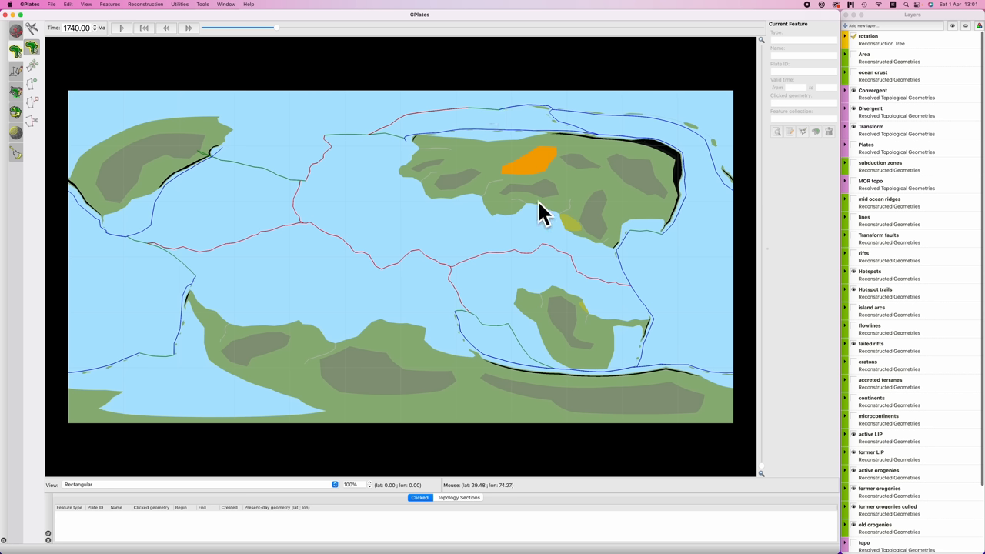
{"action": "mouse_move", "coordinate": [599, 278]}
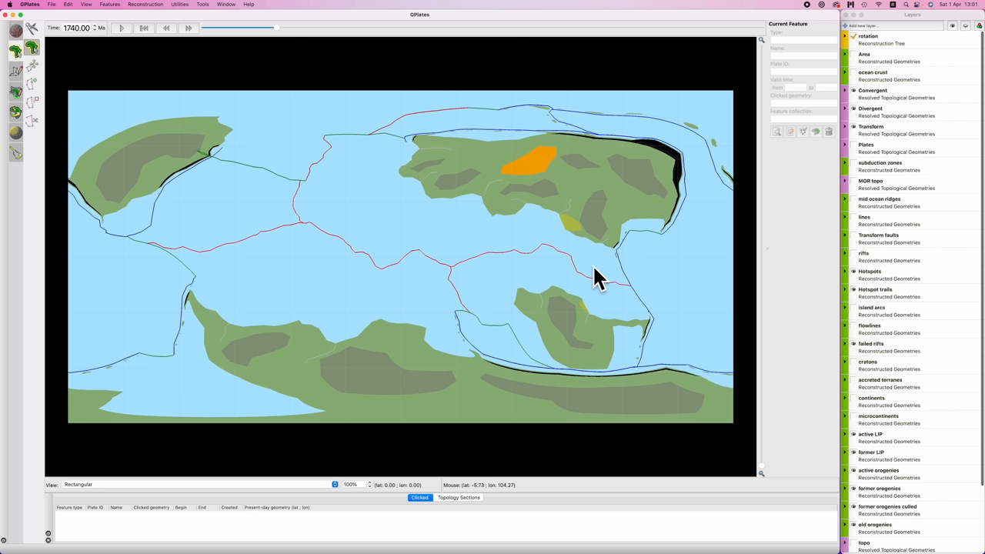
{"action": "mouse_move", "coordinate": [561, 198]}
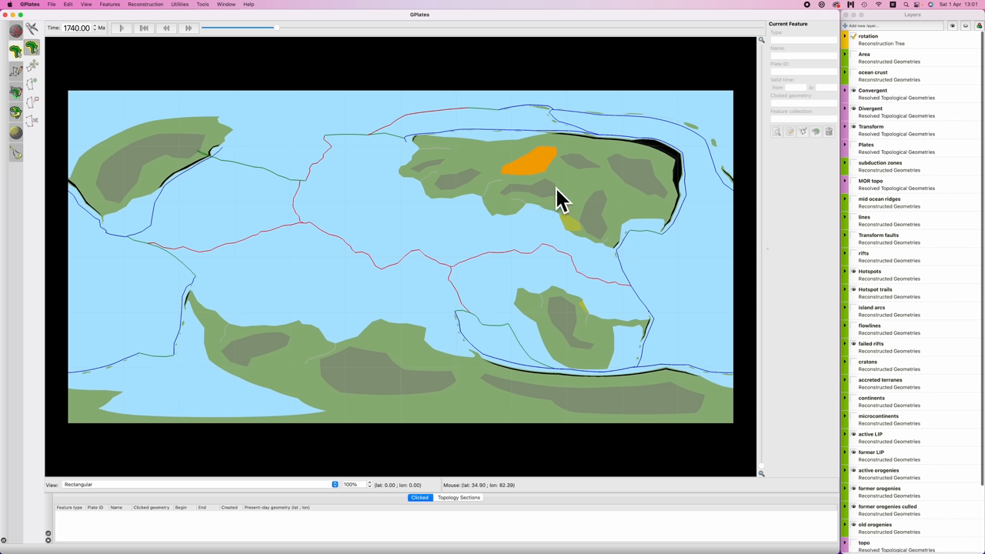
{"action": "mouse_move", "coordinate": [545, 179]}
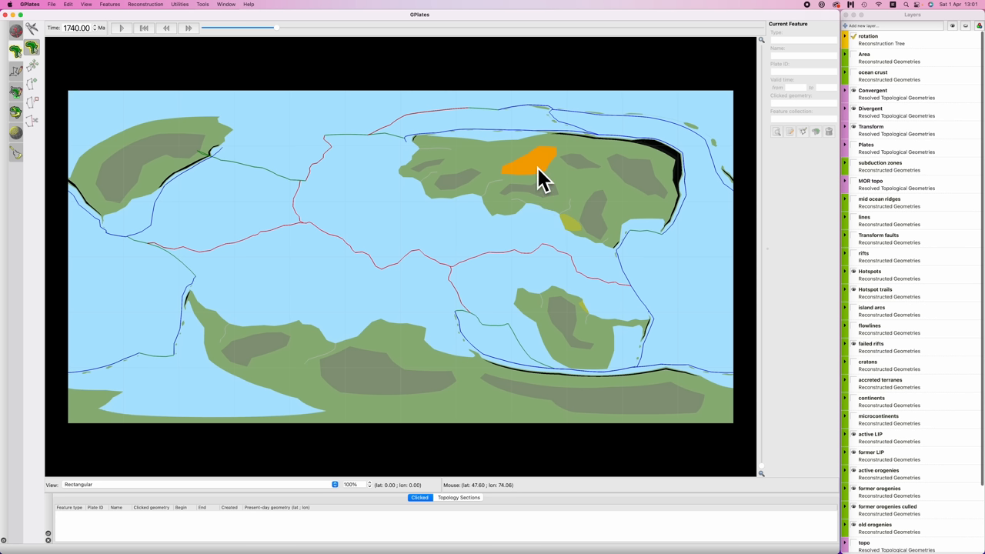
{"action": "mouse_move", "coordinate": [344, 382]}
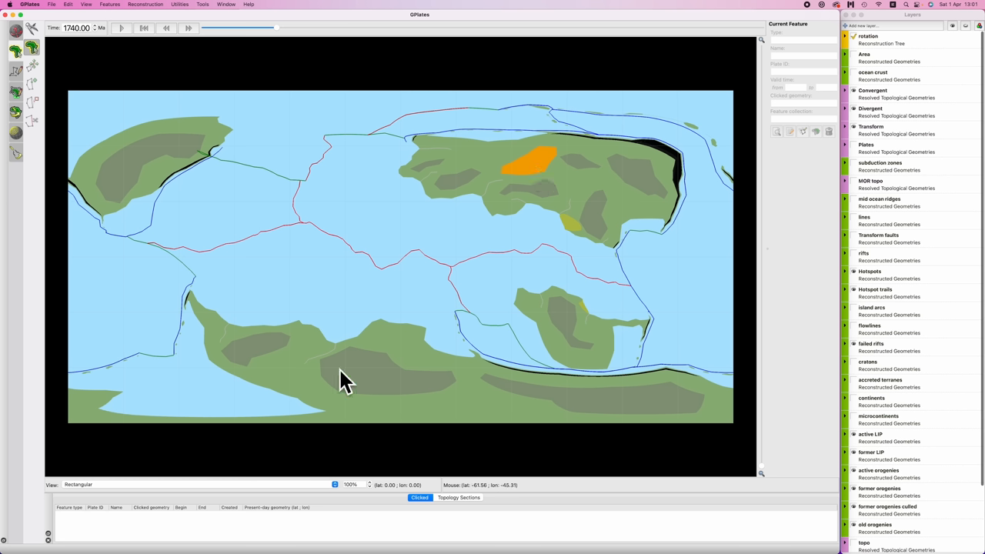
{"action": "mouse_move", "coordinate": [432, 384]}
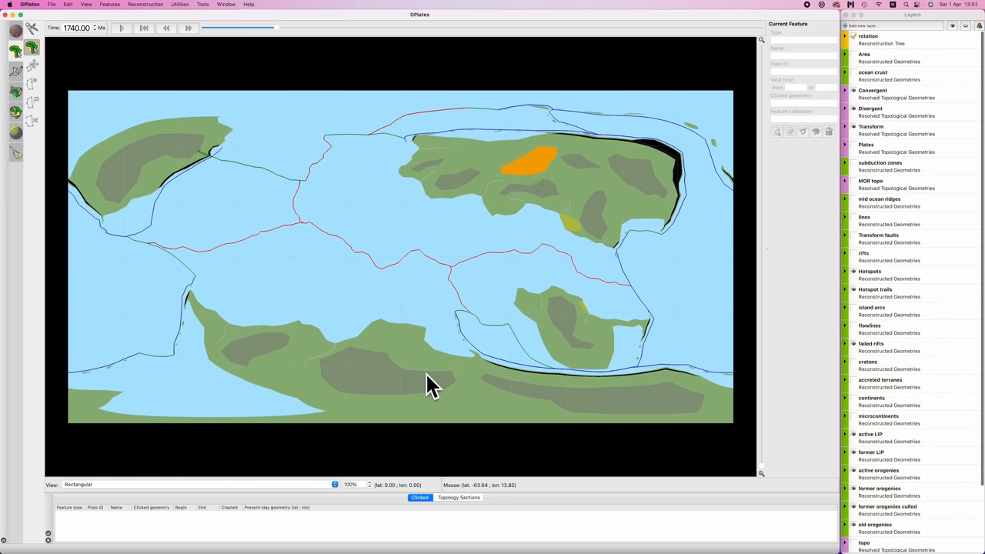
{"action": "mouse_move", "coordinate": [434, 381]}
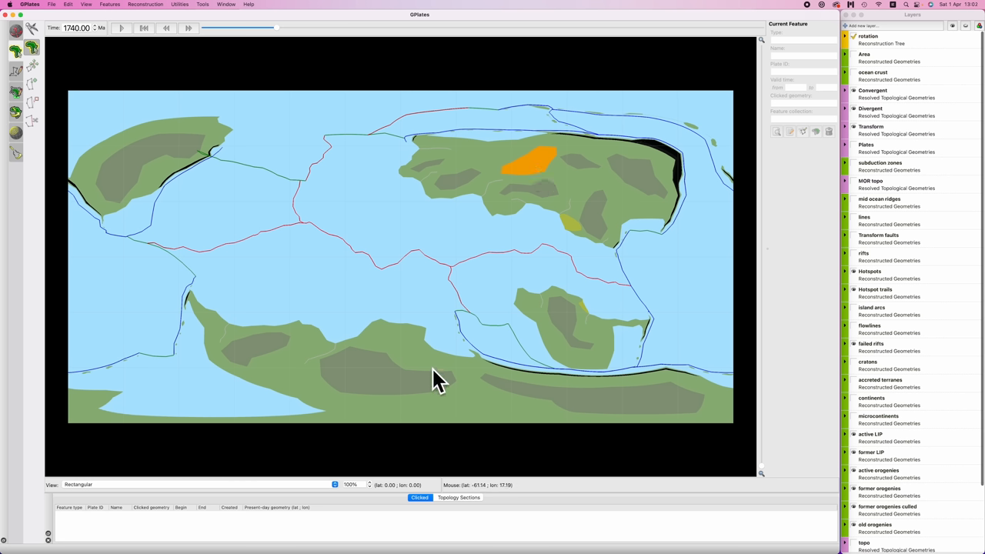
{"action": "mouse_move", "coordinate": [718, 148]}
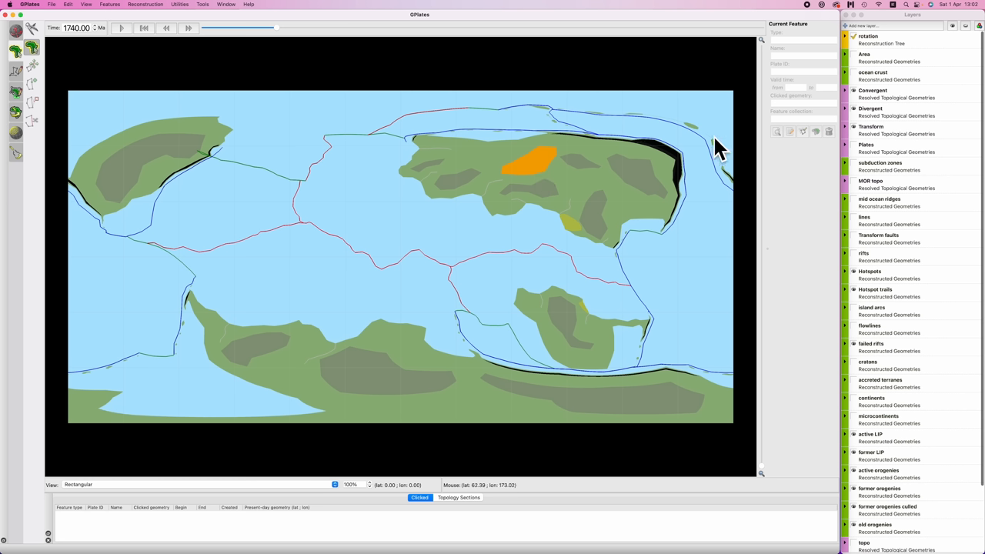
{"action": "mouse_move", "coordinate": [643, 143]}
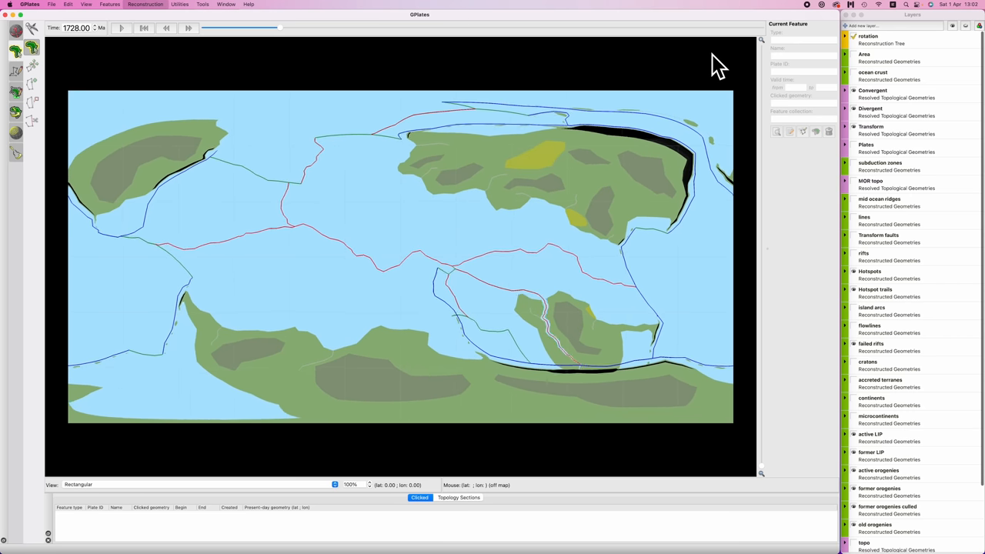
Pause the reconstruction at 1700 Ma to examine the subduction zones.
{"action": "left_click", "coordinate": [188, 28]}
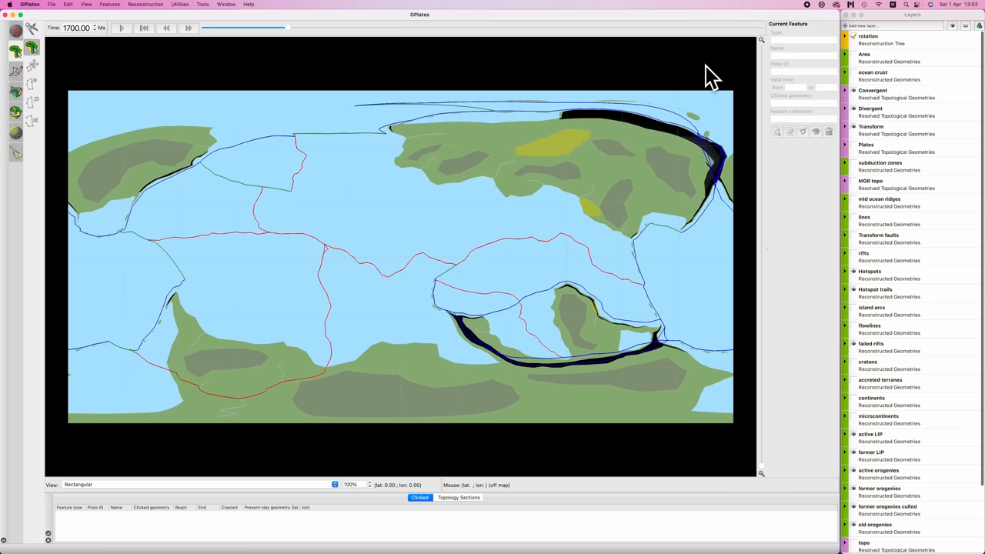
{"action": "mouse_move", "coordinate": [584, 315]}
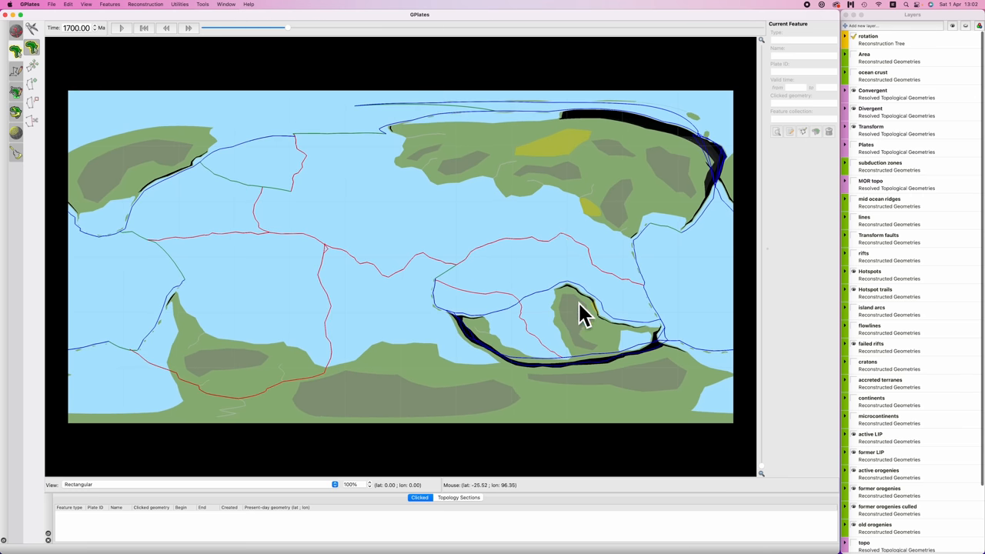
{"action": "mouse_move", "coordinate": [574, 388]}
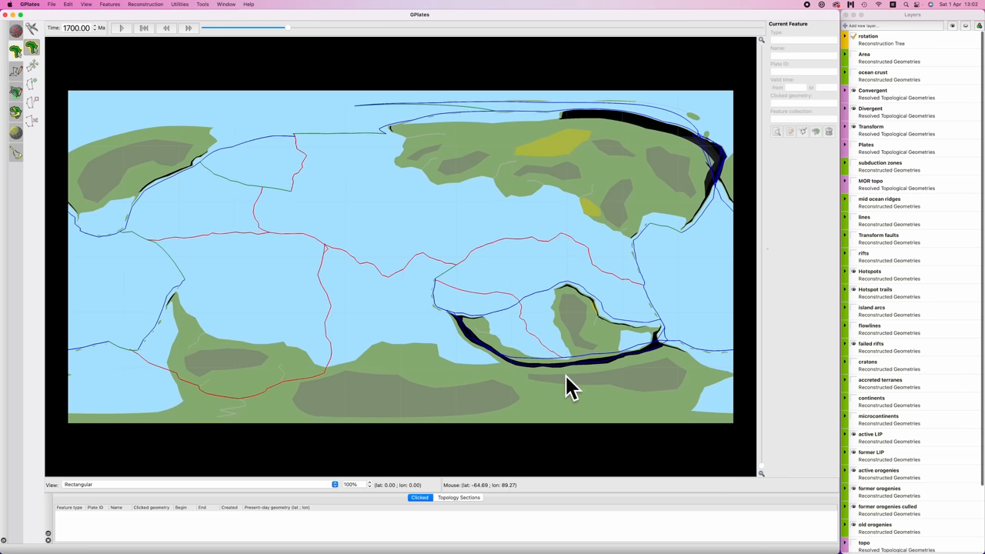
{"action": "mouse_move", "coordinate": [546, 351]}
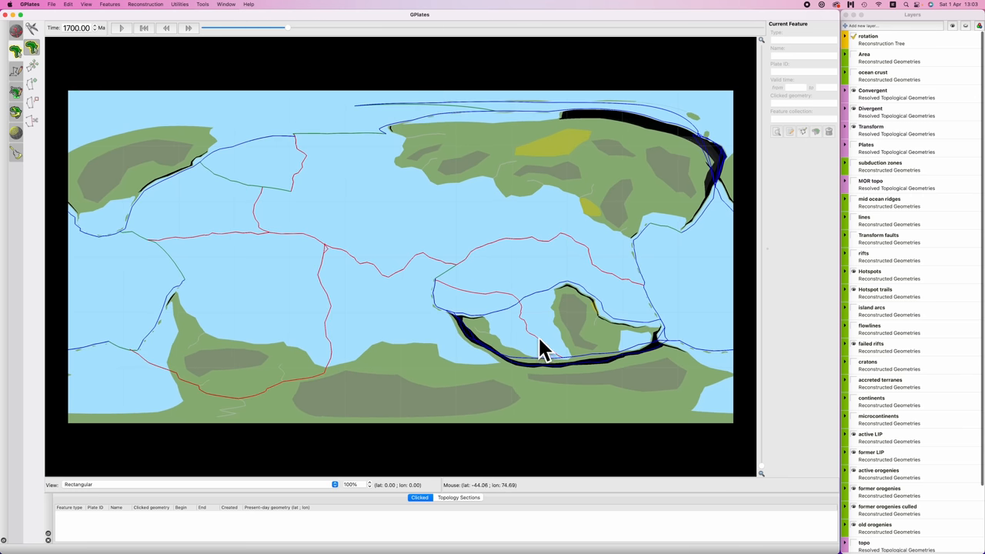
{"action": "mouse_move", "coordinate": [550, 362]}
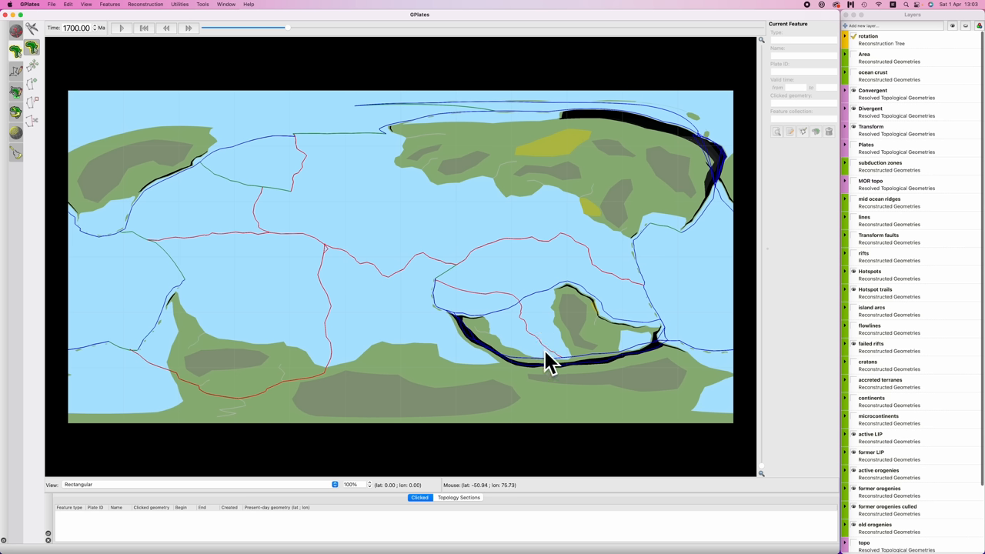
{"action": "mouse_move", "coordinate": [560, 365]}
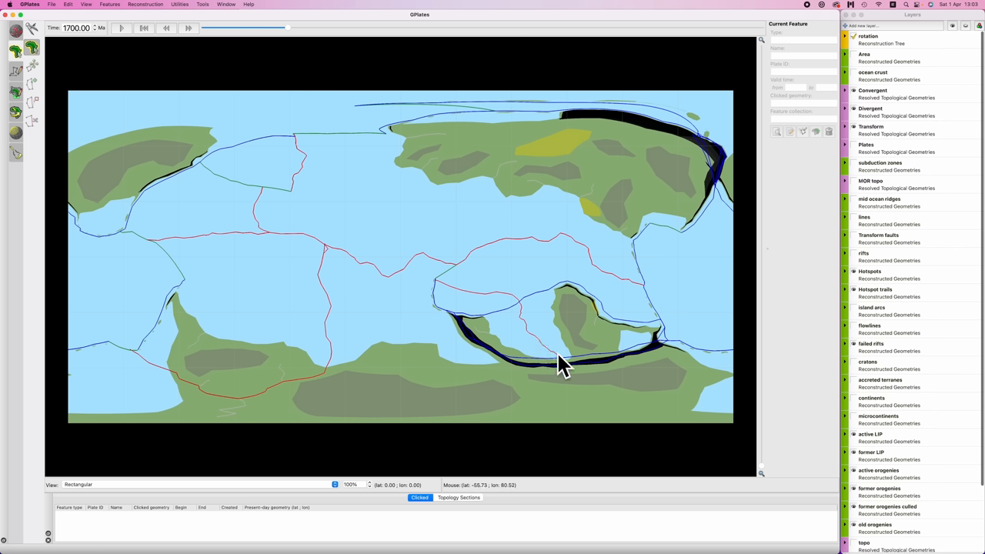
{"action": "mouse_move", "coordinate": [519, 315]}
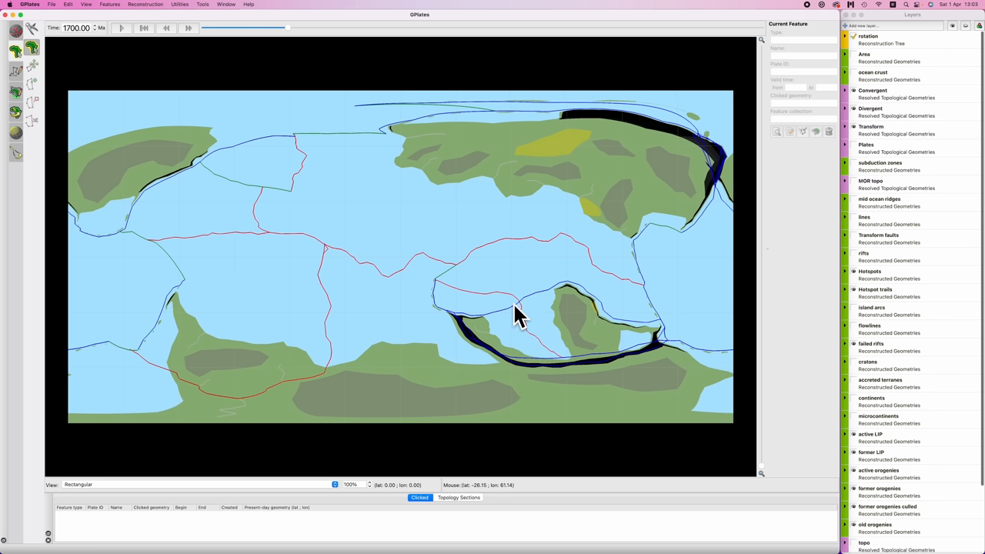
{"action": "mouse_move", "coordinate": [184, 381]}
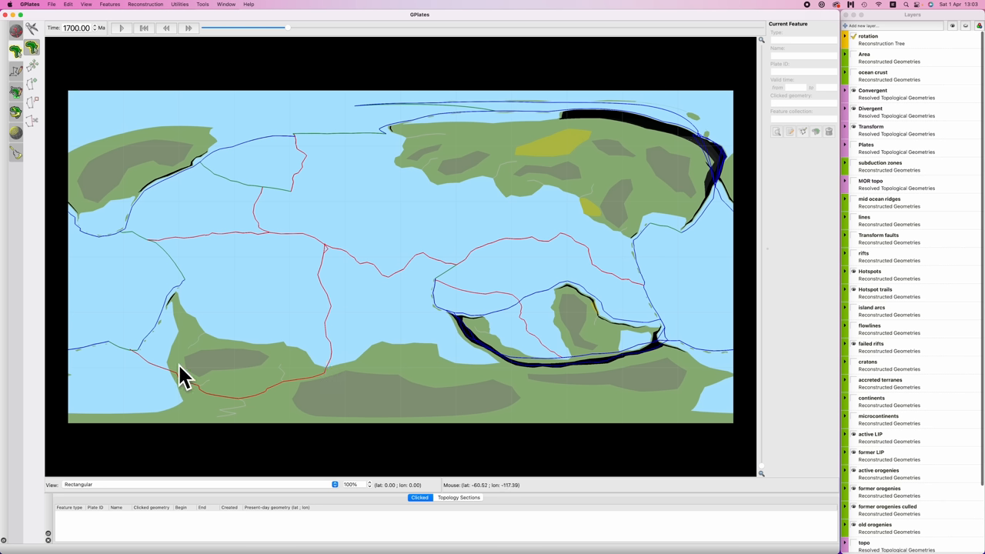
{"action": "mouse_move", "coordinate": [227, 350]}
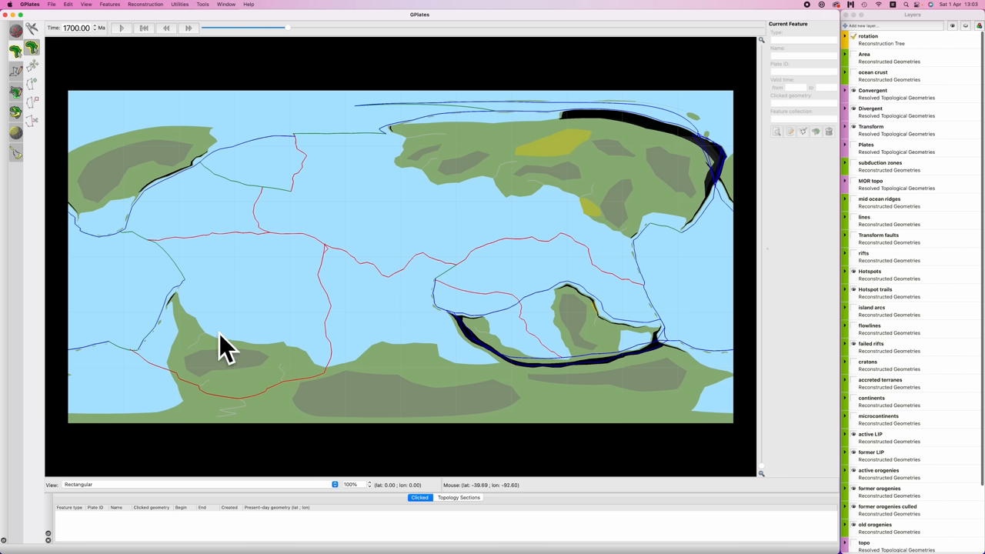
{"action": "mouse_move", "coordinate": [139, 204]}
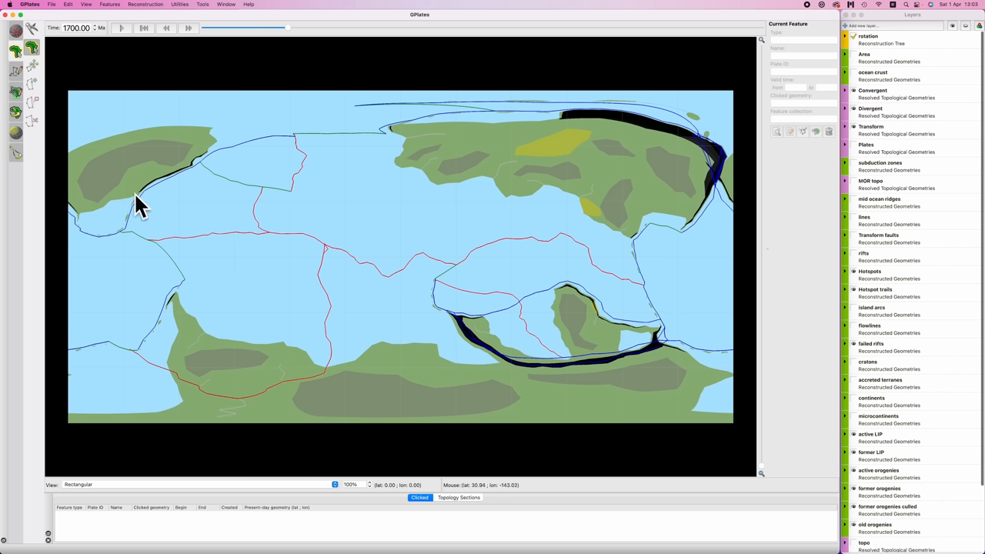
{"action": "mouse_move", "coordinate": [501, 319]}
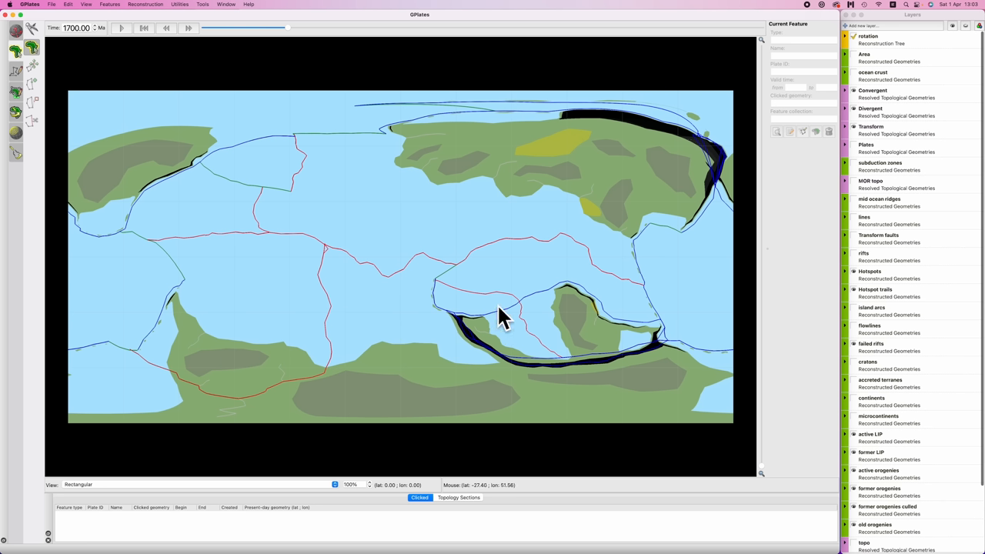
{"action": "mouse_move", "coordinate": [576, 289]}
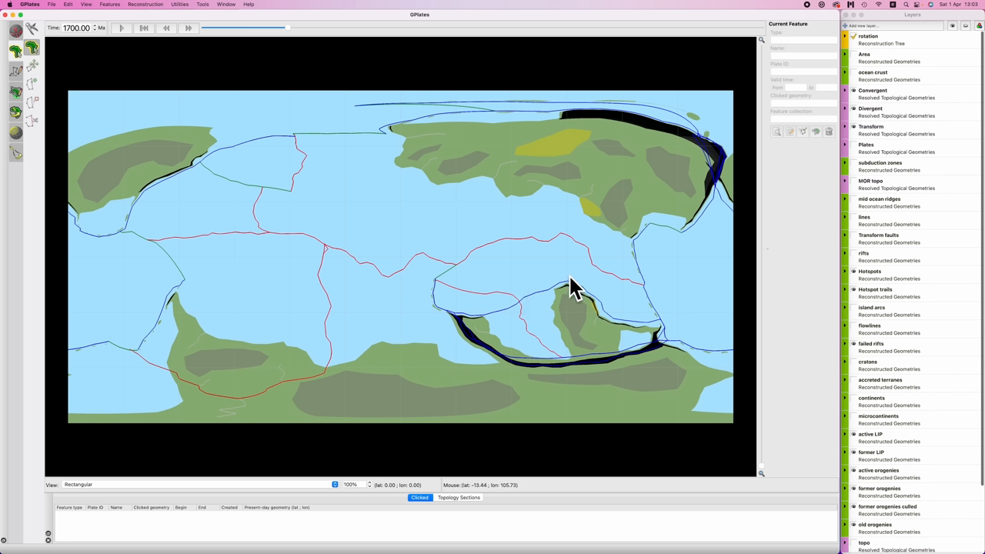
{"action": "mouse_move", "coordinate": [585, 175]}
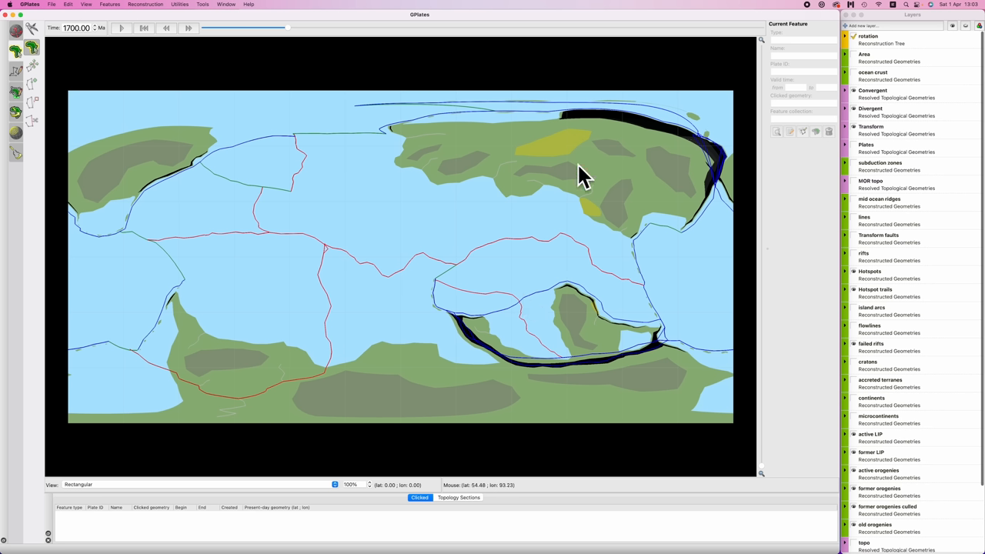
{"action": "mouse_move", "coordinate": [615, 175]}
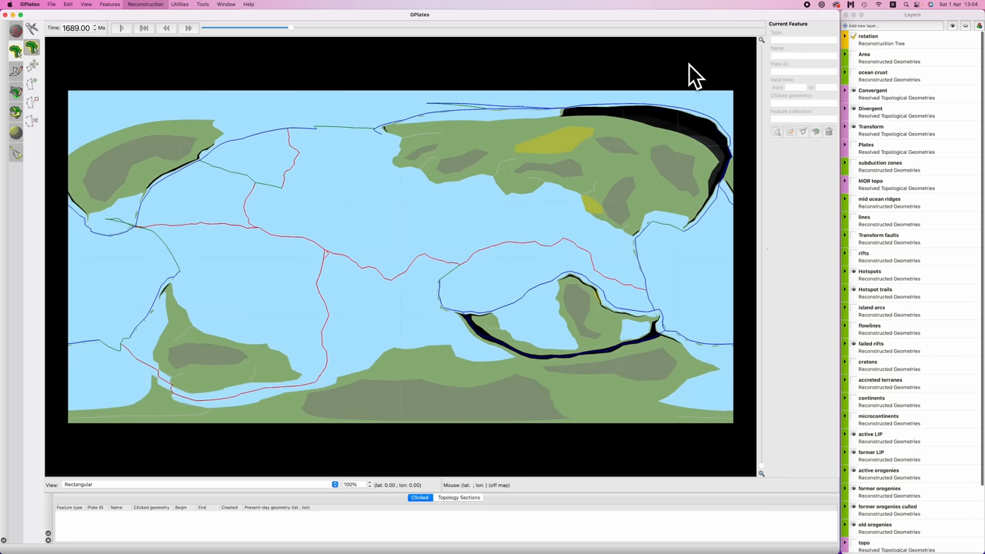
Pause the reconstruction at 1680 Ma to examine the southern subduction arc.
{"action": "left_click", "coordinate": [188, 27]}
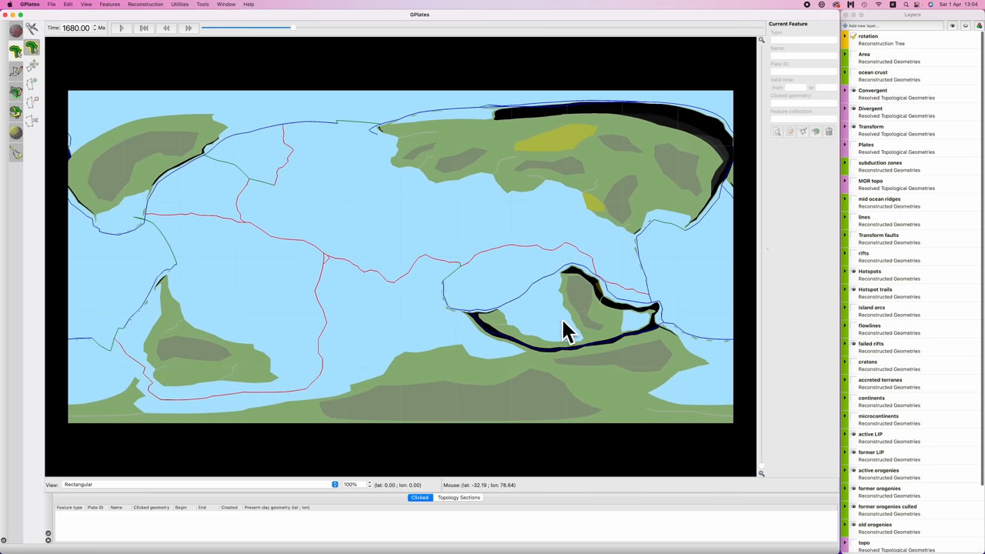
{"action": "mouse_move", "coordinate": [568, 258]}
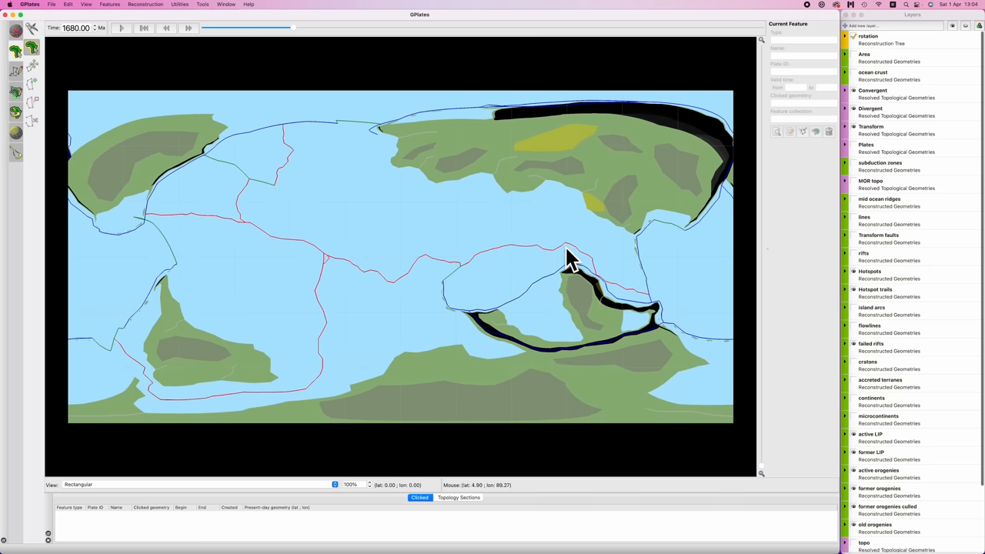
{"action": "mouse_move", "coordinate": [579, 298]}
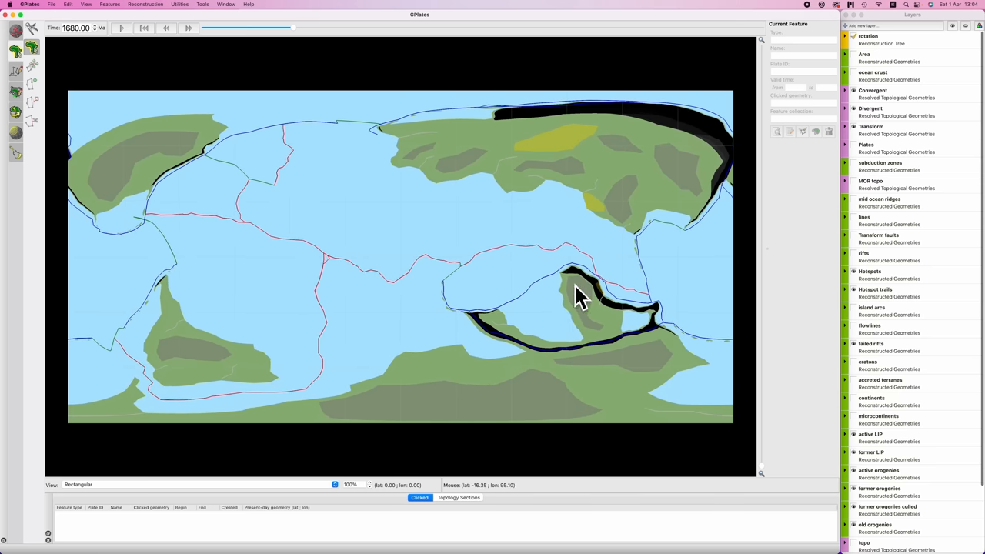
{"action": "mouse_move", "coordinate": [612, 308]}
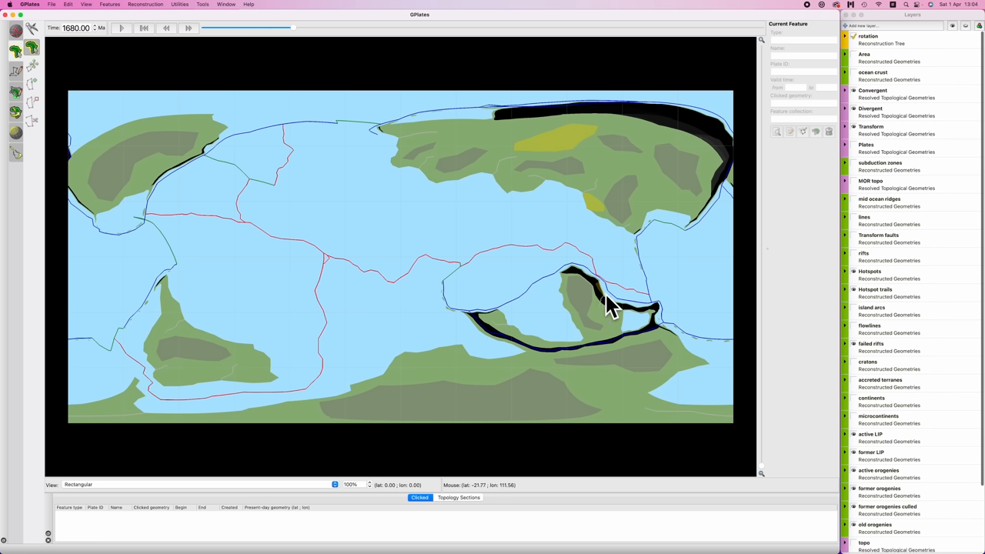
{"action": "mouse_move", "coordinate": [565, 273]}
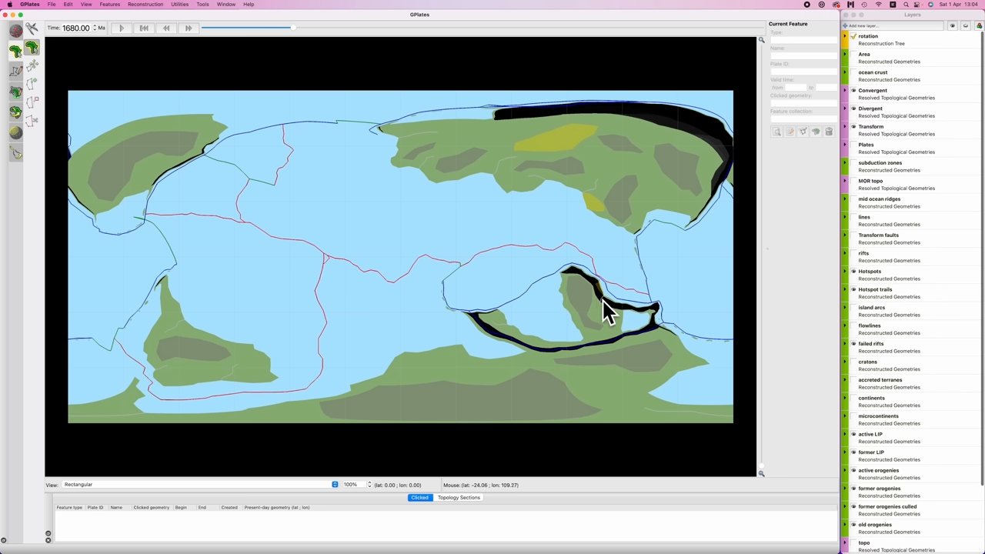
{"action": "mouse_move", "coordinate": [120, 184]}
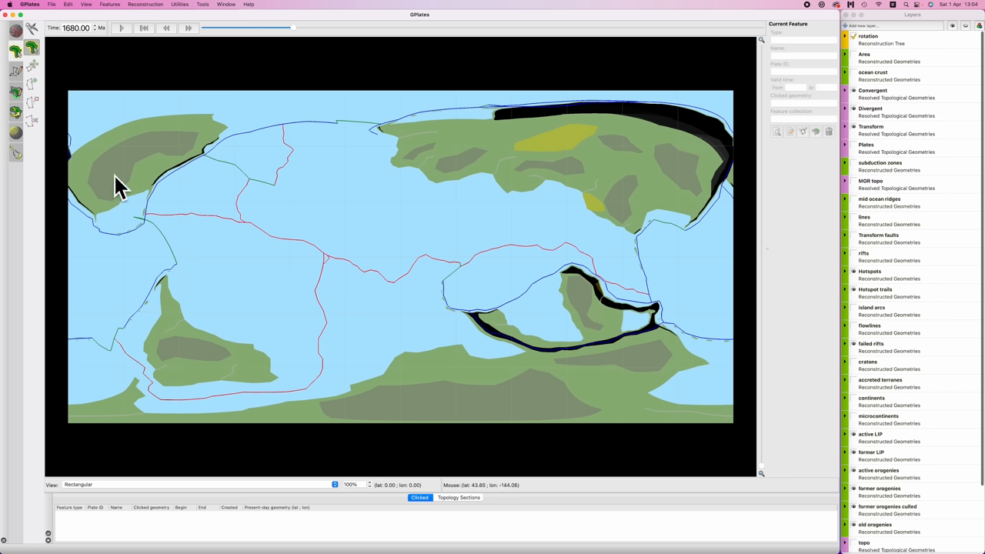
{"action": "mouse_move", "coordinate": [352, 223]}
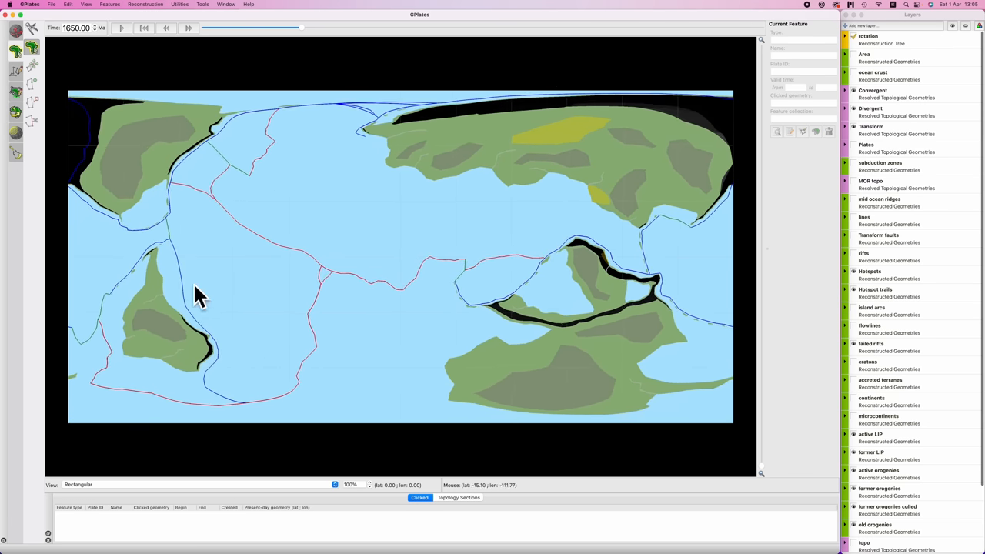
{"action": "mouse_move", "coordinate": [183, 260]}
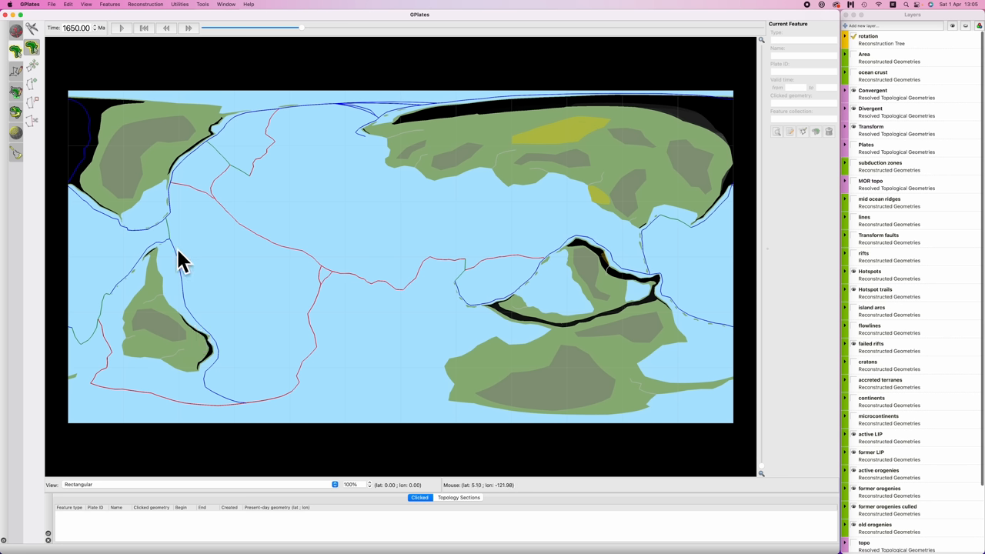
{"action": "mouse_move", "coordinate": [193, 278]}
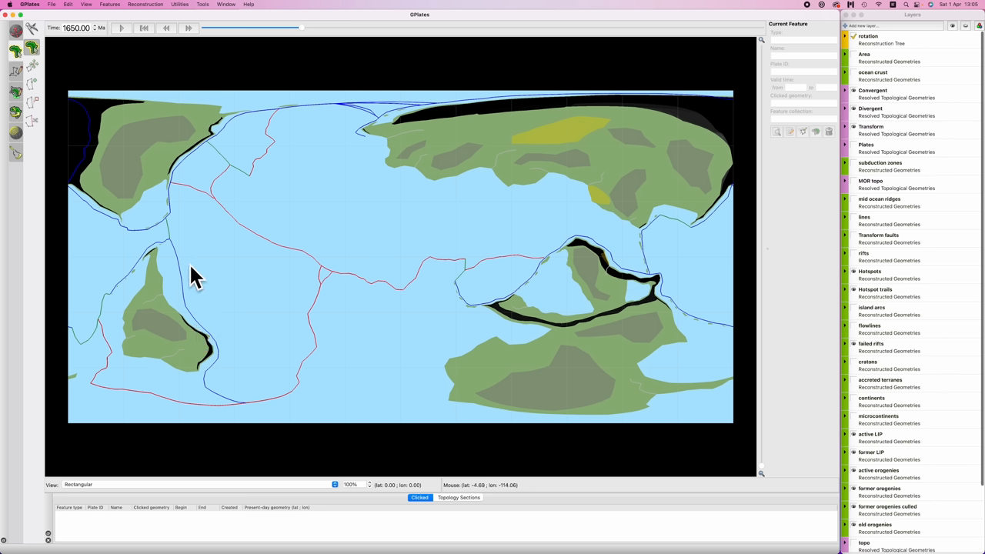
{"action": "mouse_move", "coordinate": [237, 291]}
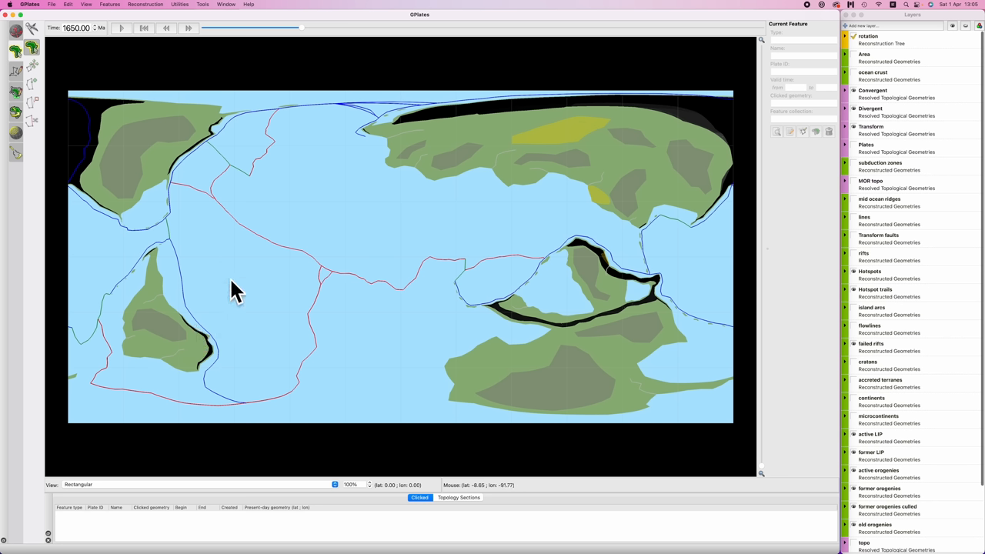
{"action": "mouse_move", "coordinate": [335, 279]}
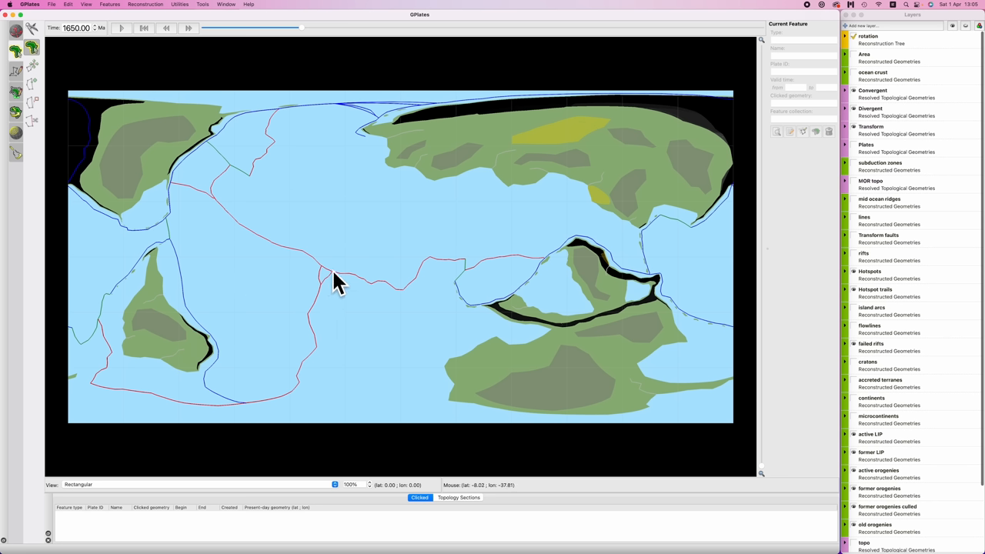
{"action": "mouse_move", "coordinate": [319, 288]}
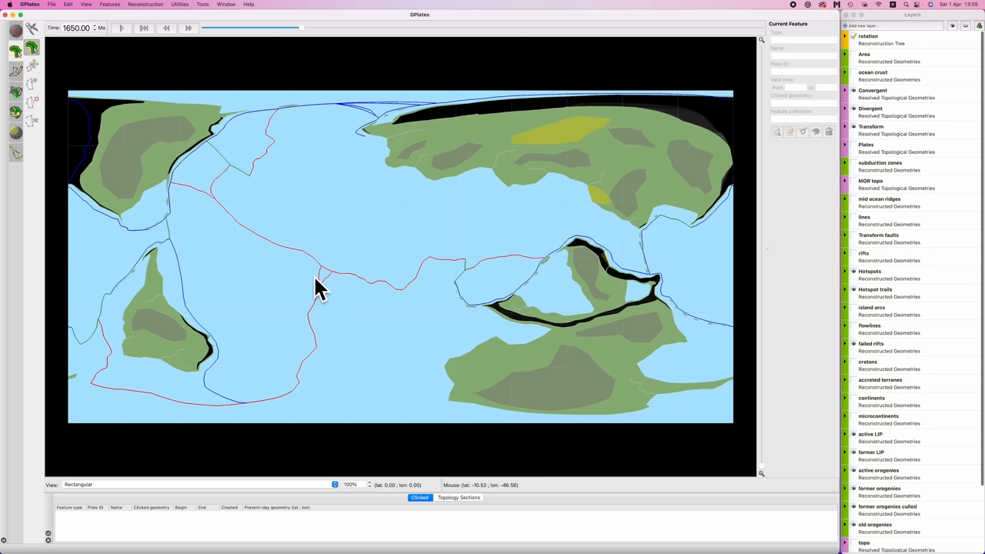
{"action": "mouse_move", "coordinate": [287, 270]}
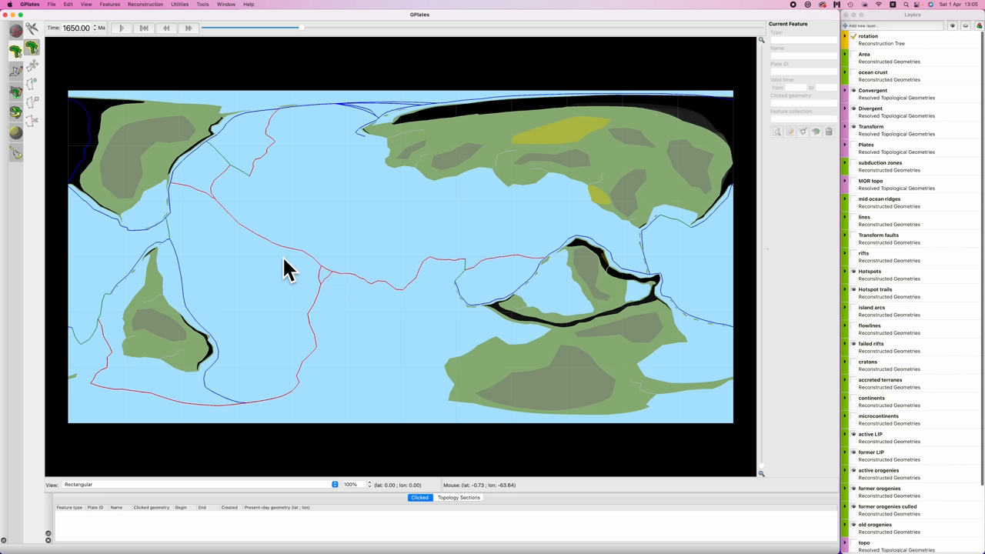
{"action": "mouse_move", "coordinate": [353, 300]}
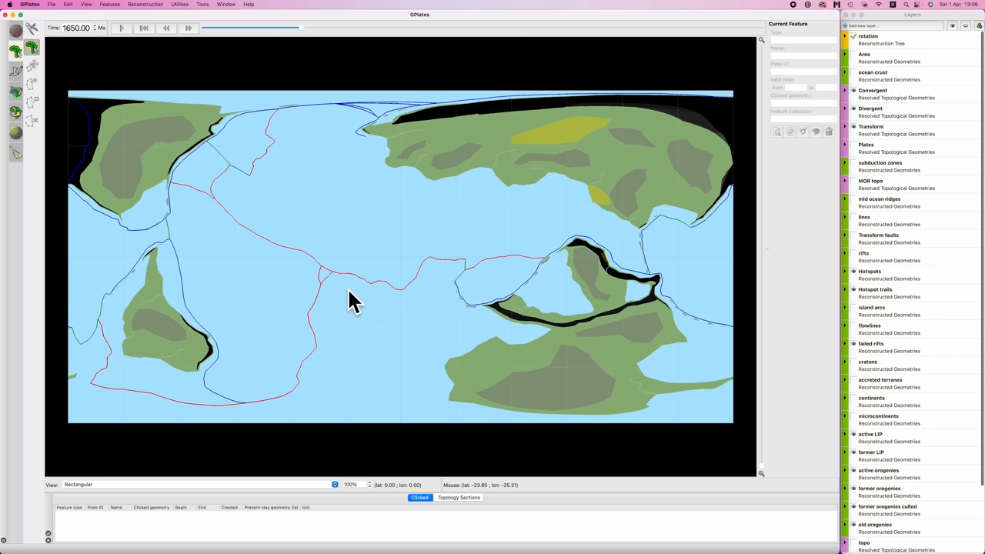
{"action": "mouse_move", "coordinate": [326, 283]}
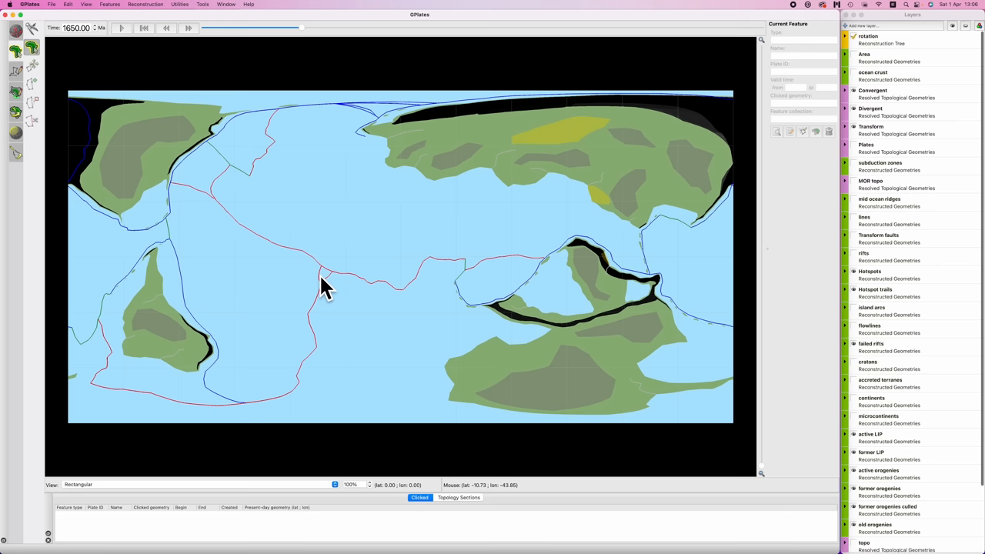
{"action": "mouse_move", "coordinate": [400, 145]}
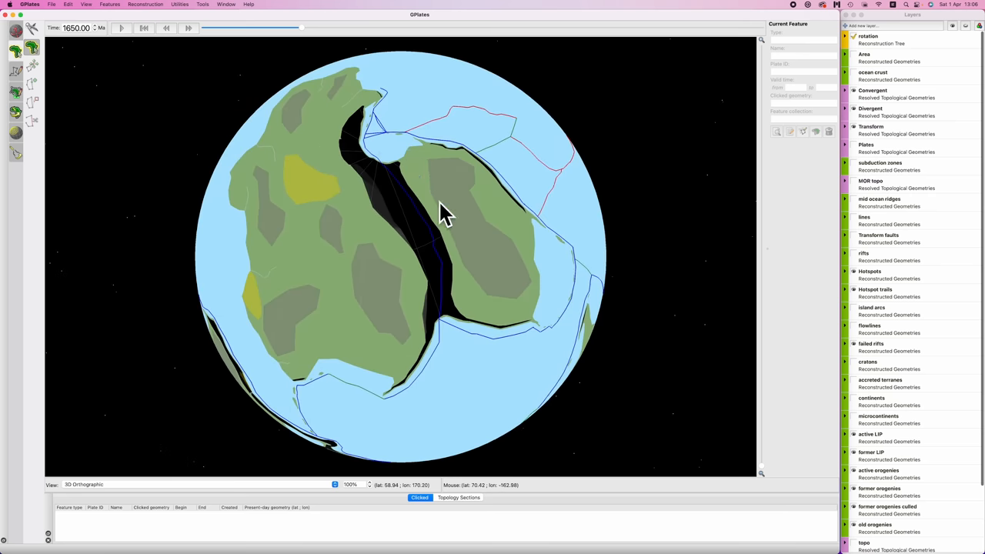
{"action": "mouse_move", "coordinate": [438, 204]}
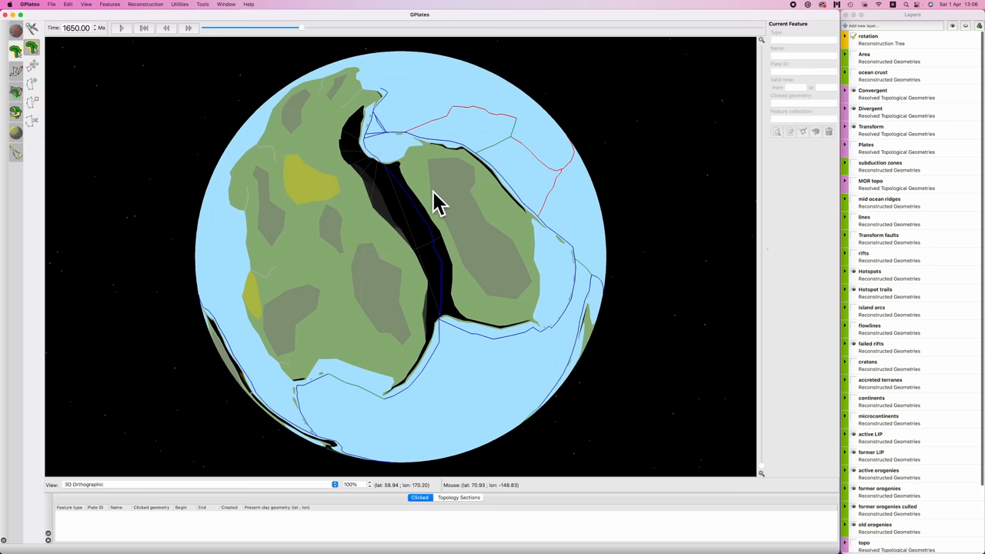
{"action": "mouse_move", "coordinate": [427, 253]}
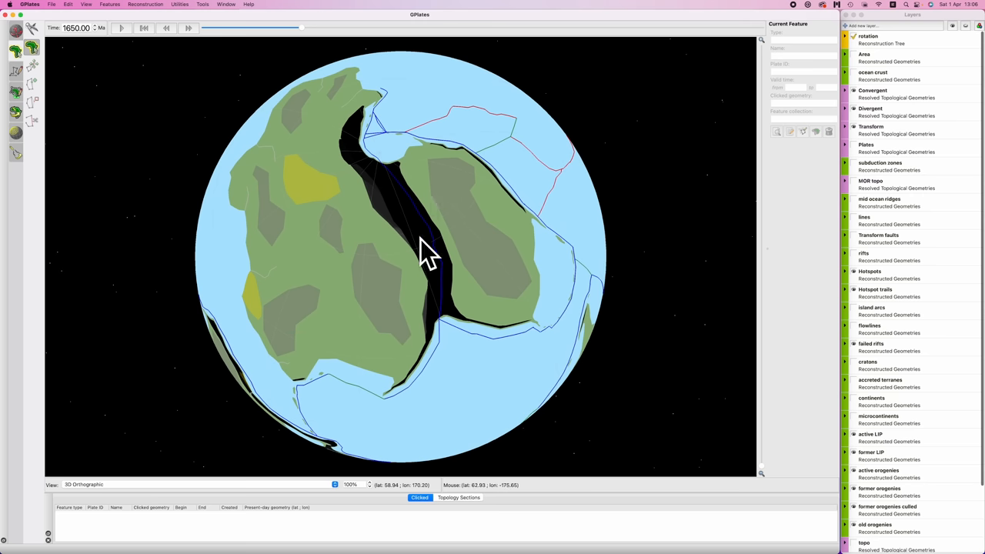
{"action": "mouse_move", "coordinate": [412, 212]}
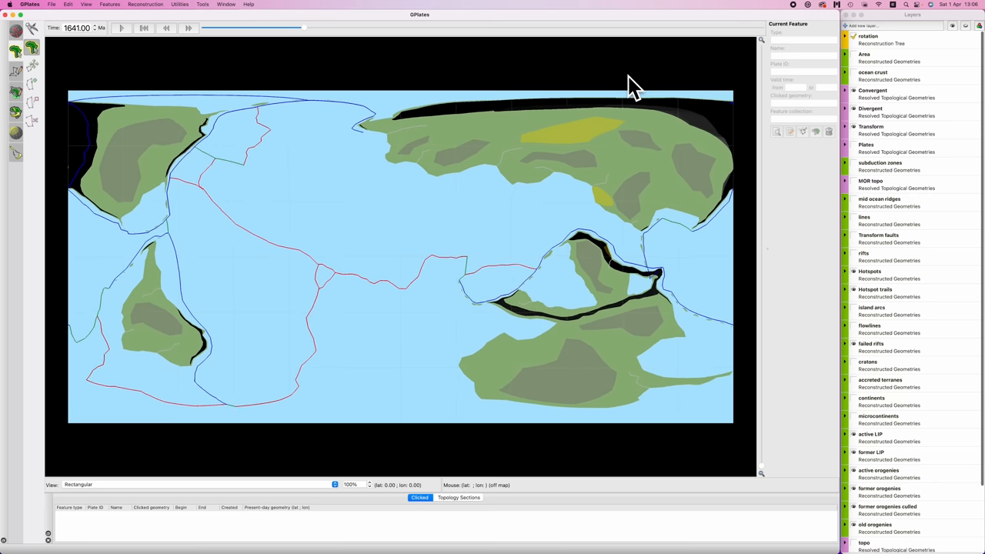
Select the northwestern craton 'Craton G' (plate 700) to list its properties.
{"action": "left_click", "coordinate": [215, 173]}
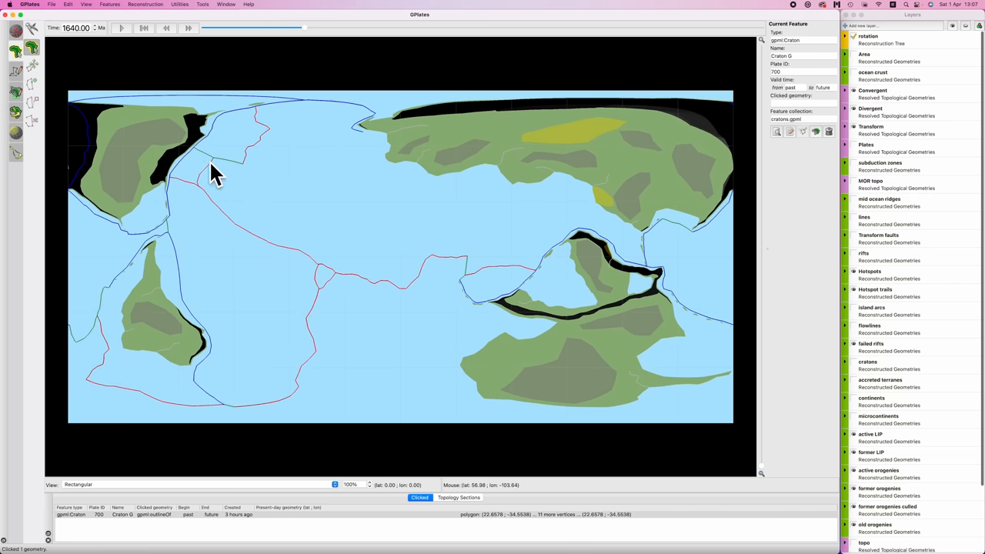
{"action": "mouse_move", "coordinate": [239, 167]}
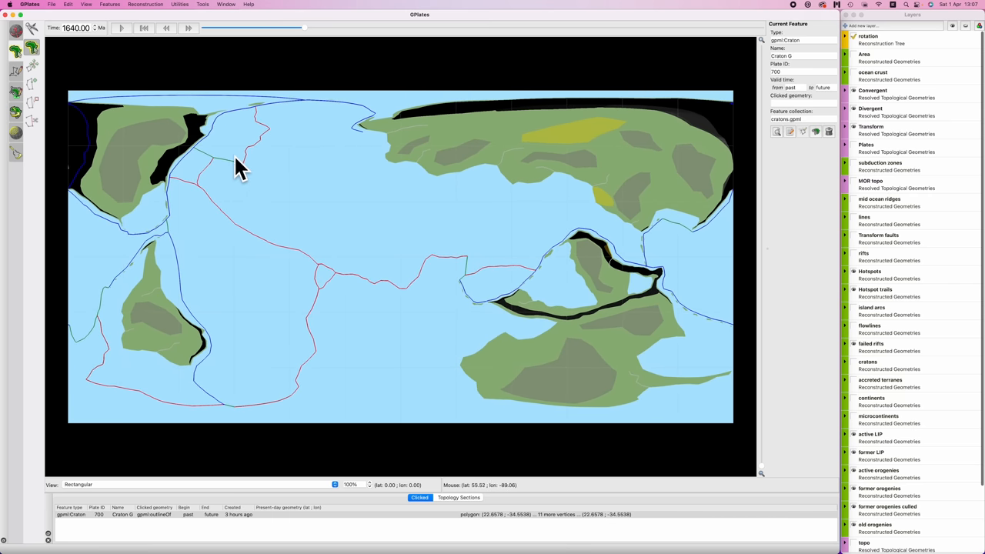
{"action": "mouse_move", "coordinate": [196, 131]}
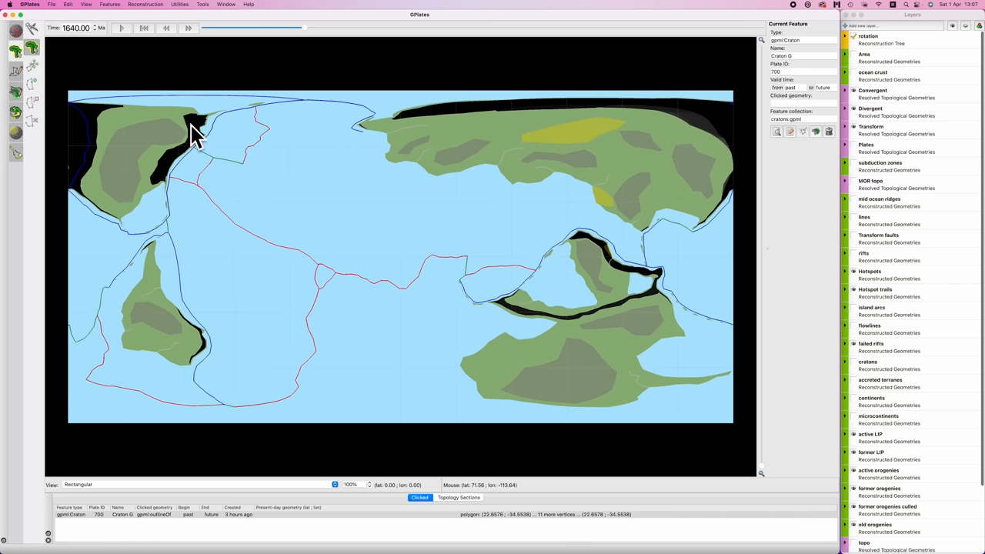
{"action": "mouse_move", "coordinate": [206, 131]}
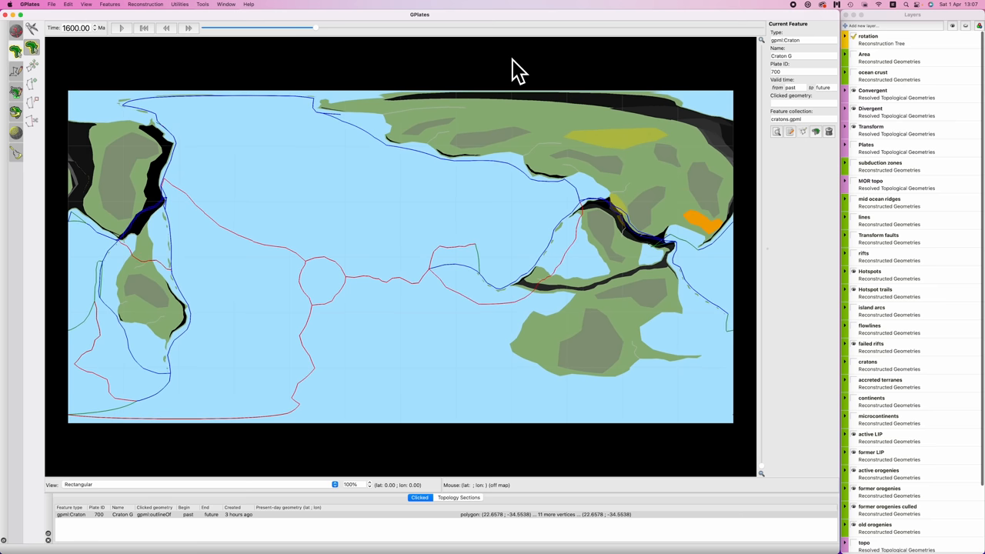
{"action": "mouse_move", "coordinate": [358, 193]}
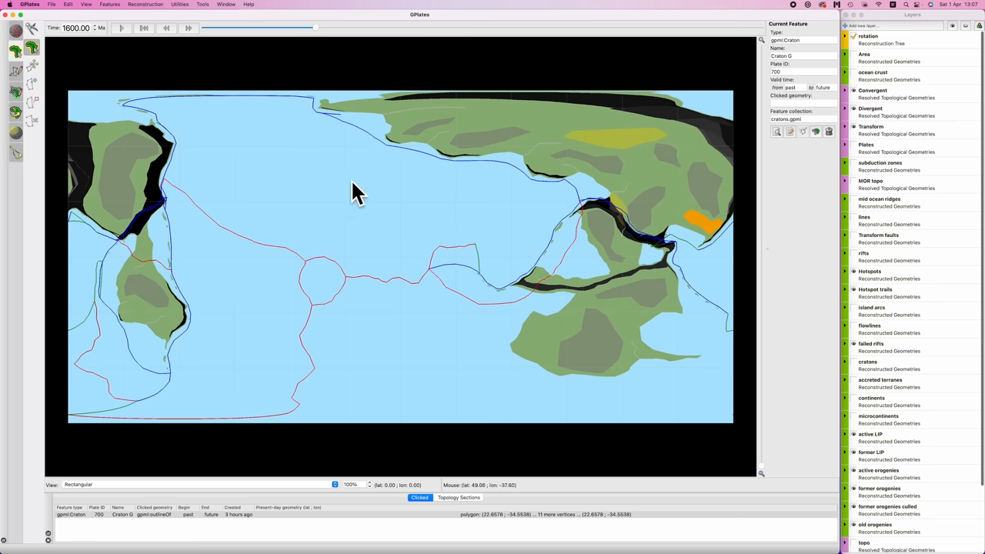
{"action": "mouse_move", "coordinate": [247, 377]}
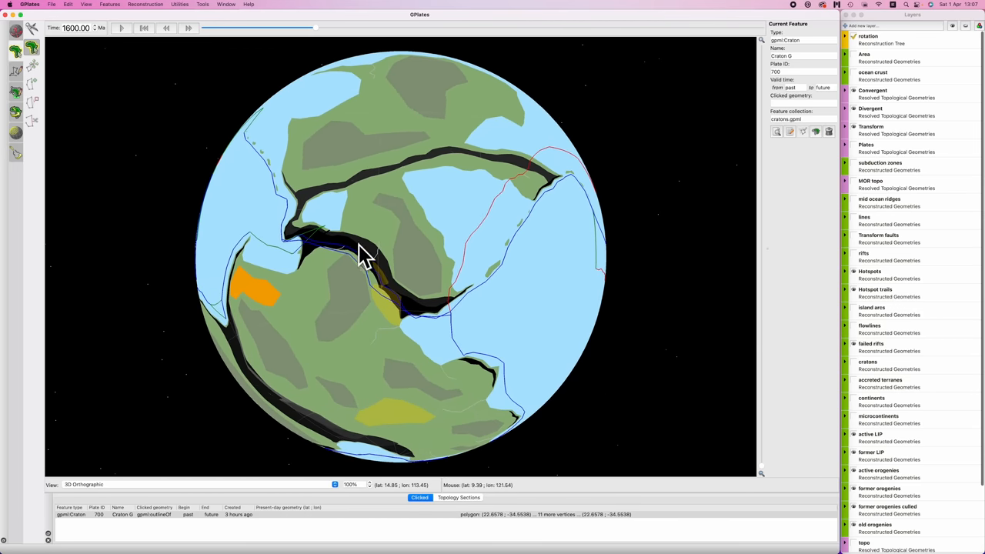
Drag the view to inspect the 1600 Ma reconstruction and its new eastern orange patch.
{"action": "left_click_drag", "start_coordinate": [365, 258], "coordinate": [473, 273]}
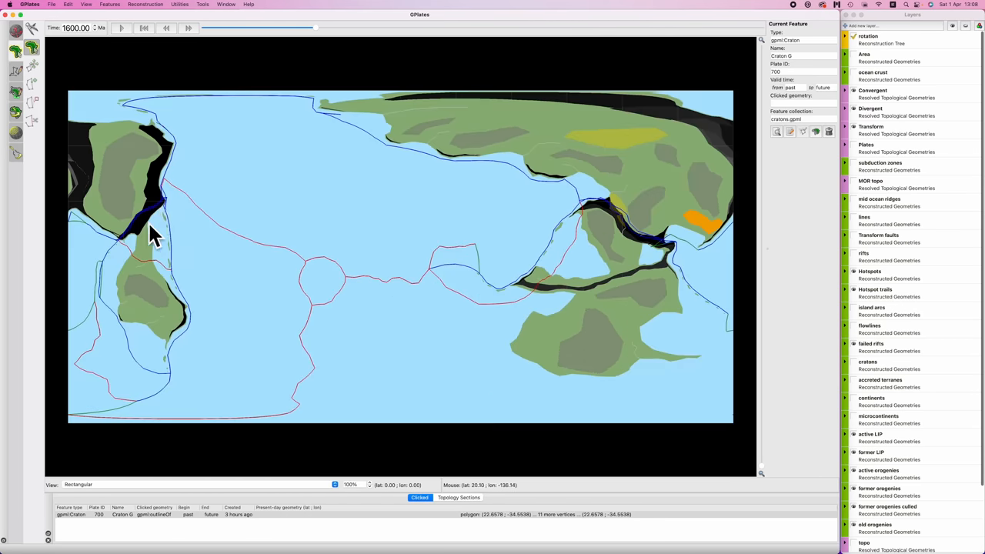
{"action": "mouse_move", "coordinate": [624, 236]}
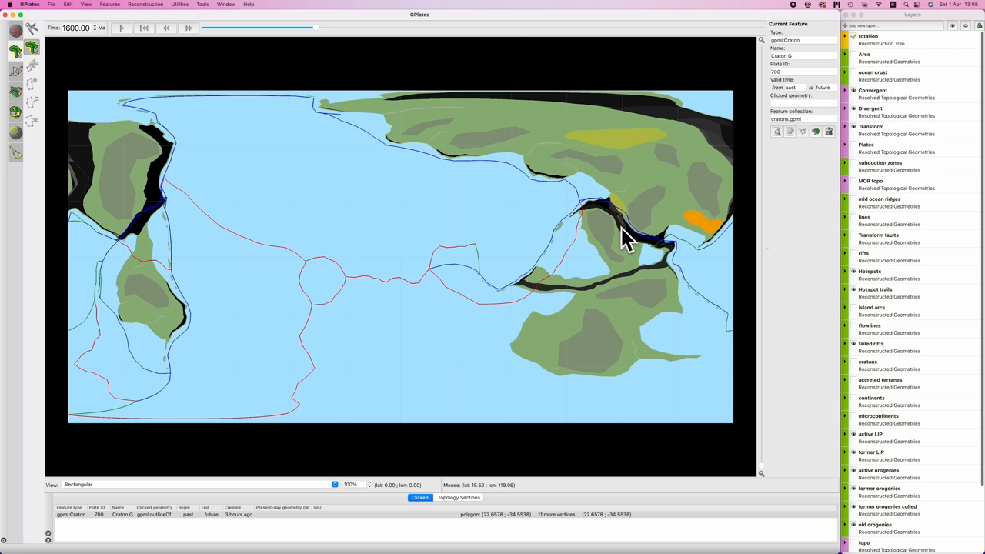
{"action": "mouse_move", "coordinate": [662, 250]}
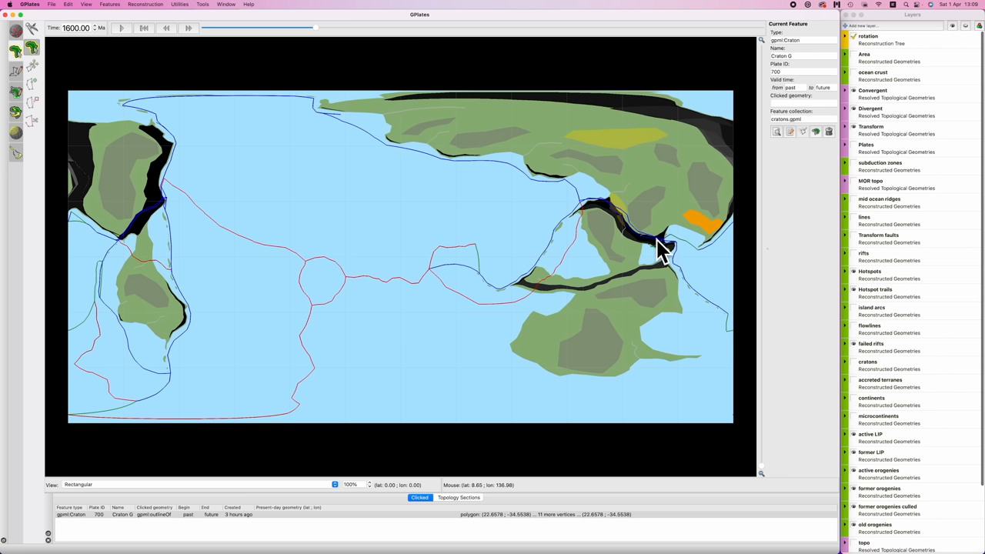
{"action": "mouse_move", "coordinate": [158, 235]}
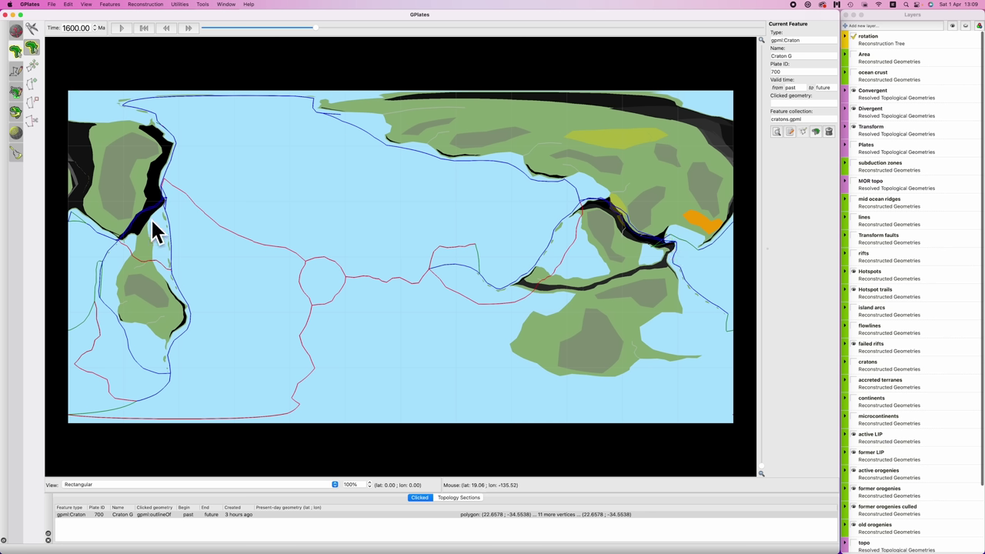
{"action": "mouse_move", "coordinate": [221, 202]}
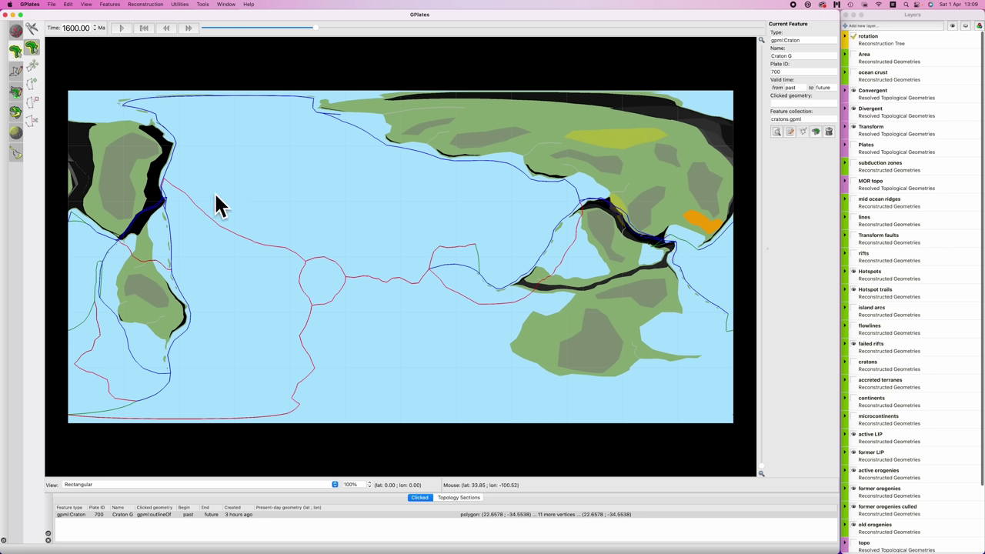
{"action": "mouse_move", "coordinate": [566, 231]}
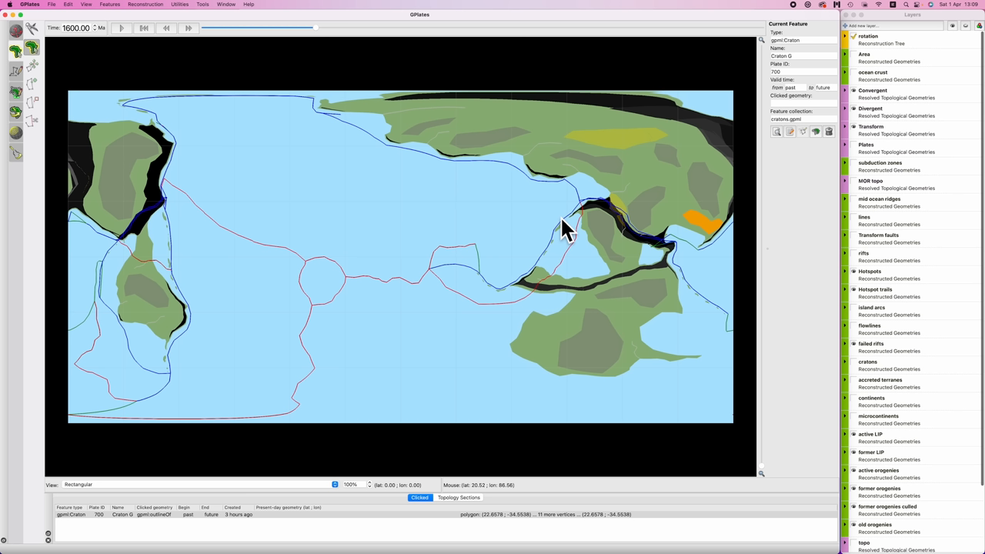
{"action": "mouse_move", "coordinate": [139, 266]}
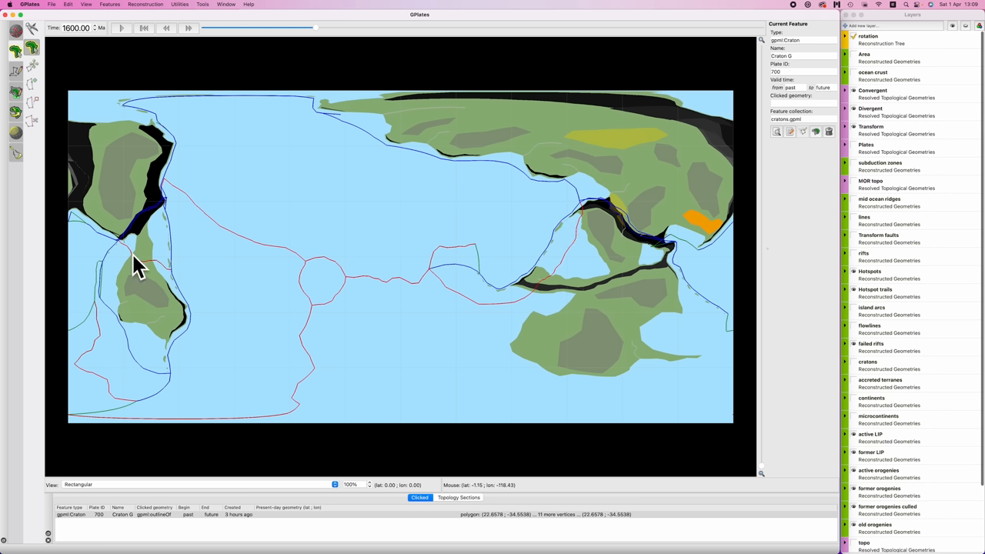
{"action": "mouse_move", "coordinate": [170, 308]}
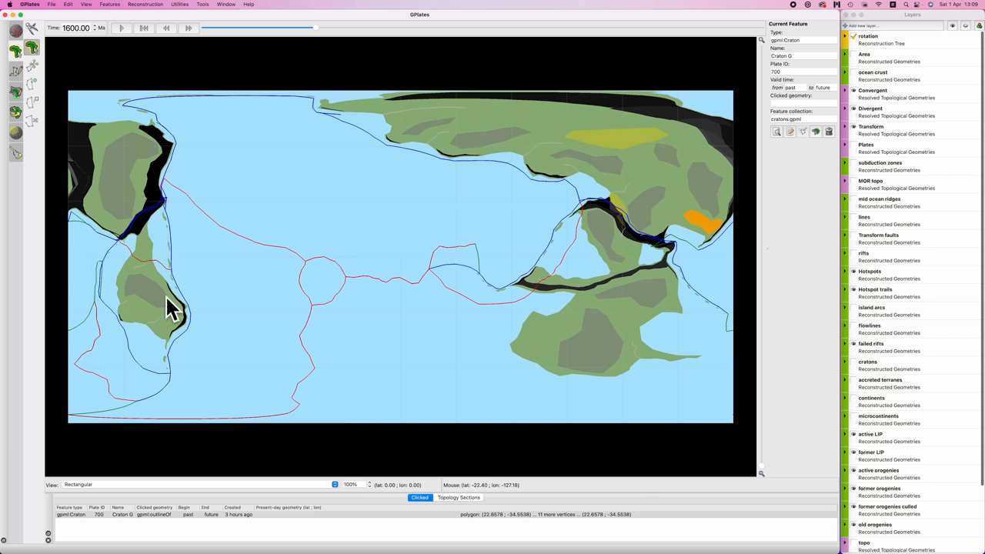
{"action": "mouse_move", "coordinate": [148, 312]}
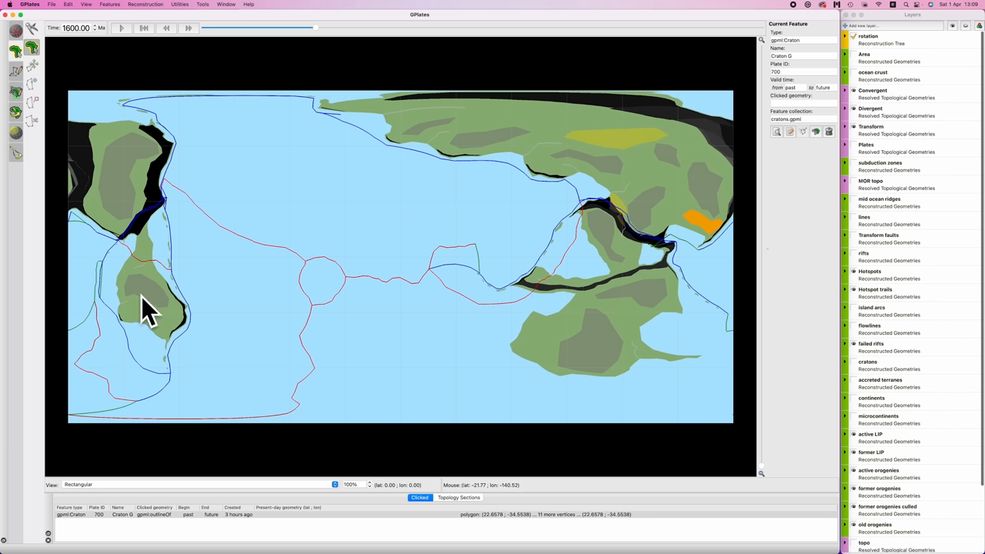
{"action": "mouse_move", "coordinate": [104, 227]}
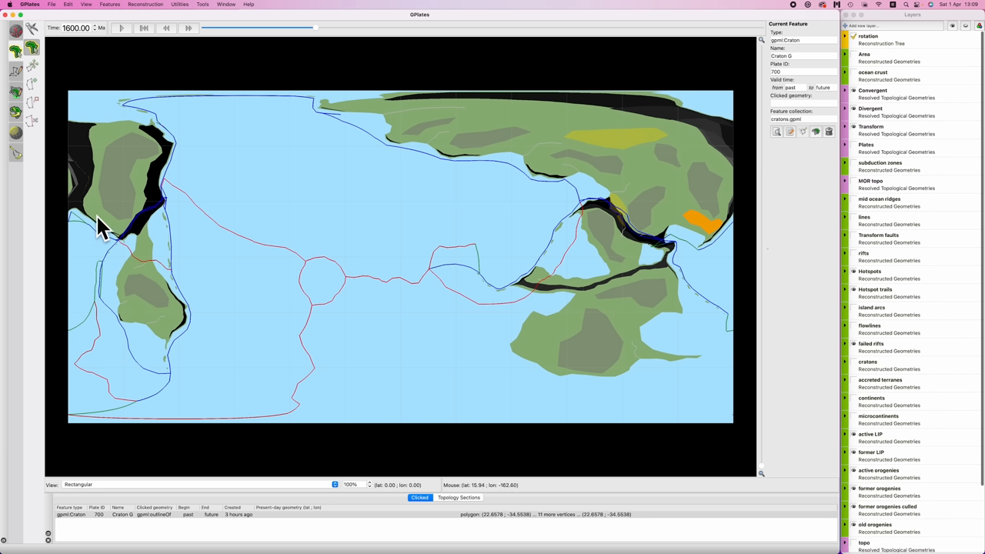
{"action": "mouse_move", "coordinate": [589, 216]}
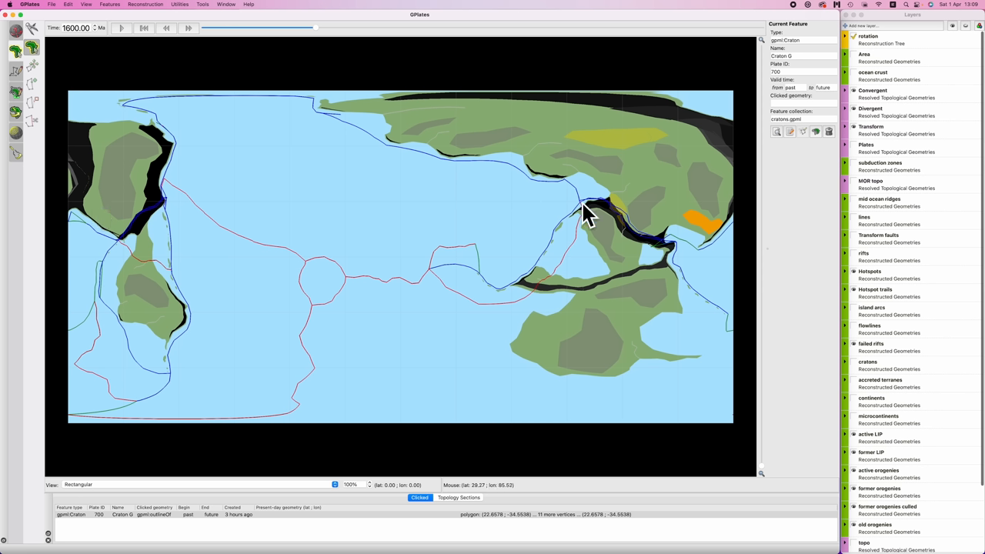
{"action": "mouse_move", "coordinate": [534, 299]}
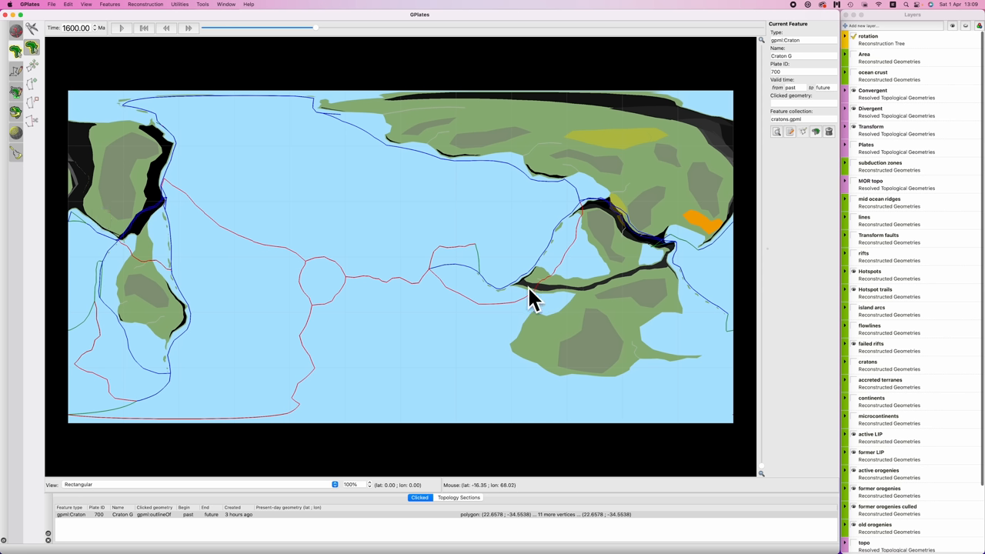
{"action": "mouse_move", "coordinate": [550, 268]}
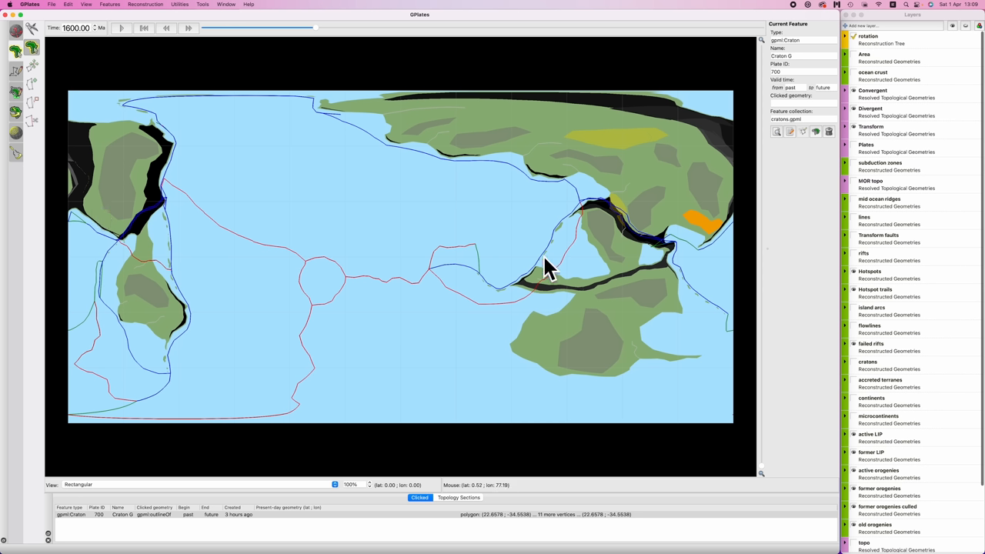
{"action": "mouse_move", "coordinate": [473, 140]}
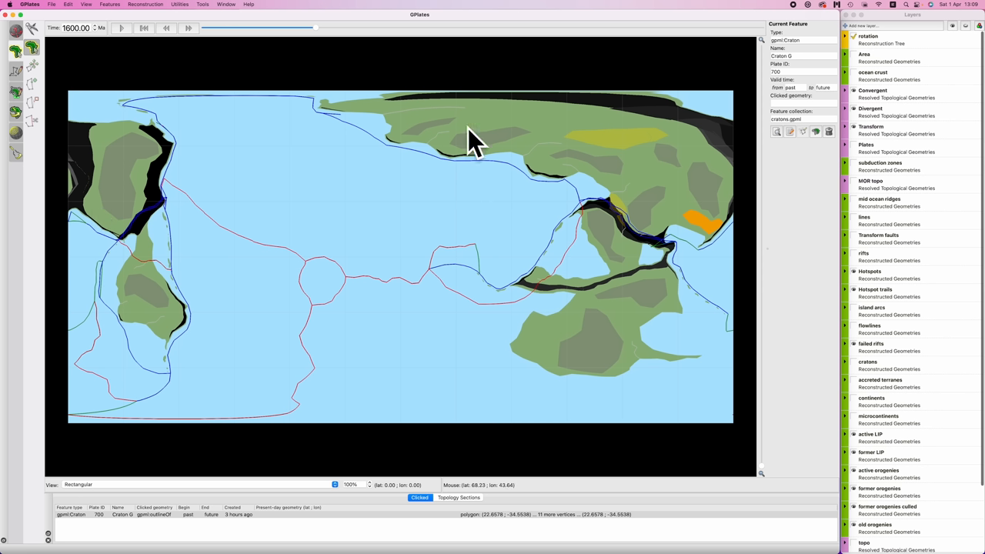
{"action": "mouse_move", "coordinate": [710, 240]}
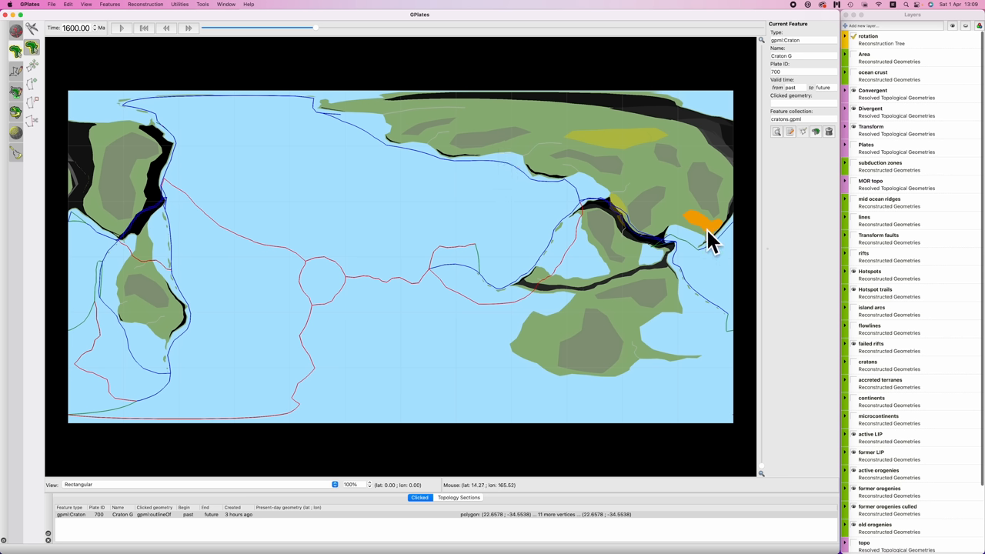
{"action": "mouse_move", "coordinate": [709, 236]}
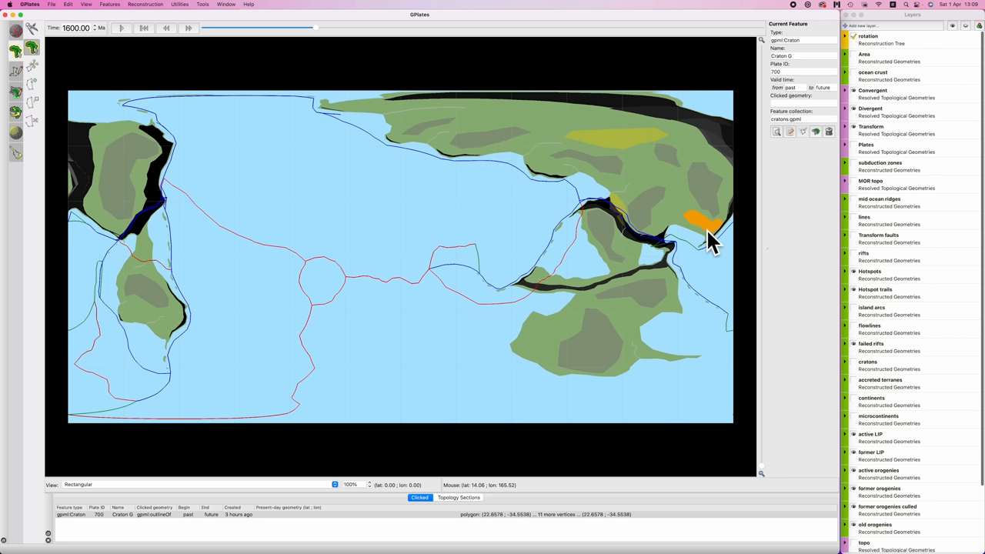
{"action": "mouse_move", "coordinate": [716, 270]}
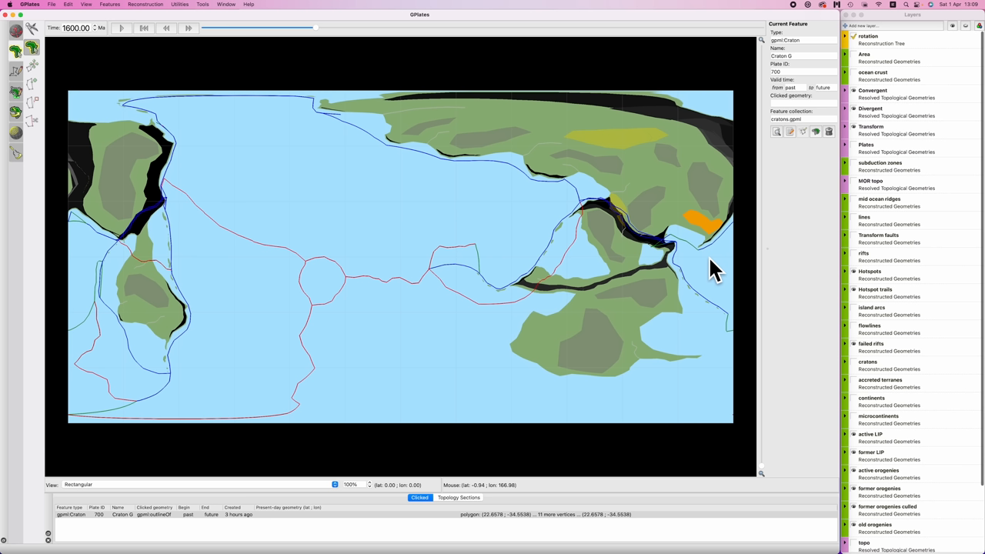
{"action": "mouse_move", "coordinate": [685, 239]}
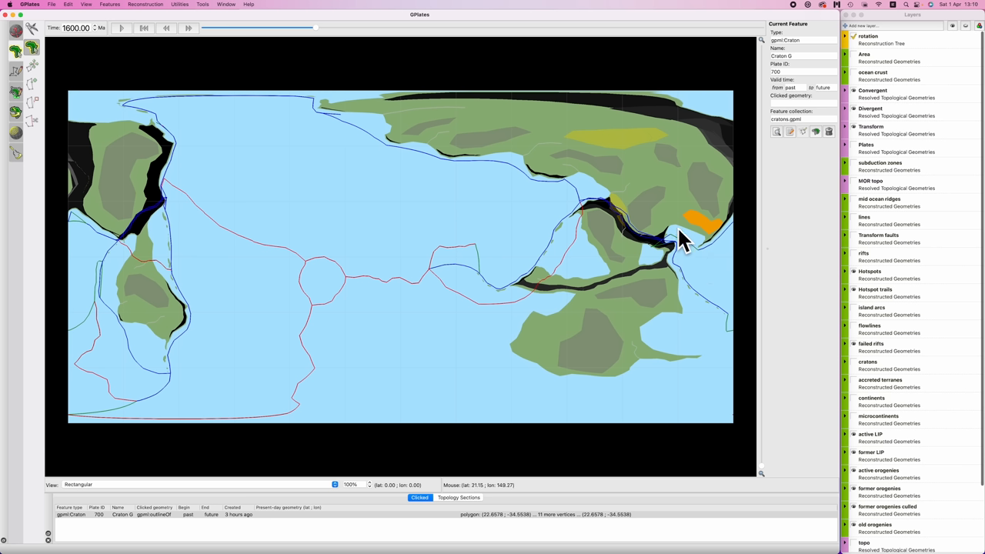
{"action": "mouse_move", "coordinate": [706, 234]}
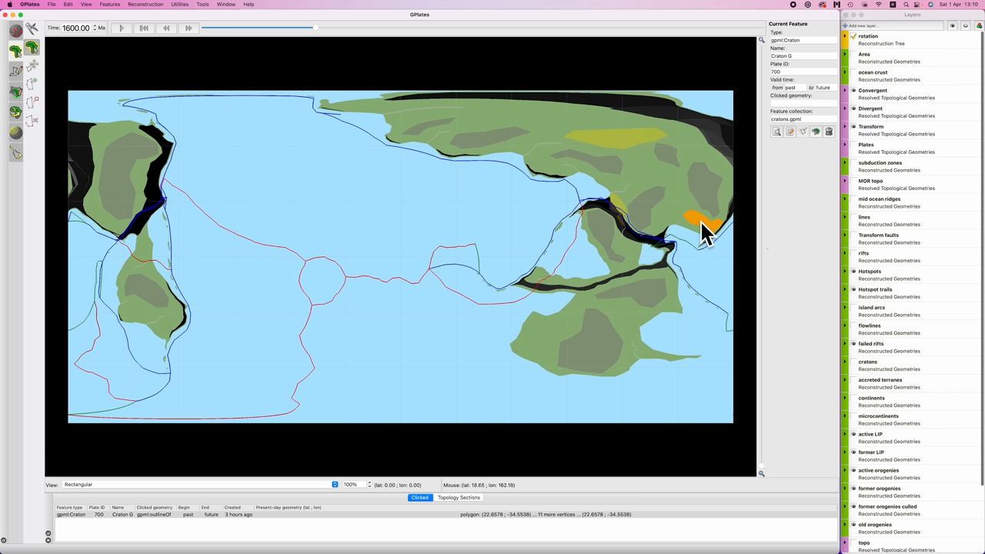
{"action": "mouse_move", "coordinate": [684, 265]}
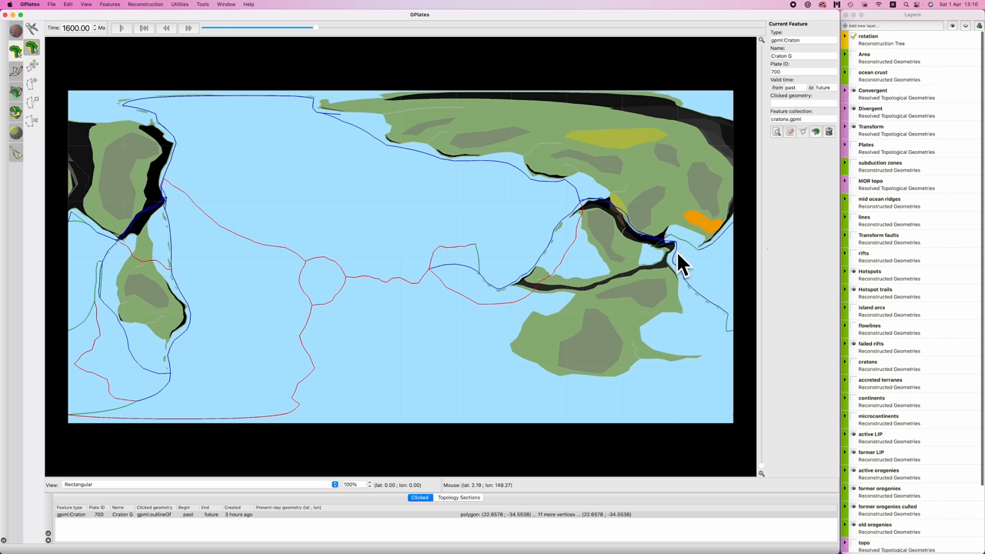
{"action": "mouse_move", "coordinate": [693, 273]}
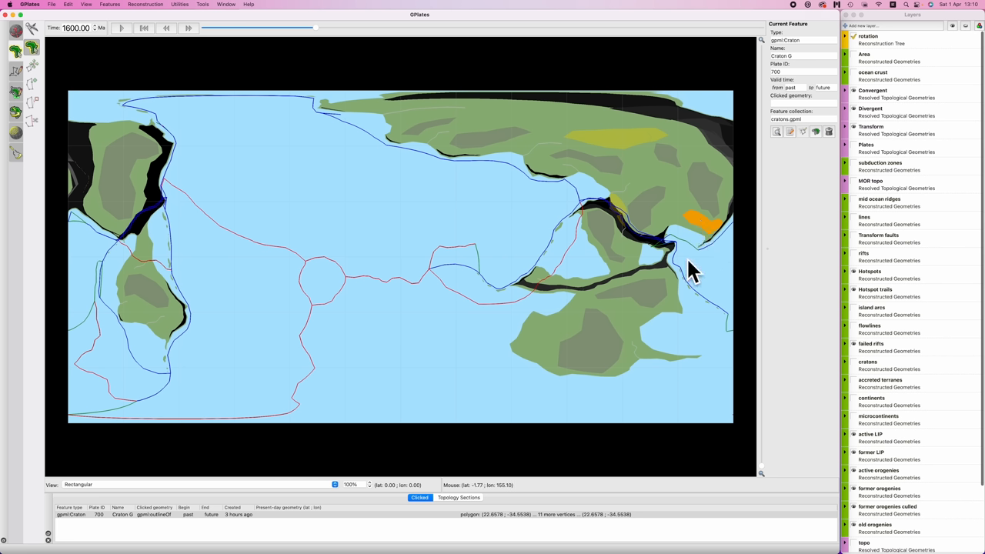
{"action": "mouse_move", "coordinate": [631, 171]}
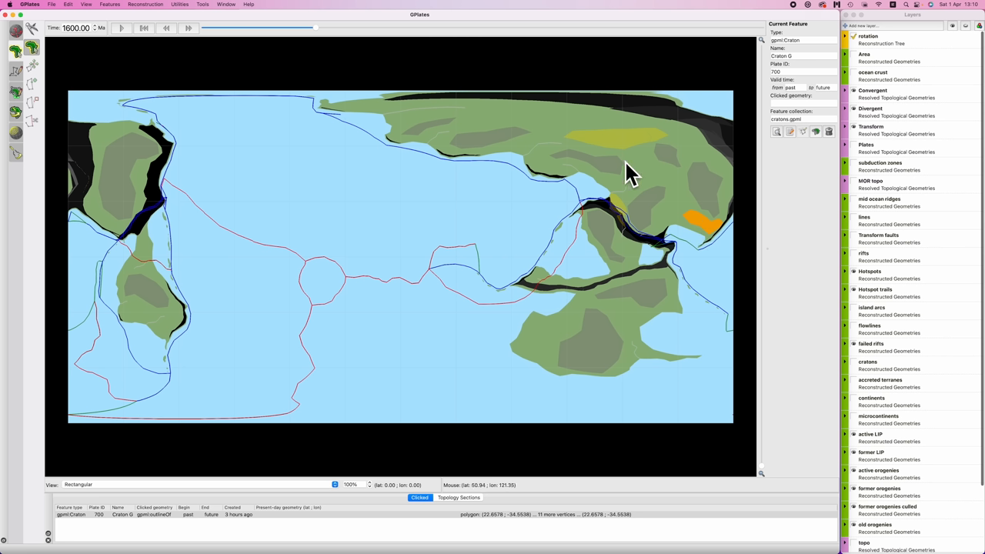
{"action": "mouse_move", "coordinate": [404, 115]}
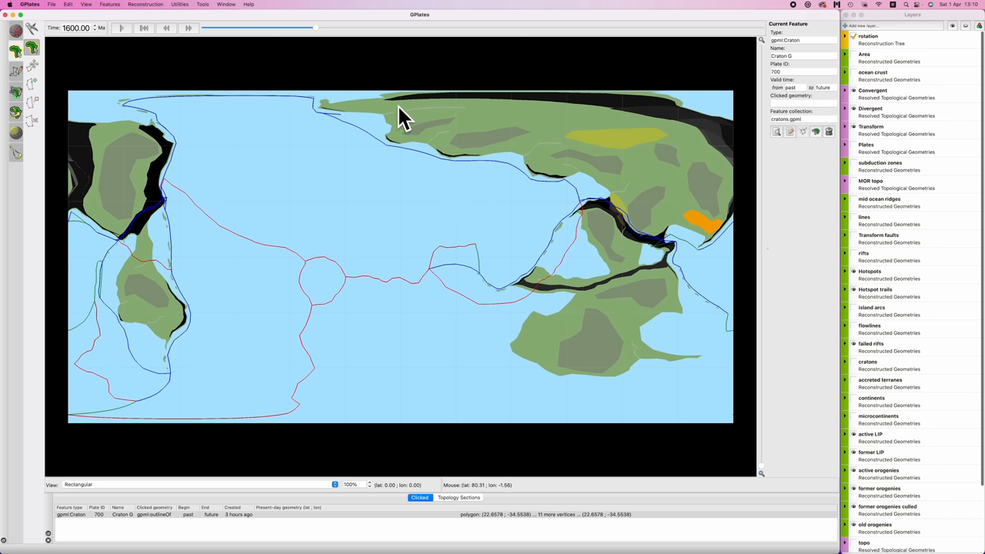
{"action": "mouse_move", "coordinate": [441, 117]}
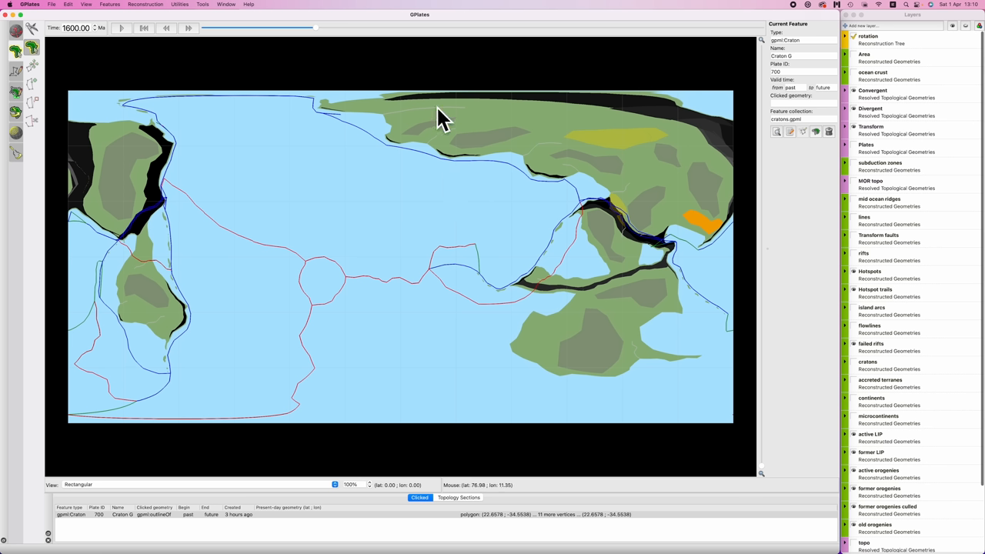
{"action": "mouse_move", "coordinate": [658, 177]}
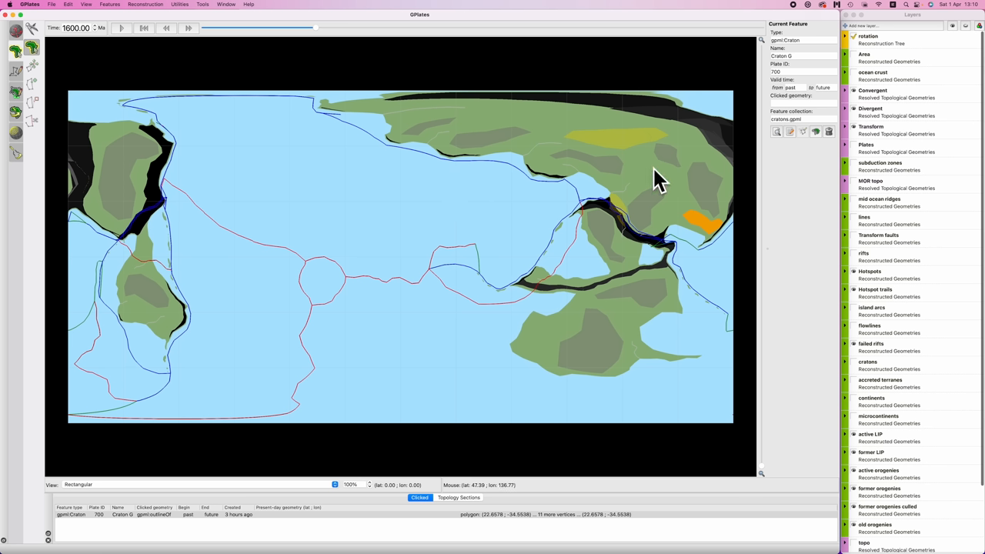
{"action": "mouse_move", "coordinate": [602, 146]}
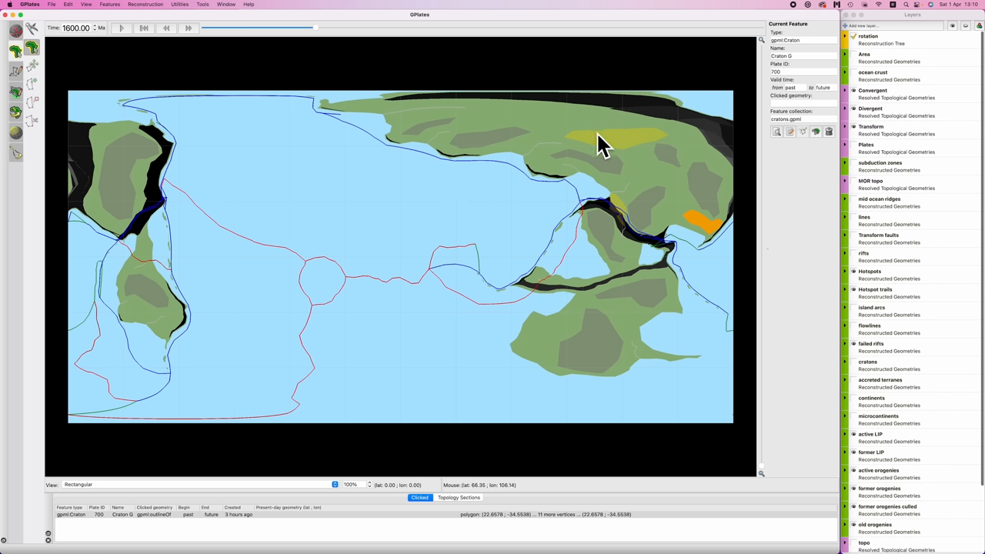
{"action": "mouse_move", "coordinate": [707, 235]}
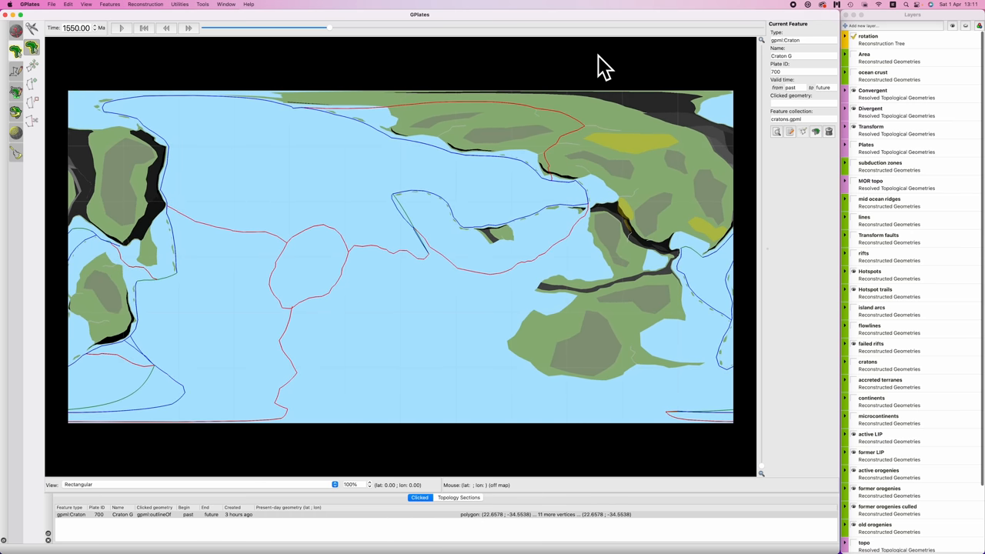
{"action": "mouse_move", "coordinate": [123, 296]}
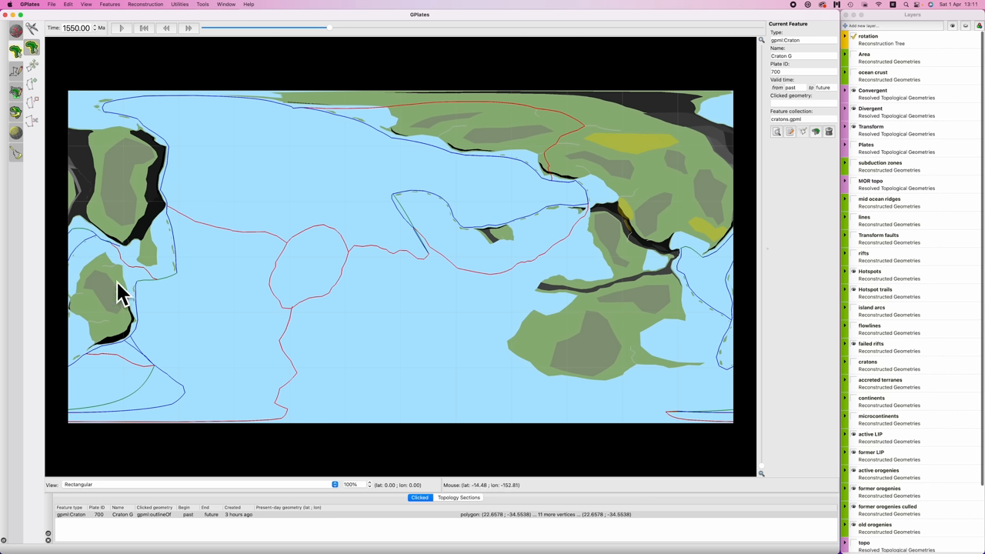
{"action": "mouse_move", "coordinate": [692, 322]}
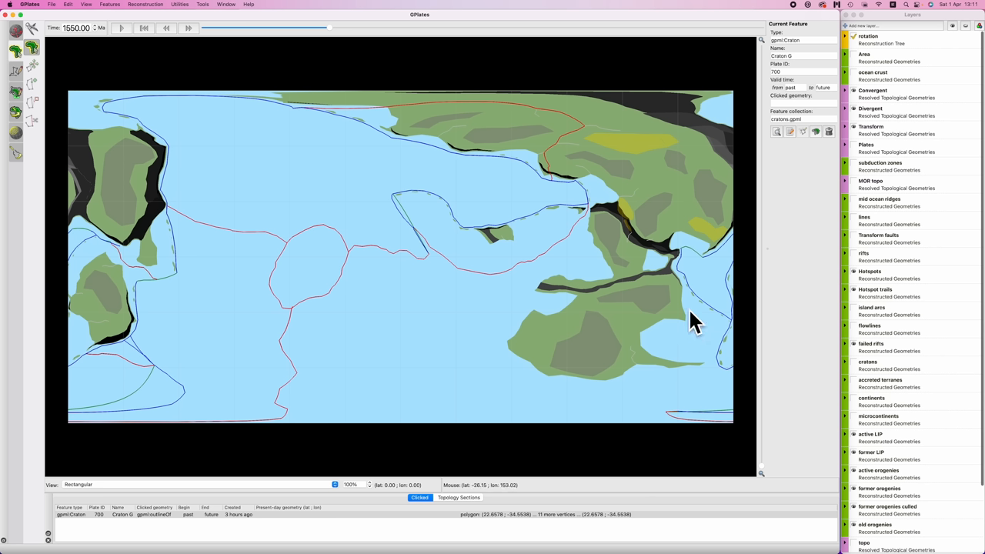
{"action": "mouse_move", "coordinate": [462, 161]}
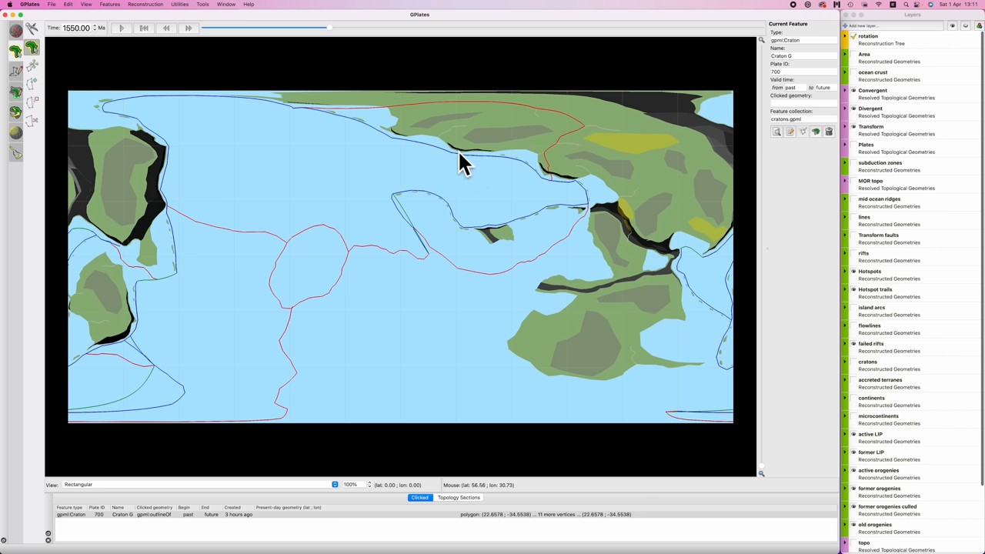
{"action": "mouse_move", "coordinate": [500, 171]}
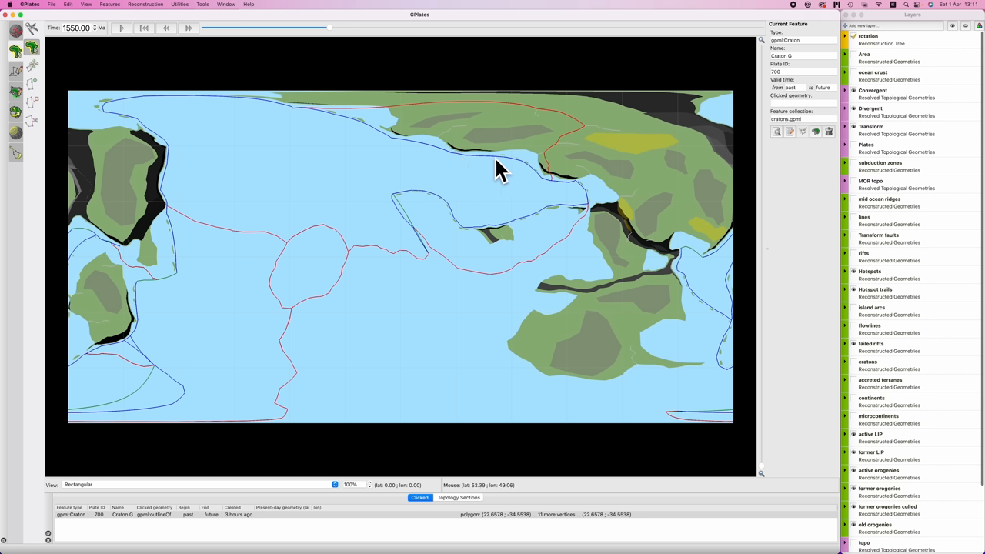
{"action": "mouse_move", "coordinate": [540, 167]}
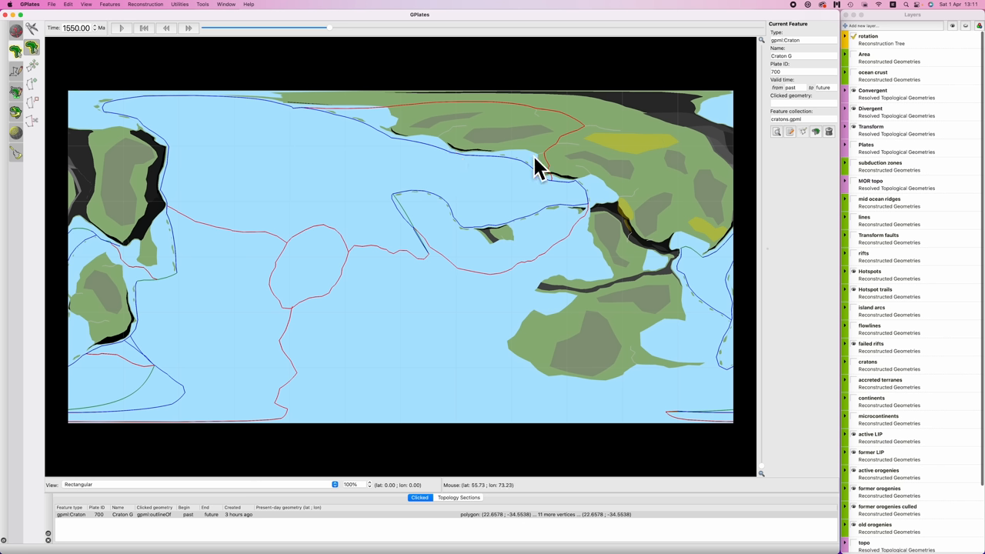
{"action": "mouse_move", "coordinate": [400, 171]}
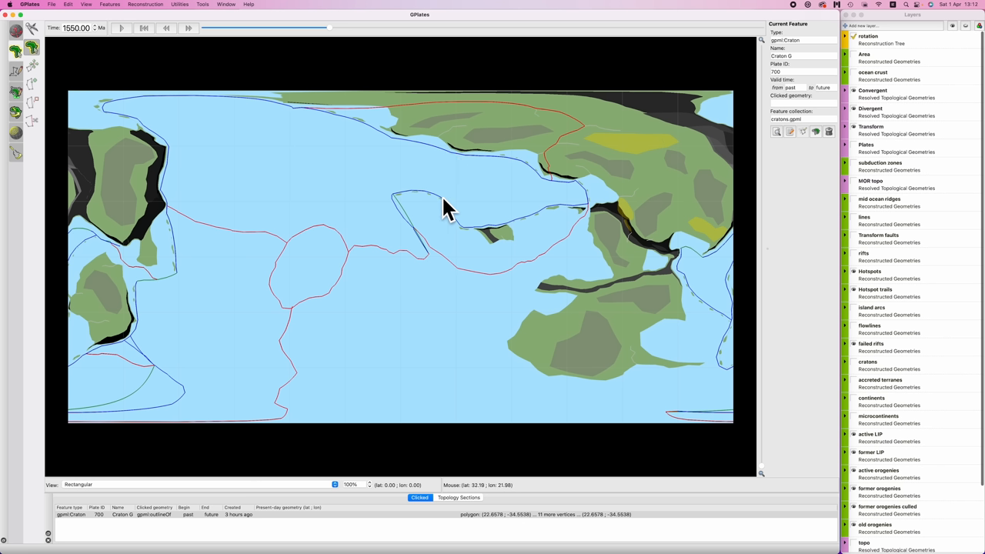
{"action": "mouse_move", "coordinate": [585, 215]}
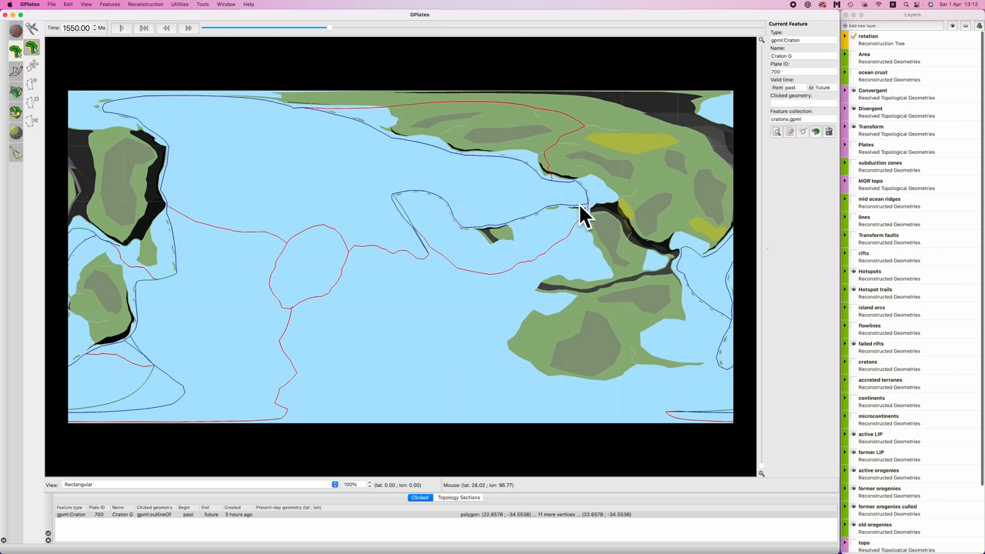
{"action": "mouse_move", "coordinate": [475, 239]}
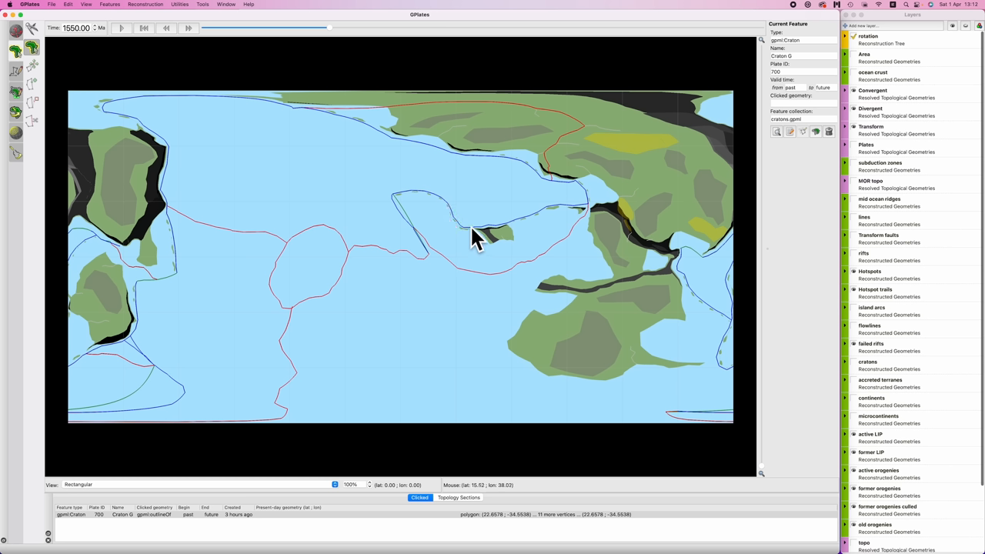
{"action": "mouse_move", "coordinate": [469, 192]}
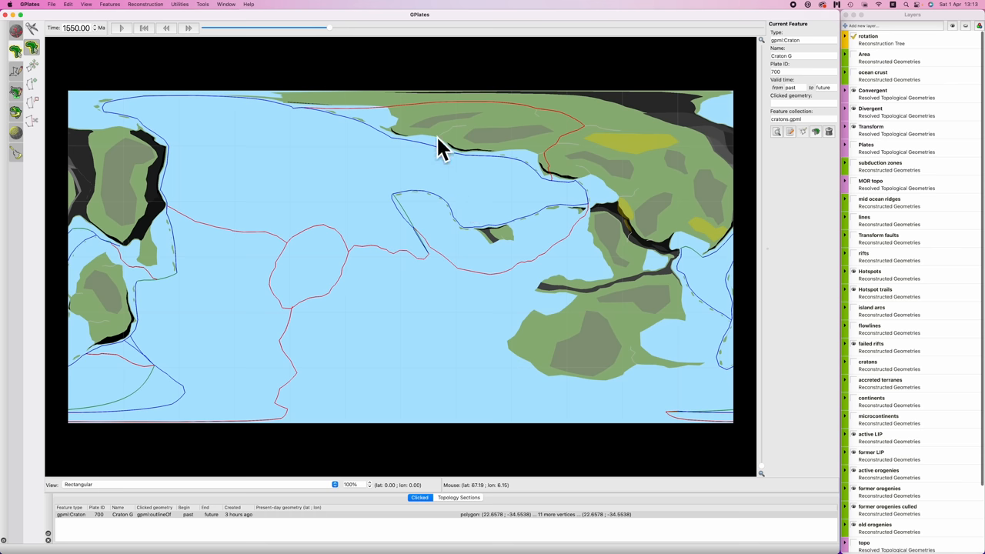
{"action": "mouse_move", "coordinate": [463, 137]}
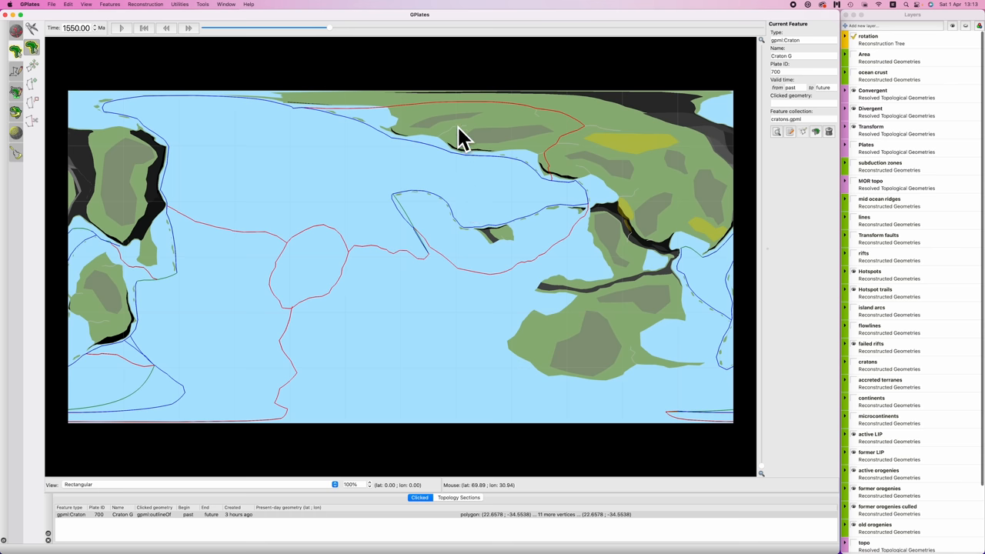
{"action": "mouse_move", "coordinate": [496, 148]}
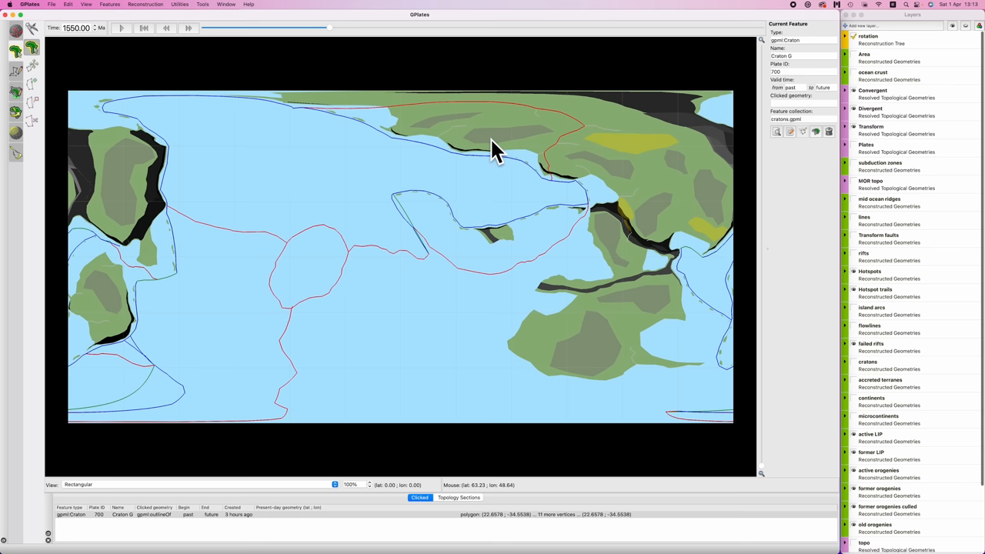
Play the reconstruction forward from 1600 Ma, passing 1550 Ma to reach 1510 Ma.
{"action": "left_click", "coordinate": [167, 27]}
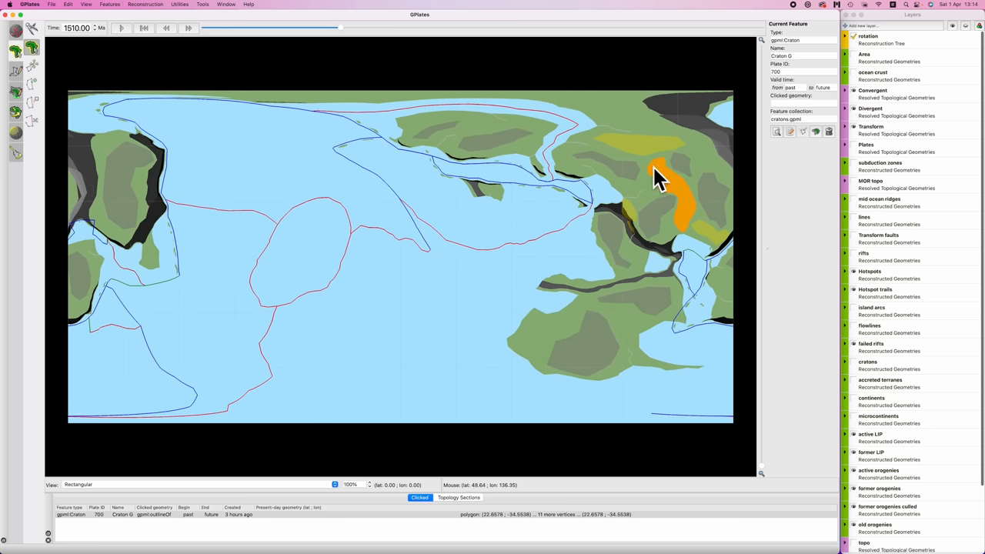
{"action": "mouse_move", "coordinate": [689, 235]}
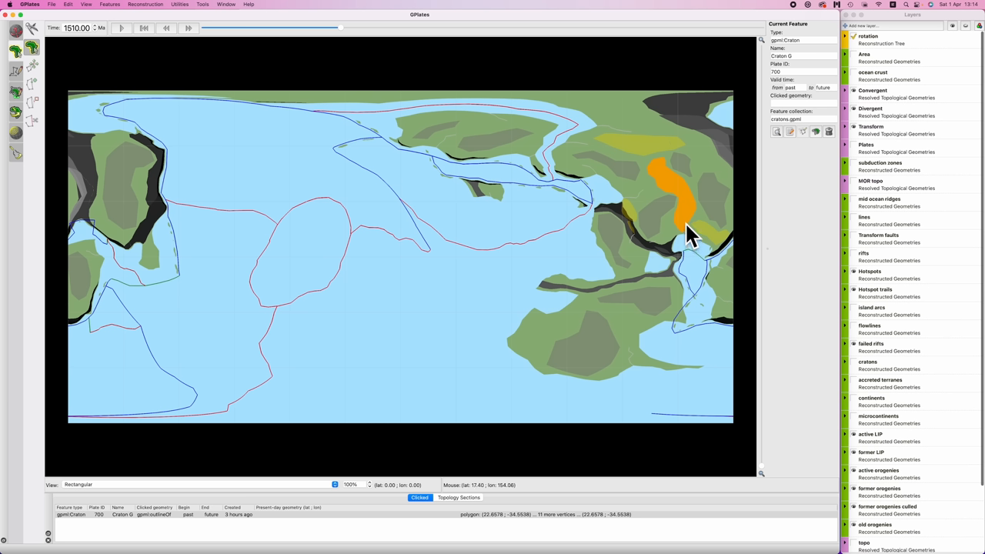
{"action": "mouse_move", "coordinate": [687, 216]}
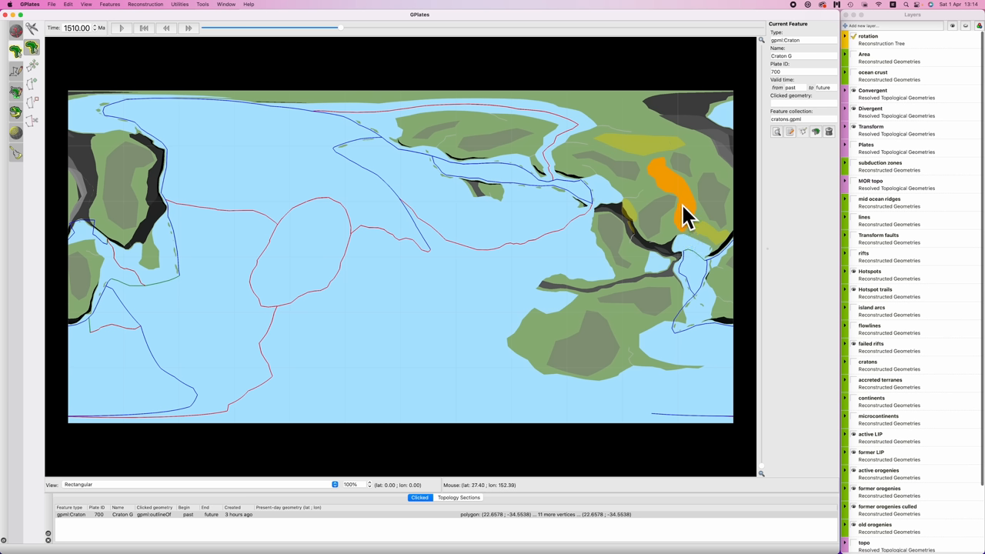
{"action": "mouse_move", "coordinate": [645, 166]}
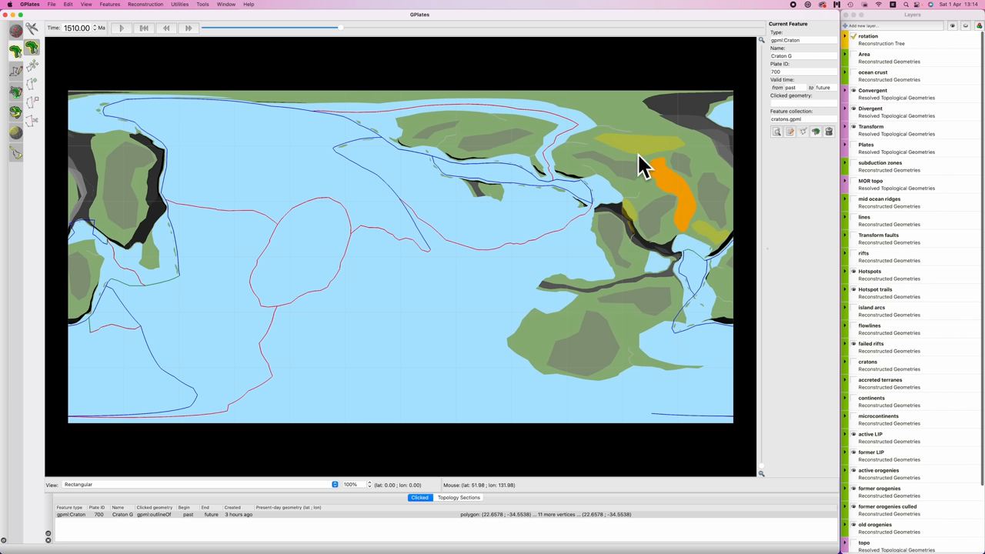
{"action": "mouse_move", "coordinate": [608, 213]}
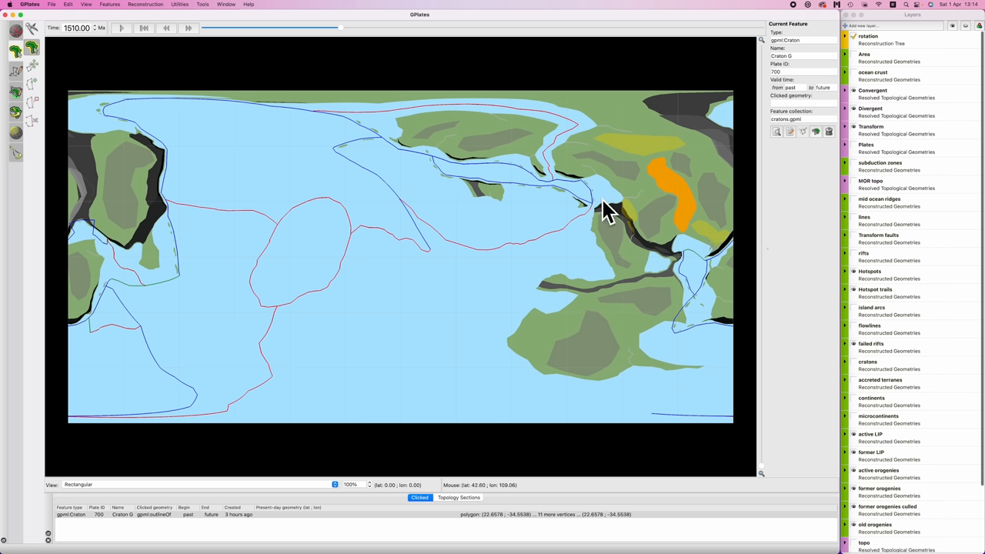
{"action": "mouse_move", "coordinate": [693, 216]}
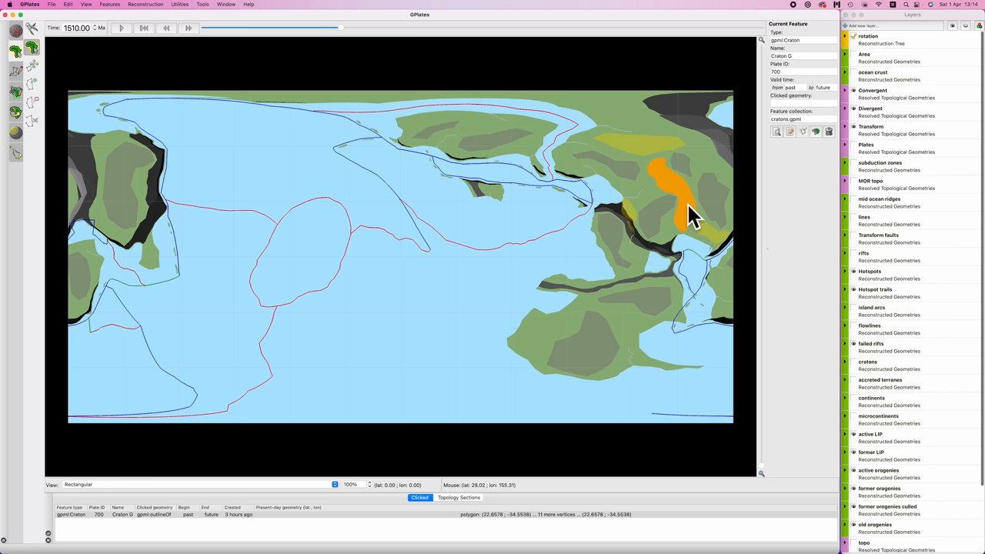
{"action": "mouse_move", "coordinate": [680, 213]}
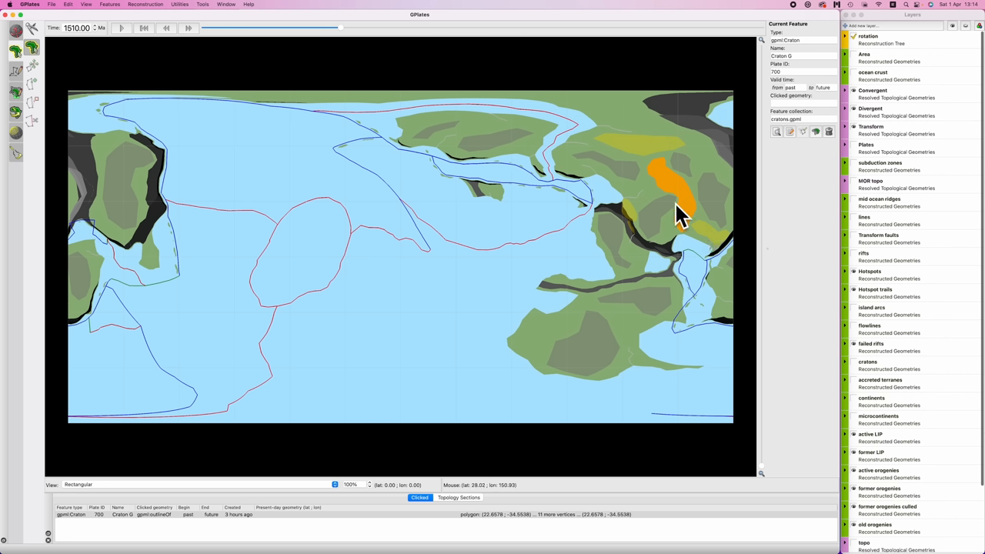
{"action": "mouse_move", "coordinate": [620, 233]}
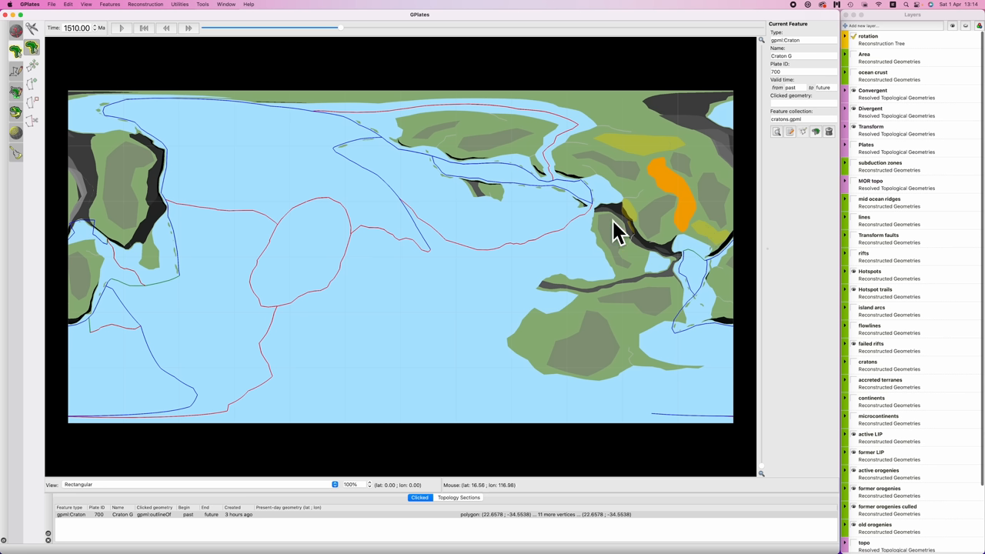
{"action": "mouse_move", "coordinate": [442, 119]}
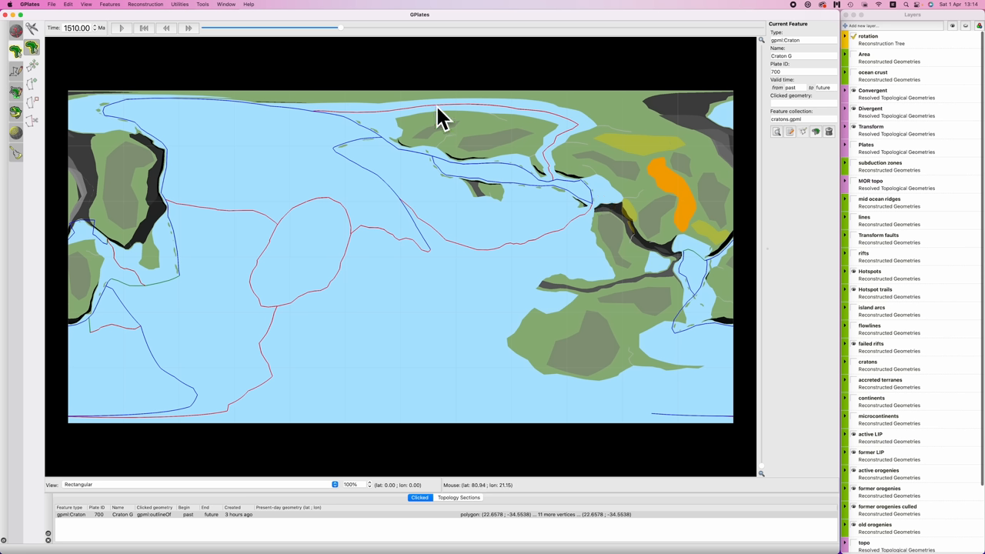
{"action": "mouse_move", "coordinate": [588, 95]}
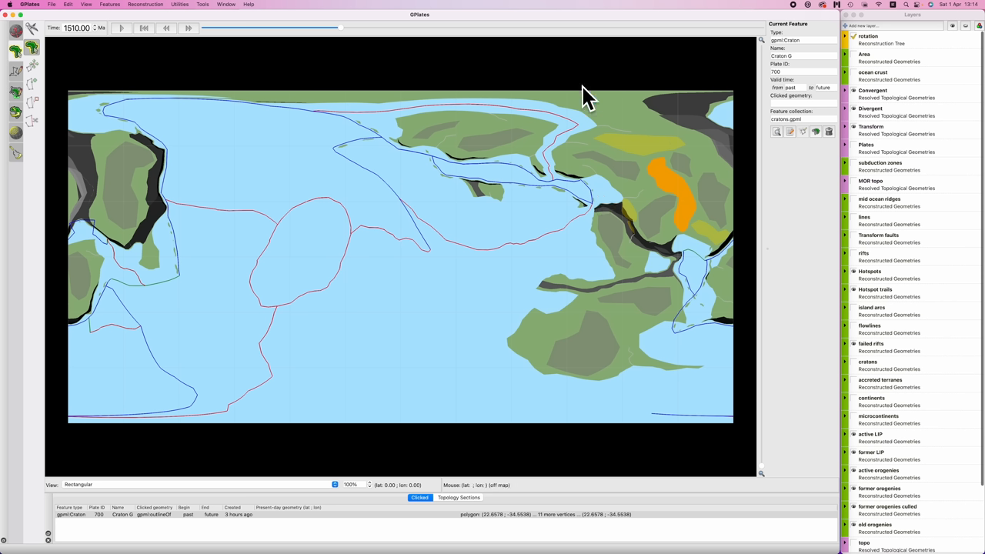
{"action": "mouse_move", "coordinate": [591, 67]}
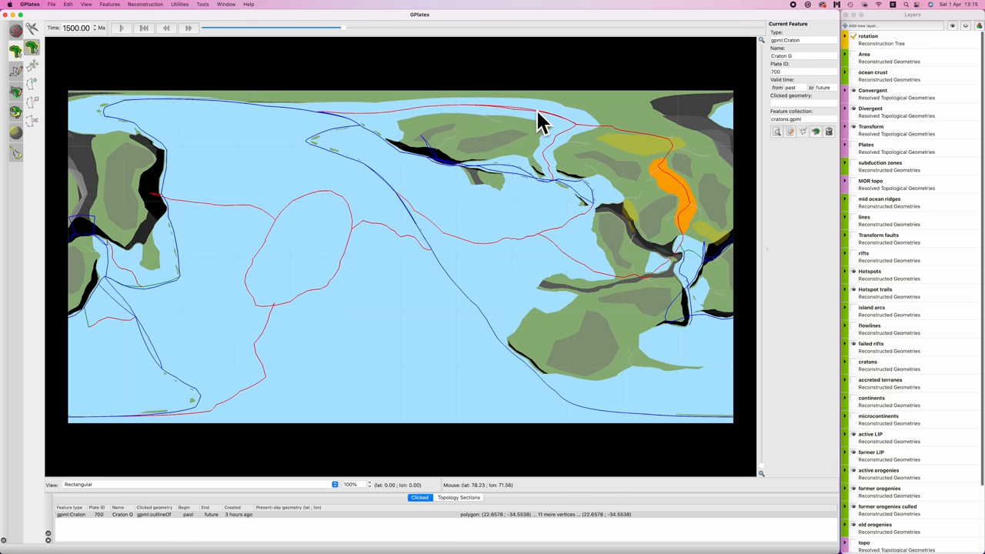
{"action": "mouse_move", "coordinate": [731, 274]}
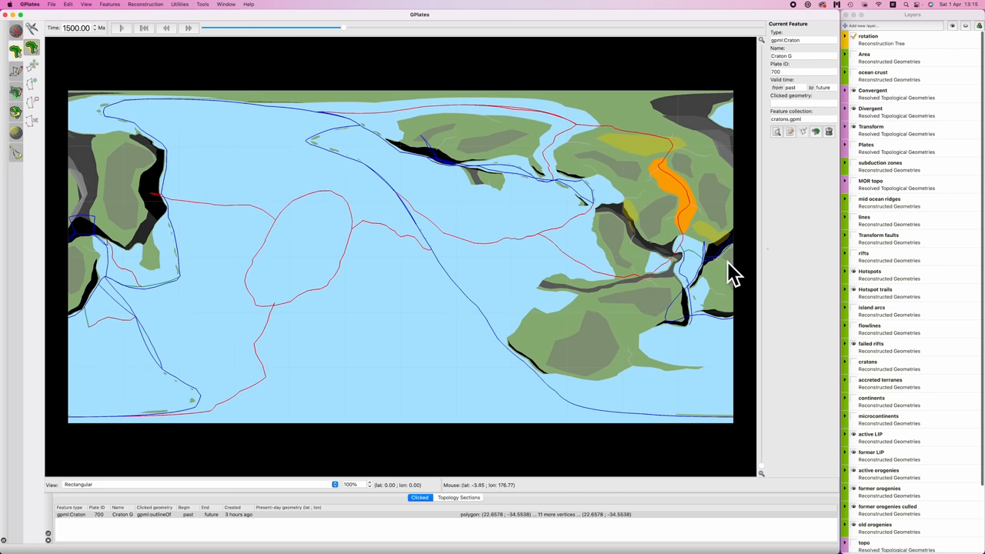
{"action": "mouse_move", "coordinate": [716, 254]}
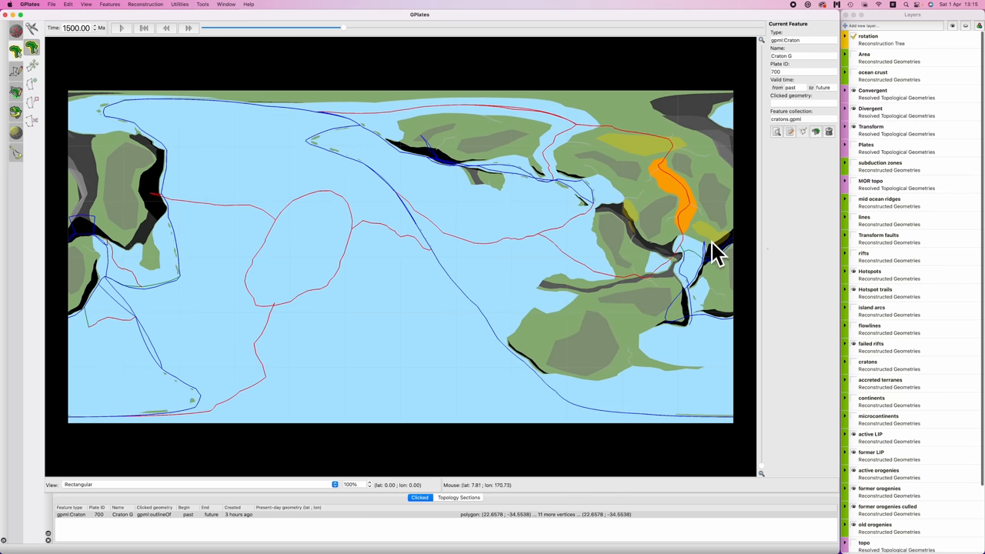
{"action": "mouse_move", "coordinate": [719, 296]}
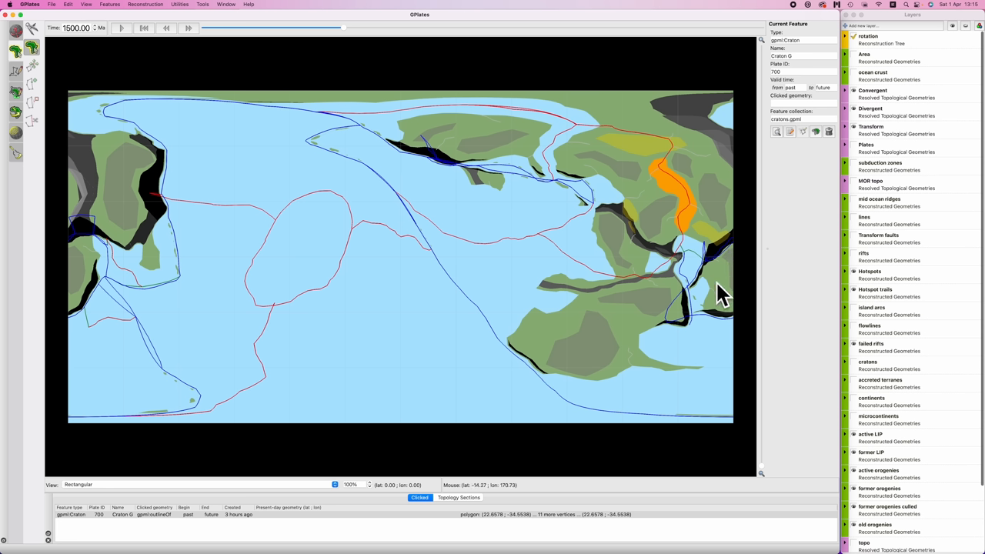
{"action": "mouse_move", "coordinate": [700, 301]}
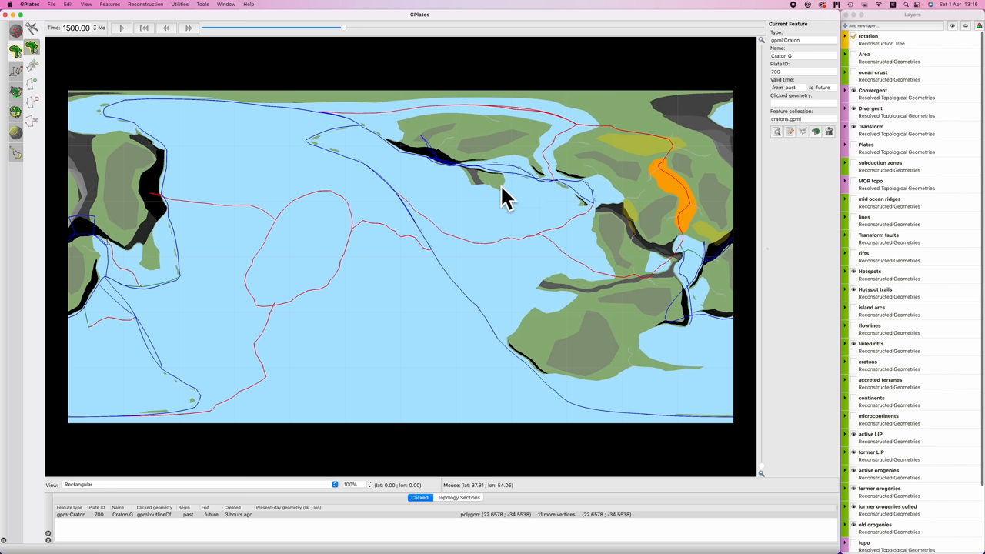
{"action": "mouse_move", "coordinate": [510, 135]}
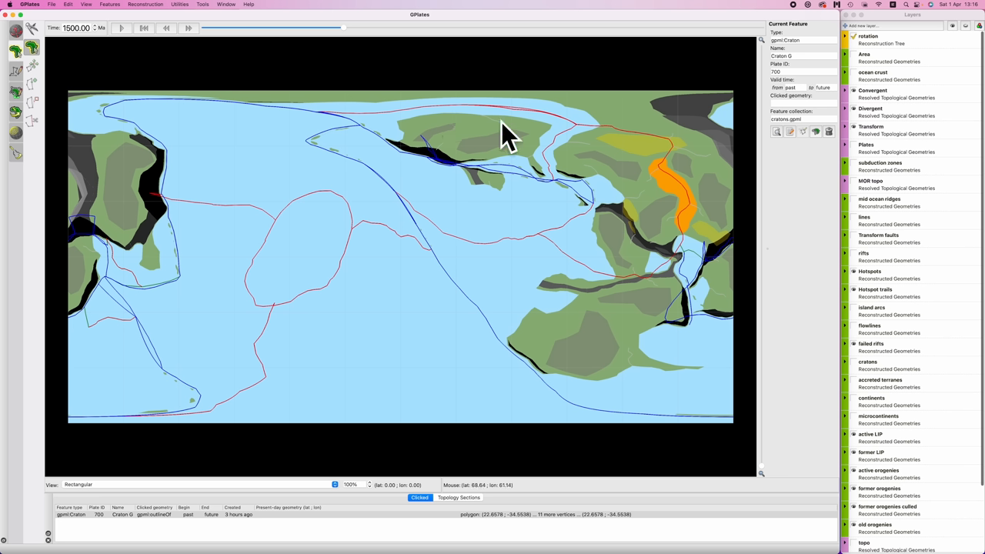
{"action": "mouse_move", "coordinate": [623, 147]}
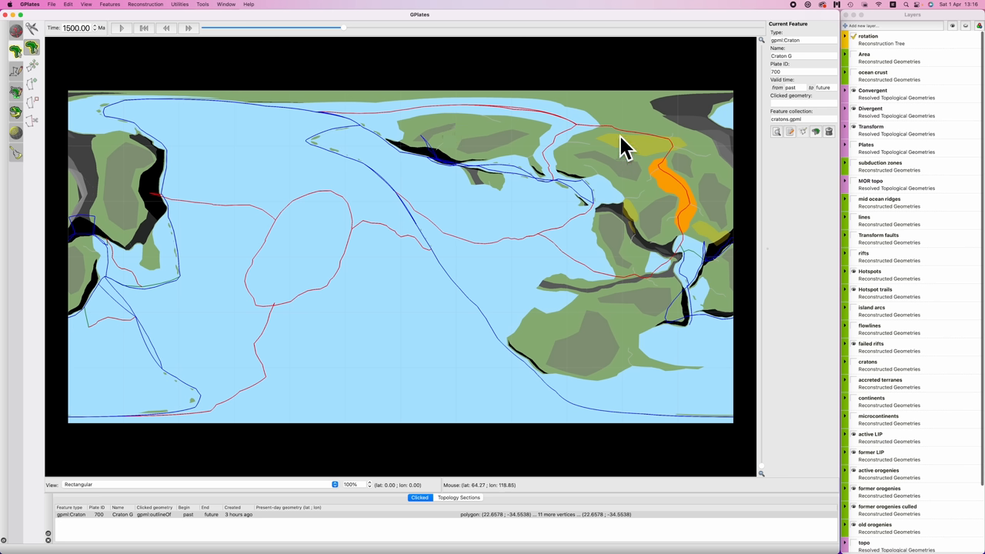
{"action": "mouse_move", "coordinate": [673, 235]}
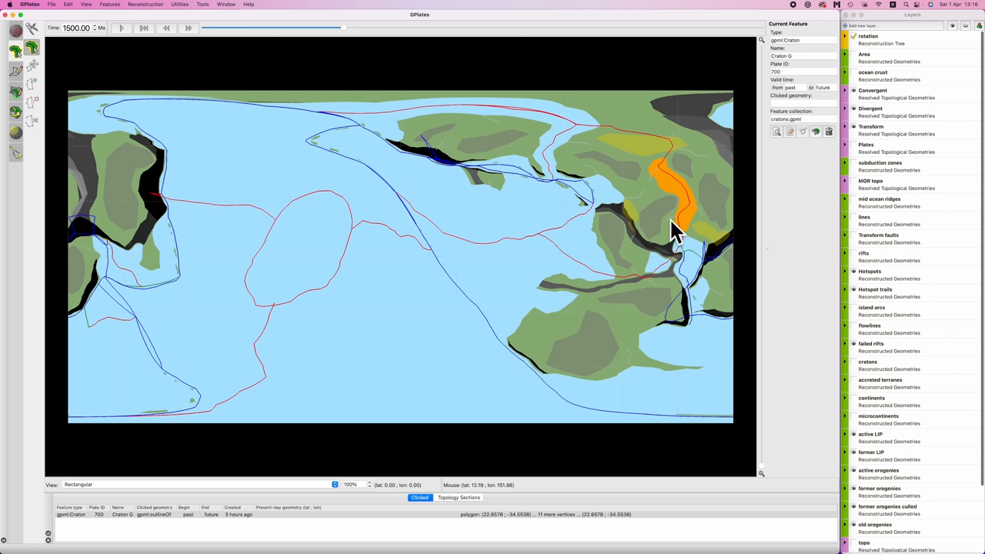
{"action": "mouse_move", "coordinate": [629, 171]}
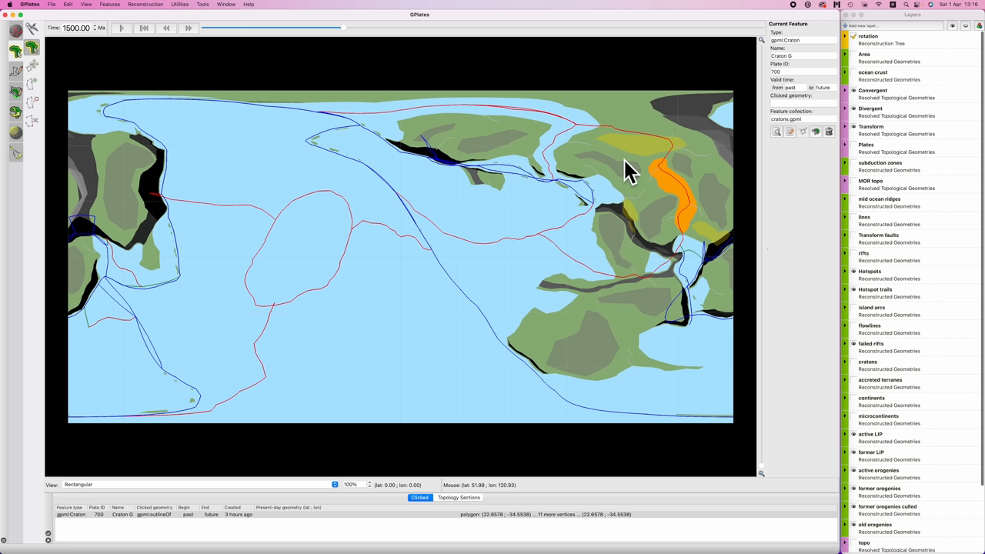
{"action": "mouse_move", "coordinate": [649, 210]}
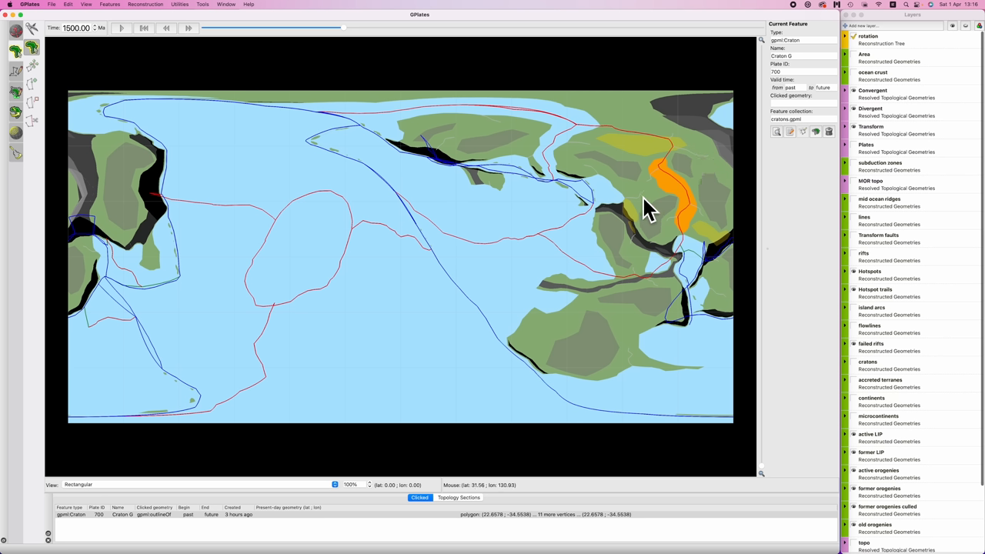
{"action": "mouse_move", "coordinate": [727, 261]}
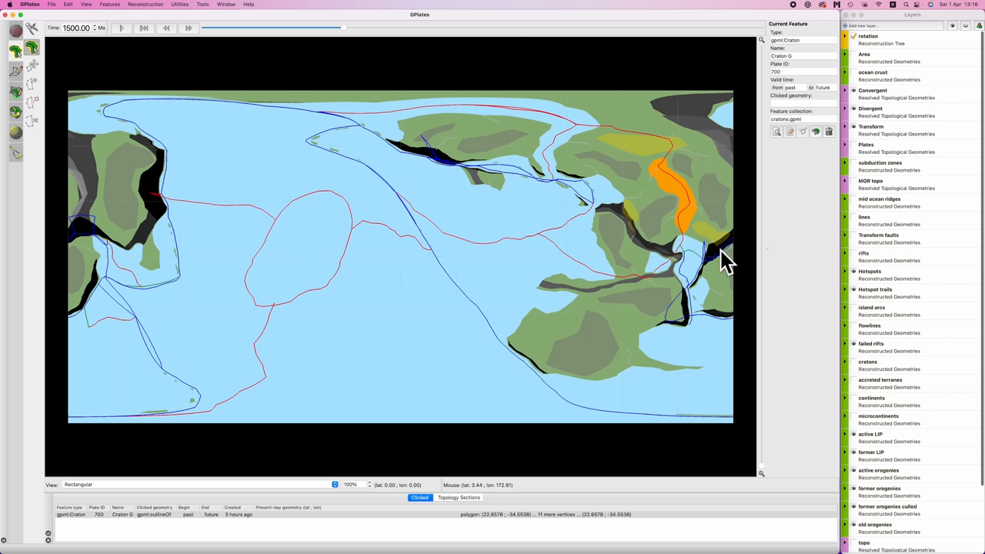
{"action": "mouse_move", "coordinate": [714, 256]}
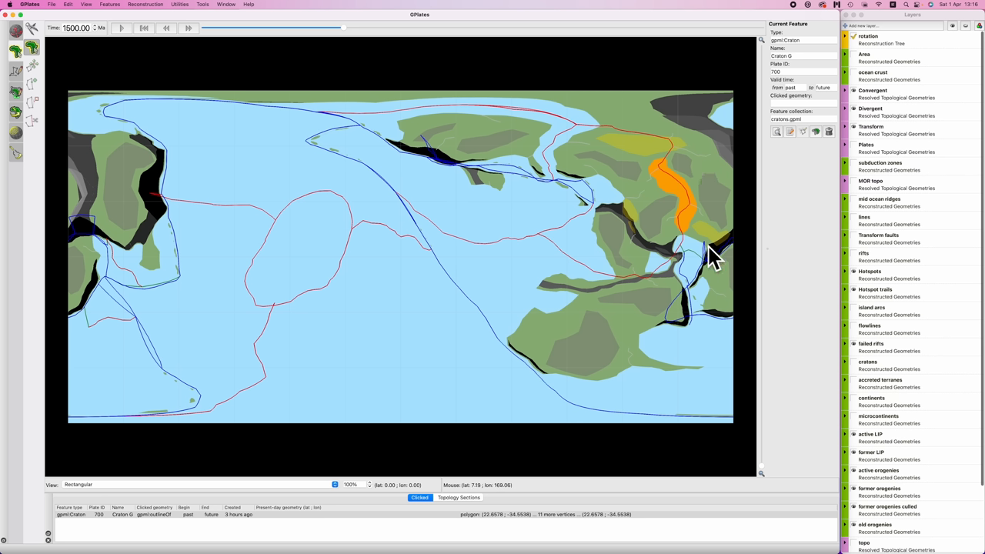
{"action": "mouse_move", "coordinate": [723, 273]}
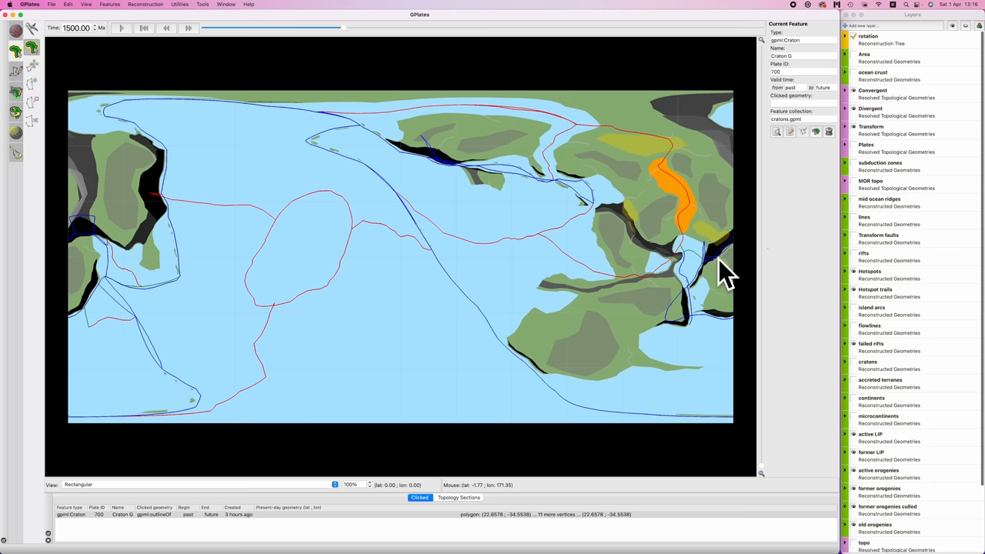
{"action": "mouse_move", "coordinate": [723, 266]}
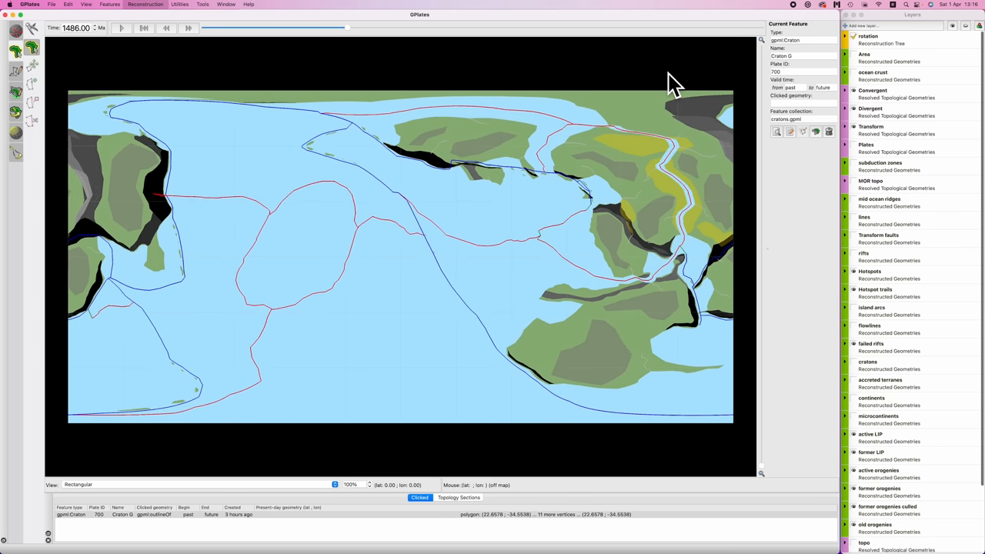
Step the reconstruction forward to 1470 Ma with the toolbar time control.
{"action": "left_click", "coordinate": [167, 27]}
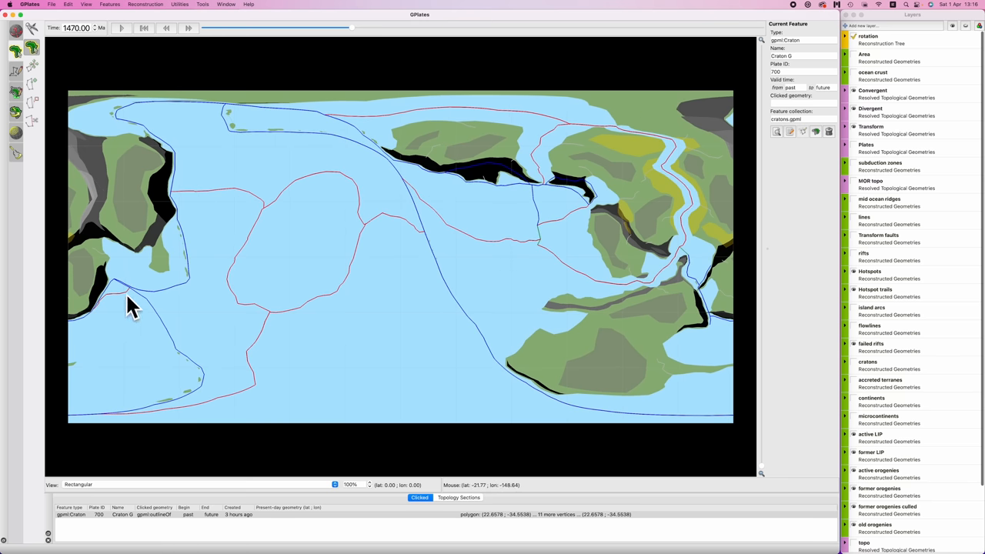
{"action": "mouse_move", "coordinate": [91, 312]}
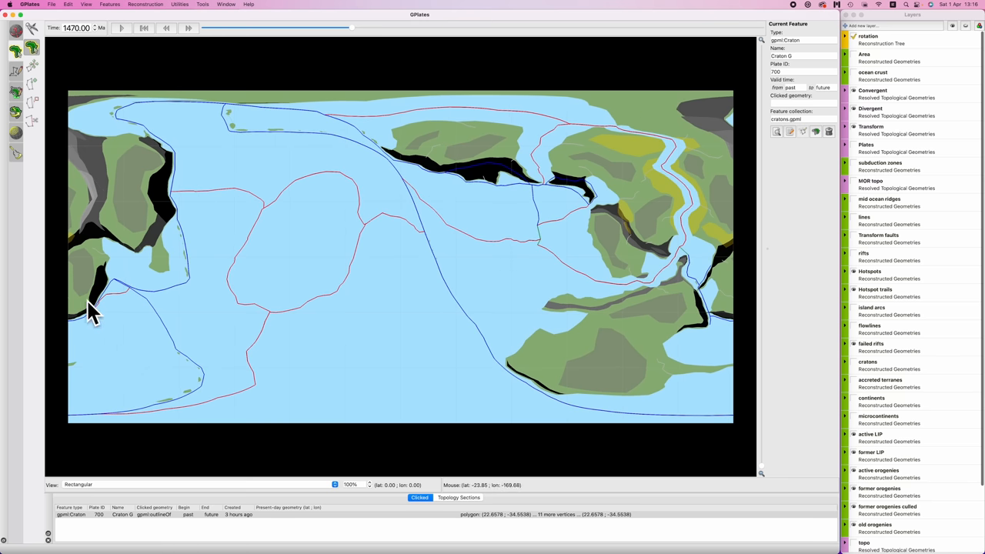
{"action": "mouse_move", "coordinate": [93, 319]}
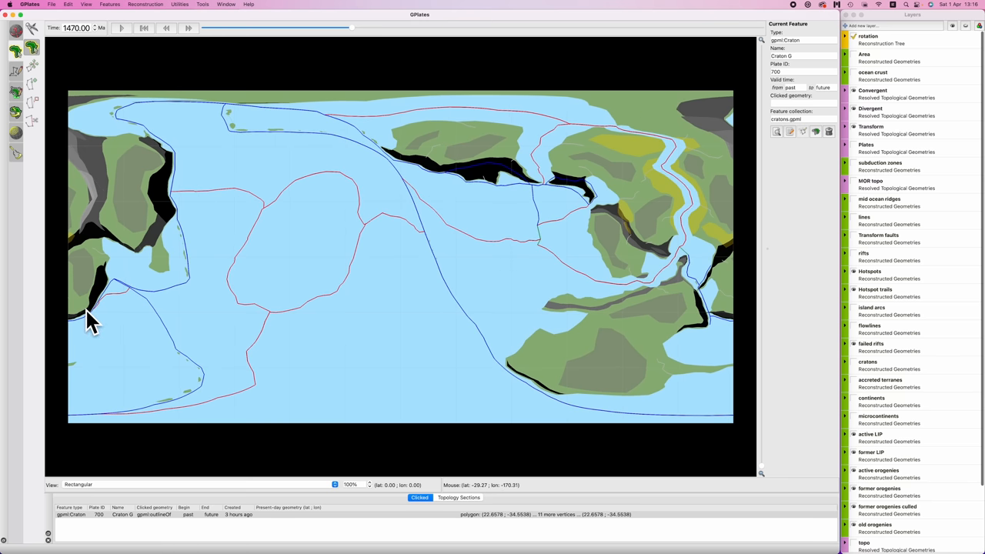
{"action": "mouse_move", "coordinate": [504, 81]}
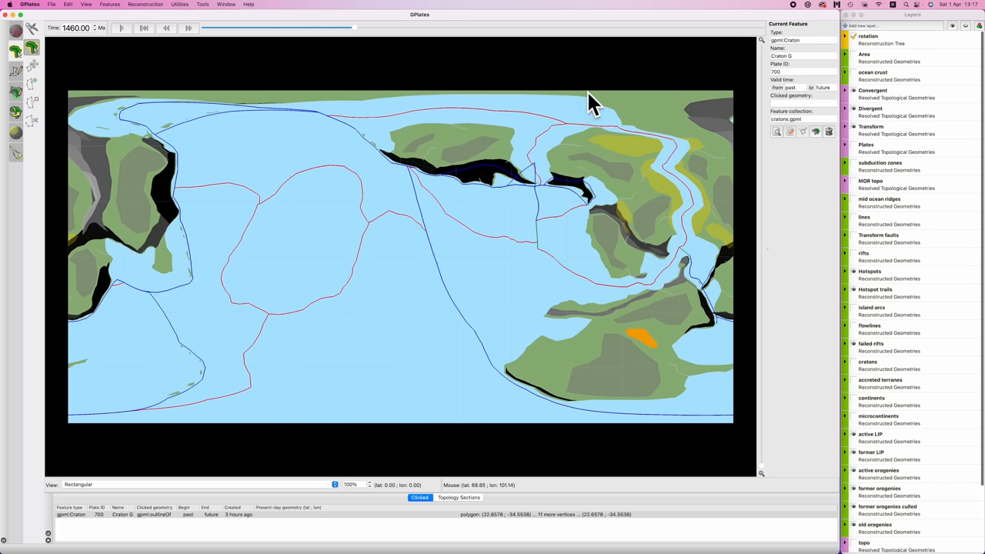
{"action": "mouse_move", "coordinate": [652, 363]}
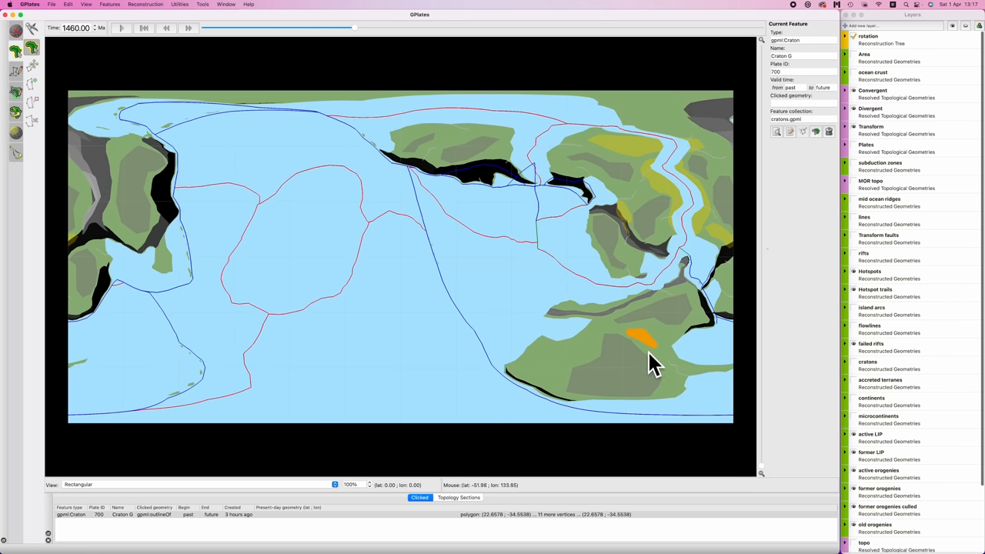
{"action": "mouse_move", "coordinate": [650, 346]}
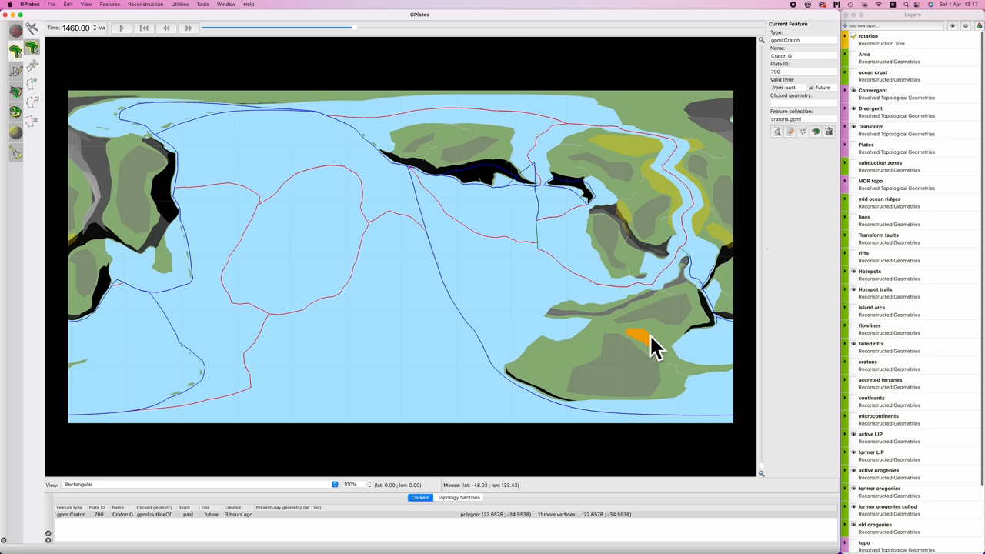
{"action": "mouse_move", "coordinate": [639, 69]}
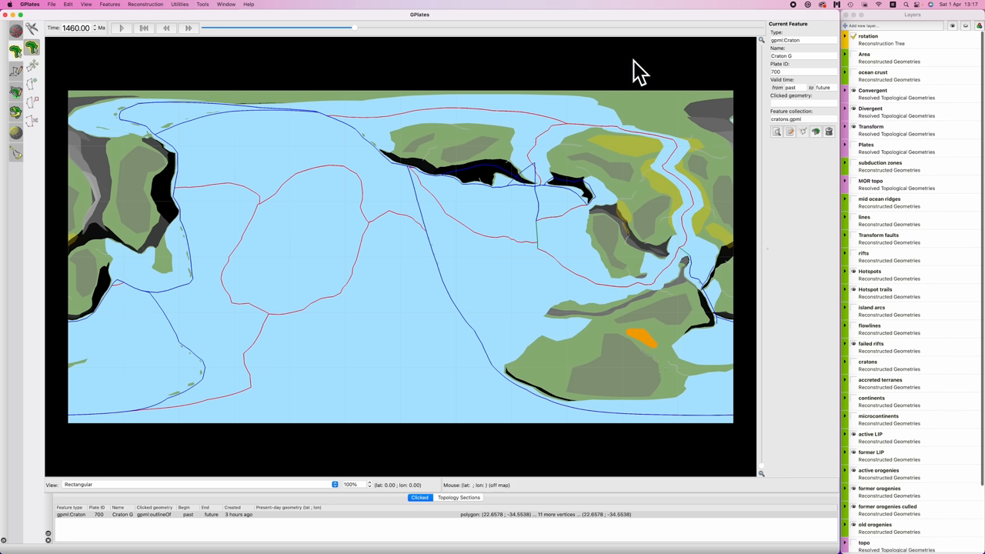
{"action": "mouse_move", "coordinate": [645, 356]}
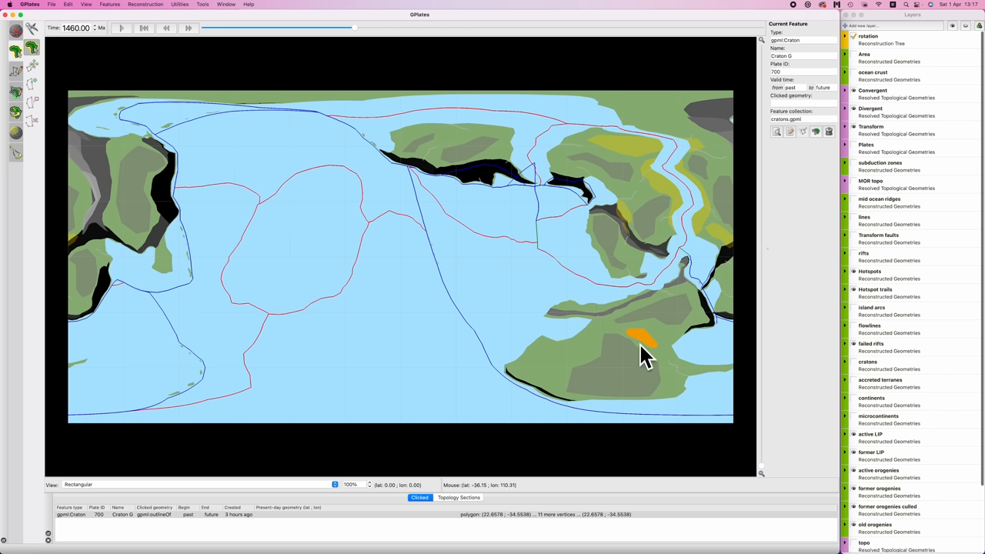
{"action": "mouse_move", "coordinate": [596, 73]}
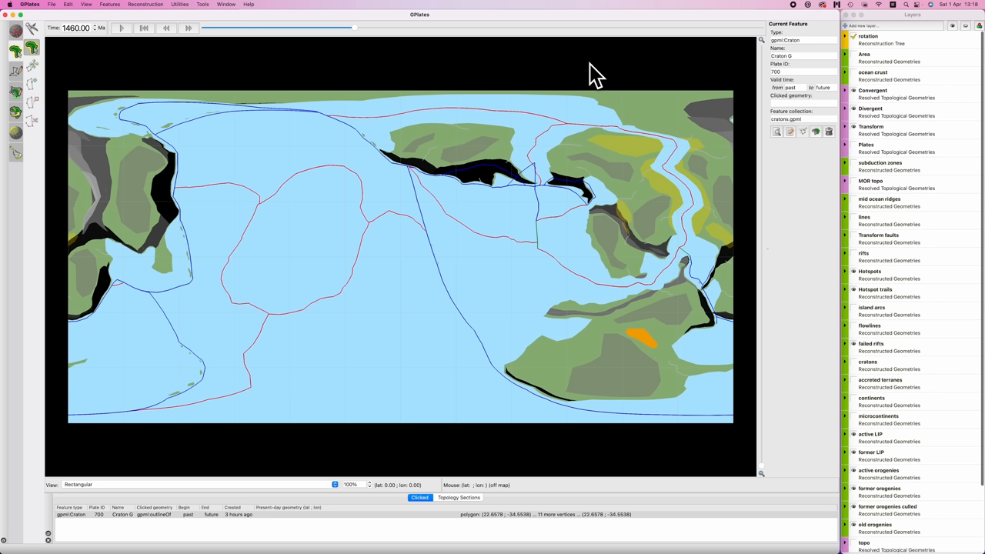
{"action": "mouse_move", "coordinate": [646, 200]}
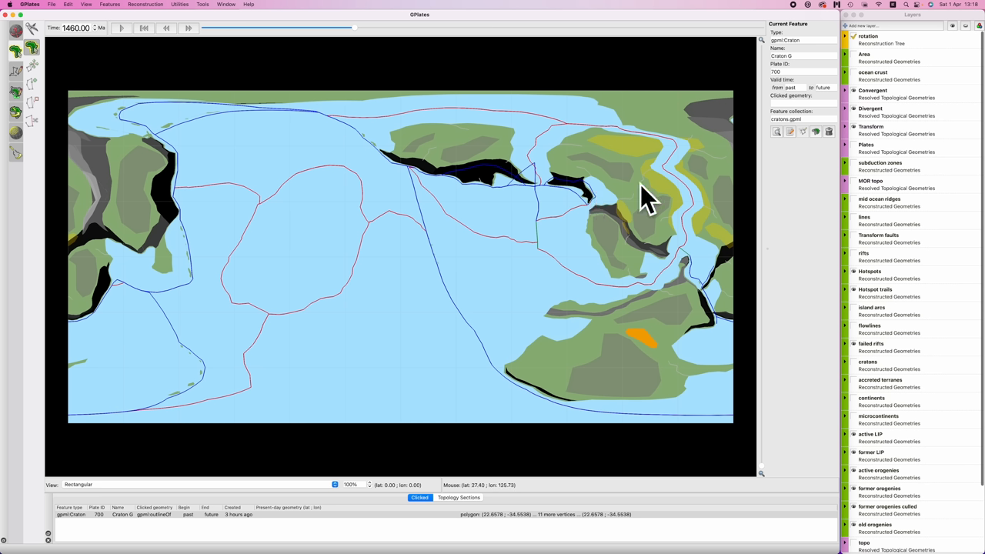
{"action": "mouse_move", "coordinate": [441, 144]}
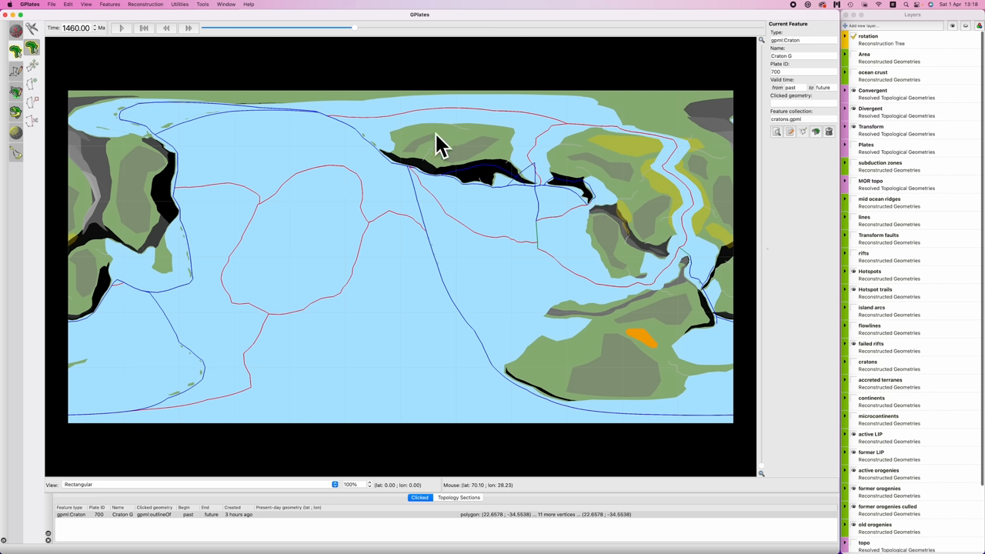
{"action": "mouse_move", "coordinate": [623, 207]}
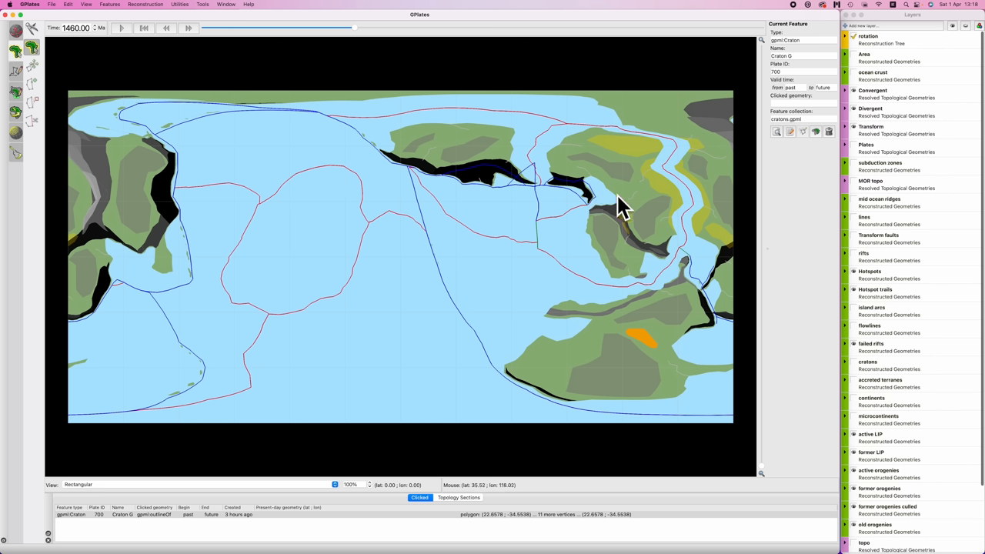
{"action": "mouse_move", "coordinate": [177, 200]}
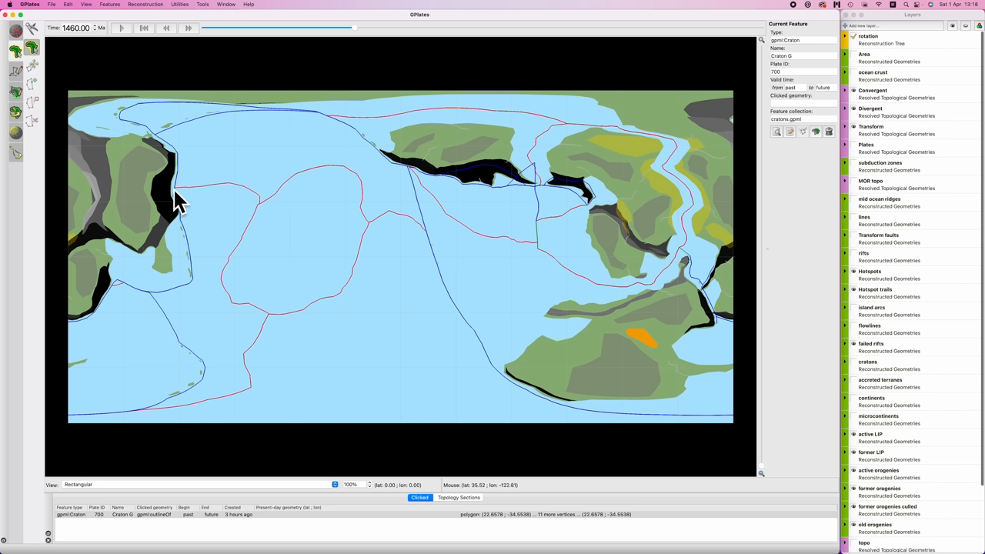
{"action": "mouse_move", "coordinate": [119, 189]}
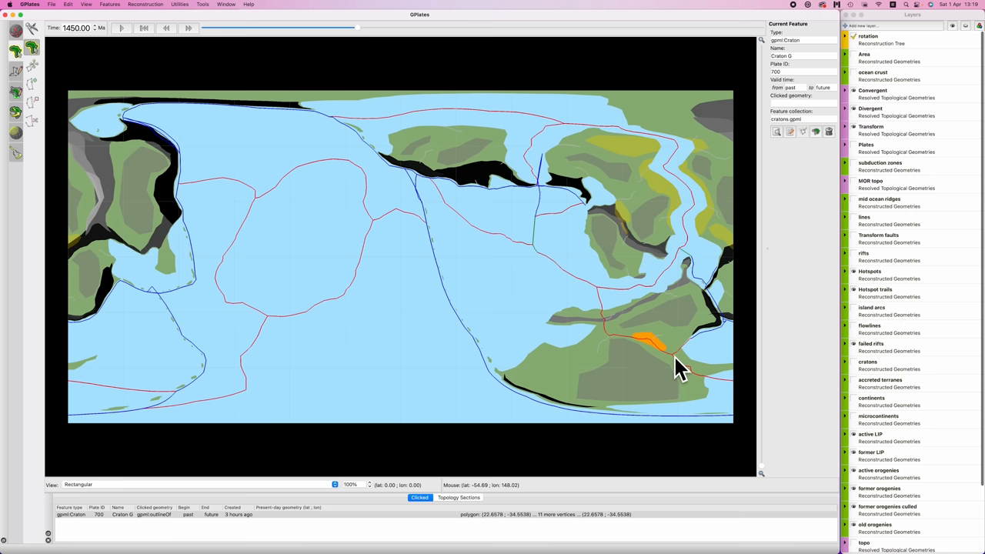
{"action": "mouse_move", "coordinate": [576, 81]}
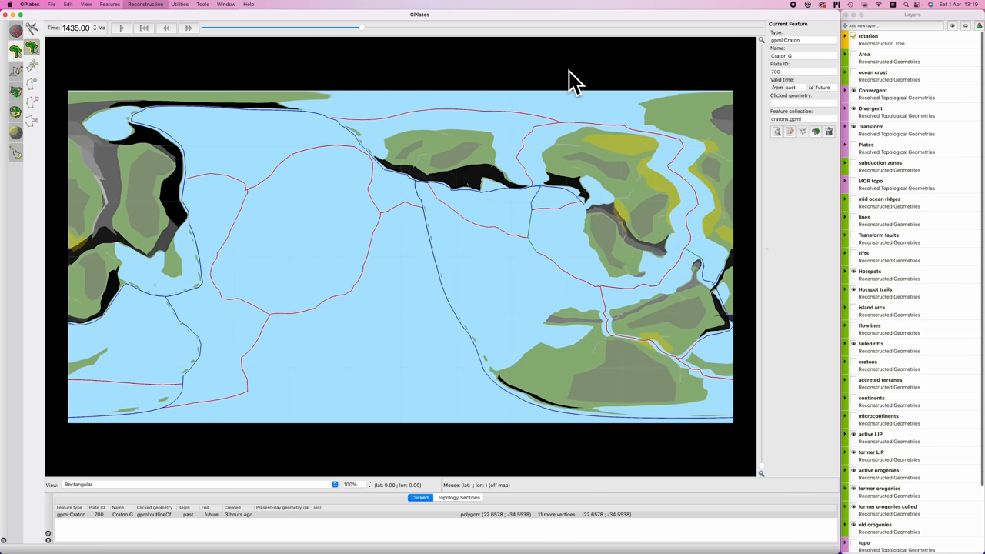
{"action": "left_click", "coordinate": [167, 28]}
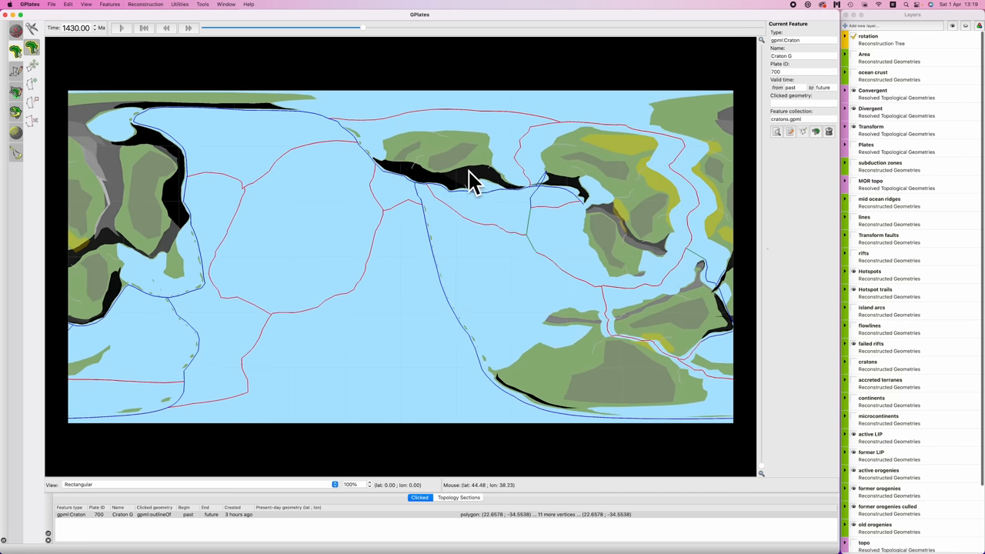
{"action": "mouse_move", "coordinate": [381, 175]}
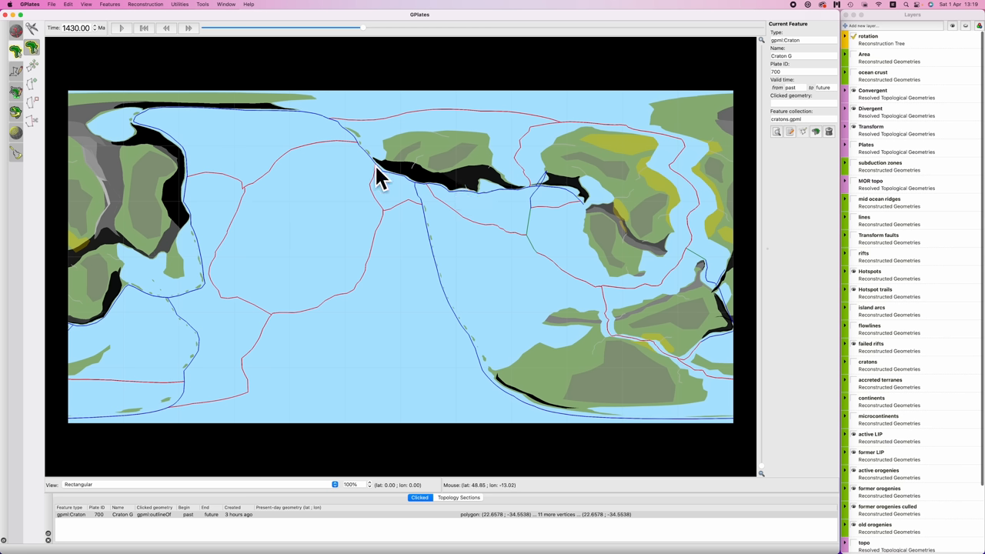
{"action": "mouse_move", "coordinate": [506, 186]}
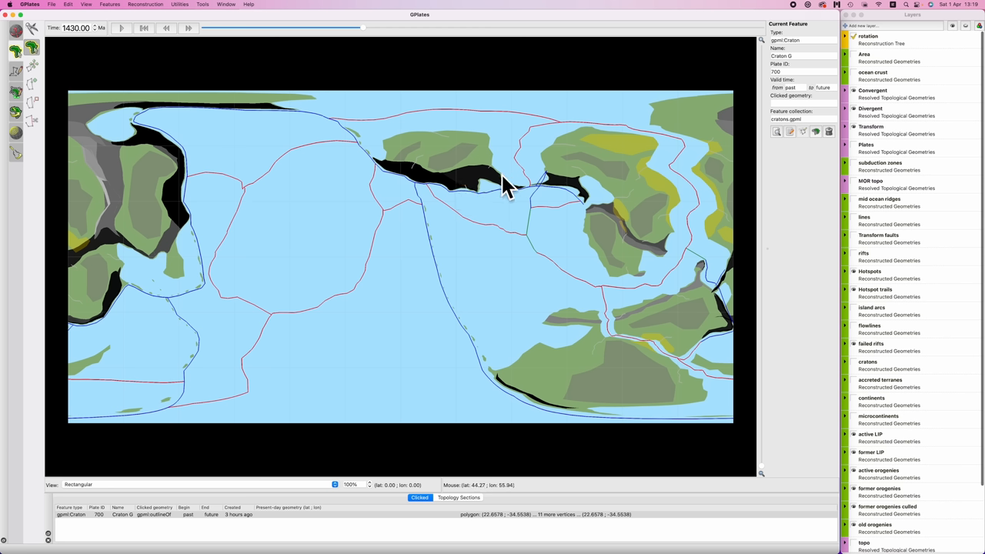
{"action": "mouse_move", "coordinate": [231, 299]}
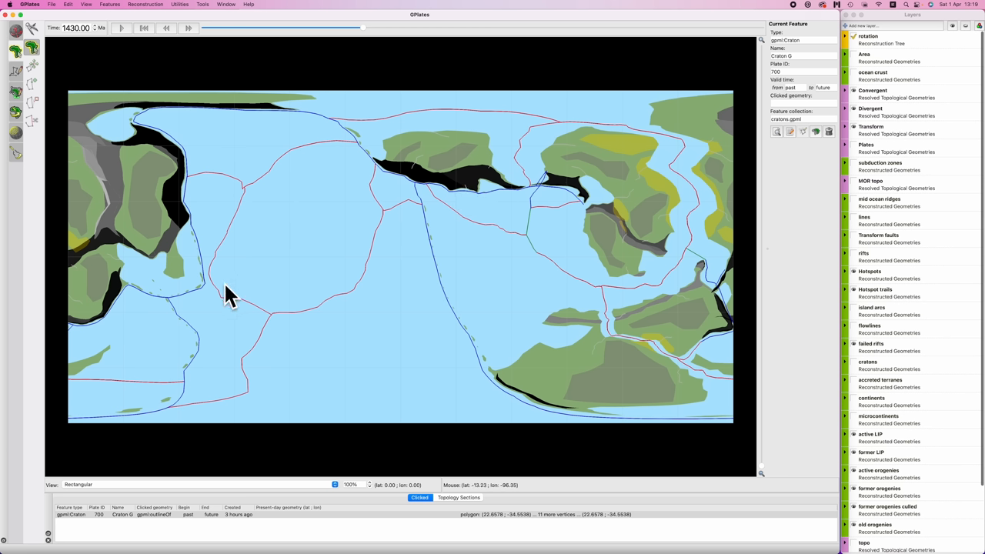
{"action": "mouse_move", "coordinate": [289, 200]}
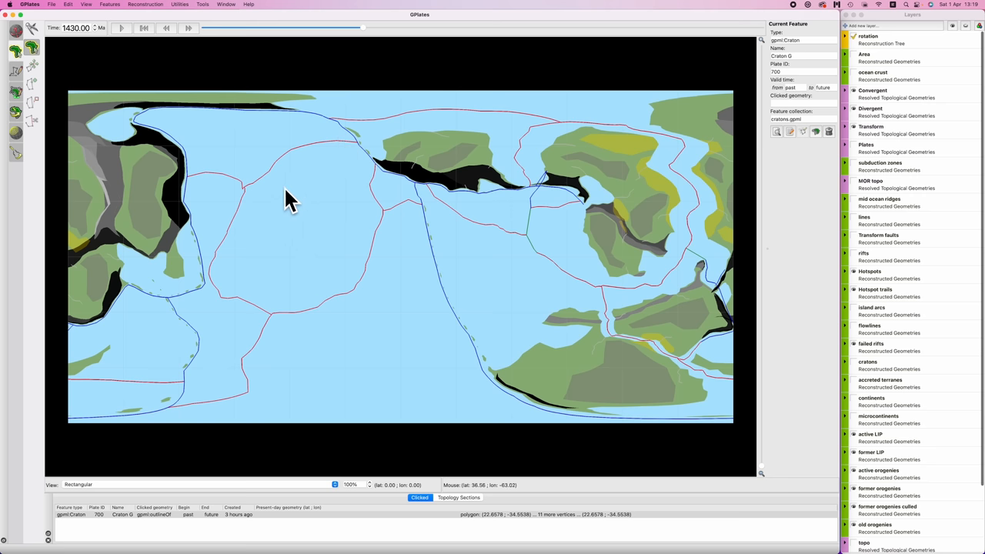
{"action": "mouse_move", "coordinate": [208, 279]}
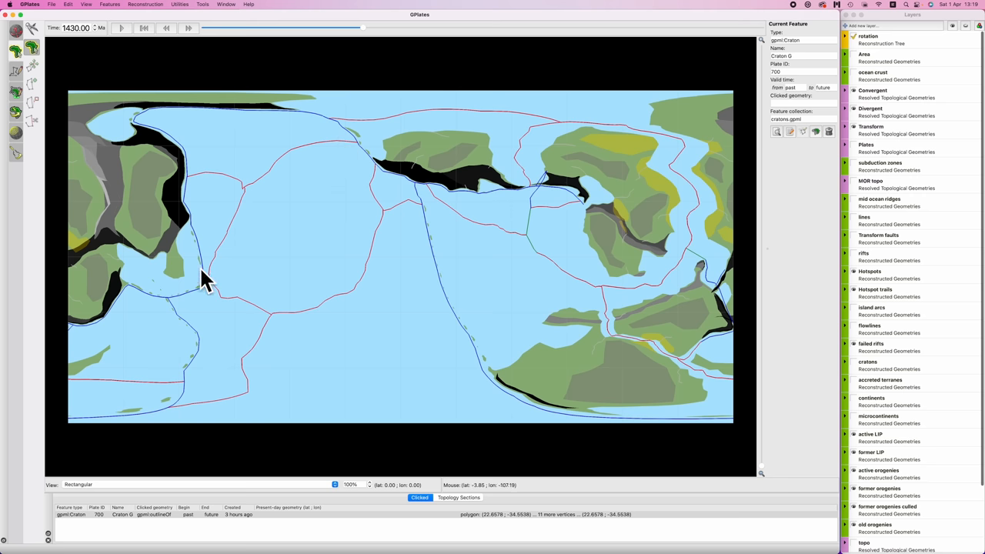
Step the reconstruction from 1430 Ma to 1400 Ma with the toolbar time control.
{"action": "left_click", "coordinate": [166, 28]}
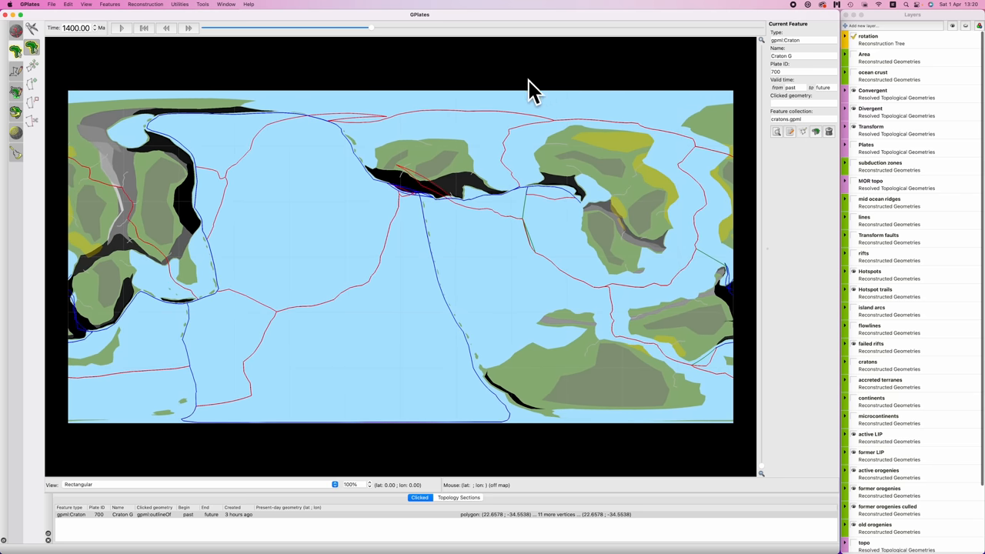
{"action": "mouse_move", "coordinate": [158, 296]}
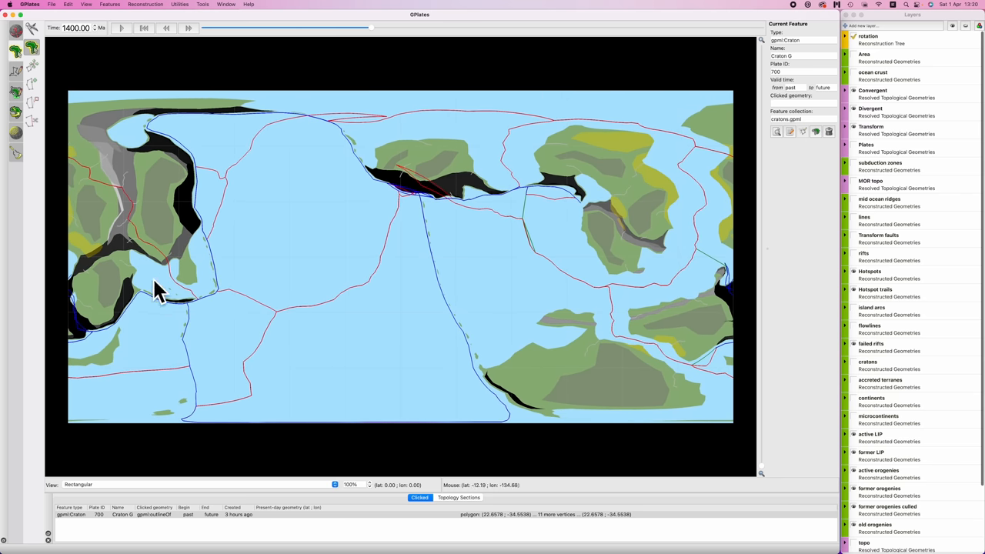
{"action": "mouse_move", "coordinate": [221, 171]}
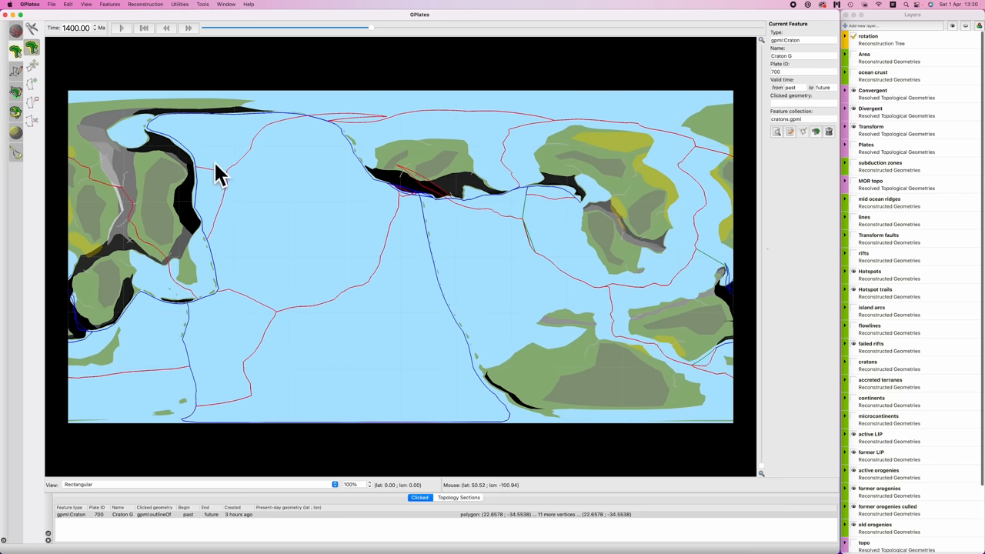
{"action": "mouse_move", "coordinate": [175, 146]}
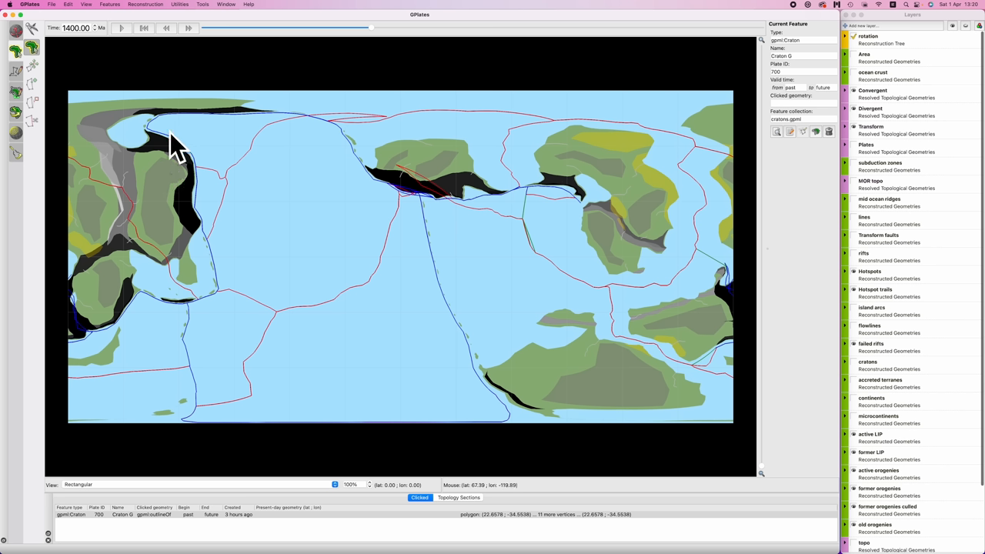
{"action": "mouse_move", "coordinate": [404, 185]}
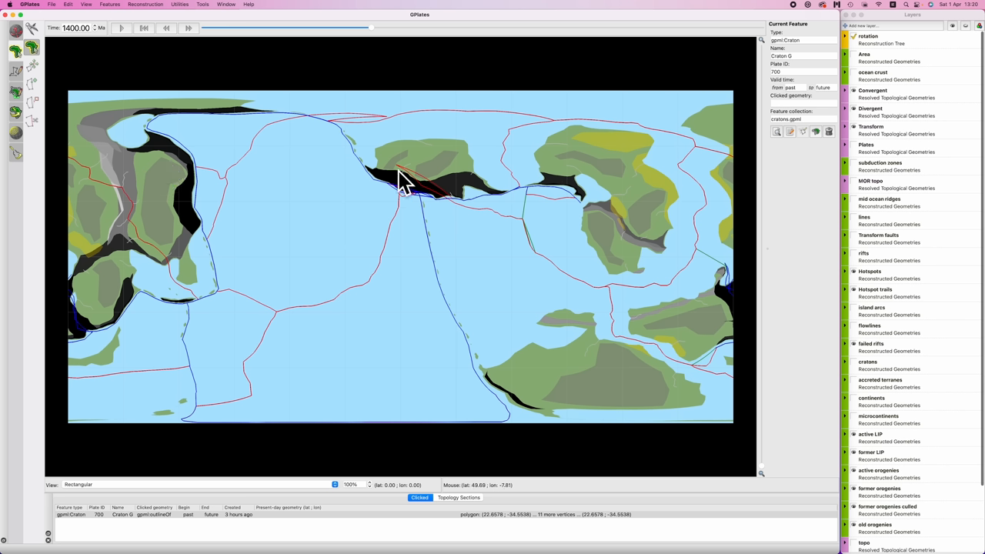
{"action": "mouse_move", "coordinate": [82, 320]}
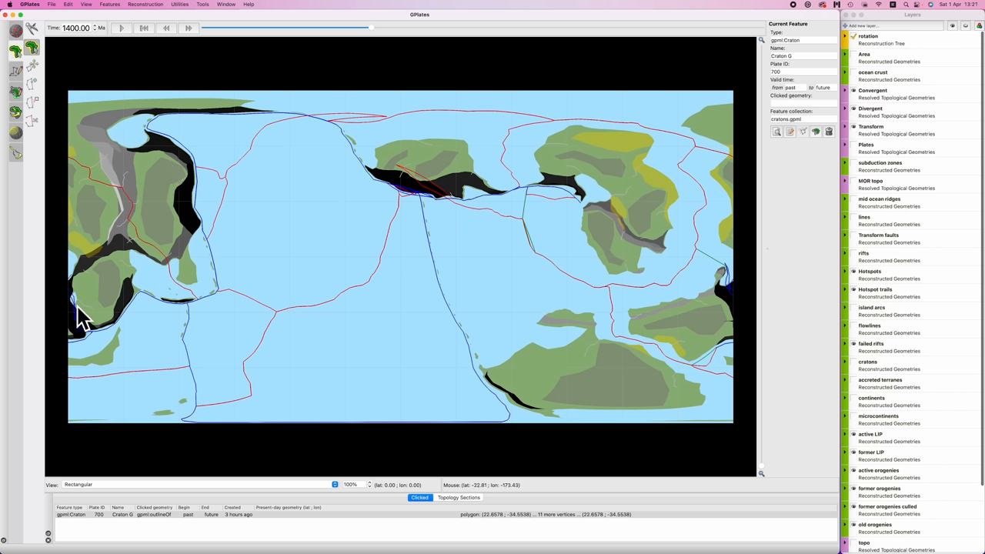
{"action": "mouse_move", "coordinate": [365, 300]}
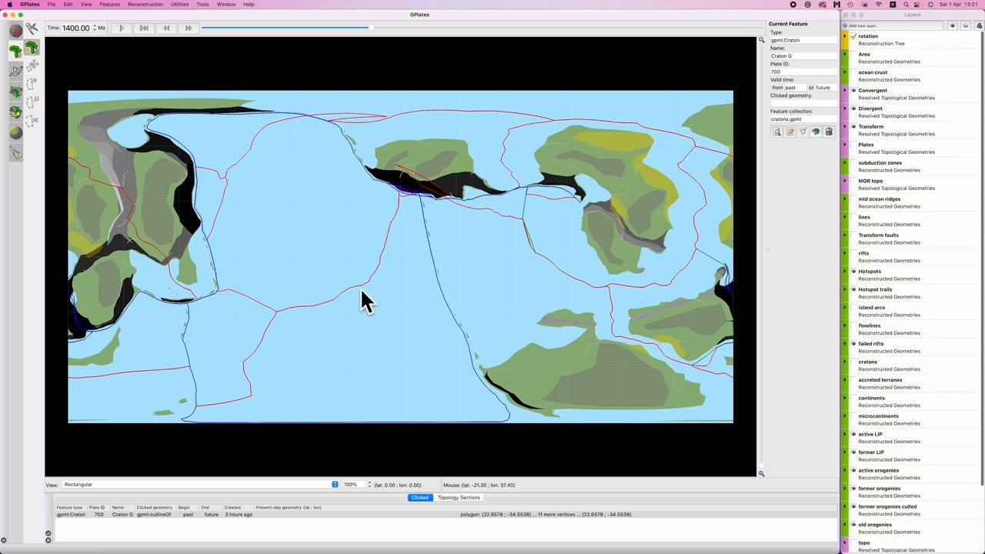
{"action": "mouse_move", "coordinate": [137, 302]}
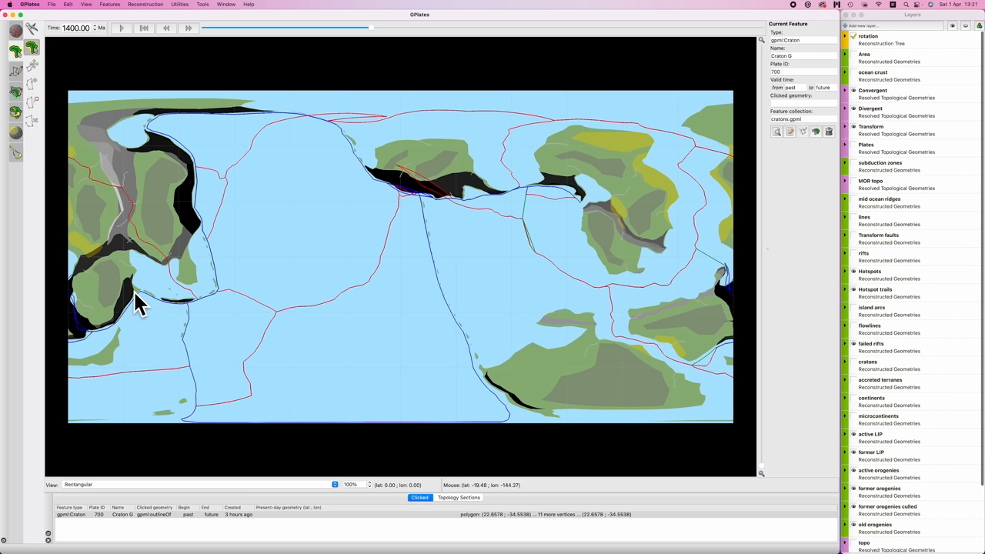
{"action": "mouse_move", "coordinate": [81, 319]}
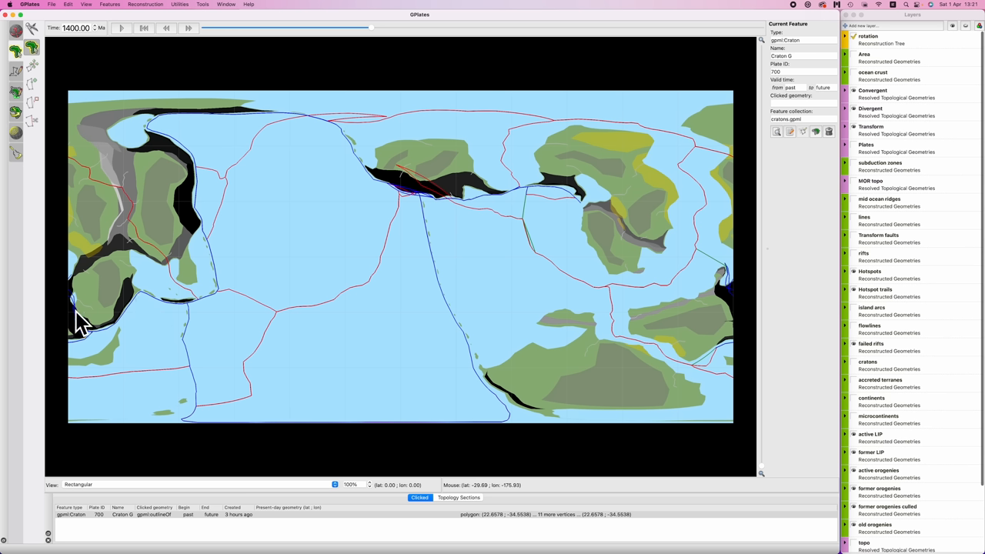
{"action": "mouse_move", "coordinate": [131, 352]}
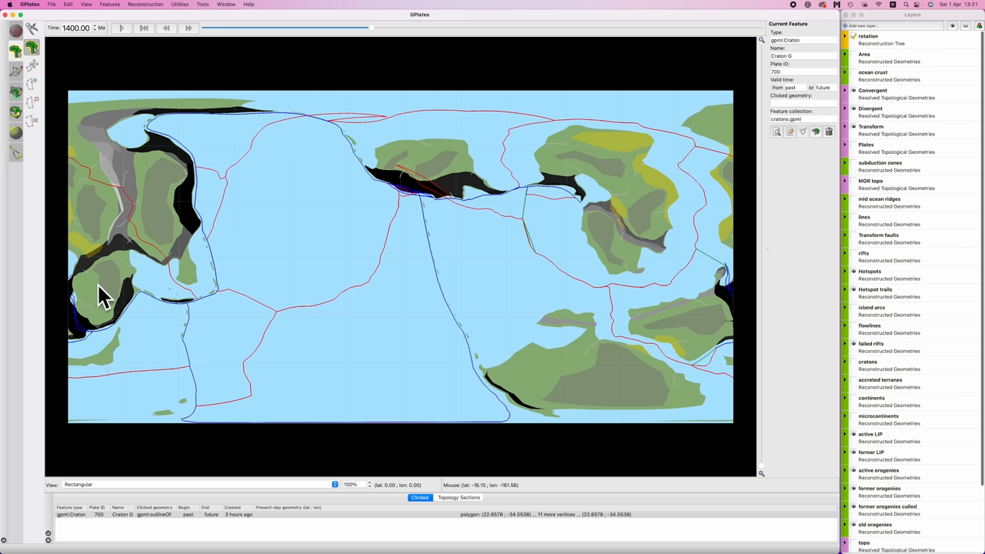
{"action": "mouse_move", "coordinate": [137, 198]}
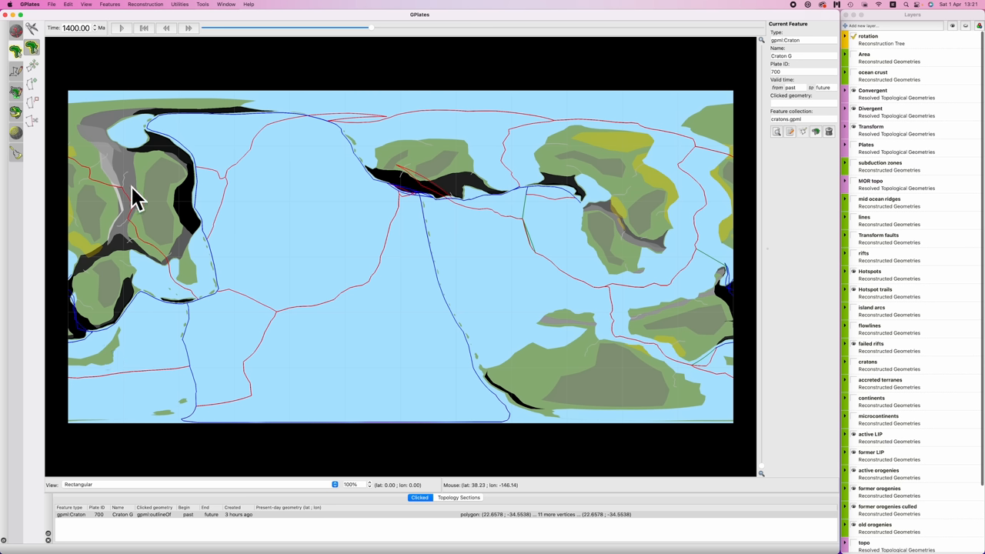
{"action": "mouse_move", "coordinate": [134, 204]}
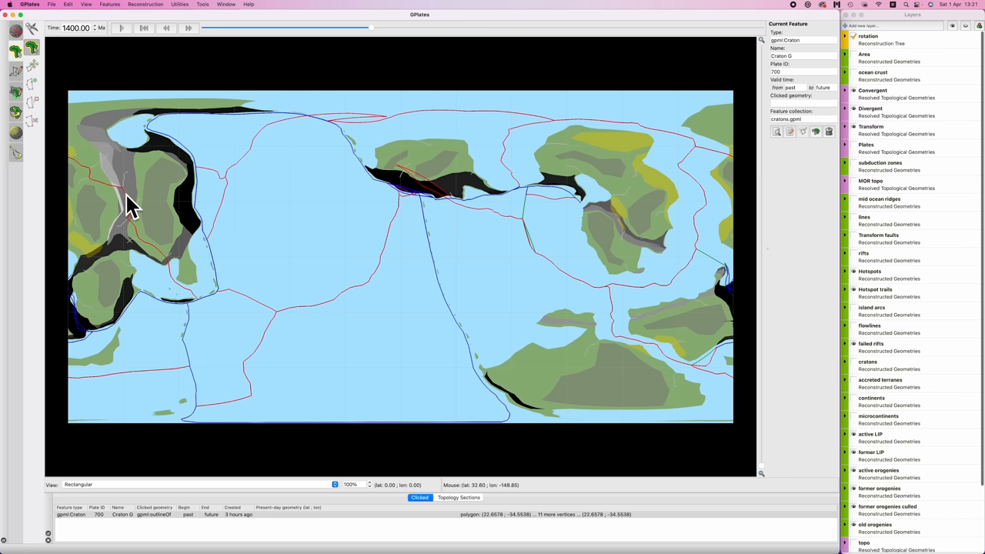
{"action": "mouse_move", "coordinate": [427, 73]}
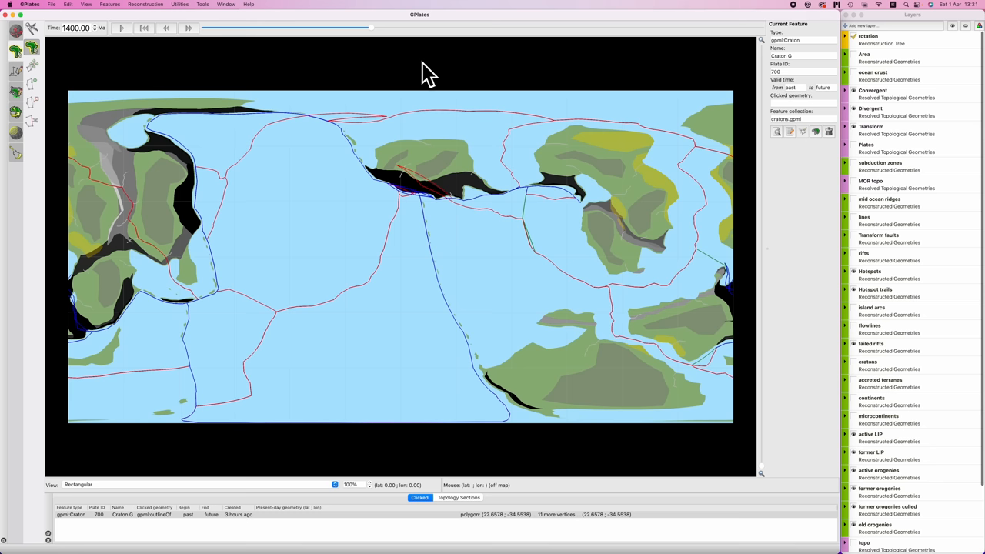
Step the reconstruction to 1380 Ma with the toolbar time control.
{"action": "left_click", "coordinate": [167, 28]}
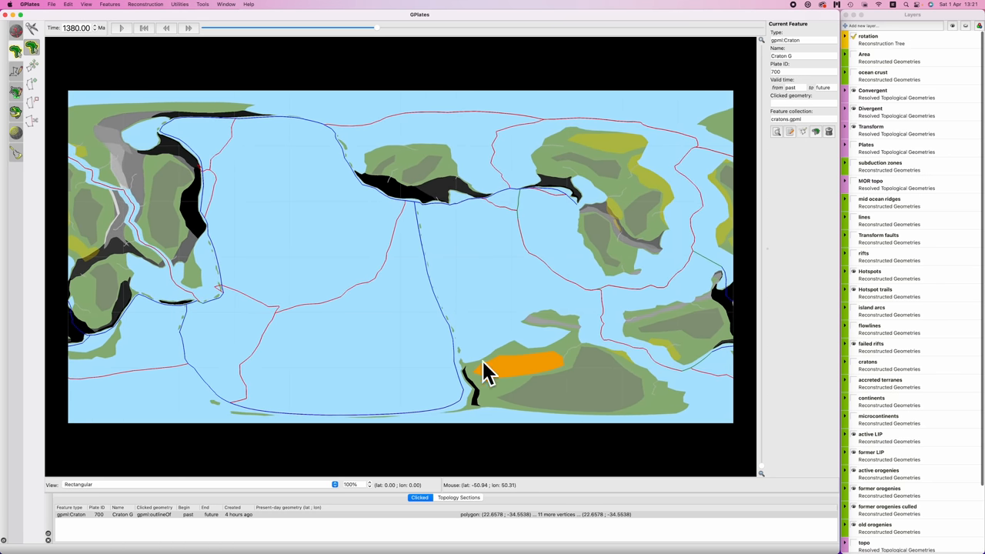
{"action": "mouse_move", "coordinate": [581, 85]}
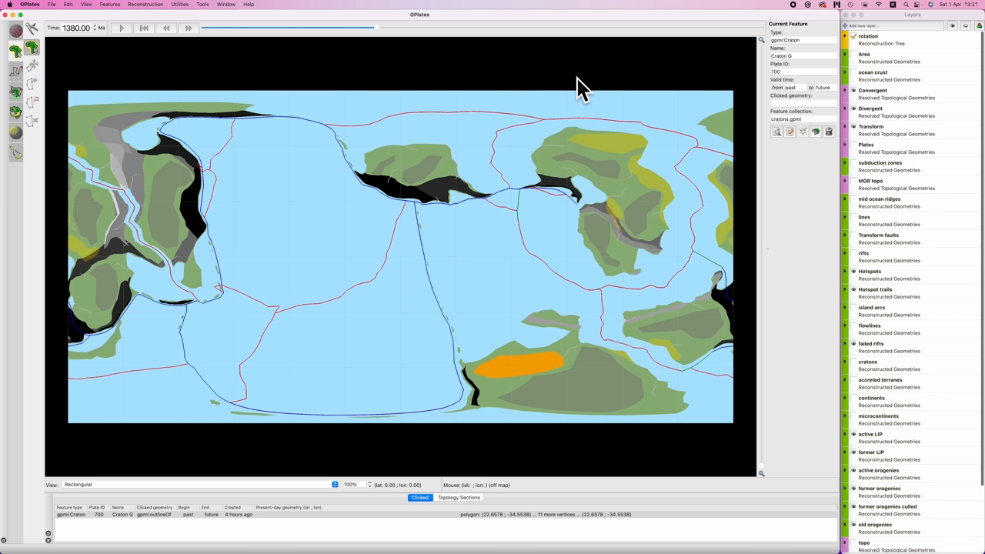
{"action": "mouse_move", "coordinate": [223, 215]}
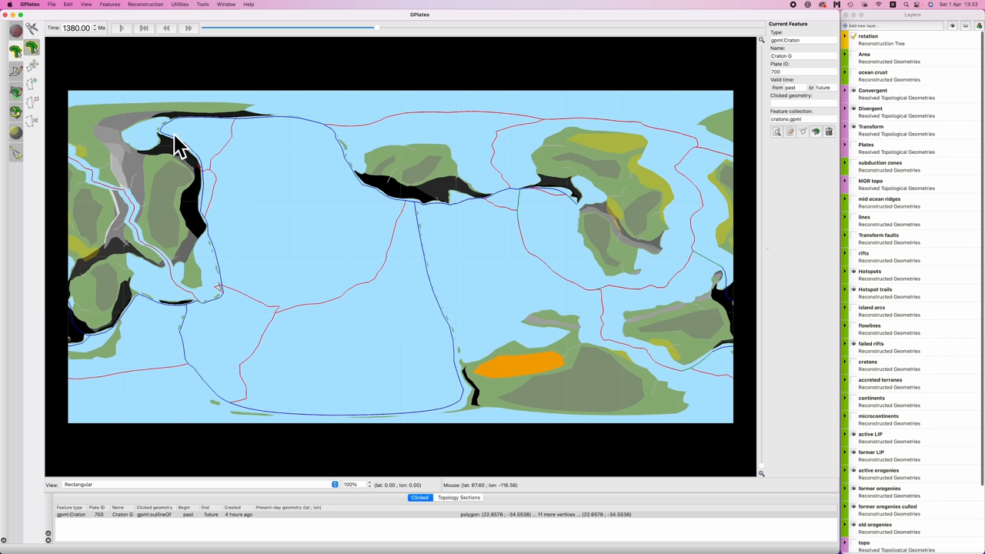
{"action": "mouse_move", "coordinate": [223, 173]}
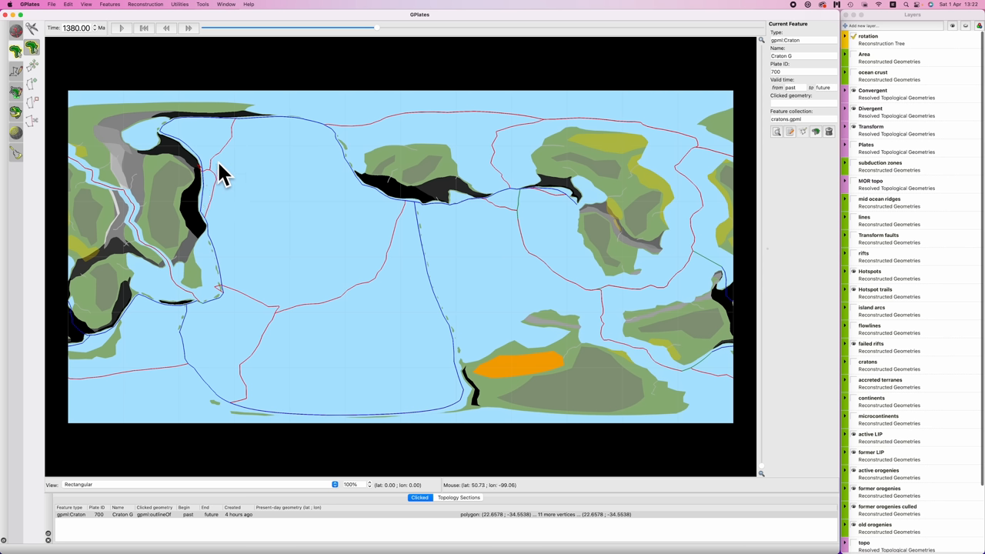
{"action": "mouse_move", "coordinate": [414, 374]}
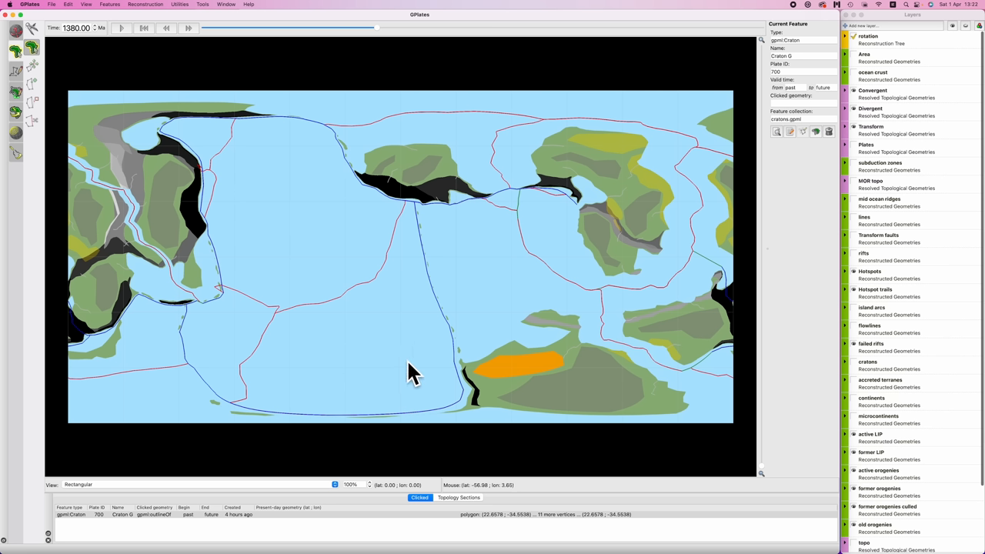
{"action": "mouse_move", "coordinate": [414, 377]}
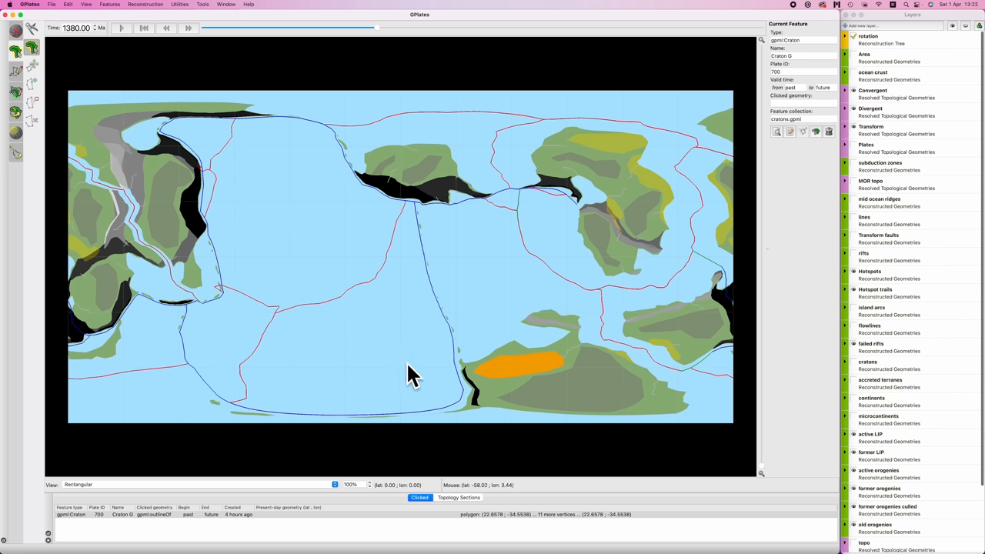
{"action": "mouse_move", "coordinate": [377, 158]}
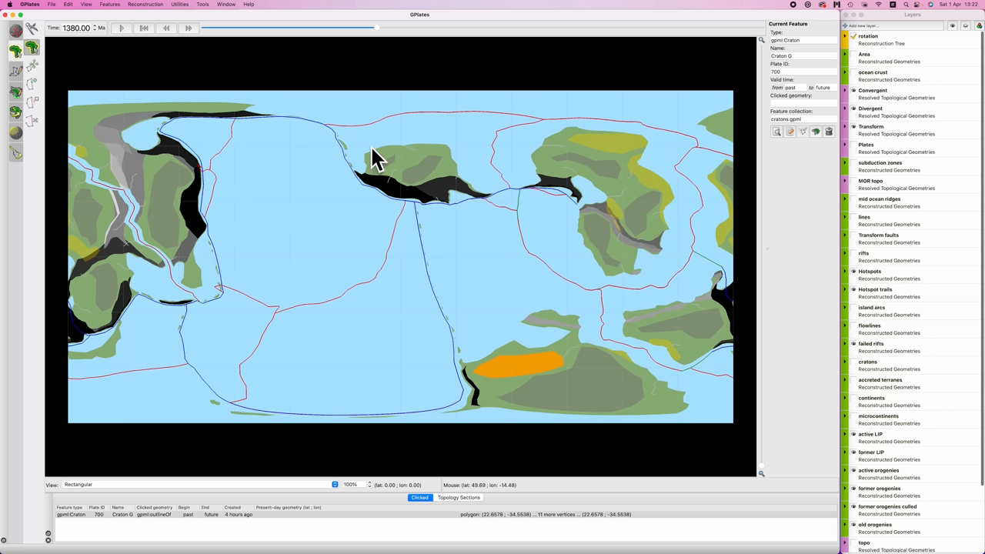
{"action": "mouse_move", "coordinate": [583, 73]}
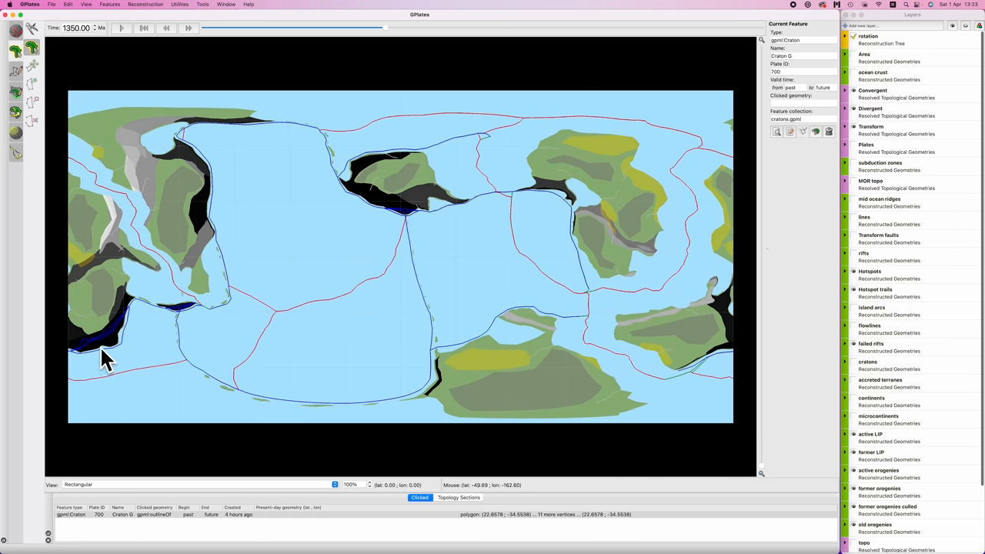
{"action": "mouse_move", "coordinate": [108, 358]}
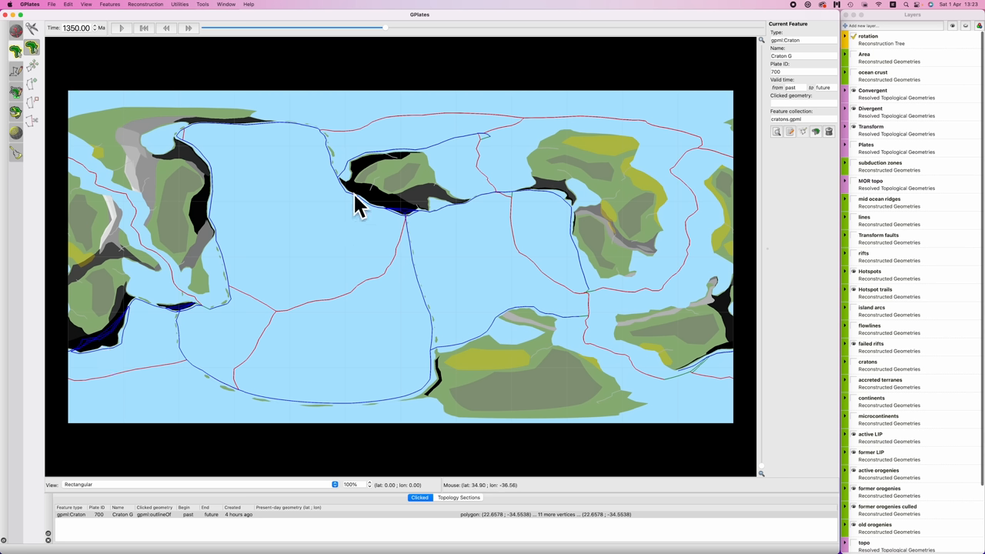
{"action": "mouse_move", "coordinate": [404, 174]}
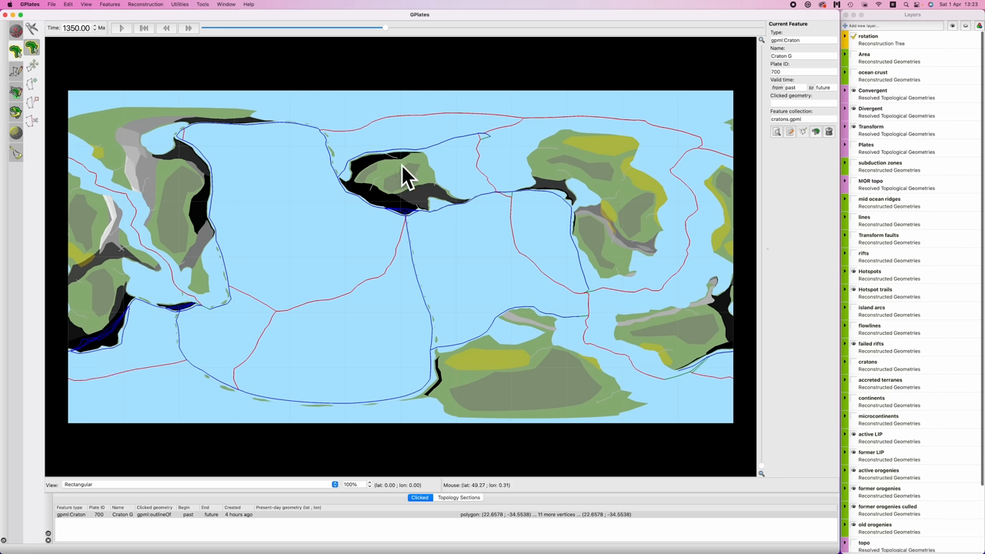
{"action": "mouse_move", "coordinate": [223, 173]}
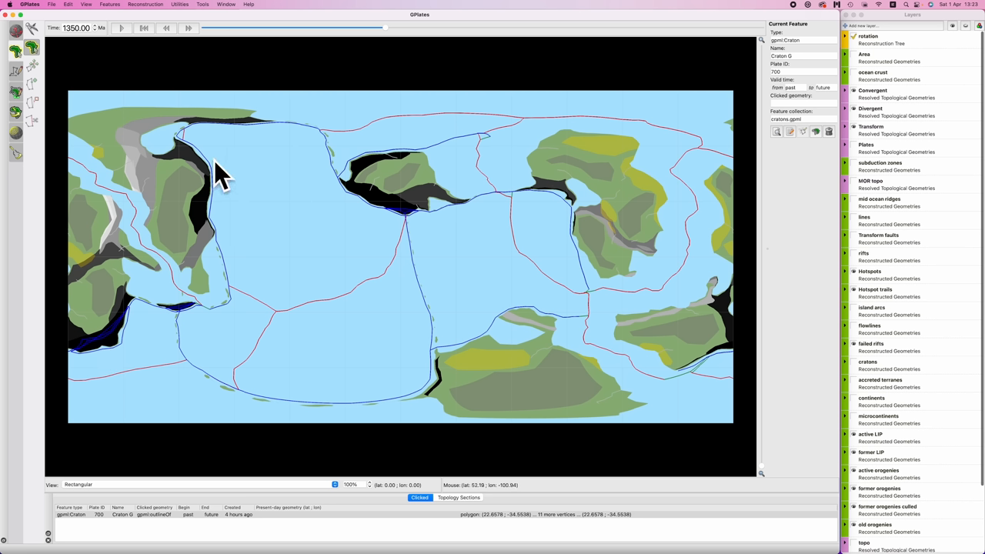
{"action": "mouse_move", "coordinate": [646, 184]}
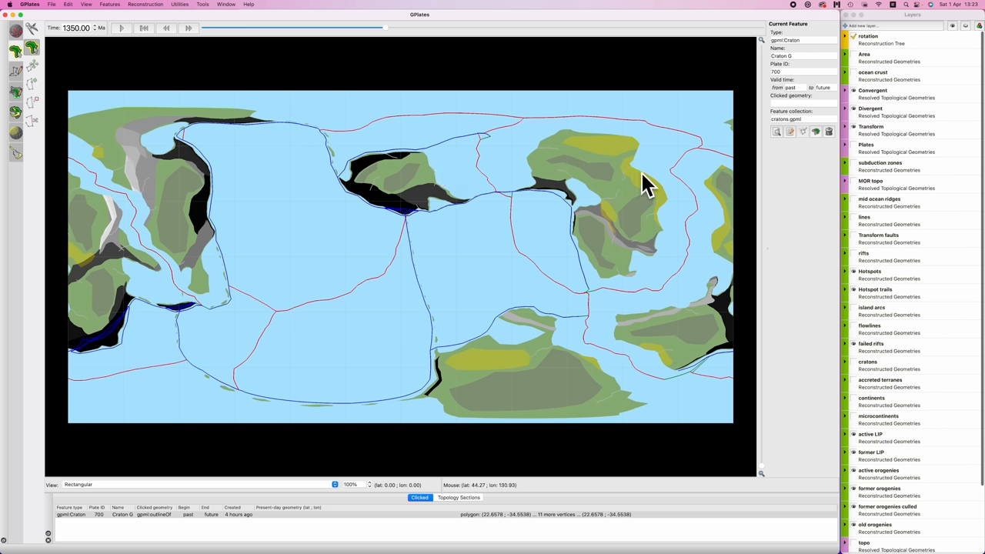
{"action": "mouse_move", "coordinate": [600, 159]}
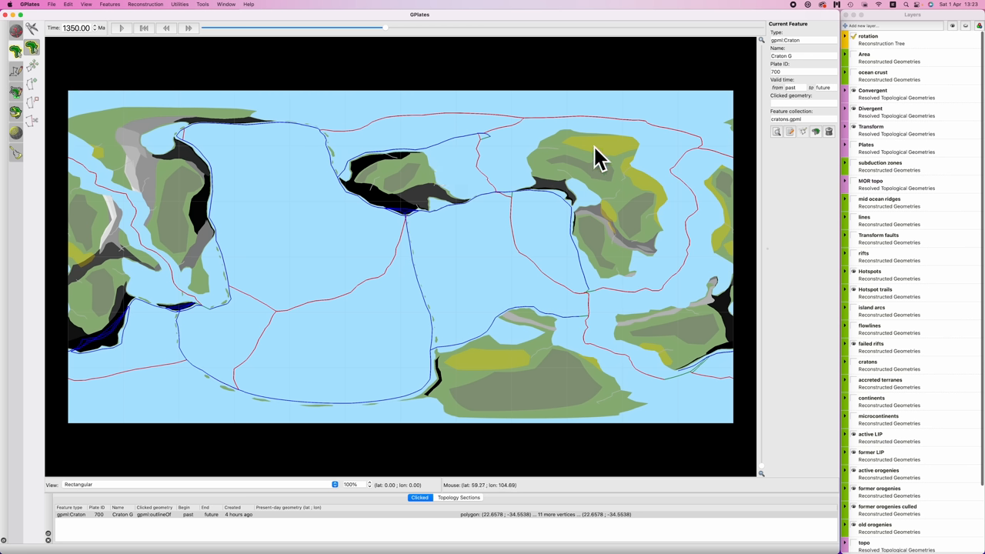
{"action": "mouse_move", "coordinate": [589, 199]}
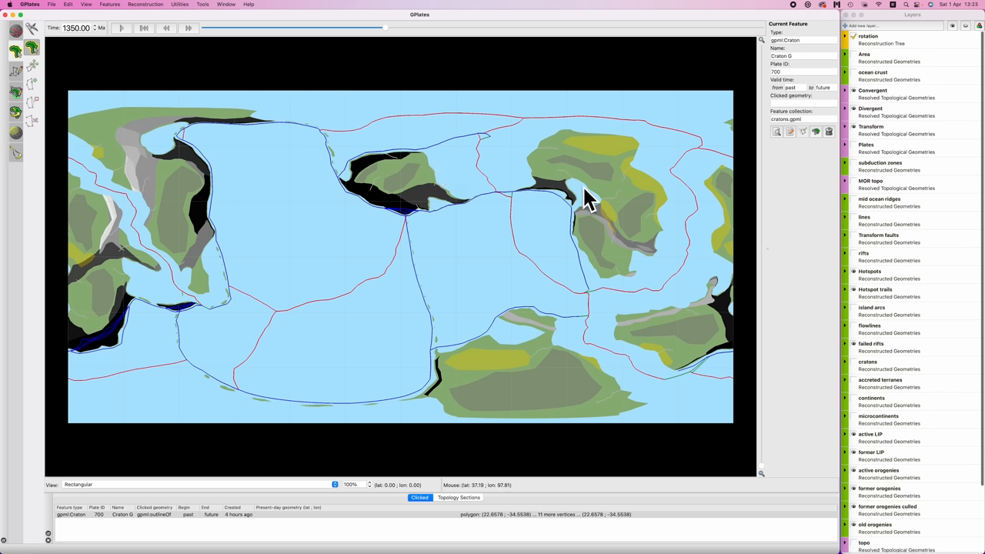
{"action": "mouse_move", "coordinate": [627, 194]}
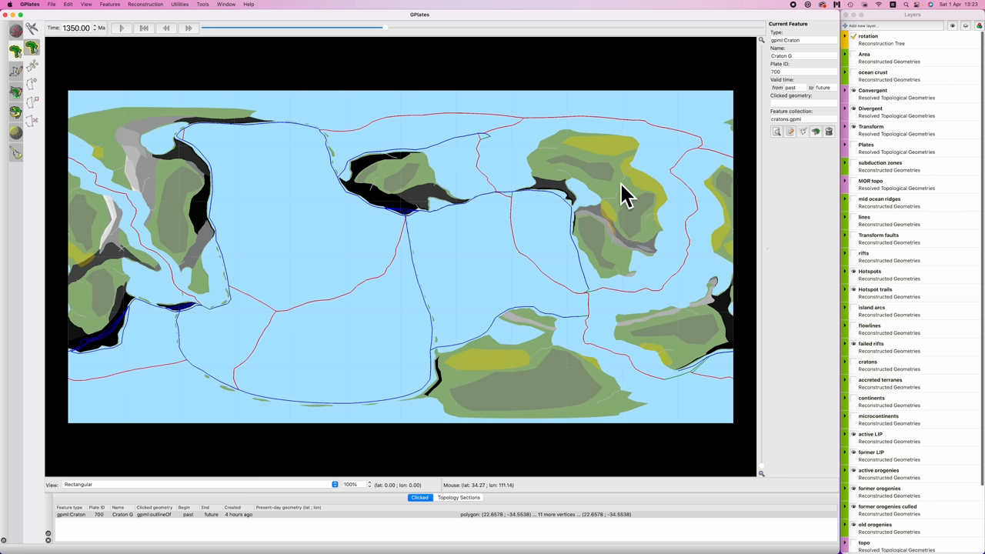
{"action": "mouse_move", "coordinate": [591, 164]}
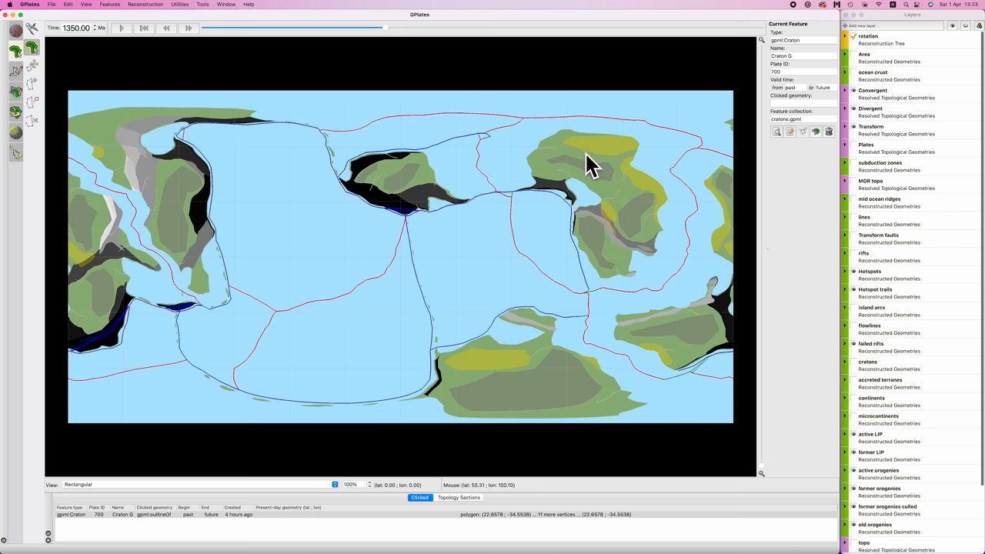
{"action": "mouse_move", "coordinate": [591, 83]}
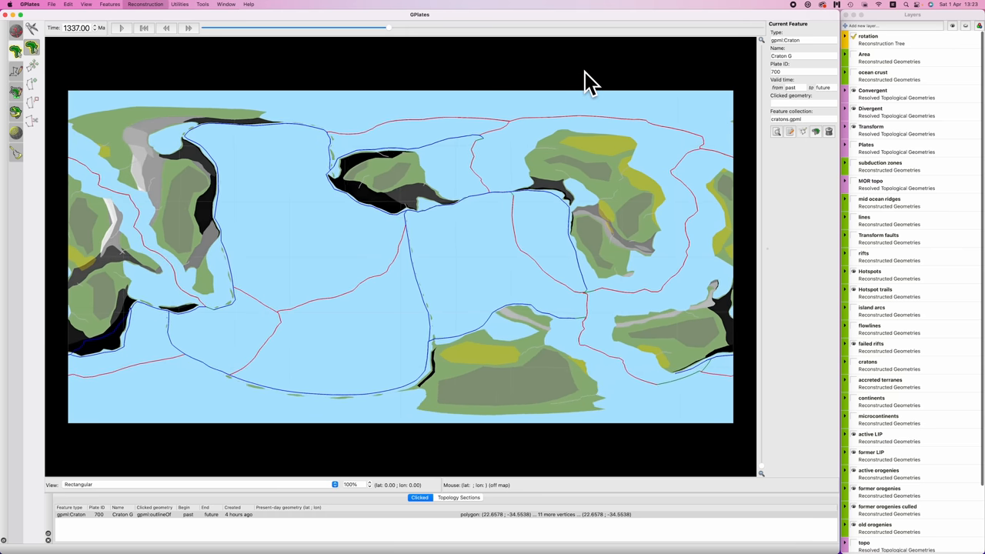
Pause the reconstruction animation at 1310 Ma.
{"action": "left_click", "coordinate": [166, 27]}
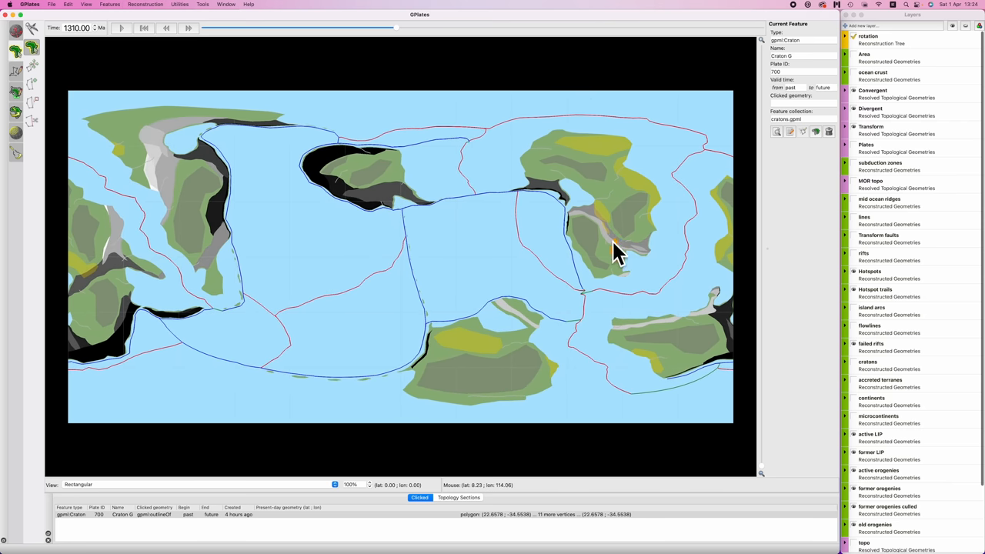
{"action": "mouse_move", "coordinate": [620, 257]}
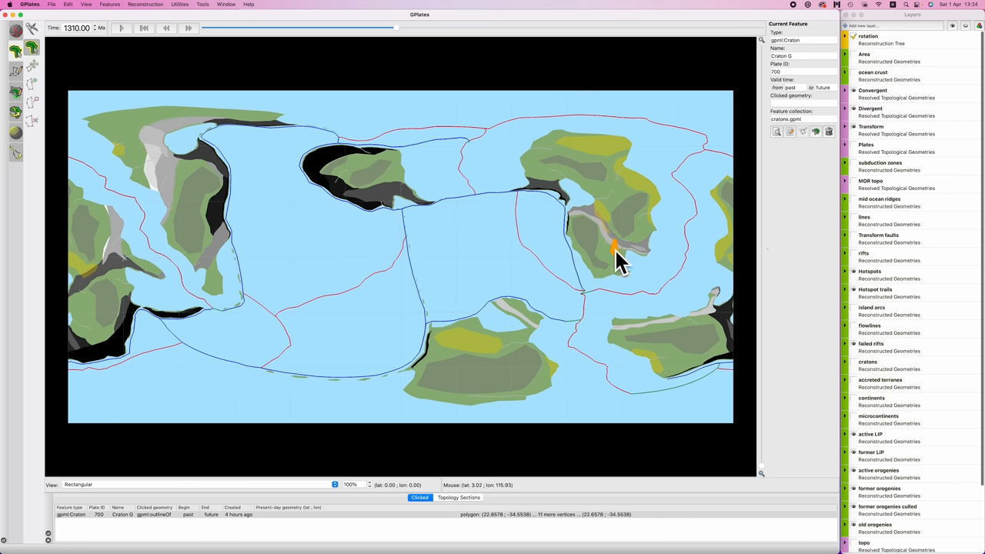
{"action": "mouse_move", "coordinate": [638, 269]}
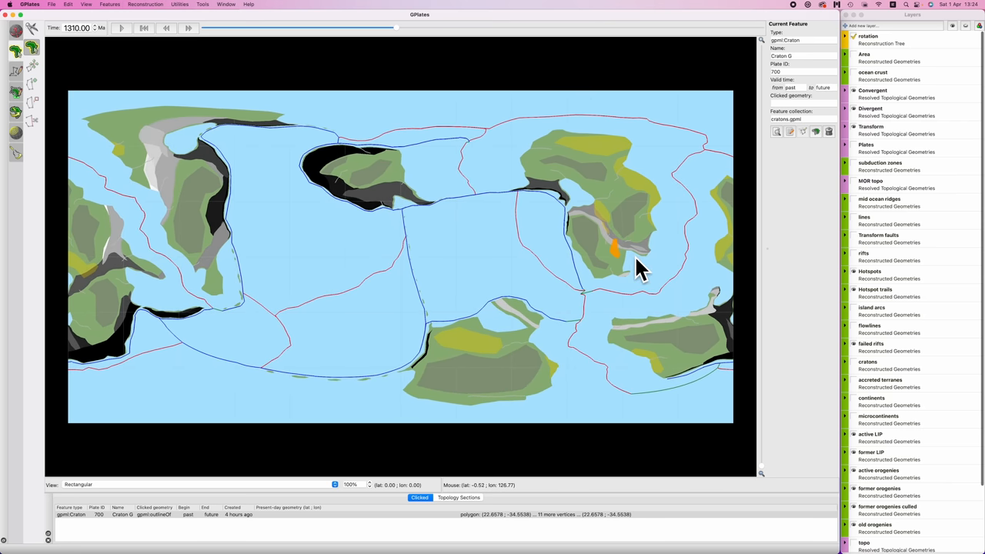
{"action": "mouse_move", "coordinate": [577, 84]}
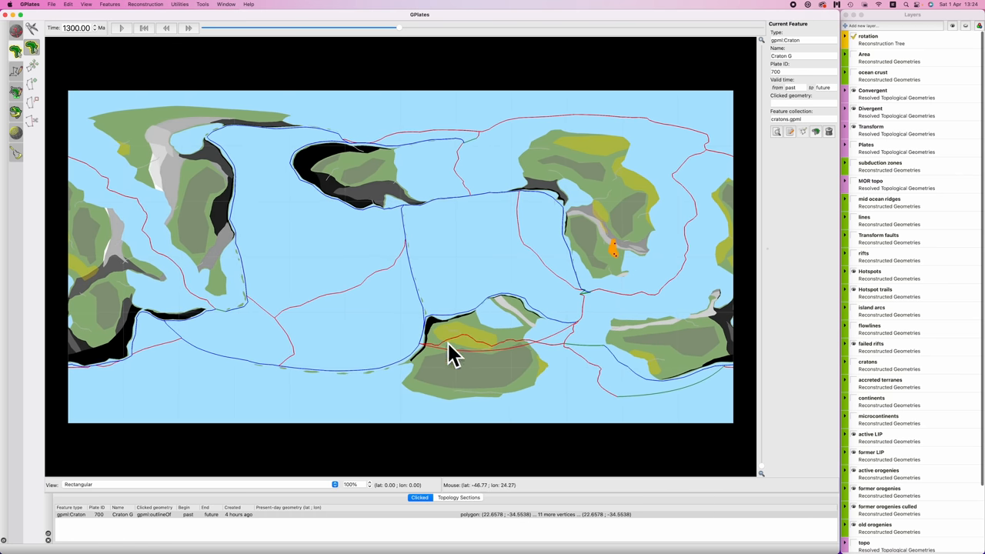
Switch to 3D Orthographic projection and rotate the globe toward the southern continent.
{"action": "left_click", "coordinate": [78, 485]}
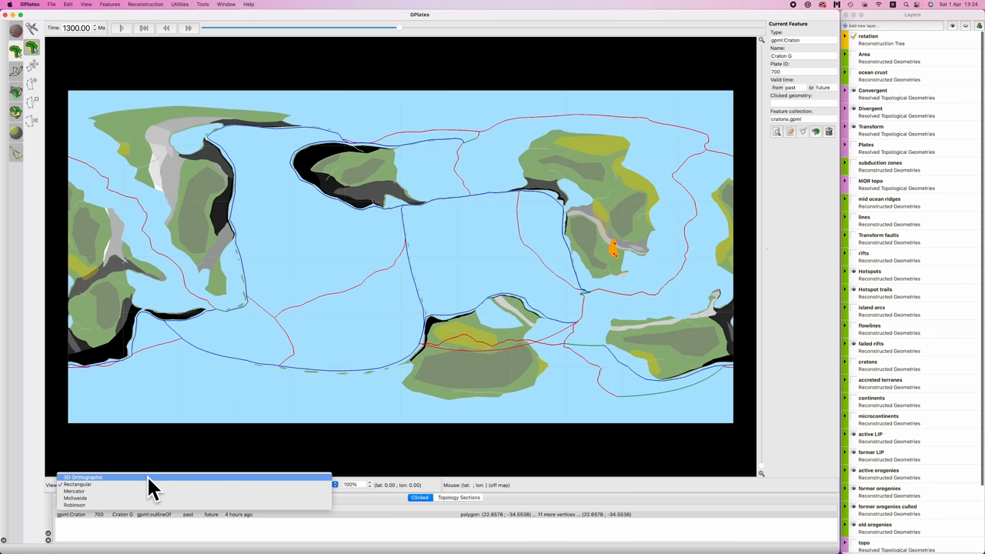
{"action": "left_click", "coordinate": [83, 477]}
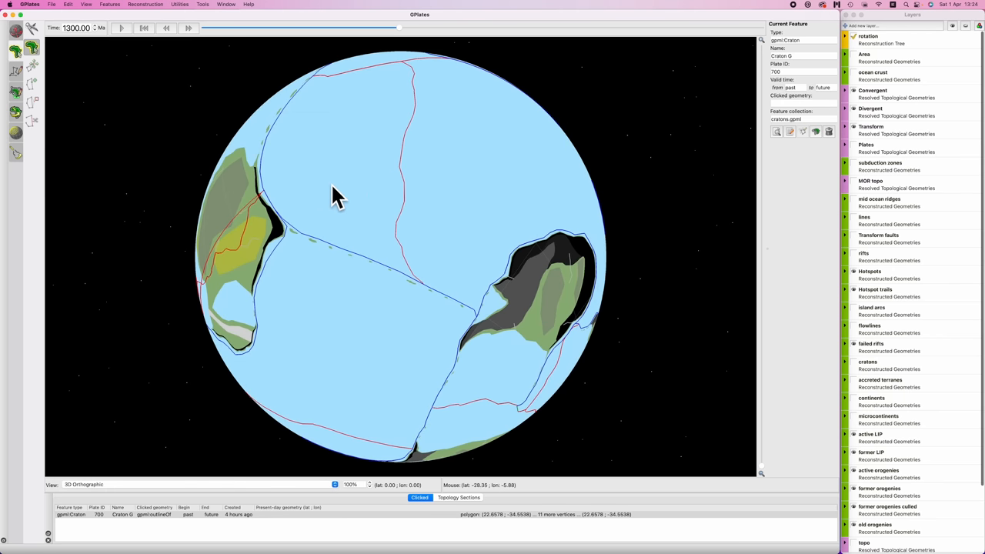
{"action": "left_click_drag", "start_coordinate": [335, 195], "coordinate": [389, 173]}
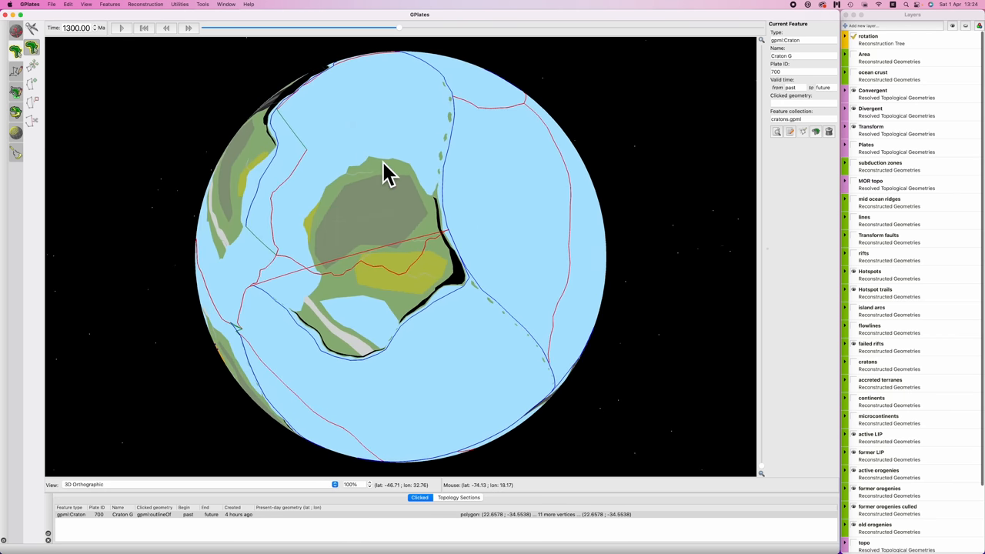
{"action": "left_click_drag", "start_coordinate": [385, 173], "coordinate": [454, 170]}
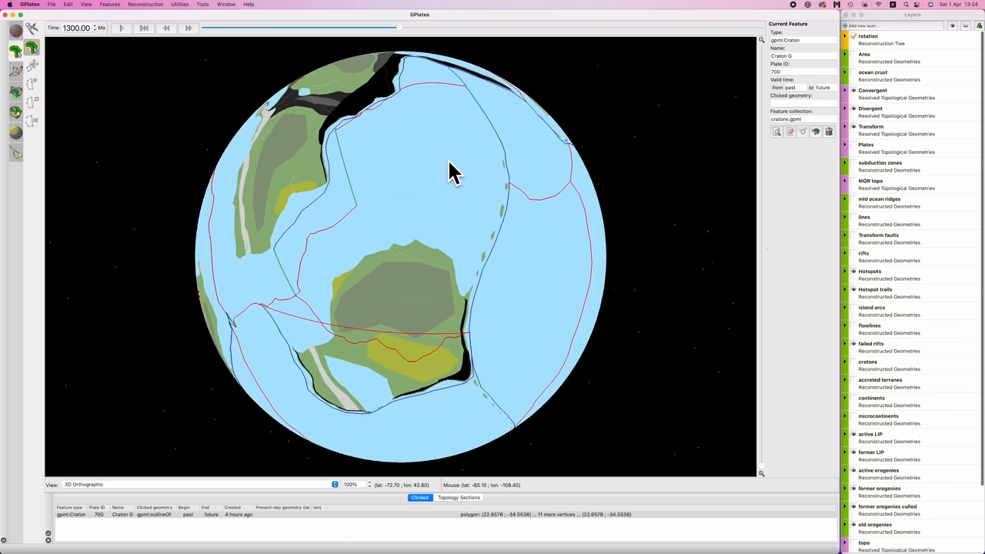
{"action": "left_click_drag", "start_coordinate": [454, 169], "coordinate": [323, 181]}
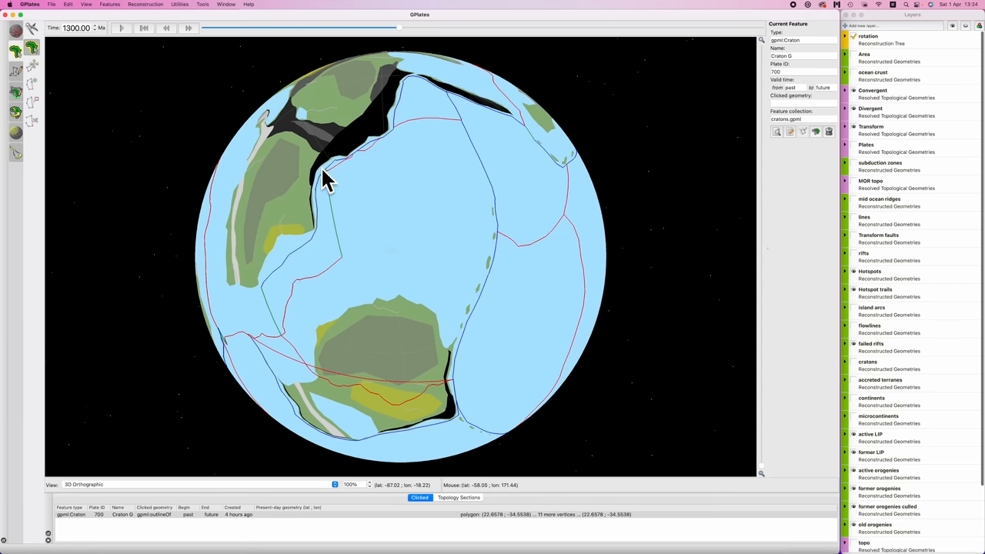
{"action": "mouse_move", "coordinate": [348, 327]}
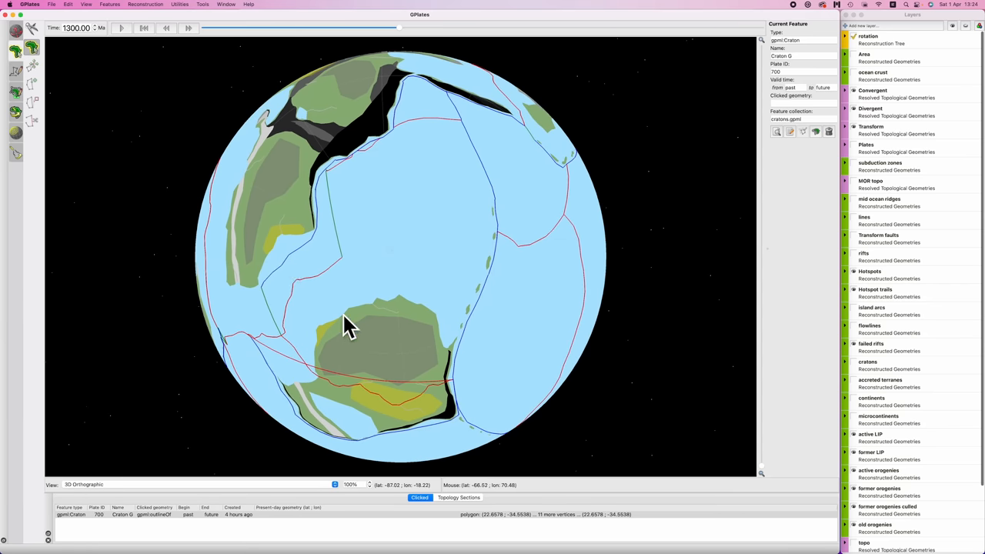
{"action": "left_click_drag", "start_coordinate": [346, 323], "coordinate": [469, 277]}
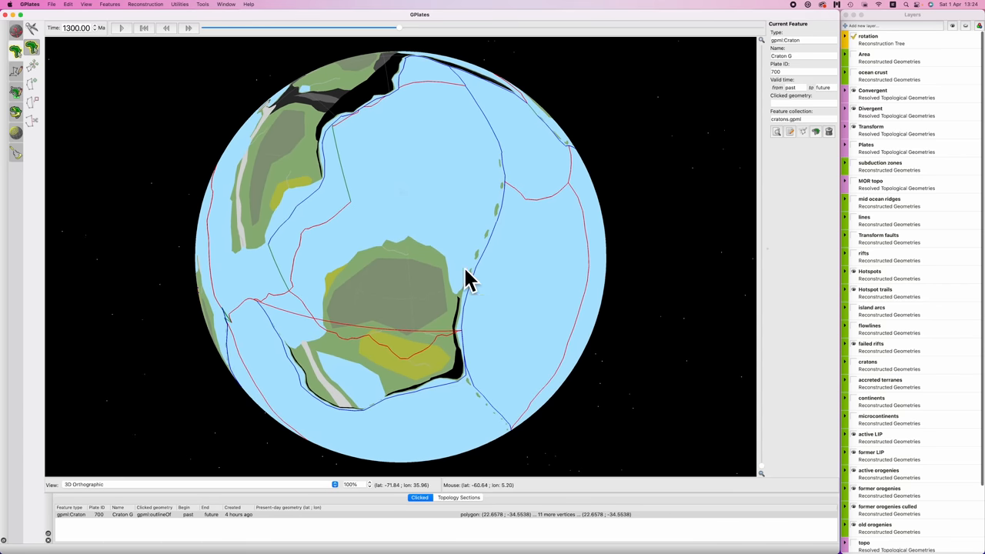
{"action": "mouse_move", "coordinate": [320, 322]}
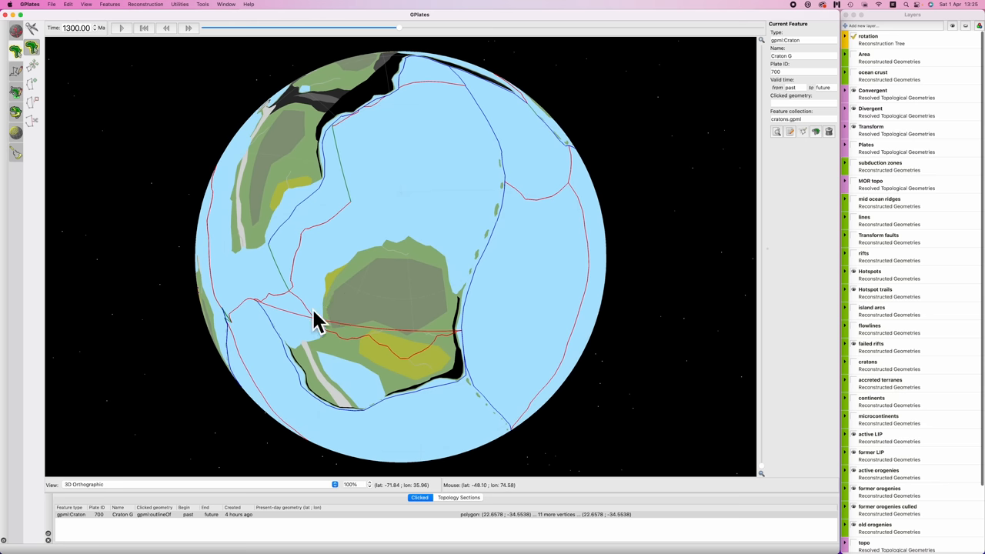
{"action": "mouse_move", "coordinate": [395, 300]}
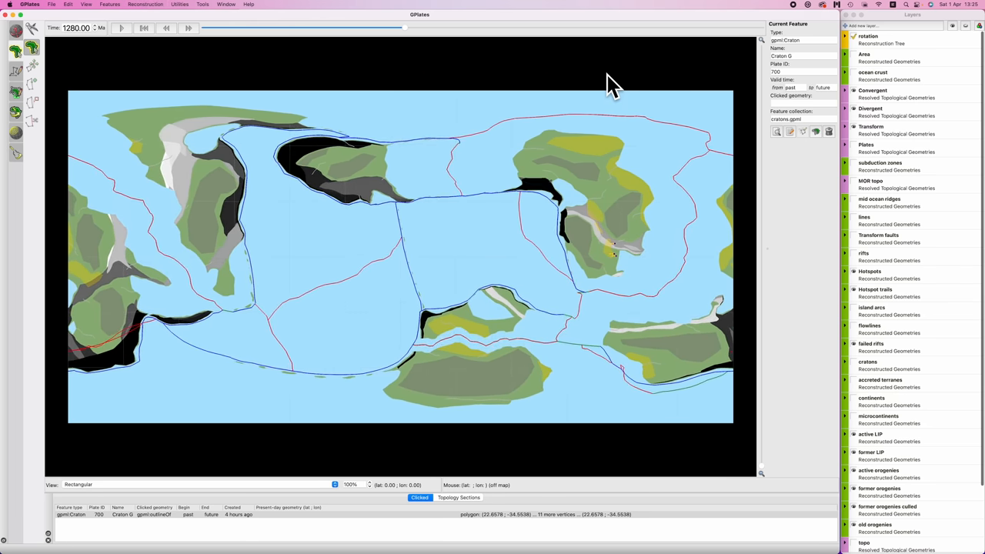
{"action": "mouse_move", "coordinate": [327, 148]}
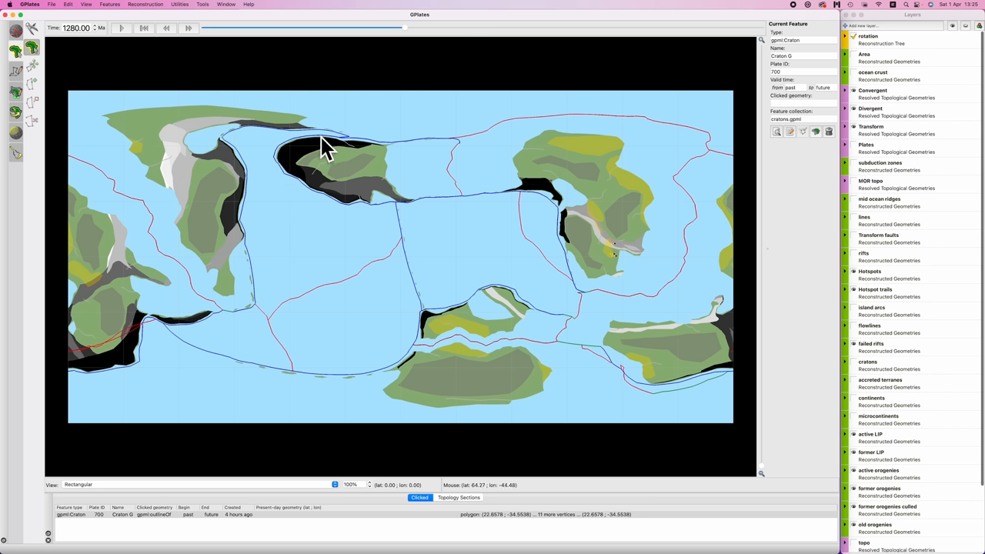
{"action": "mouse_move", "coordinate": [331, 204]}
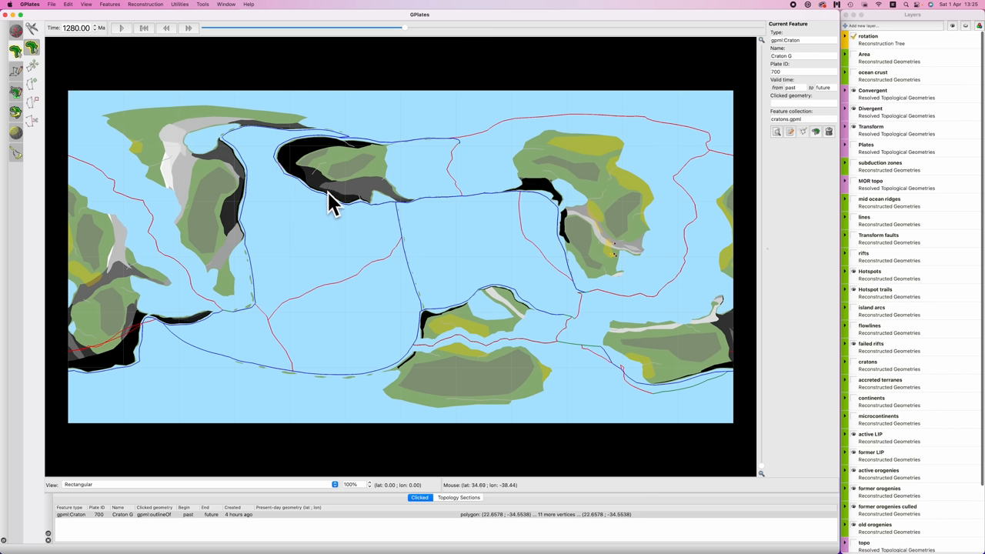
{"action": "mouse_move", "coordinate": [387, 185]}
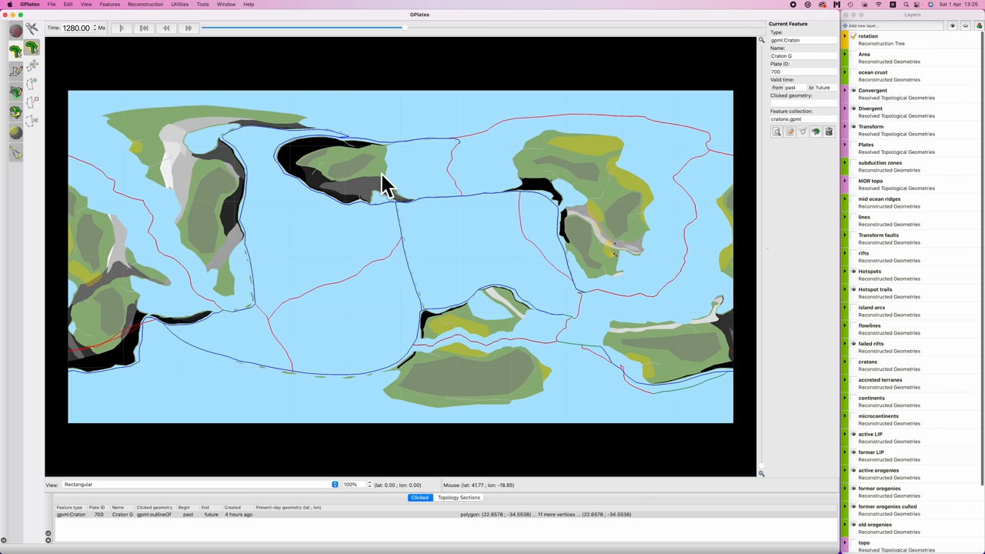
{"action": "mouse_move", "coordinate": [261, 185]}
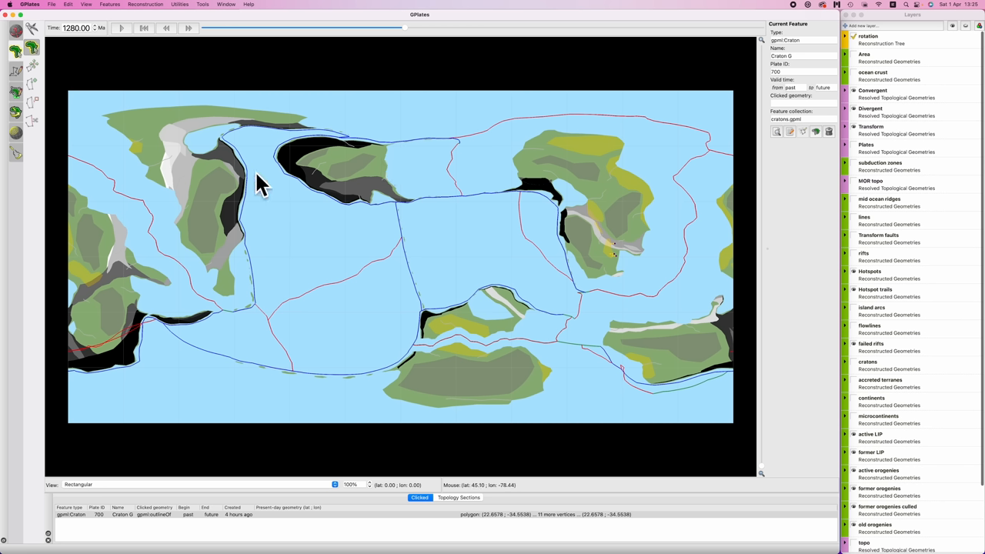
{"action": "mouse_move", "coordinate": [296, 187]}
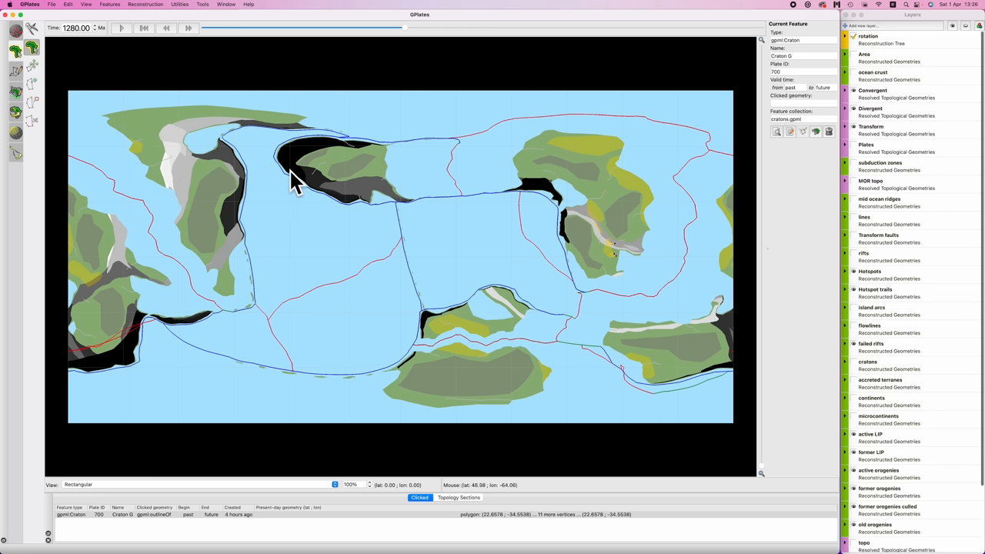
{"action": "mouse_move", "coordinate": [273, 166]}
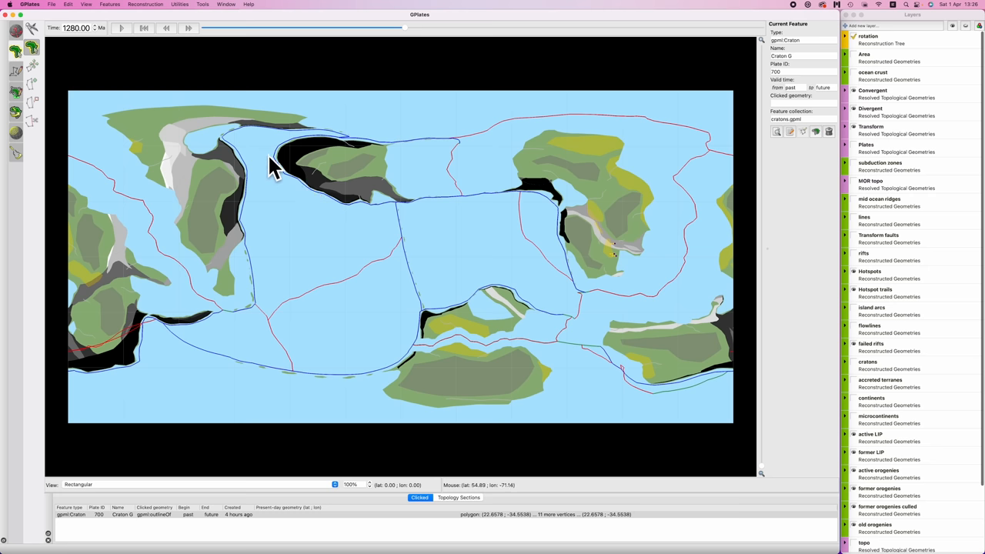
Resume the reconstruction animation, running on to 1250 Ma.
{"action": "left_click", "coordinate": [166, 27]}
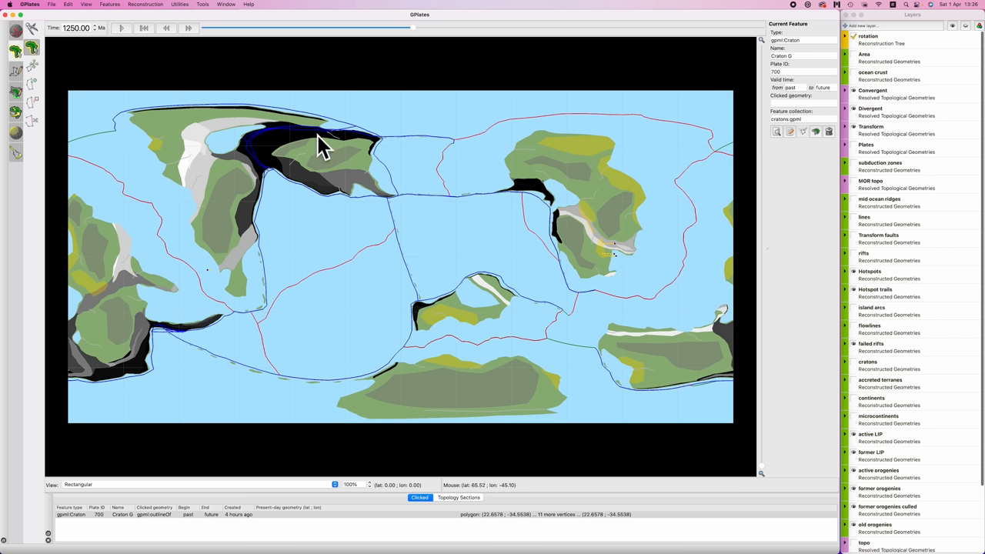
{"action": "mouse_move", "coordinate": [318, 175]}
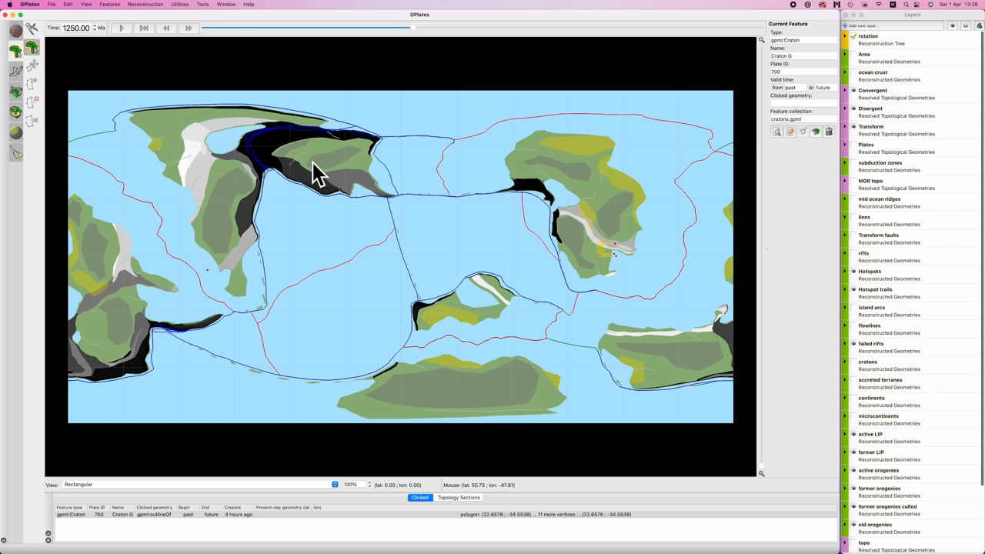
{"action": "mouse_move", "coordinate": [257, 167]}
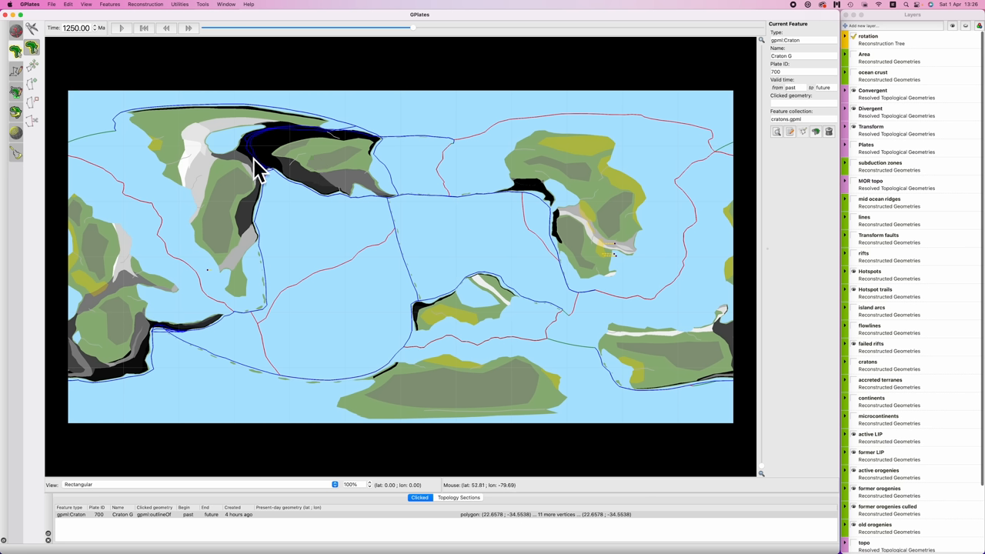
{"action": "mouse_move", "coordinate": [257, 161]}
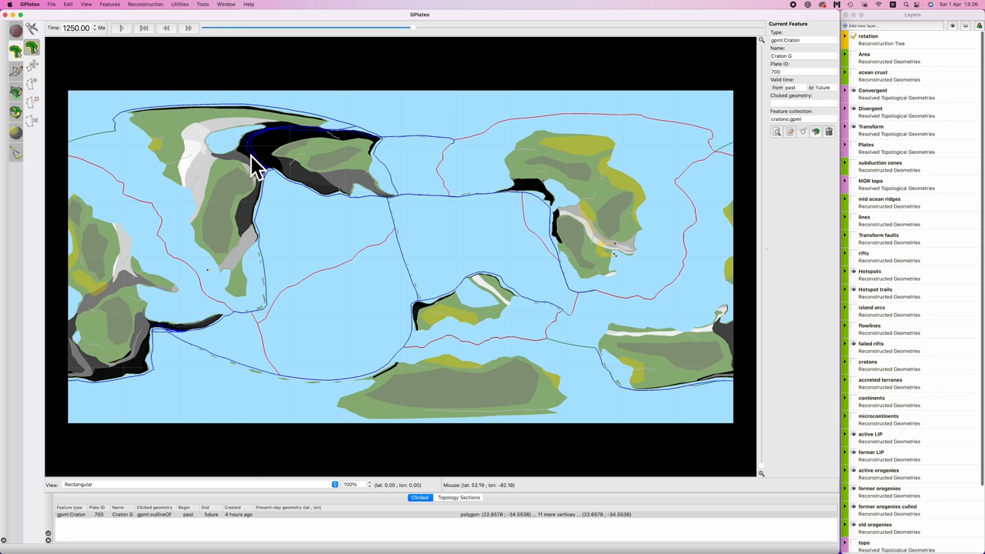
{"action": "mouse_move", "coordinate": [347, 127]}
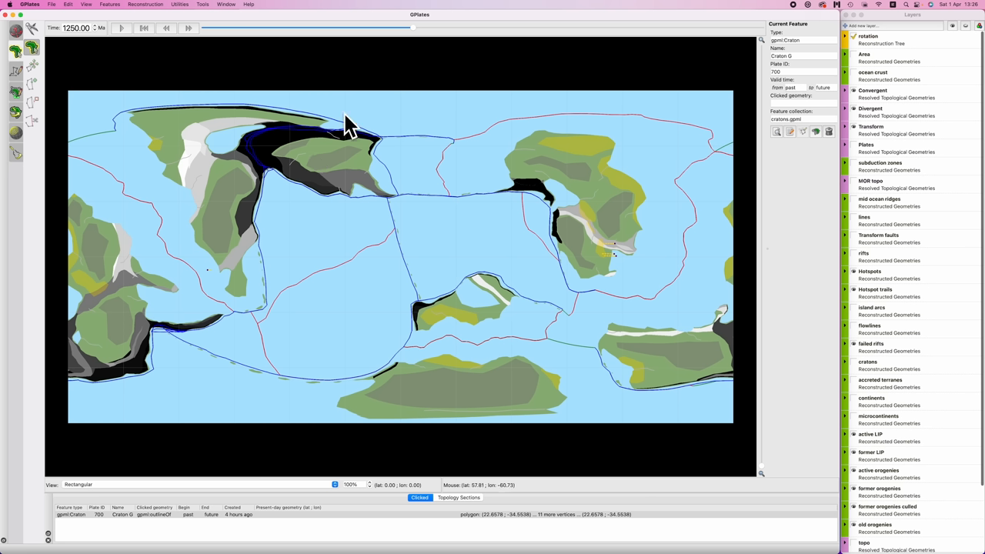
{"action": "mouse_move", "coordinate": [234, 161]}
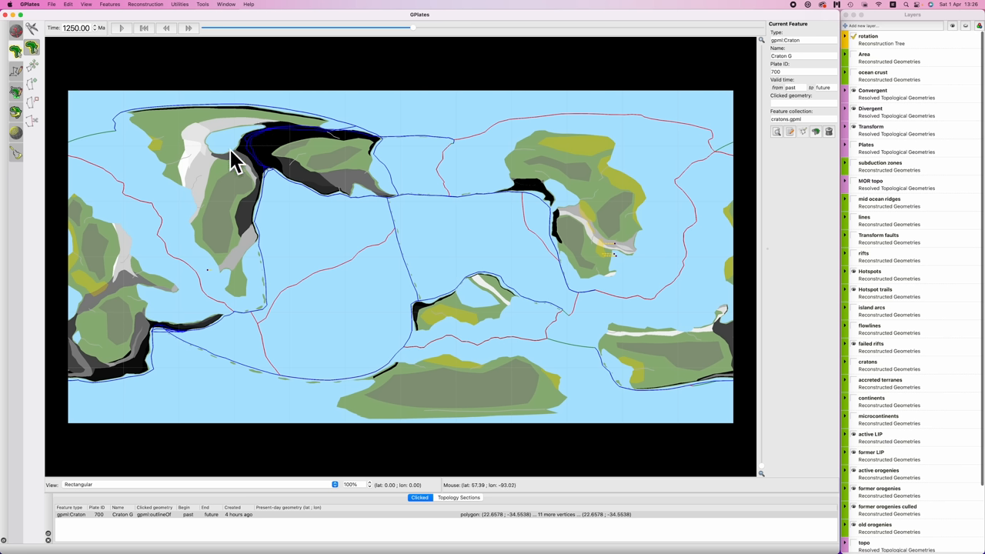
{"action": "mouse_move", "coordinate": [266, 137]}
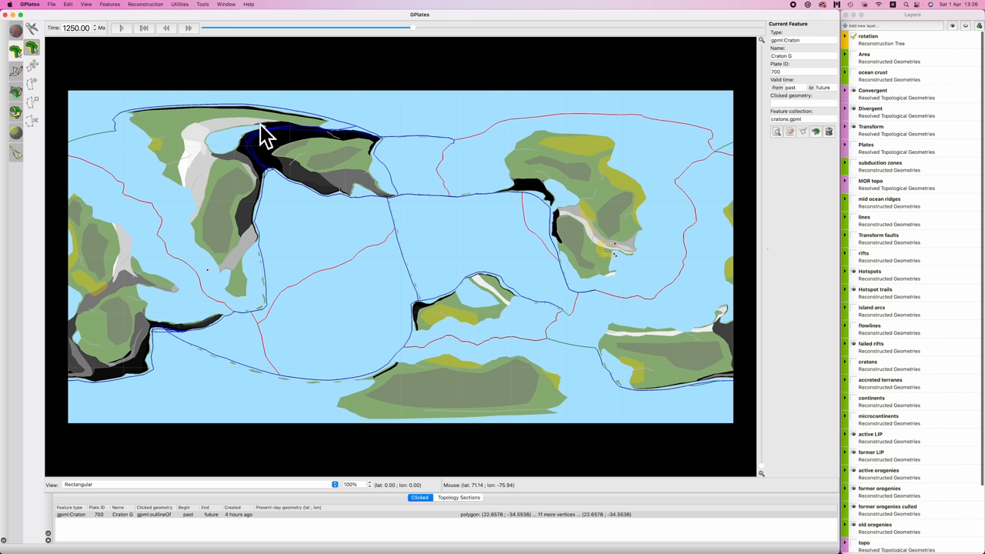
{"action": "mouse_move", "coordinate": [414, 77]}
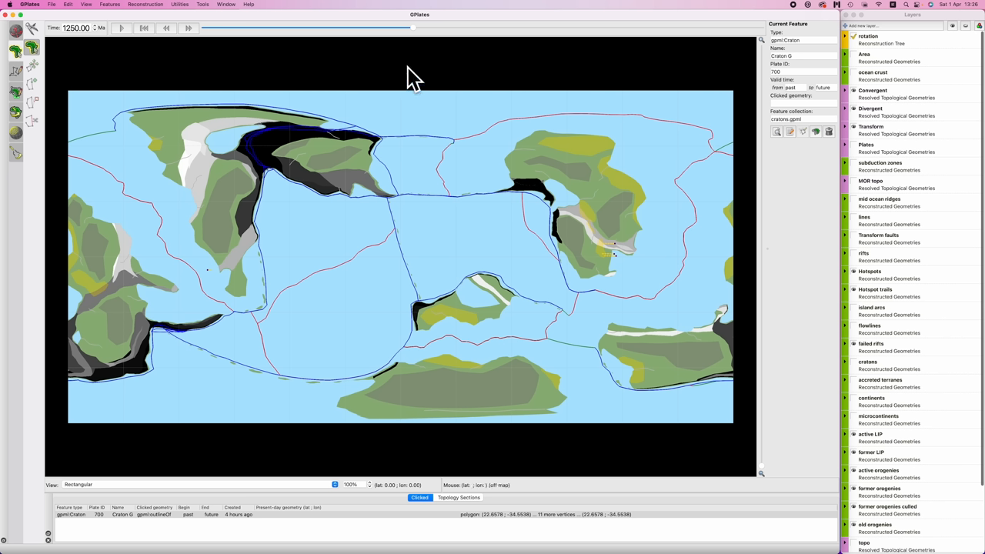
{"action": "mouse_move", "coordinate": [284, 154]}
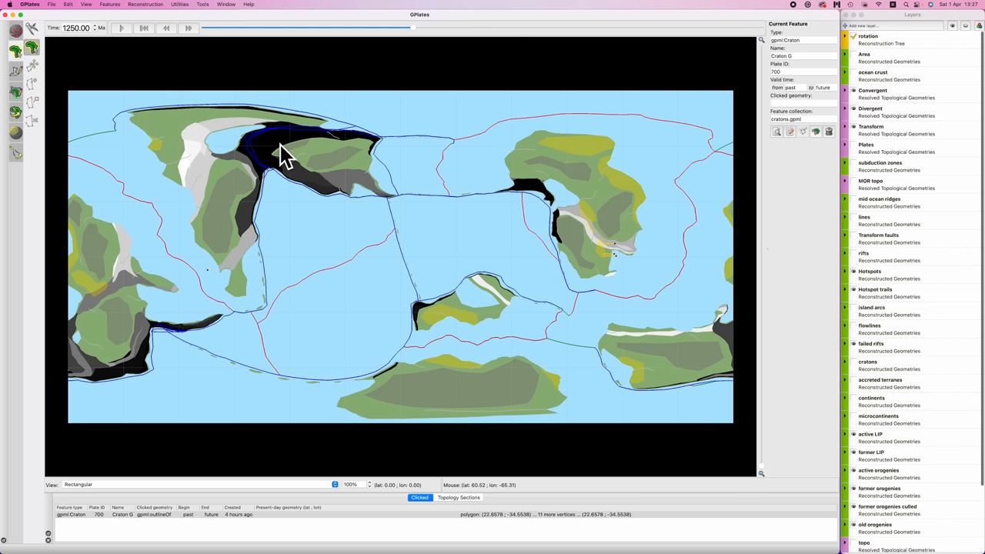
{"action": "mouse_move", "coordinate": [291, 142]}
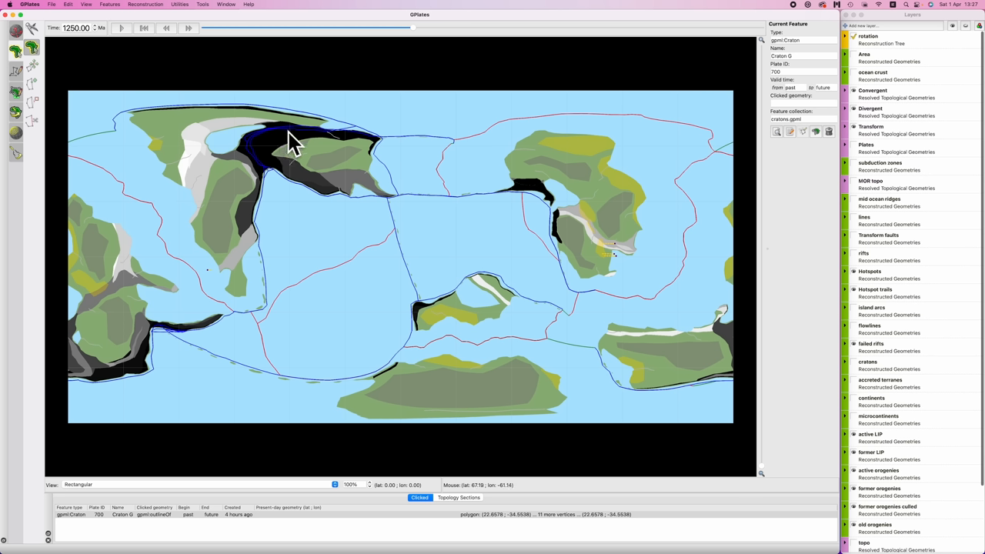
{"action": "mouse_move", "coordinate": [491, 360]}
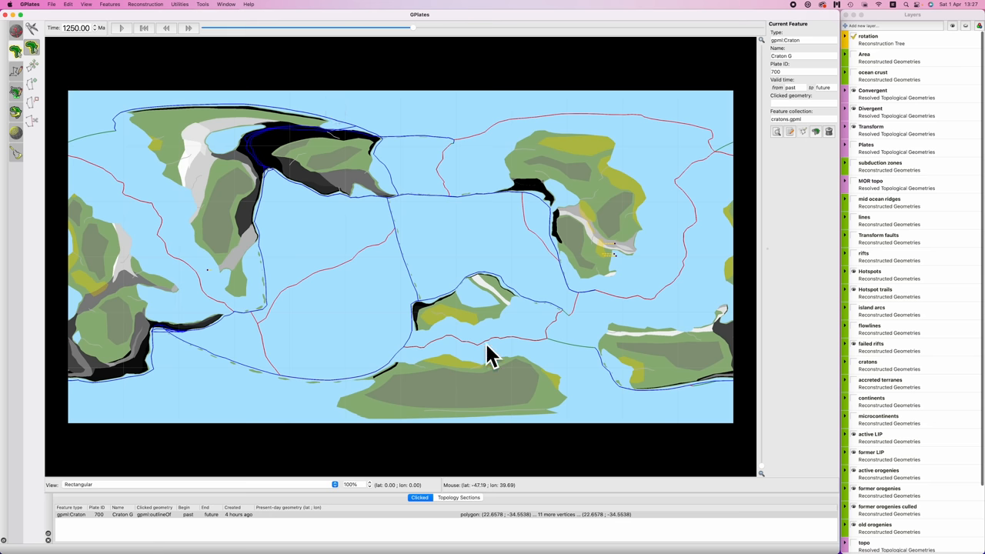
{"action": "mouse_move", "coordinate": [516, 362]}
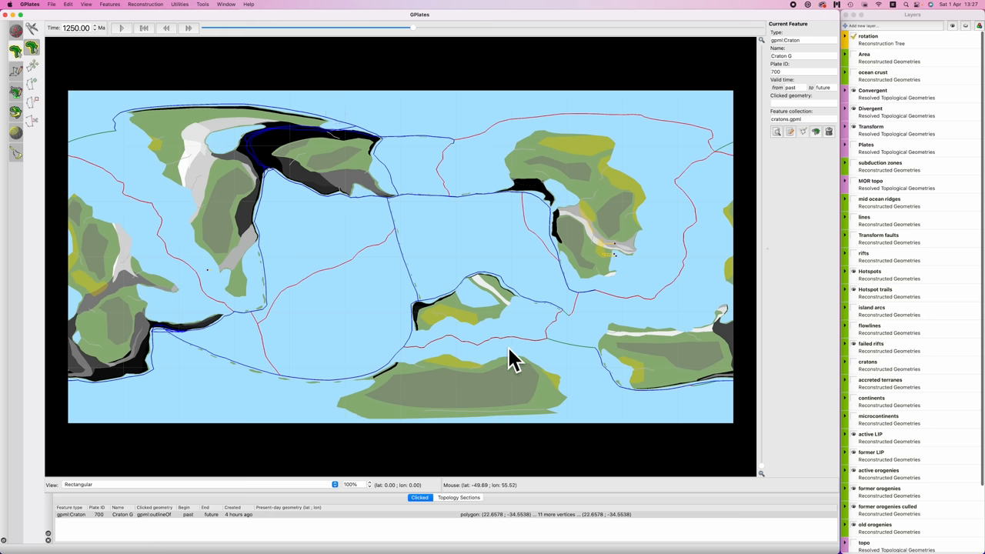
{"action": "mouse_move", "coordinate": [500, 327]}
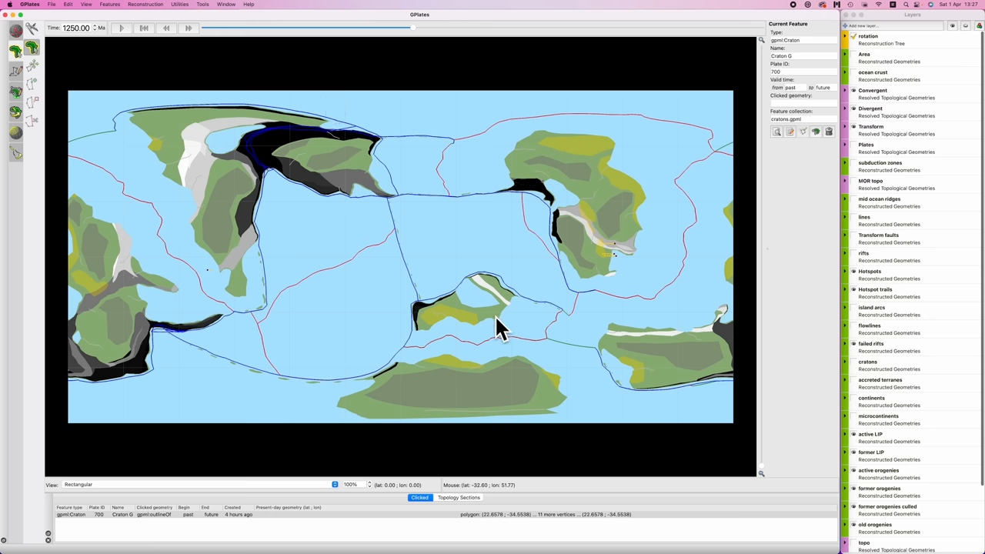
{"action": "left_click", "coordinate": [166, 28]}
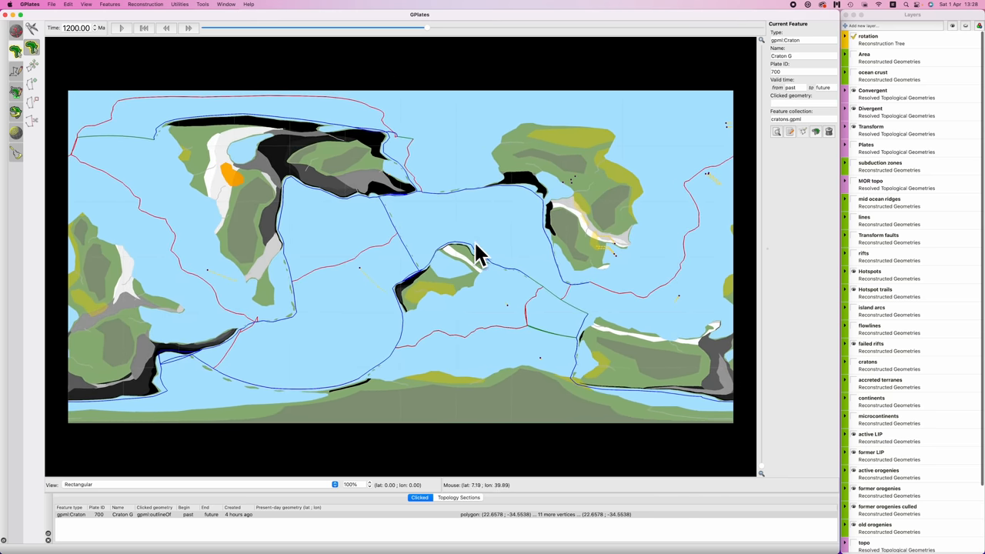
{"action": "mouse_move", "coordinate": [444, 303]}
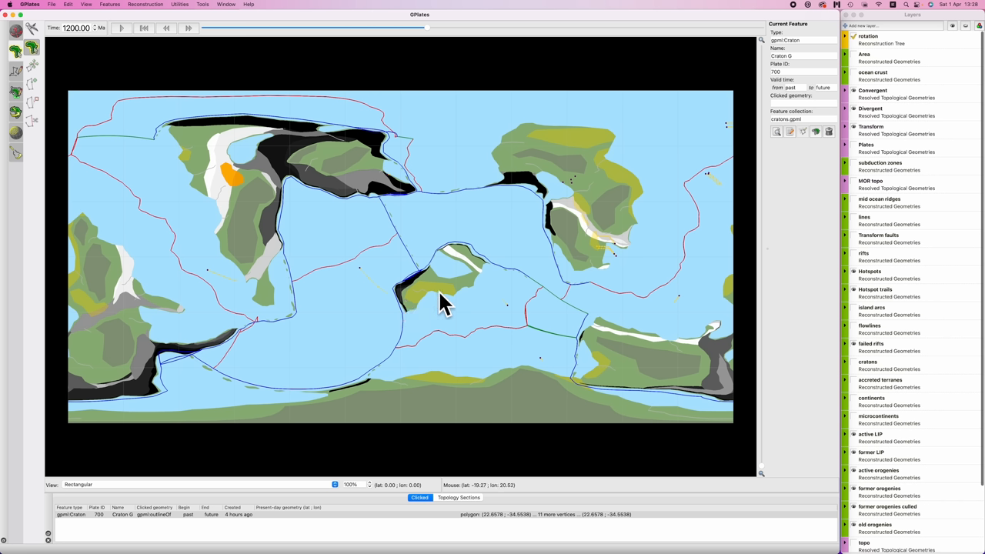
{"action": "mouse_move", "coordinate": [442, 322]}
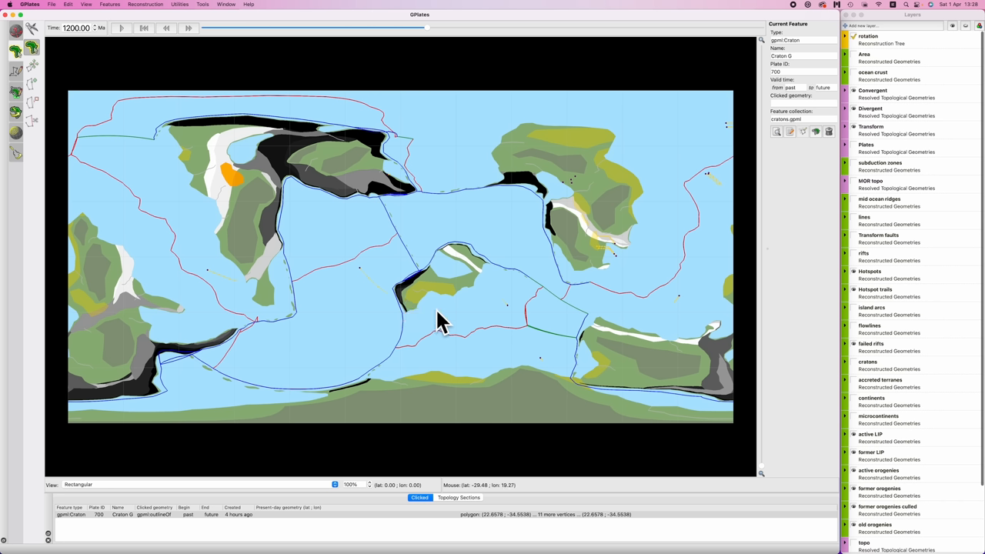
{"action": "mouse_move", "coordinate": [587, 116]}
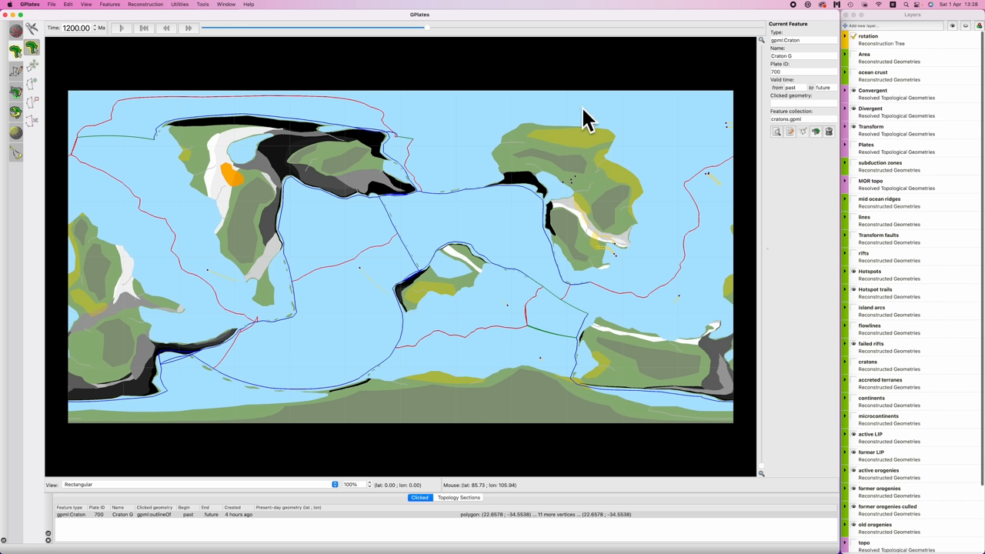
{"action": "mouse_move", "coordinate": [585, 176]}
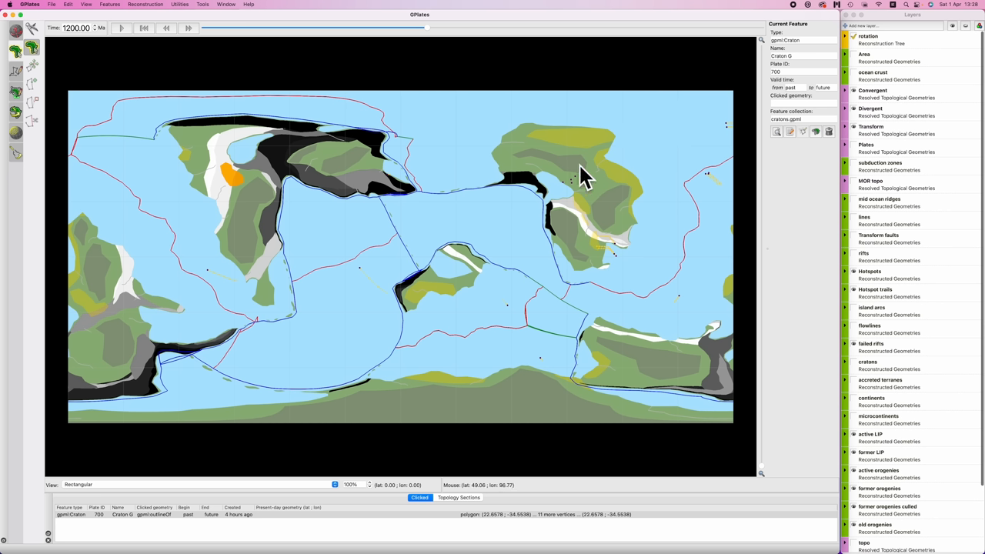
{"action": "mouse_move", "coordinate": [324, 138]}
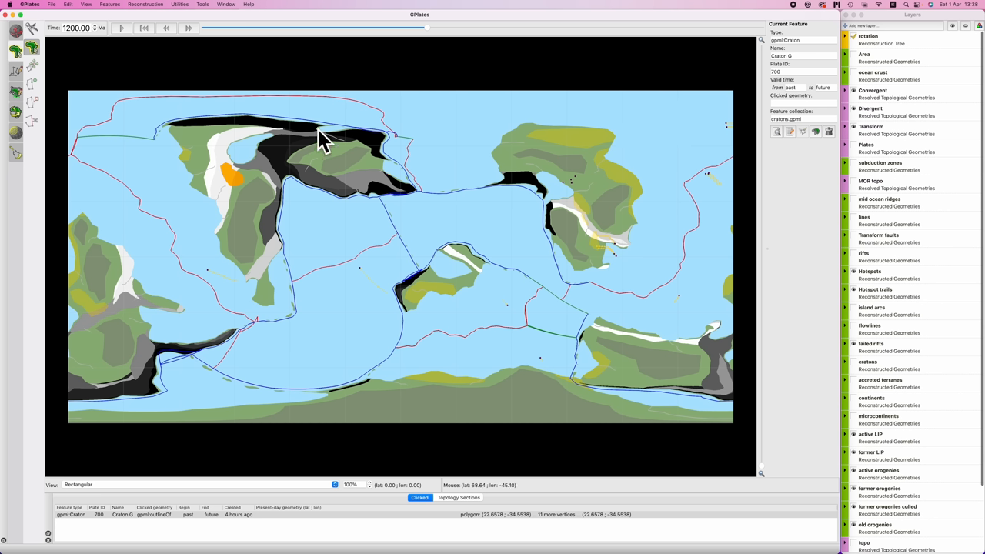
{"action": "mouse_move", "coordinate": [362, 189]}
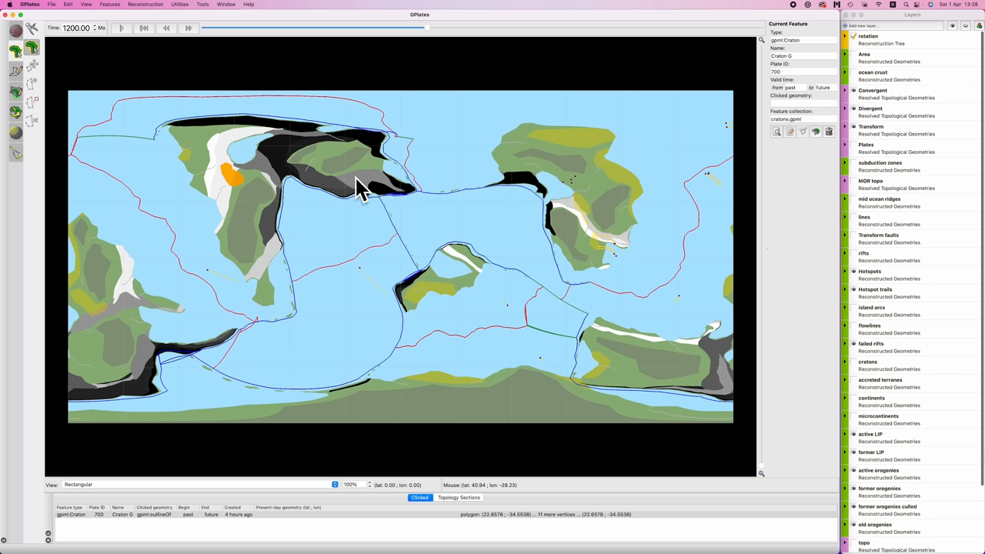
{"action": "mouse_move", "coordinate": [262, 258]}
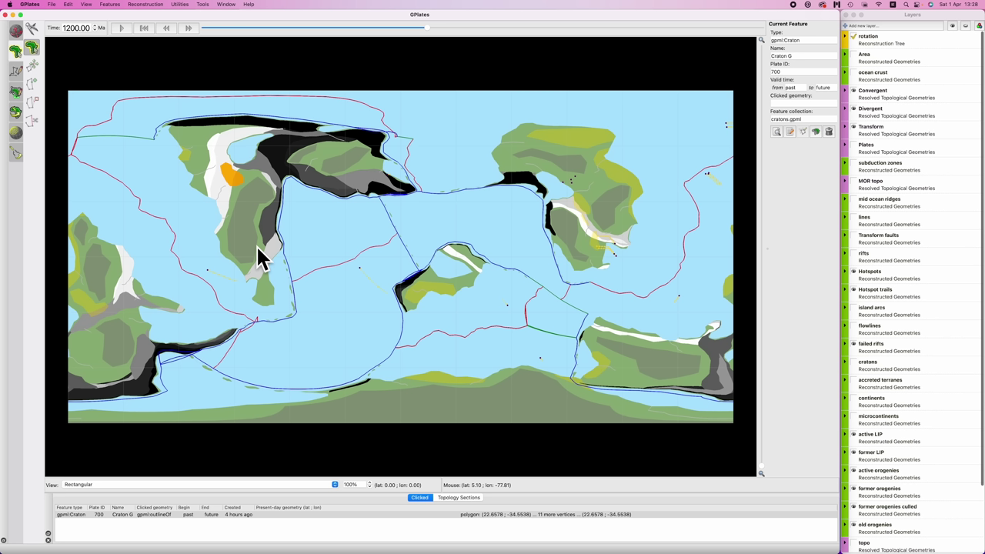
{"action": "mouse_move", "coordinate": [322, 154]}
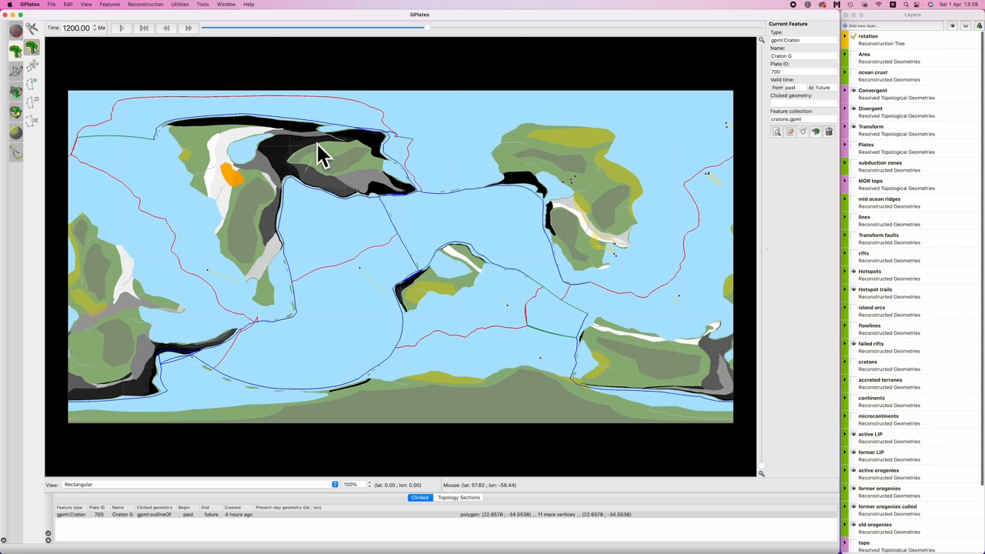
{"action": "mouse_move", "coordinate": [196, 181]}
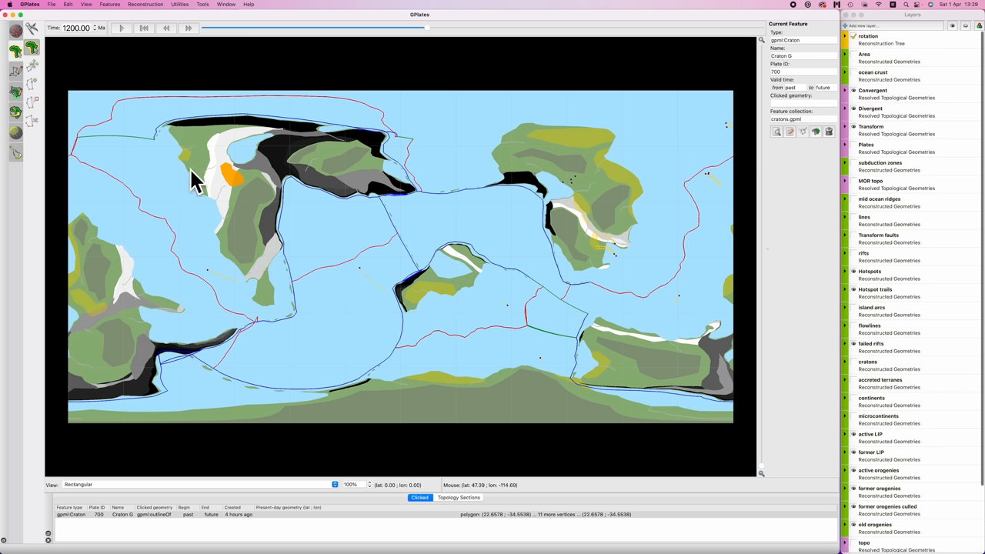
{"action": "mouse_move", "coordinate": [331, 181]}
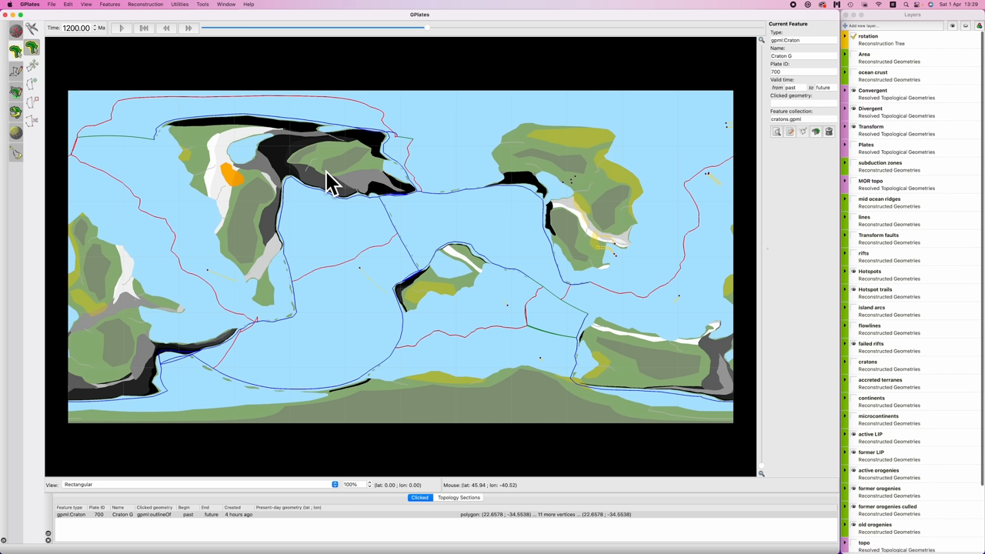
{"action": "mouse_move", "coordinate": [451, 88]}
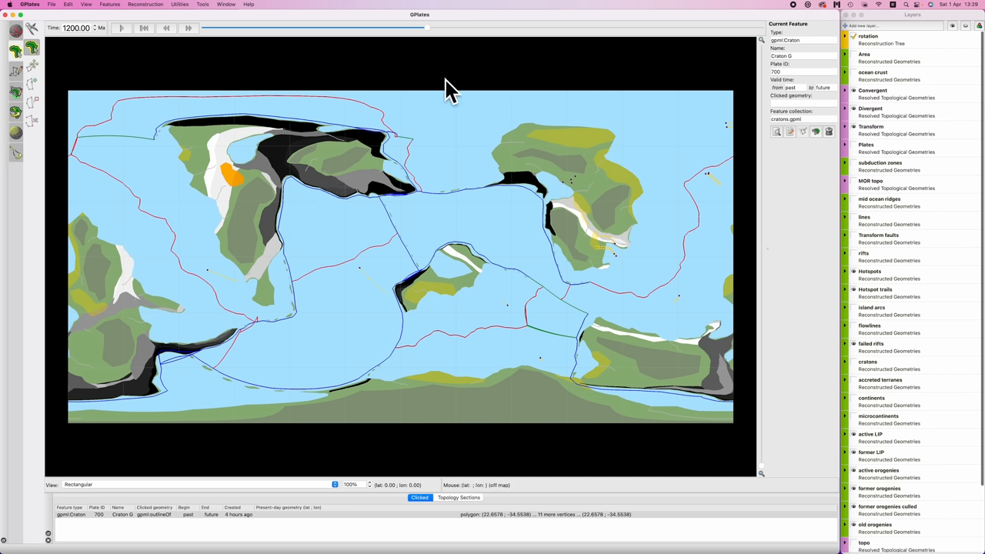
{"action": "mouse_move", "coordinate": [308, 165]}
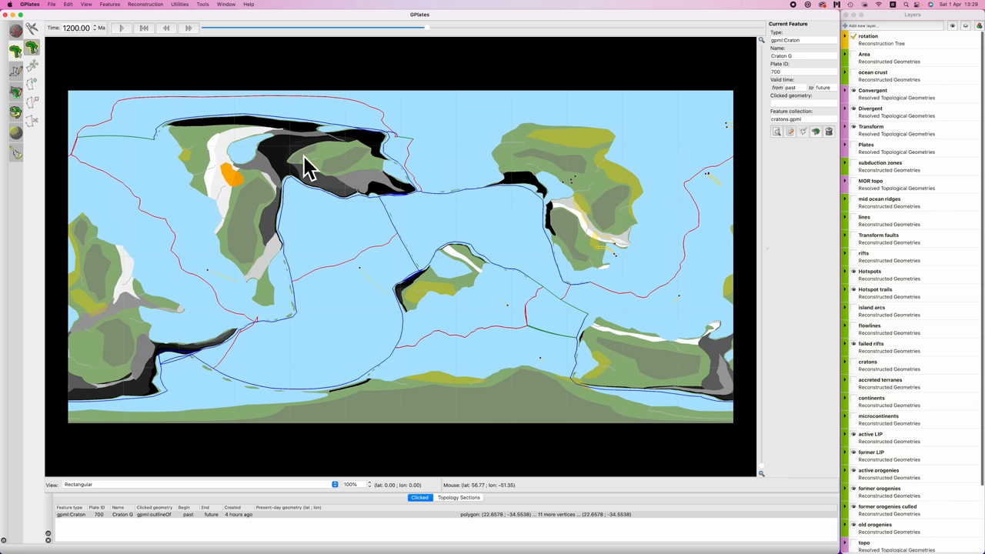
{"action": "mouse_move", "coordinate": [168, 137]}
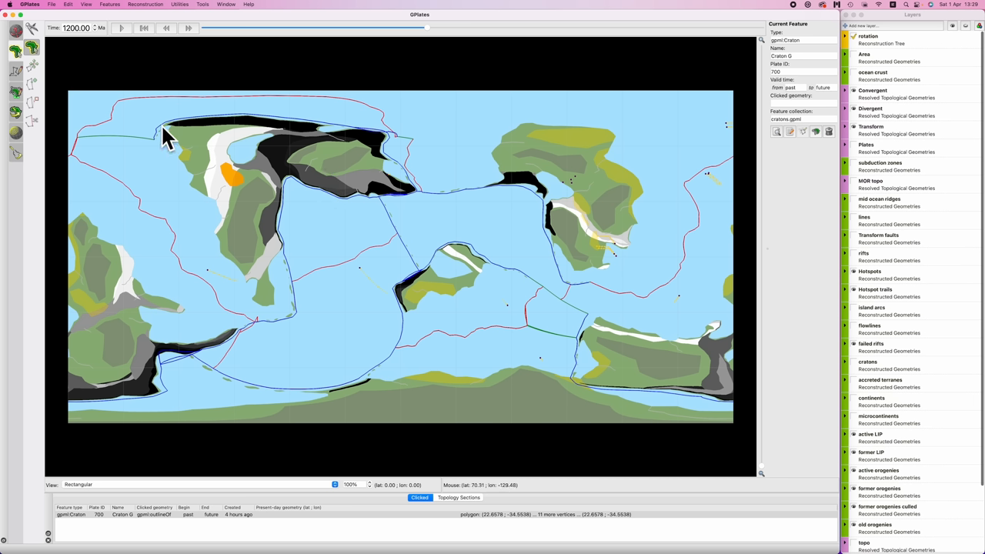
{"action": "mouse_move", "coordinate": [389, 131]}
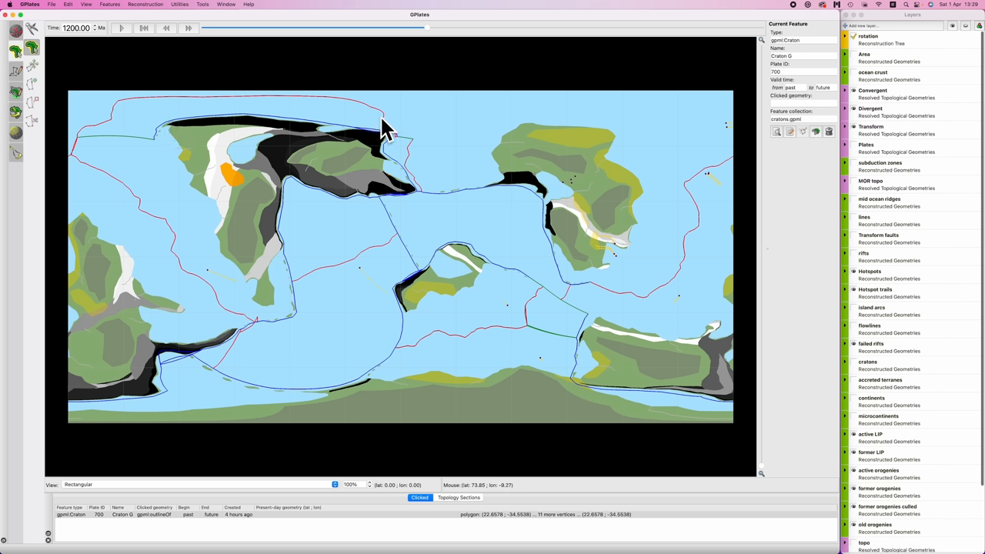
{"action": "mouse_move", "coordinate": [158, 150]}
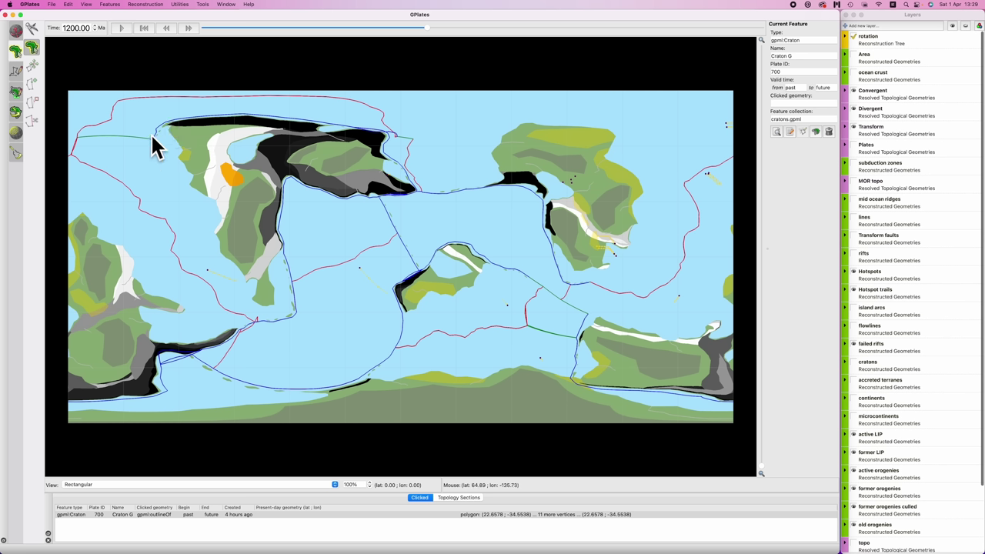
{"action": "mouse_move", "coordinate": [466, 73]}
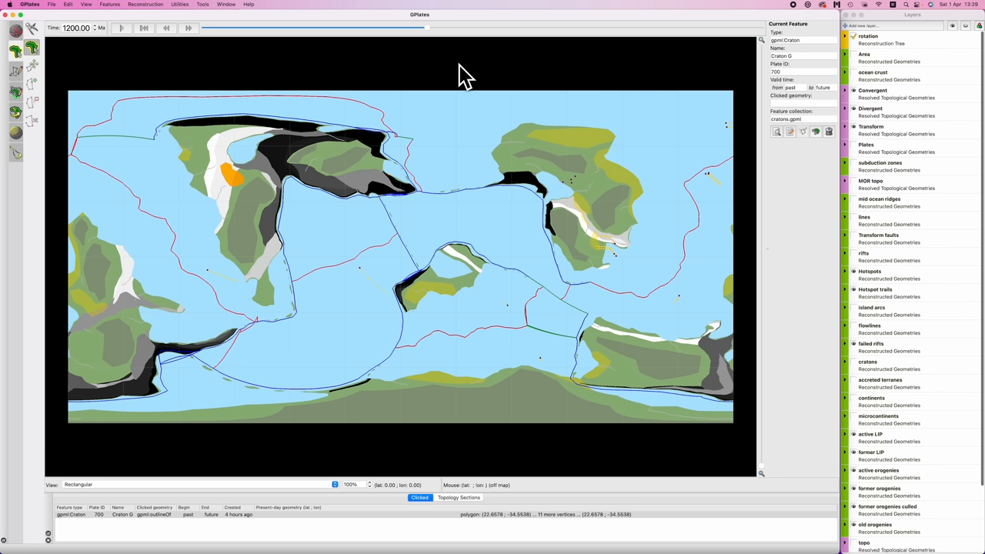
{"action": "mouse_move", "coordinate": [246, 196]}
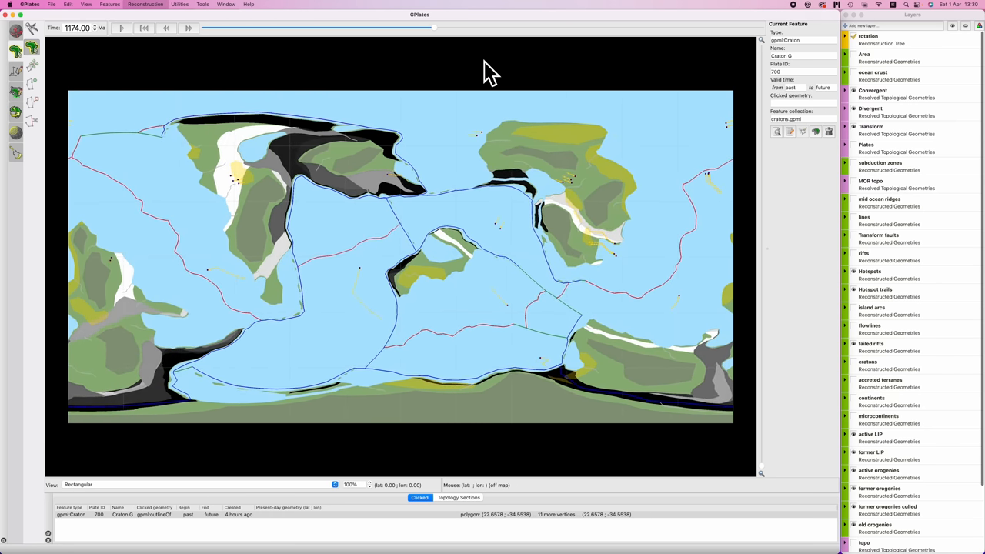
Use the toolbar animation controls to bring the reconstruction to 1149 Ma.
{"action": "left_click", "coordinate": [167, 28]}
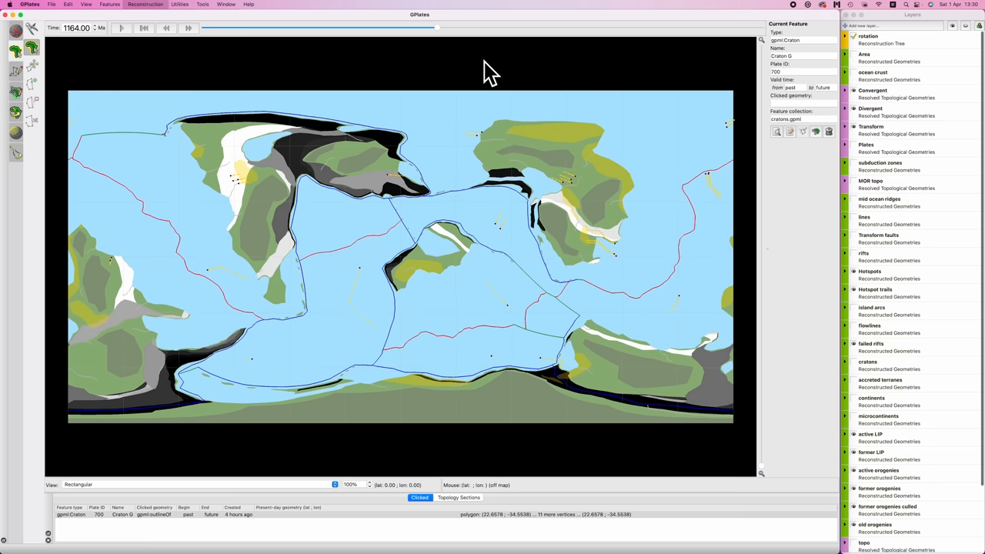
{"action": "left_click", "coordinate": [188, 27]}
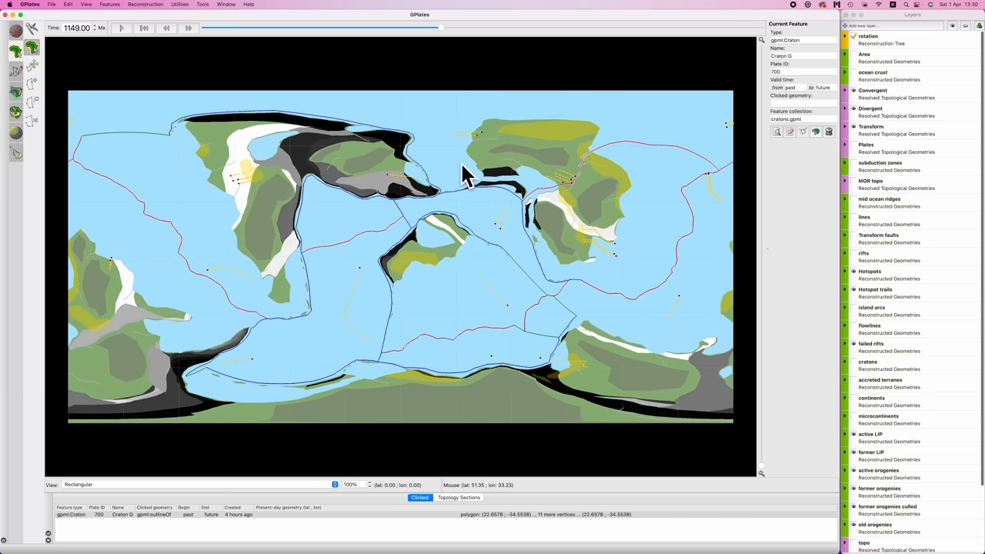
{"action": "mouse_move", "coordinate": [439, 220]}
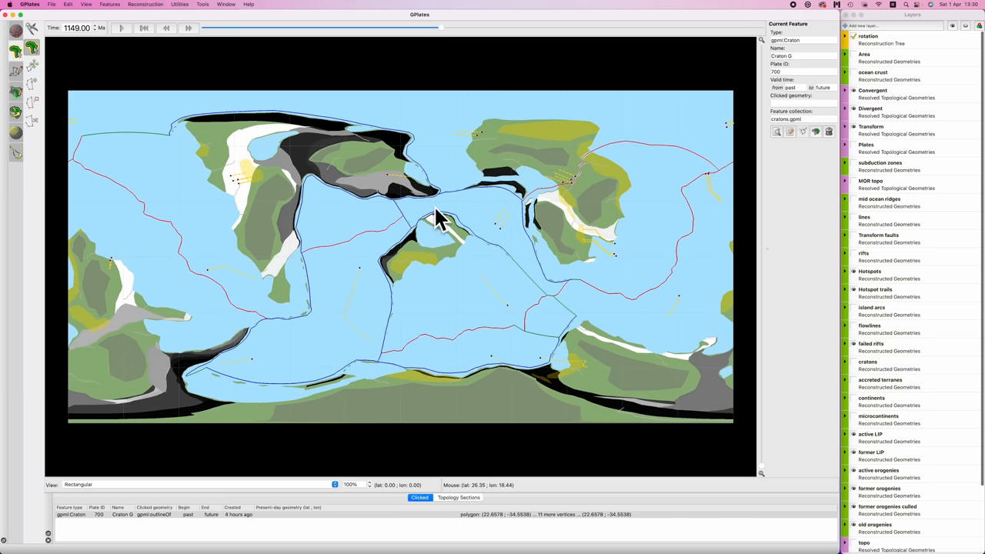
{"action": "mouse_move", "coordinate": [388, 177]}
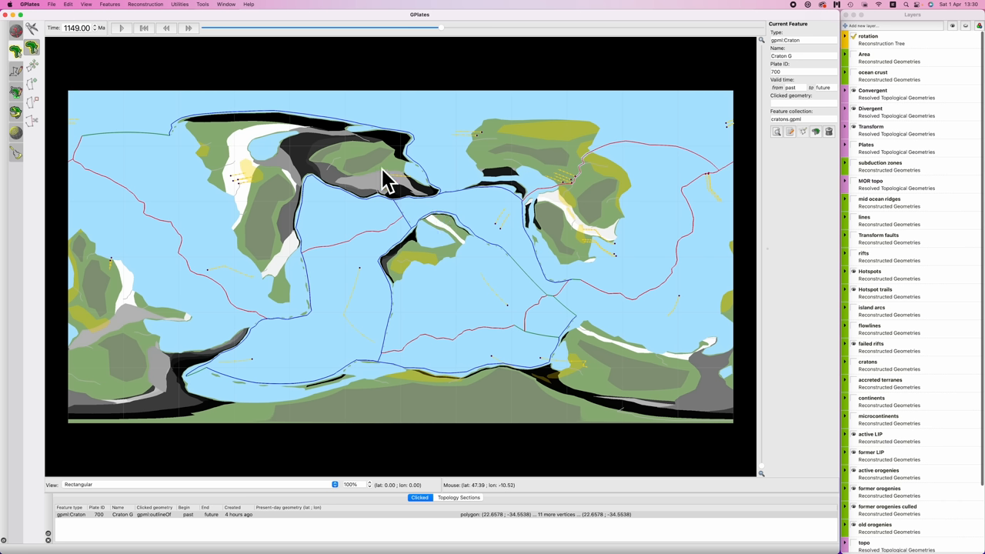
{"action": "mouse_move", "coordinate": [542, 147]}
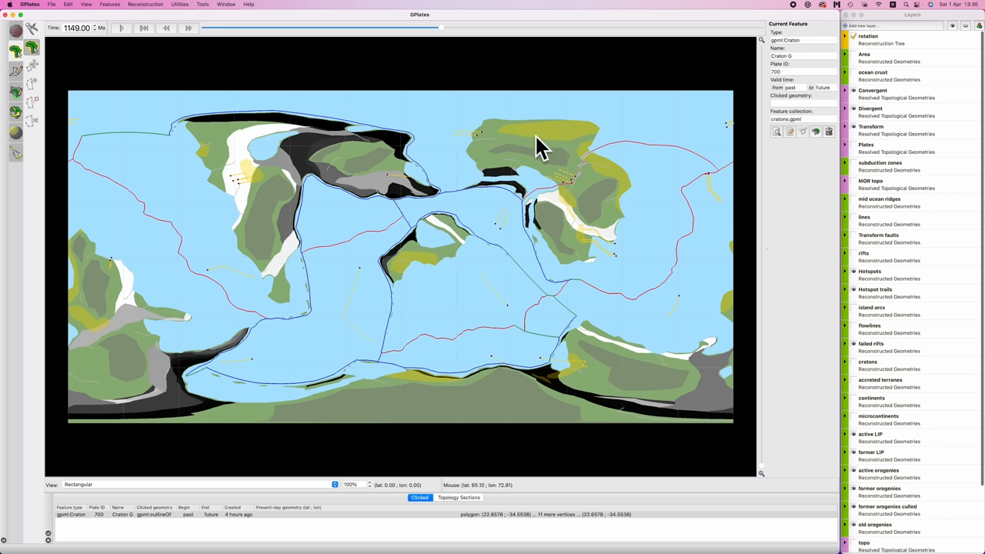
{"action": "mouse_move", "coordinate": [392, 196]}
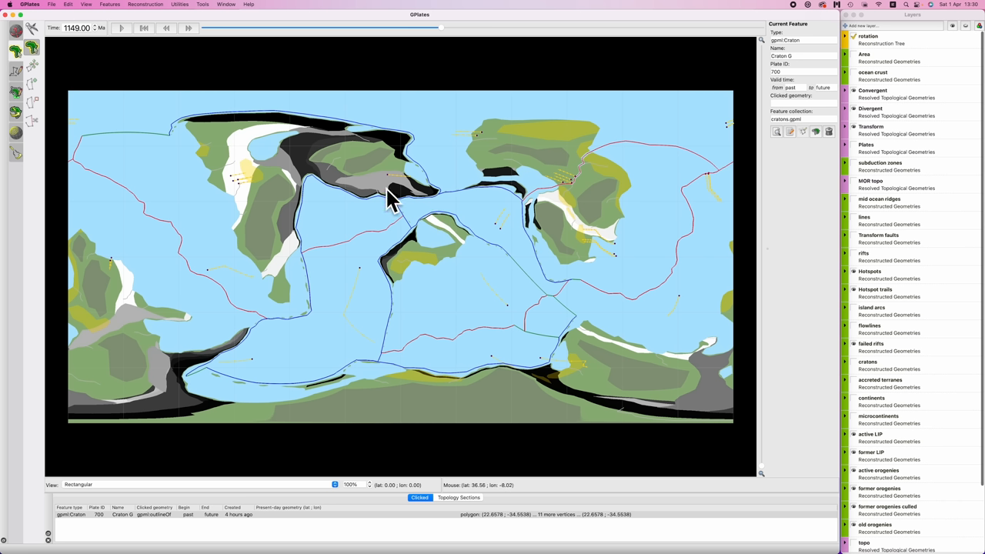
{"action": "mouse_move", "coordinate": [382, 447]}
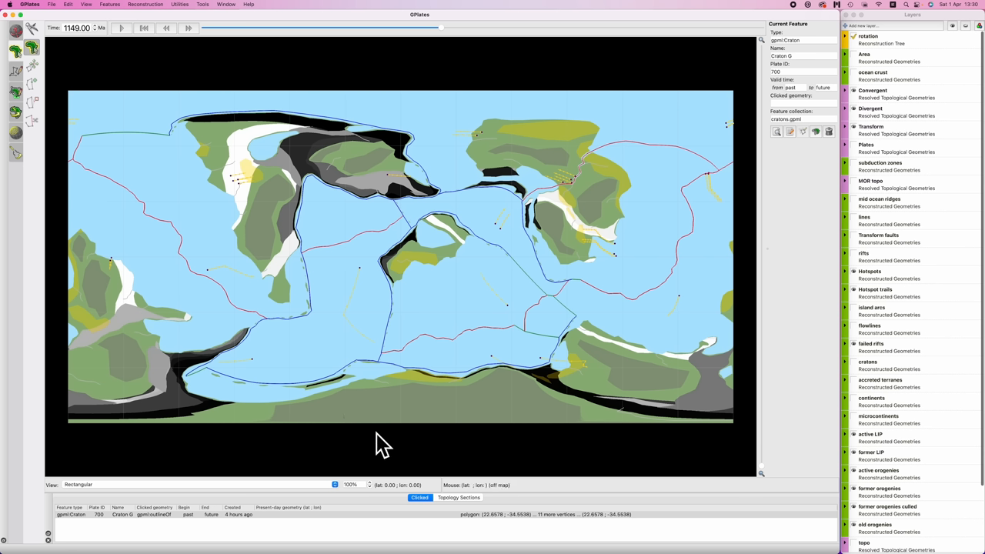
{"action": "mouse_move", "coordinate": [375, 443]}
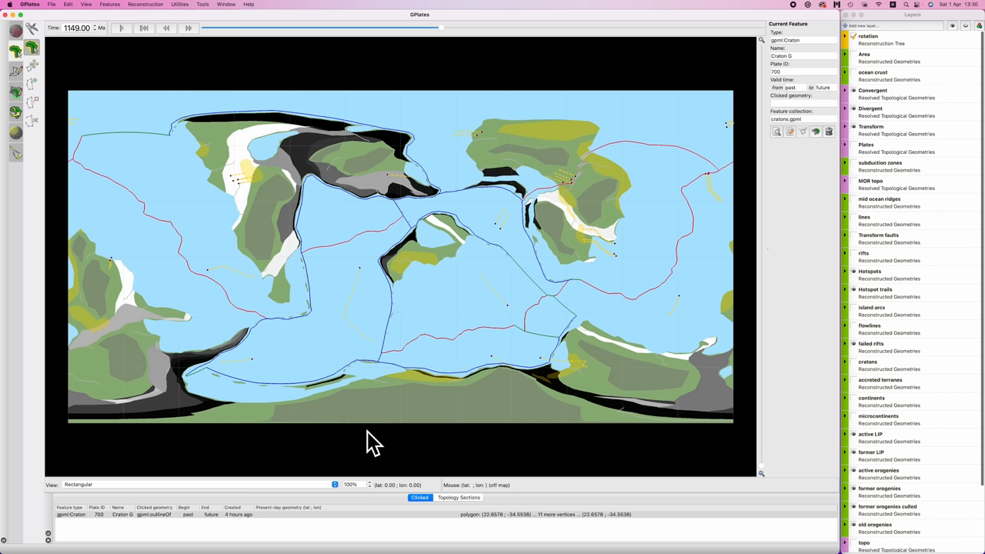
{"action": "mouse_move", "coordinate": [530, 204]}
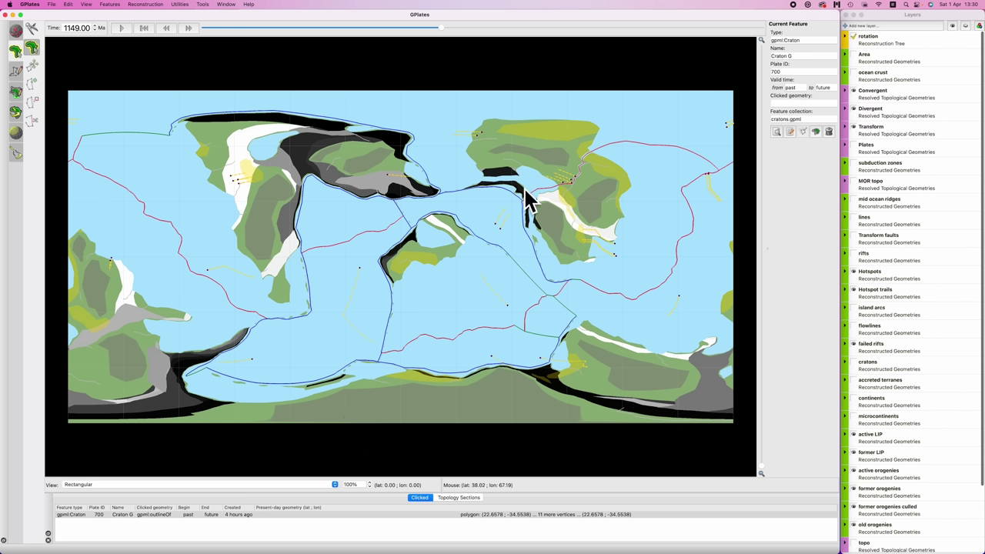
{"action": "mouse_move", "coordinate": [527, 204]}
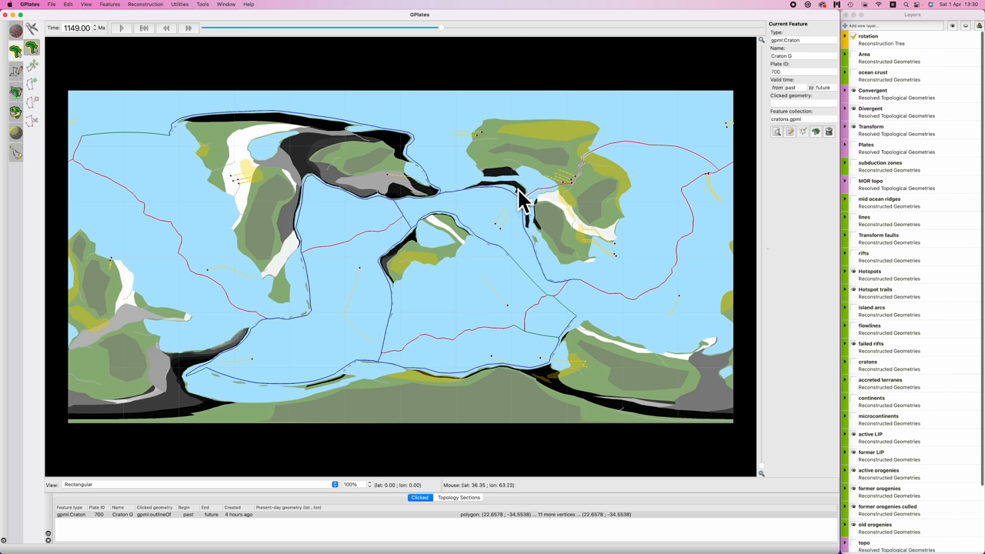
{"action": "mouse_move", "coordinate": [528, 185]}
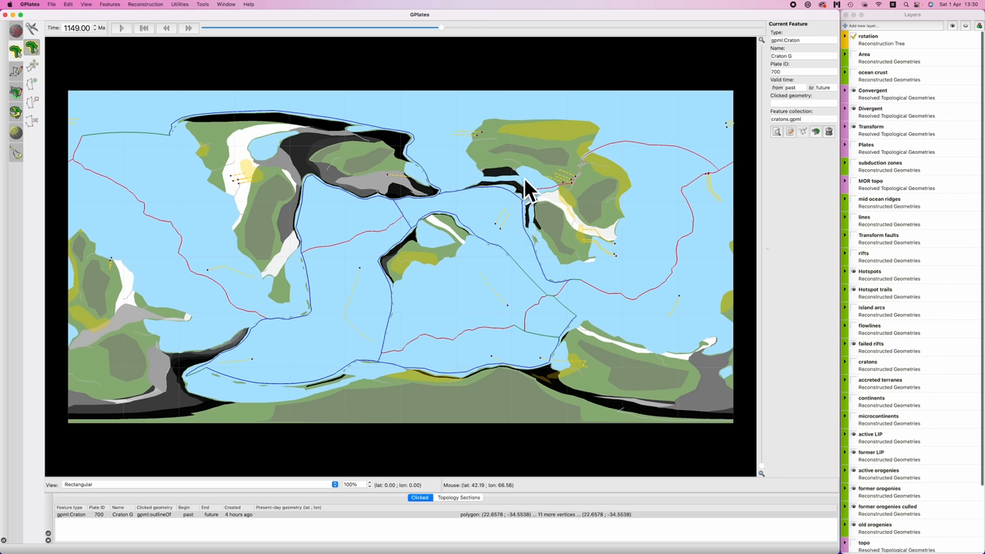
{"action": "mouse_move", "coordinate": [518, 191]}
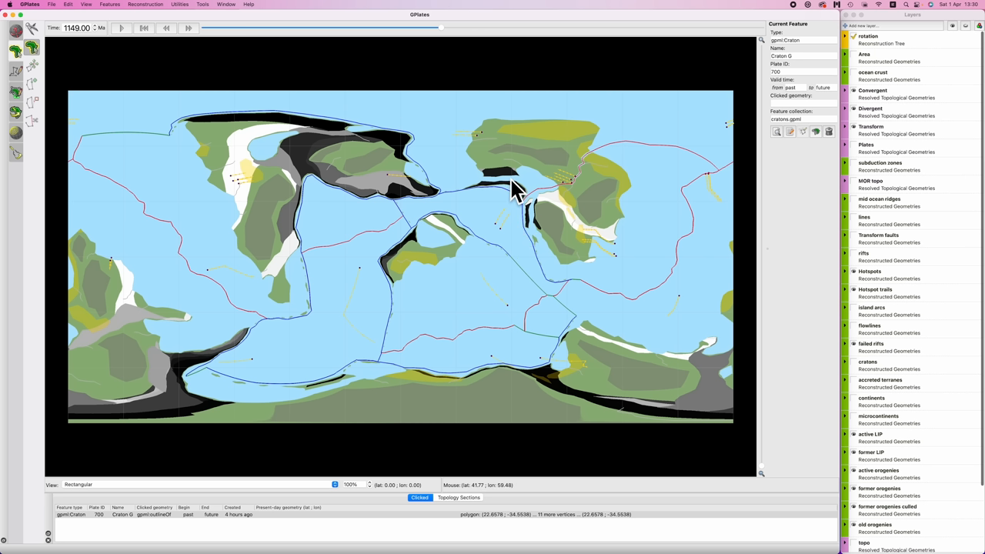
{"action": "mouse_move", "coordinate": [546, 177]}
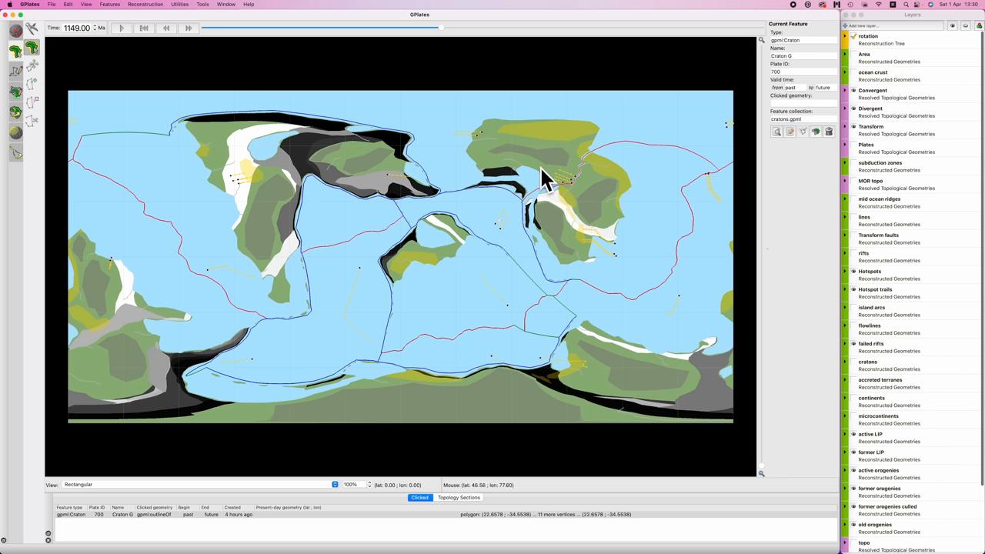
{"action": "mouse_move", "coordinate": [565, 185]}
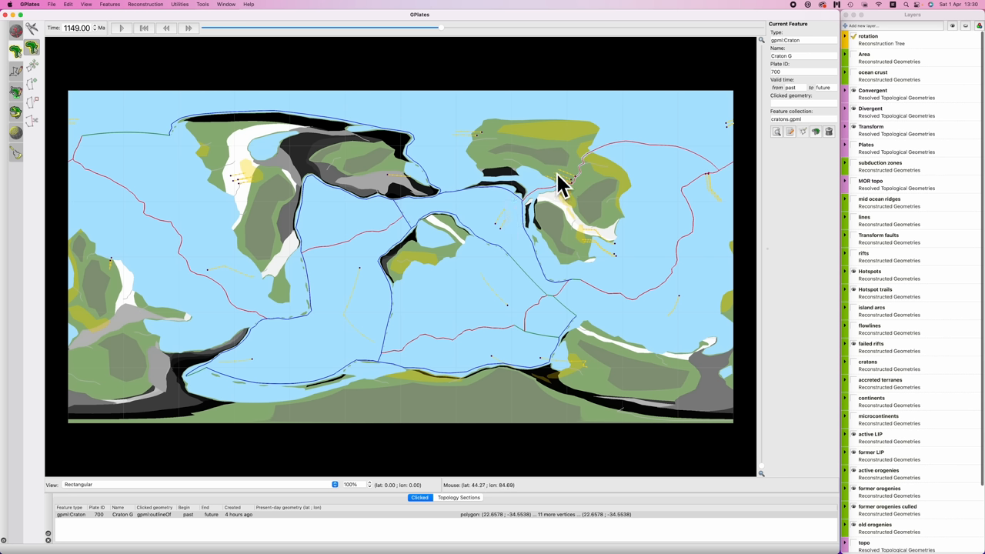
{"action": "mouse_move", "coordinate": [516, 238]}
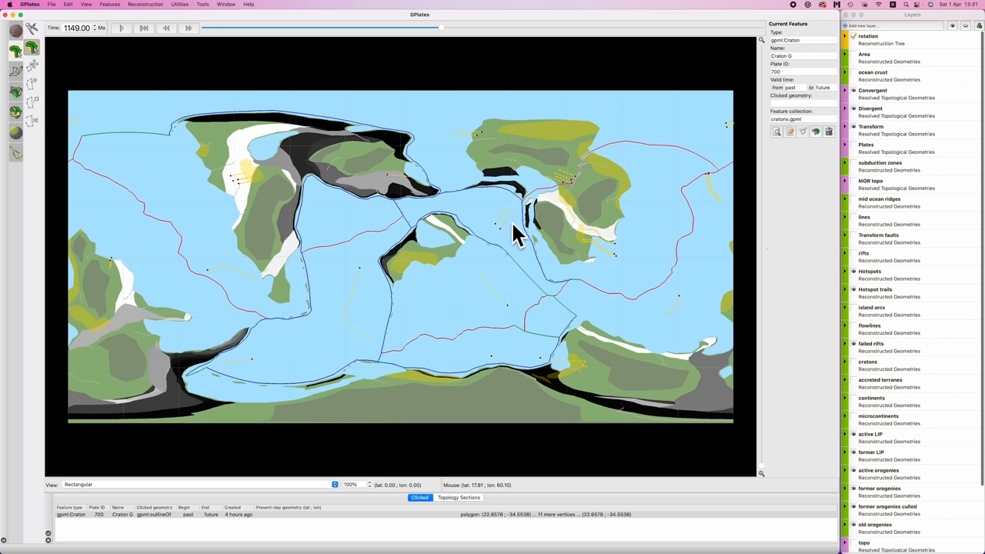
{"action": "mouse_move", "coordinate": [593, 162]}
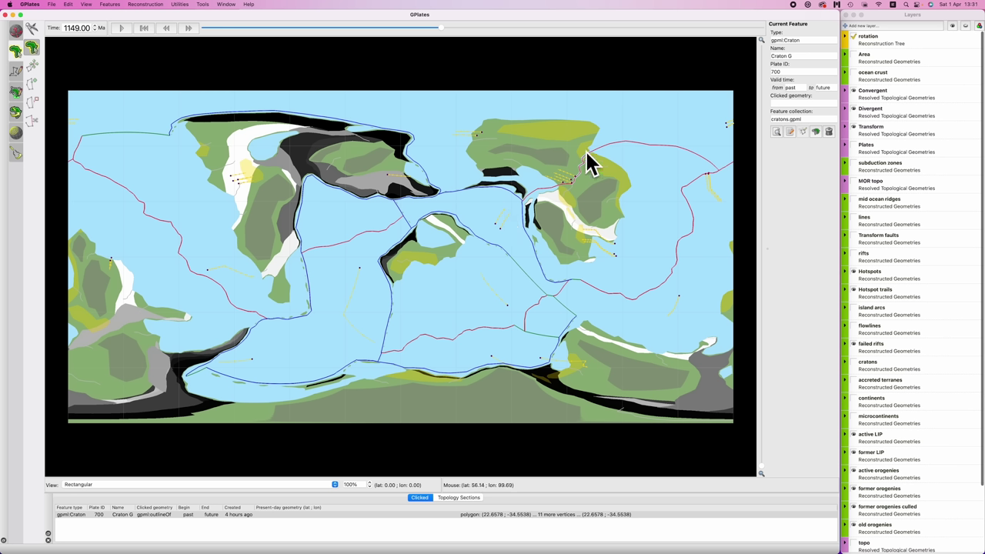
{"action": "mouse_move", "coordinate": [592, 168]}
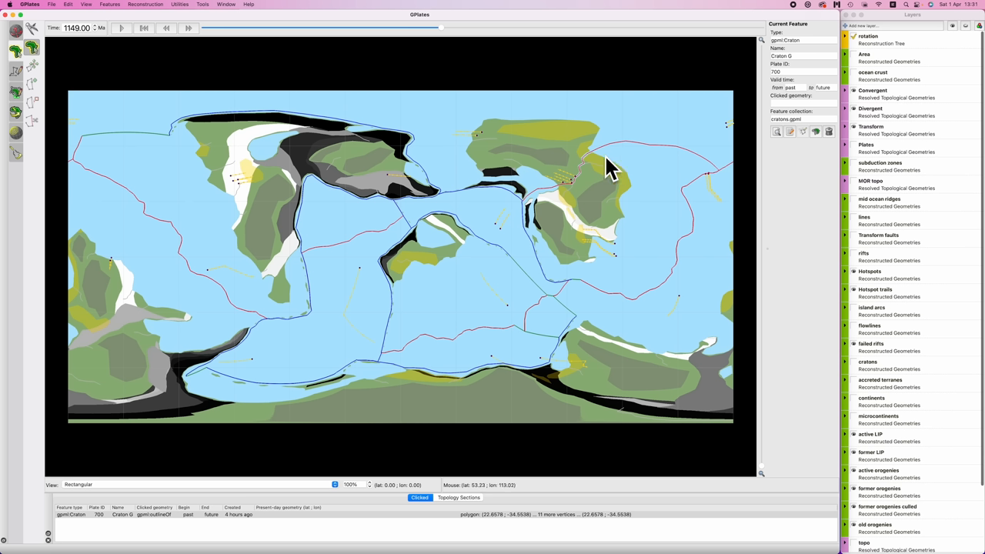
{"action": "mouse_move", "coordinate": [583, 197]}
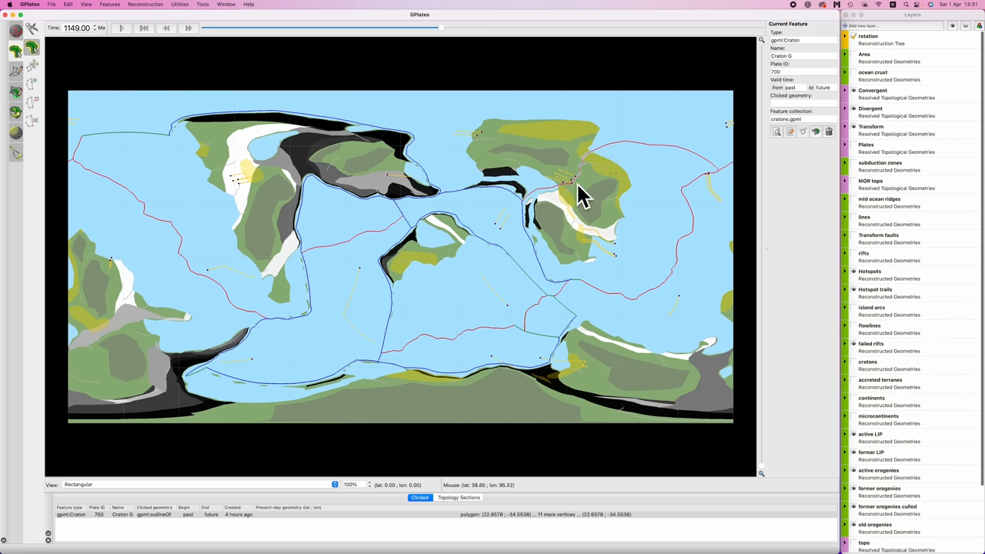
{"action": "mouse_move", "coordinate": [578, 191]}
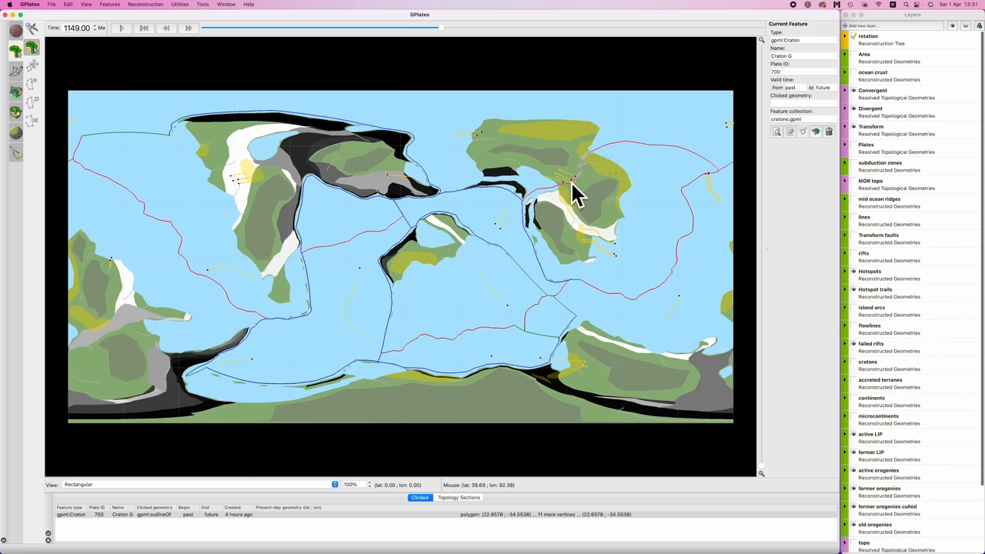
{"action": "mouse_move", "coordinate": [577, 192]}
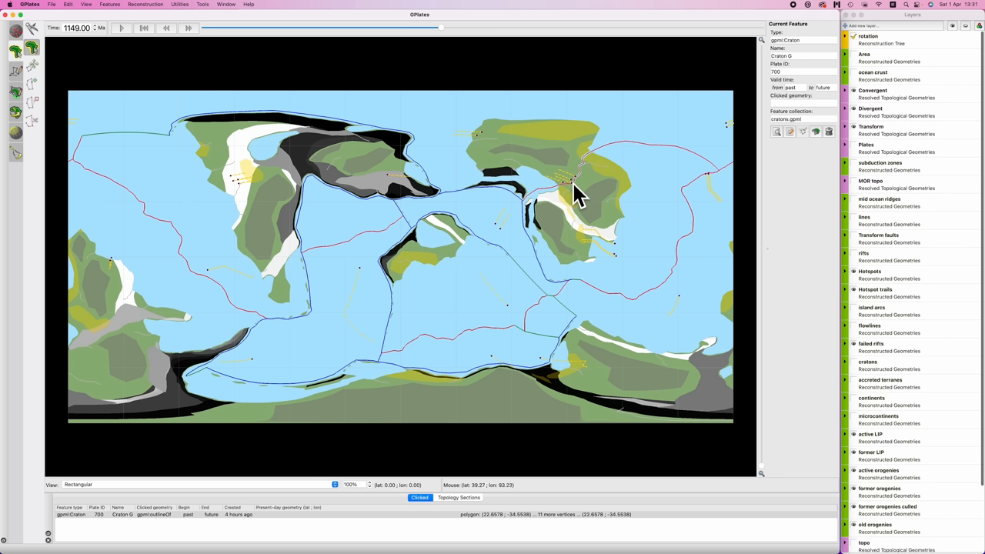
{"action": "mouse_move", "coordinate": [588, 183]}
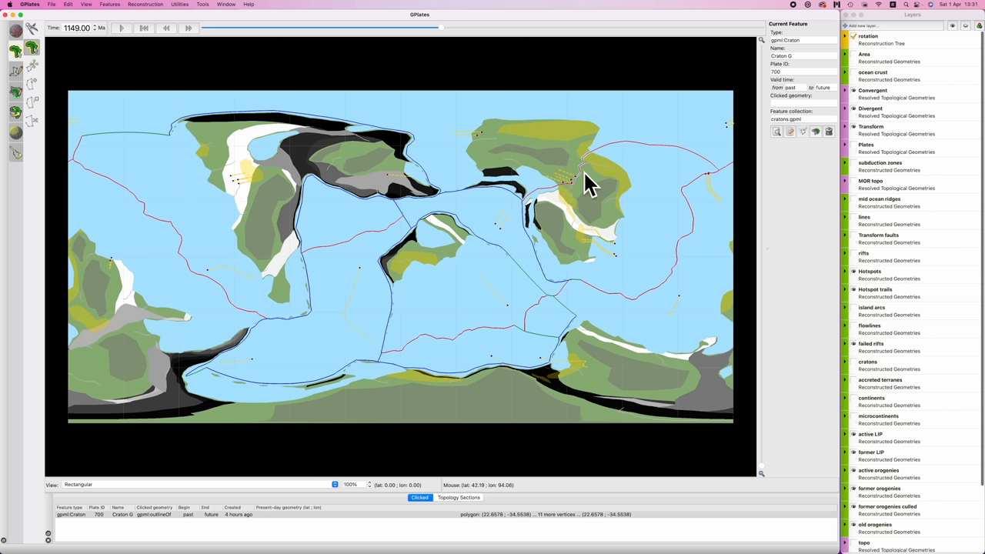
{"action": "mouse_move", "coordinate": [560, 198]}
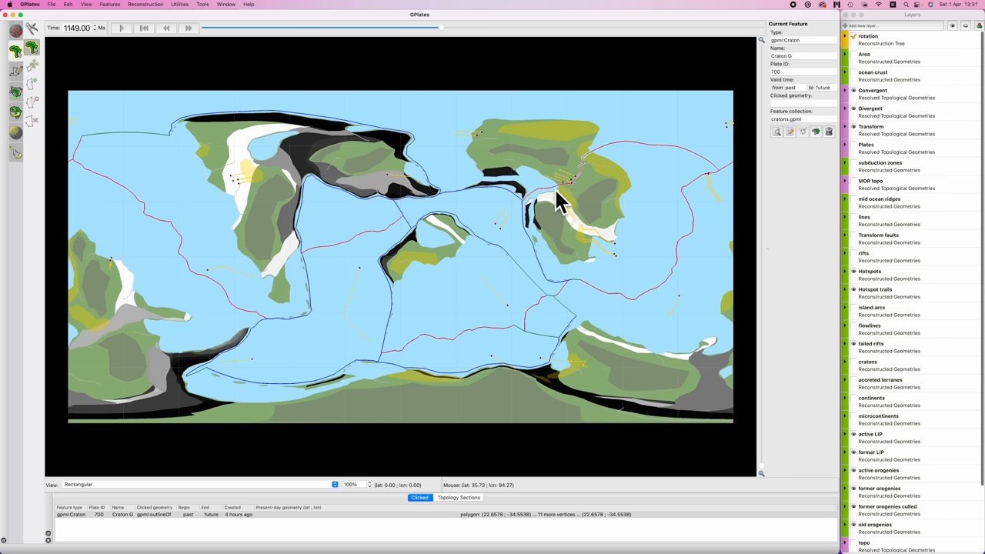
{"action": "mouse_move", "coordinate": [596, 162]}
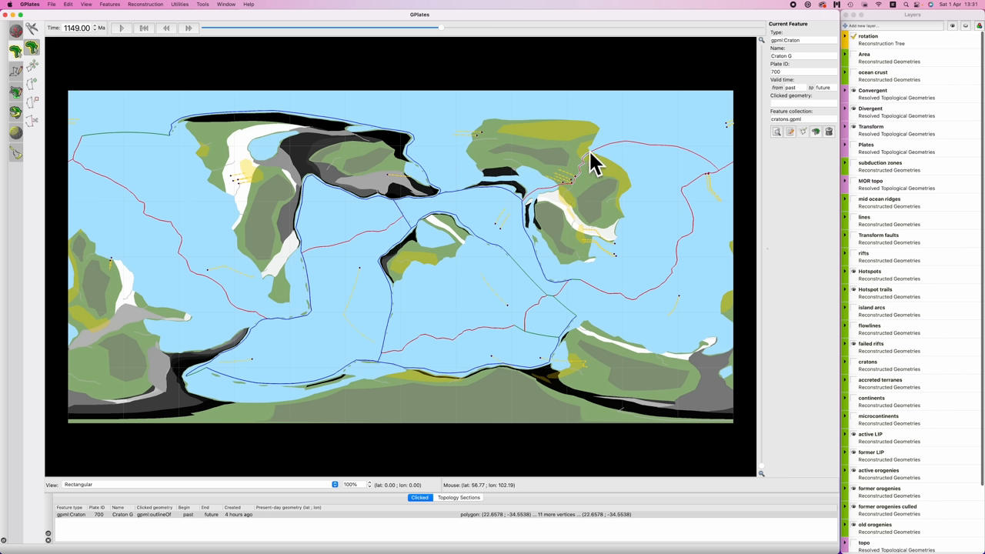
{"action": "mouse_move", "coordinate": [583, 173]}
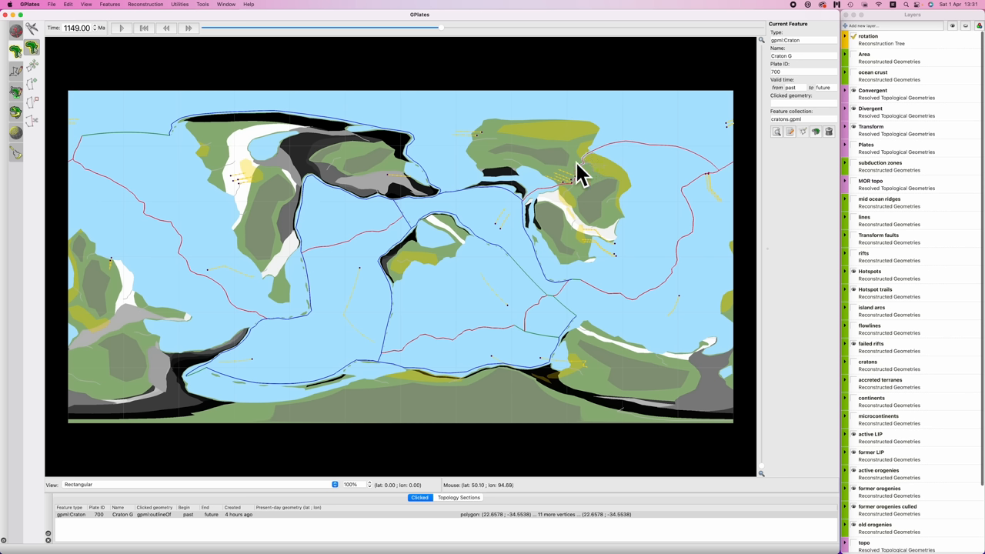
{"action": "mouse_move", "coordinate": [597, 202]}
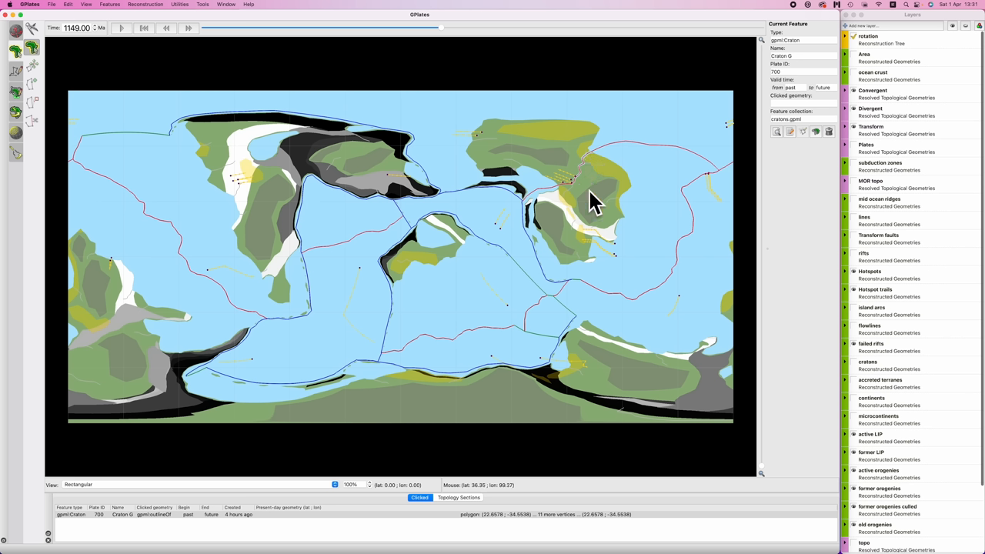
{"action": "mouse_move", "coordinate": [591, 188]}
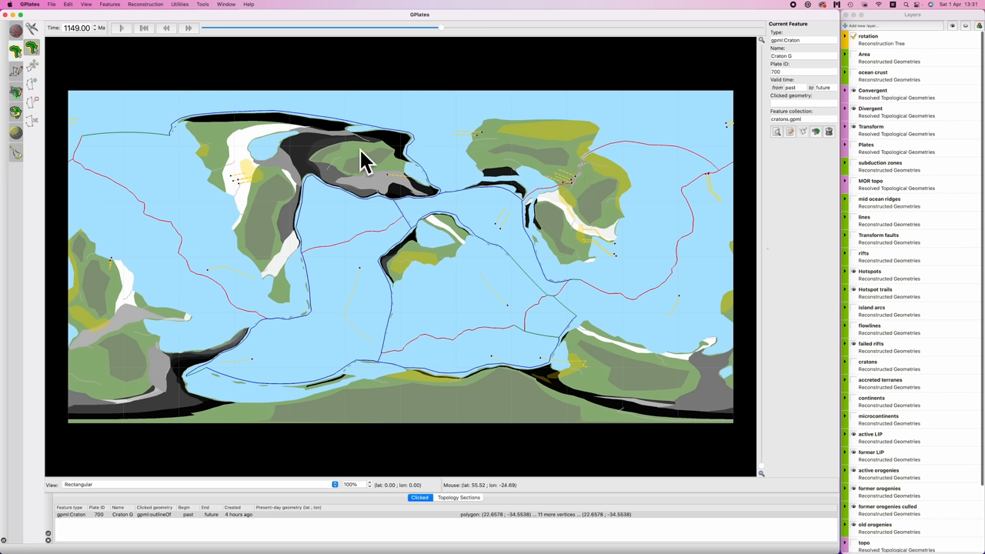
{"action": "mouse_move", "coordinate": [471, 123]}
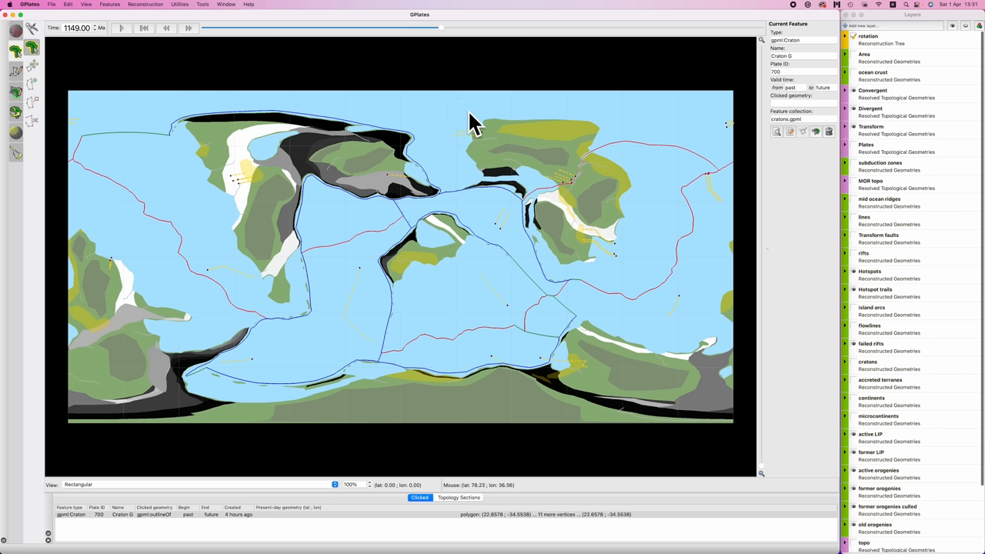
{"action": "mouse_move", "coordinate": [518, 64]}
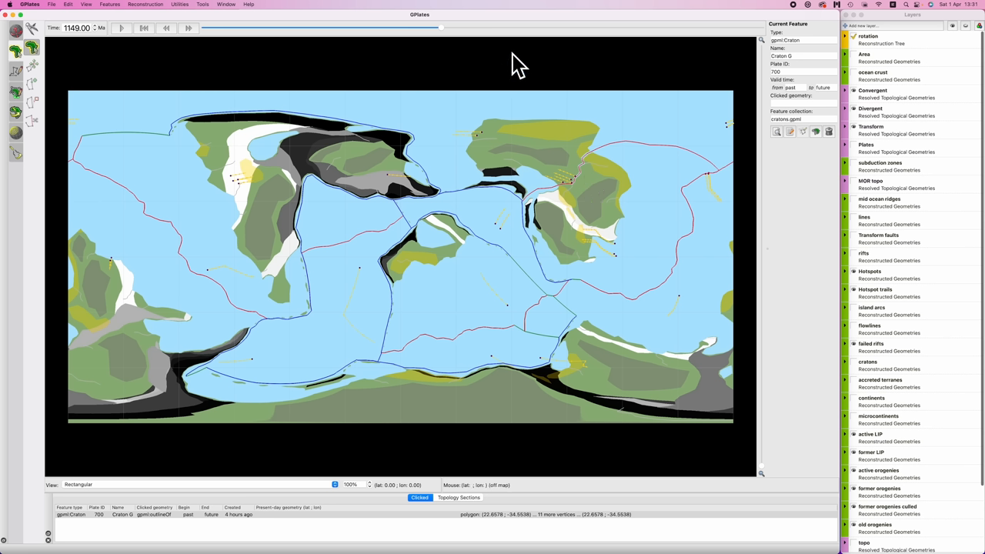
{"action": "mouse_move", "coordinate": [227, 278]}
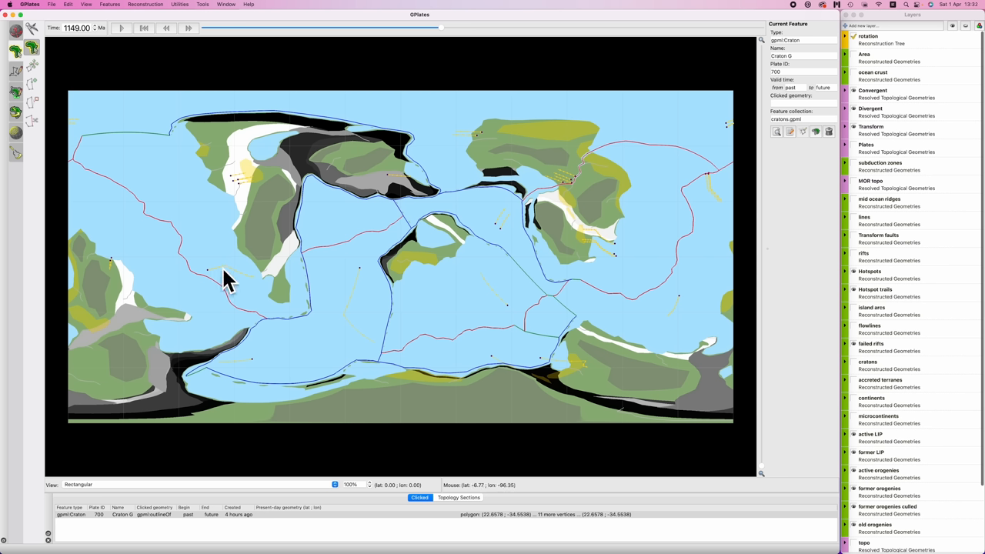
{"action": "mouse_move", "coordinate": [257, 291]}
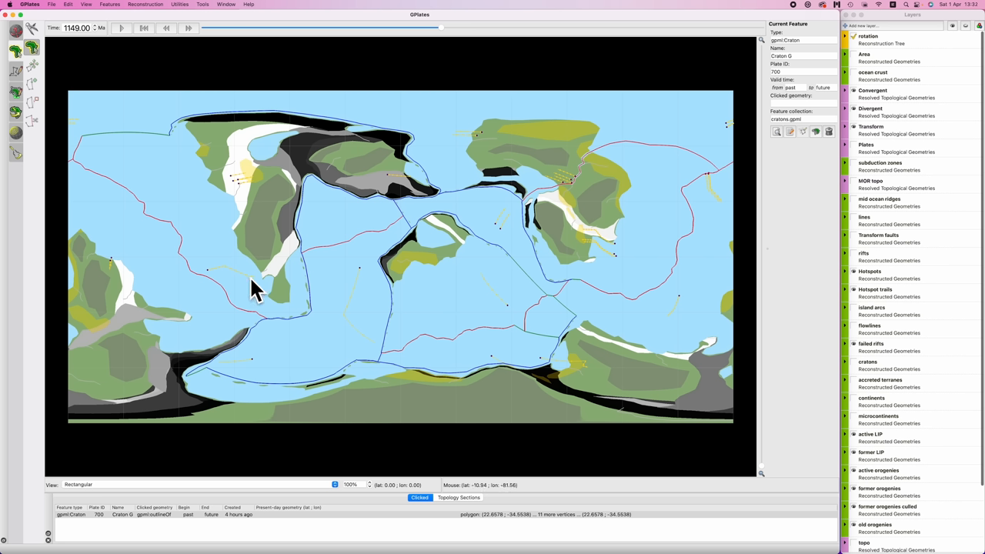
{"action": "mouse_move", "coordinate": [372, 271]}
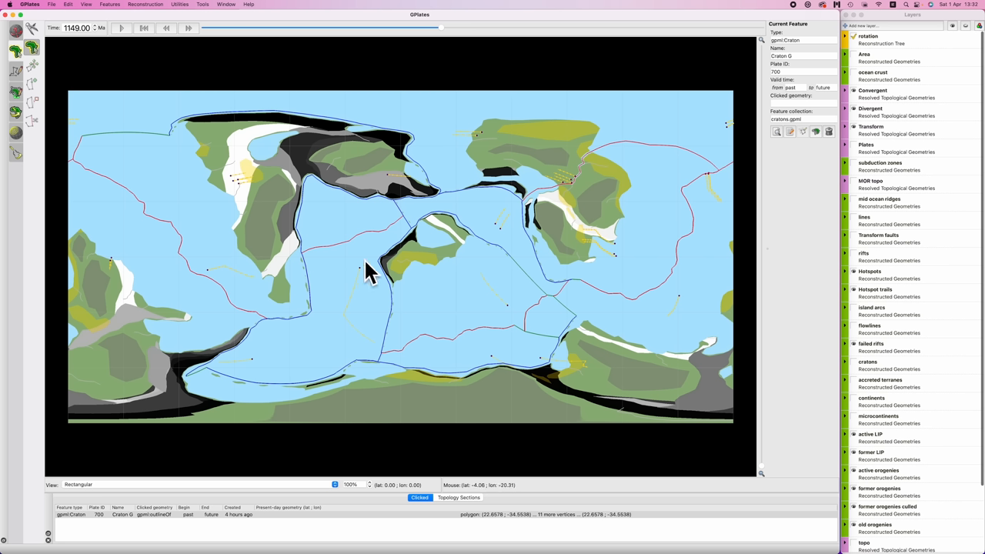
{"action": "mouse_move", "coordinate": [204, 277]}
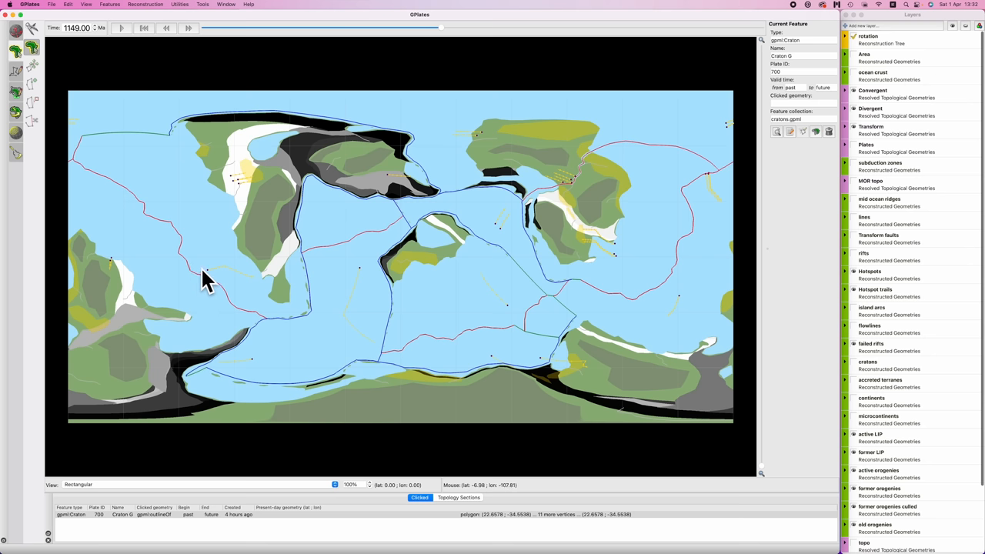
{"action": "mouse_move", "coordinate": [670, 187]}
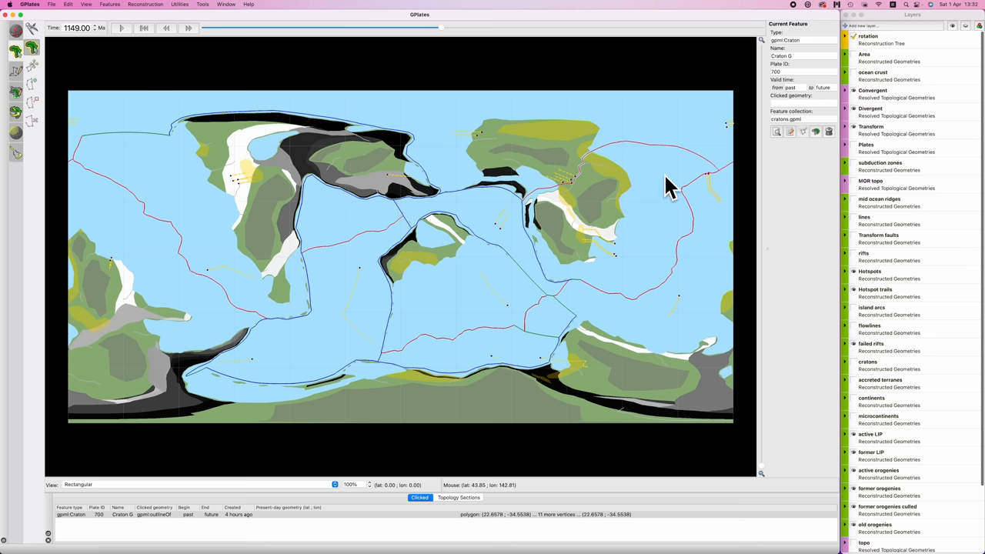
{"action": "mouse_move", "coordinate": [107, 517]}
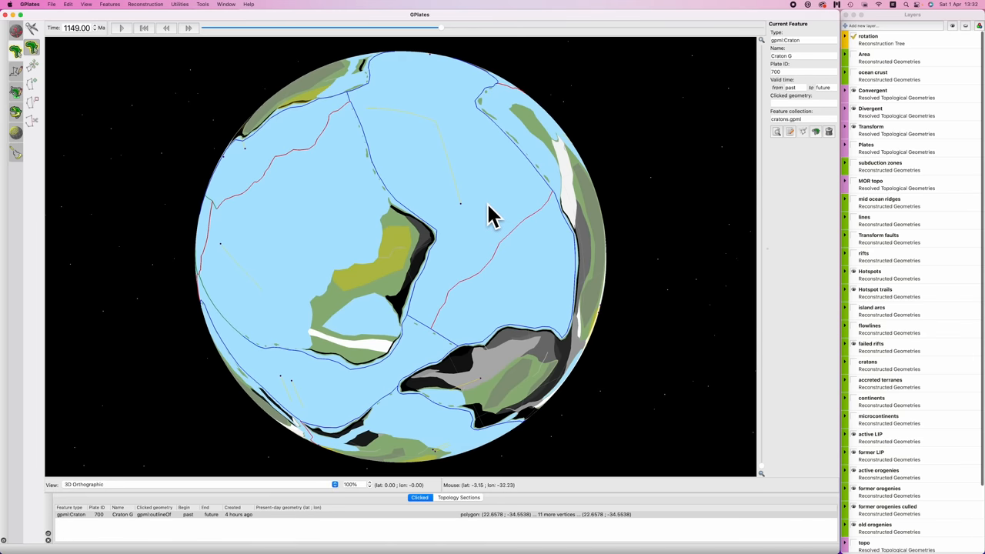
Rotate the globe and zoom in on the ocean where three ridges meet.
{"action": "left_click_drag", "start_coordinate": [492, 215], "coordinate": [454, 123]}
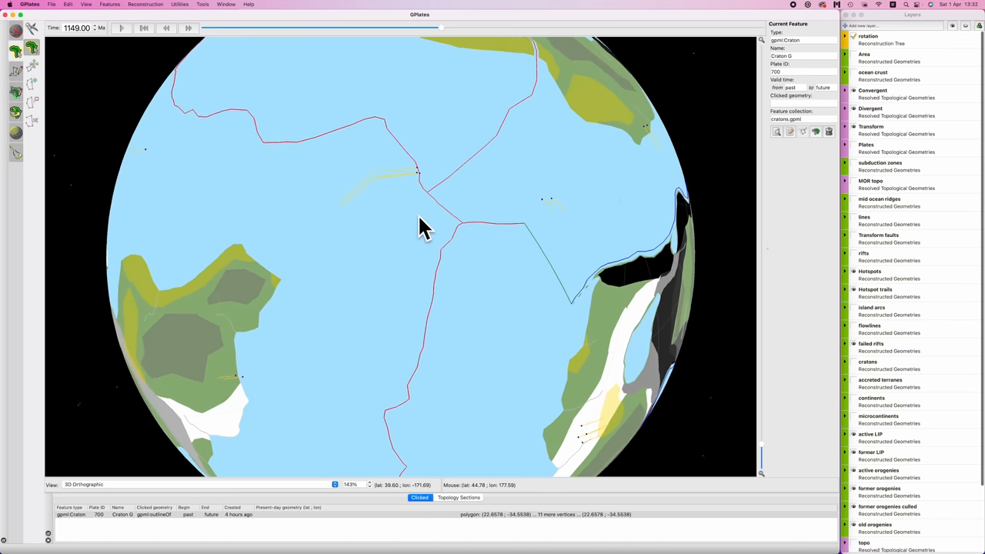
{"action": "scroll", "scroll_direction": "up", "scroll_amount": 3}
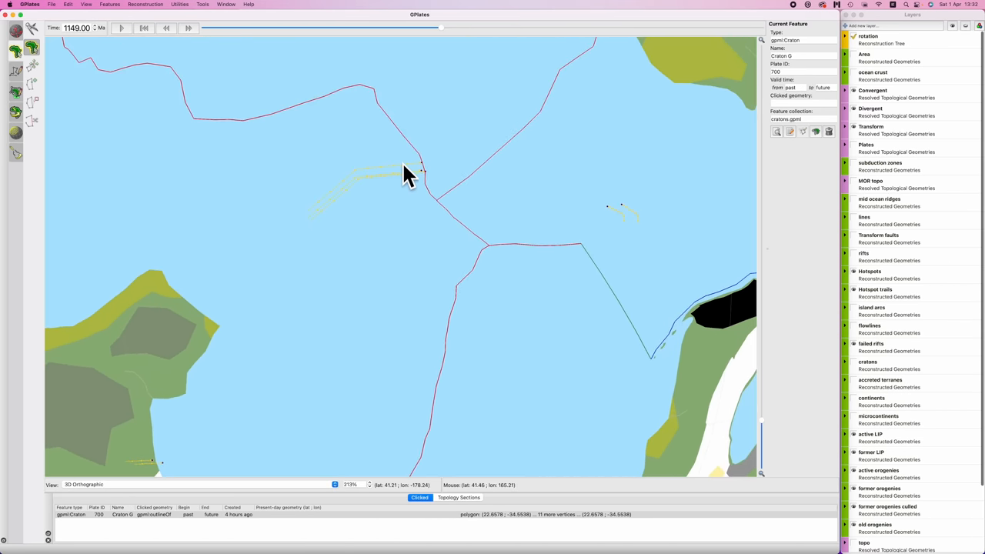
{"action": "mouse_move", "coordinate": [438, 175]}
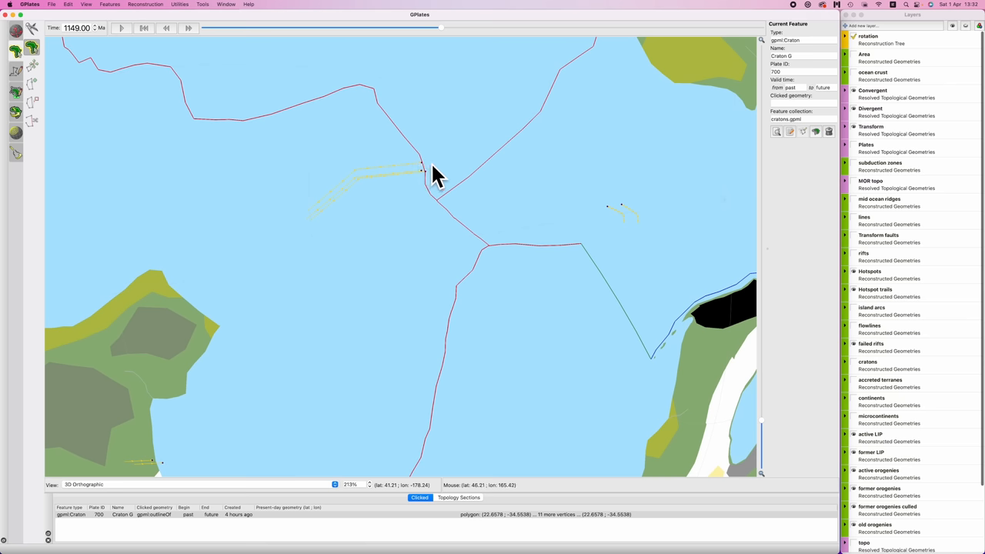
{"action": "mouse_move", "coordinate": [433, 187]}
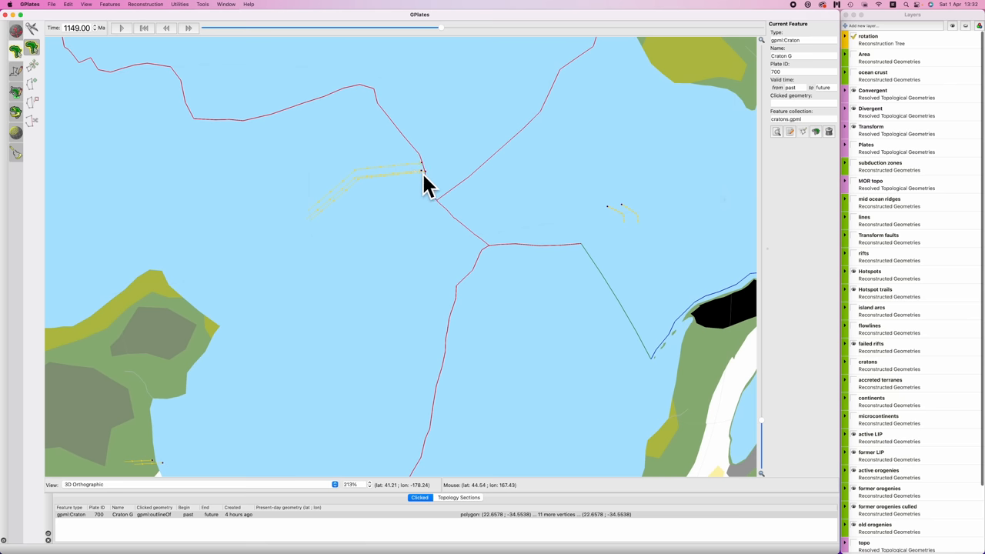
{"action": "mouse_move", "coordinate": [421, 173]}
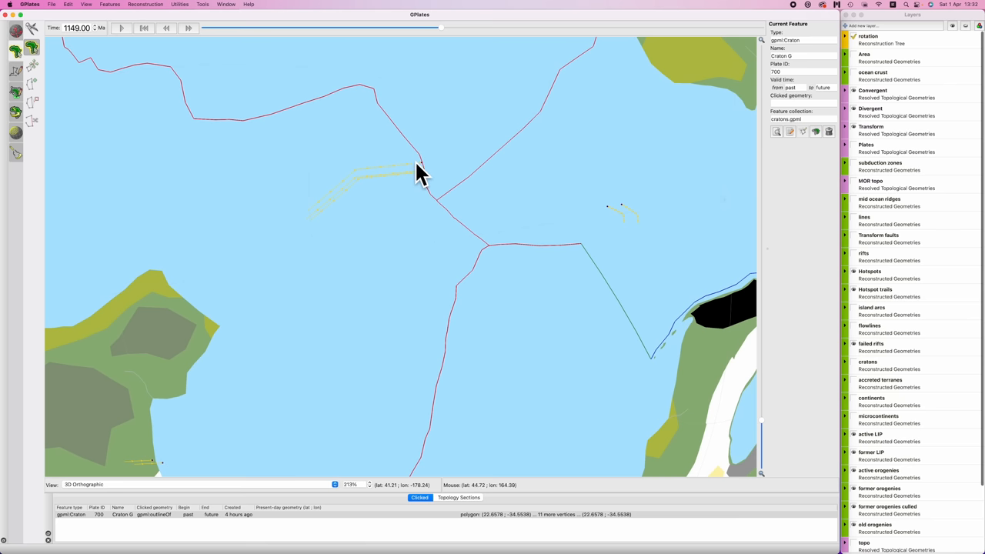
{"action": "left_click", "coordinate": [84, 484]}
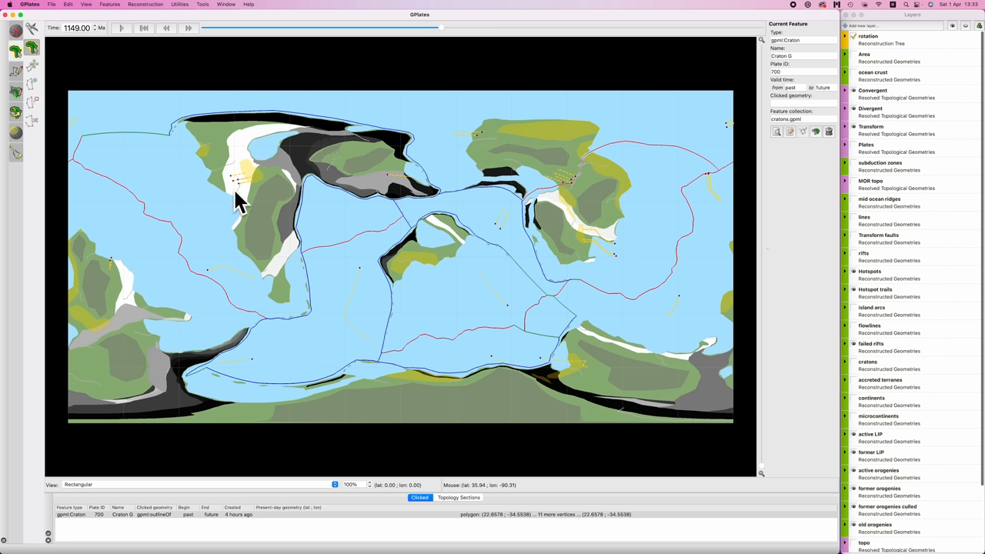
{"action": "mouse_move", "coordinate": [299, 227]}
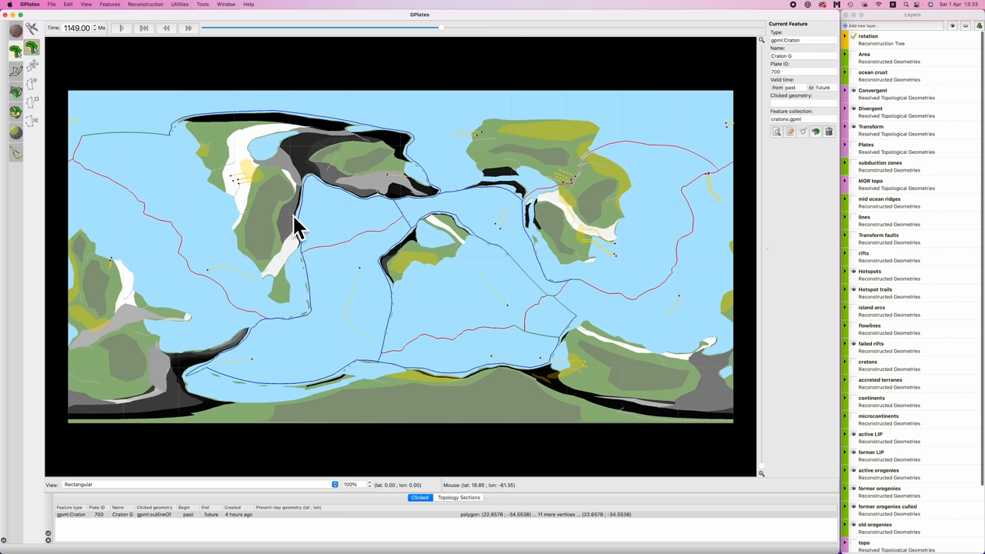
{"action": "mouse_move", "coordinate": [308, 181]}
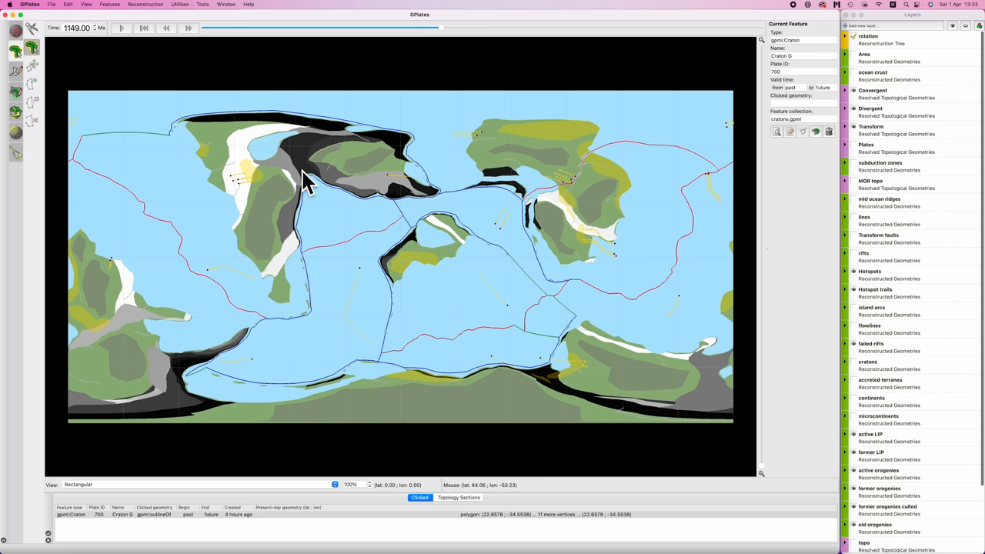
{"action": "mouse_move", "coordinate": [308, 181]}
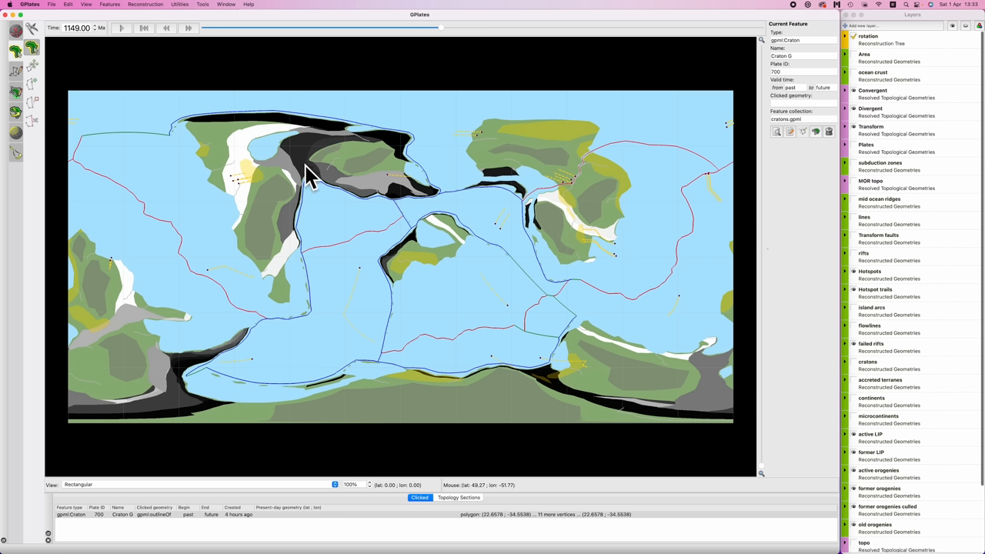
{"action": "mouse_move", "coordinate": [308, 207]}
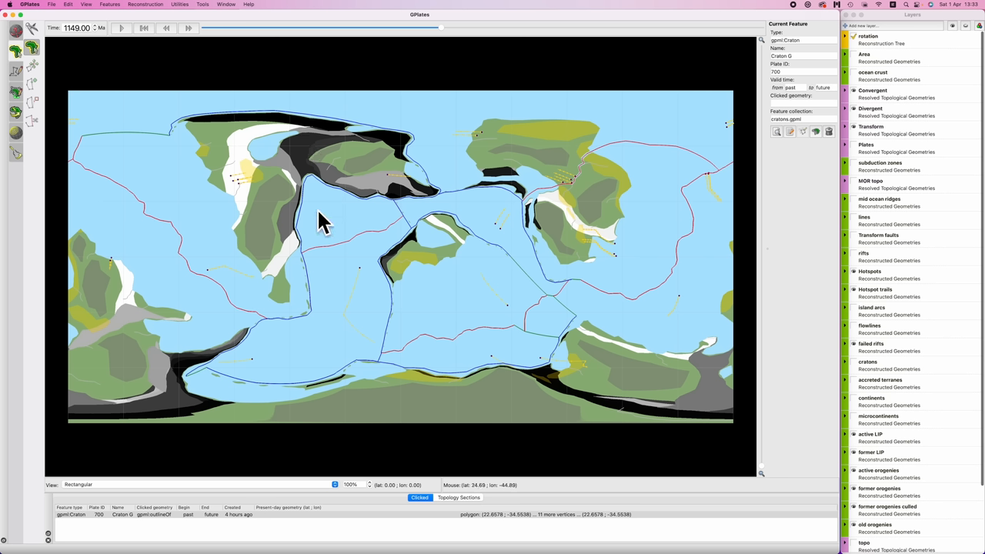
{"action": "mouse_move", "coordinate": [264, 123]}
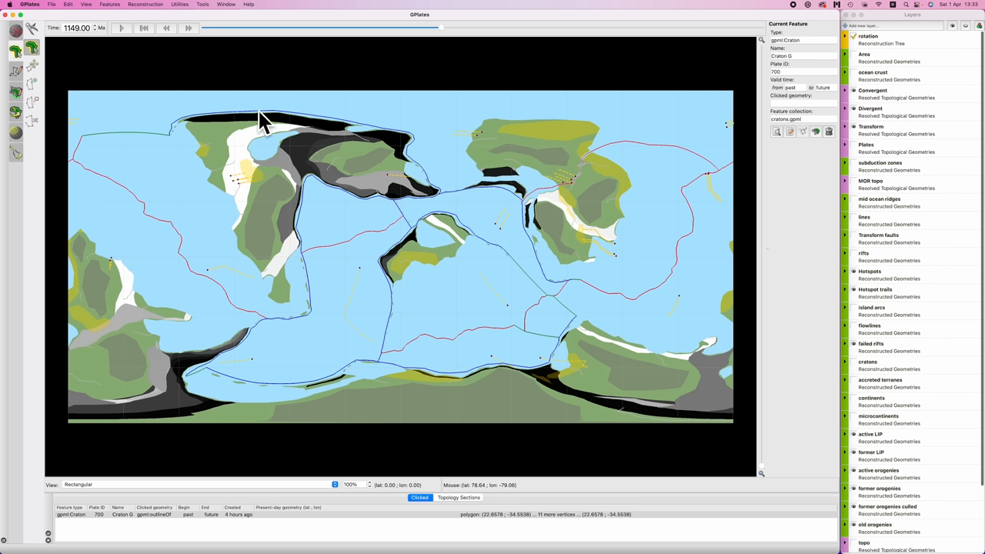
{"action": "mouse_move", "coordinate": [292, 127]}
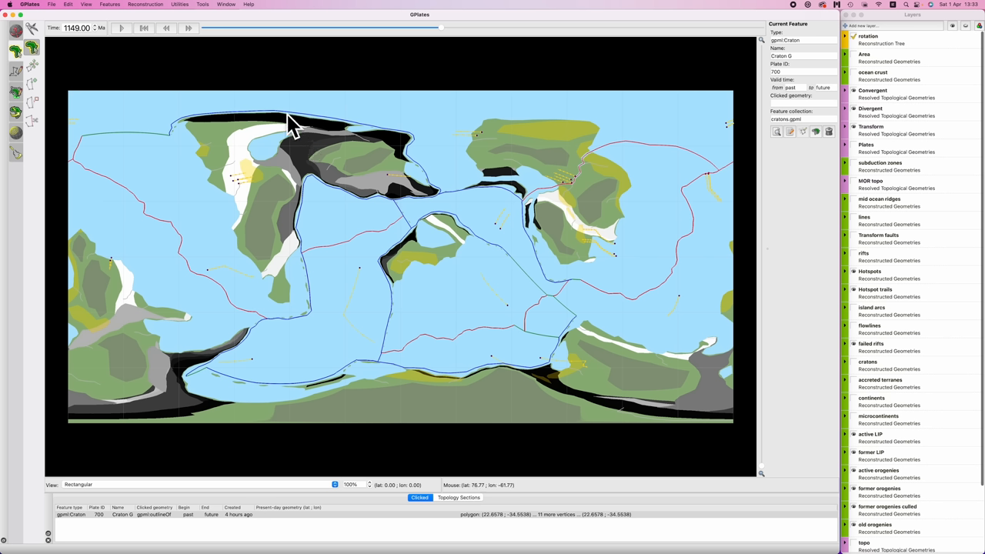
{"action": "mouse_move", "coordinate": [316, 178]}
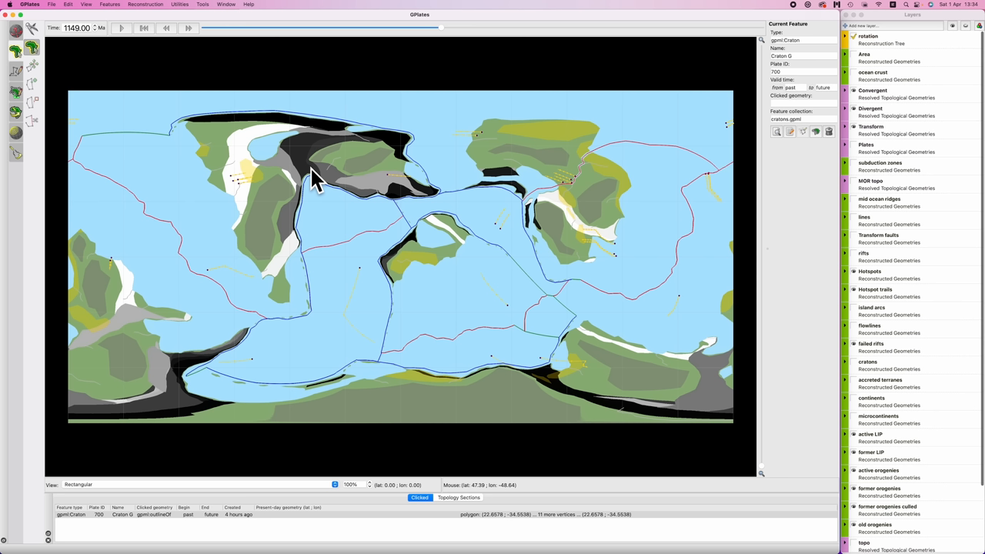
{"action": "mouse_move", "coordinate": [275, 150]}
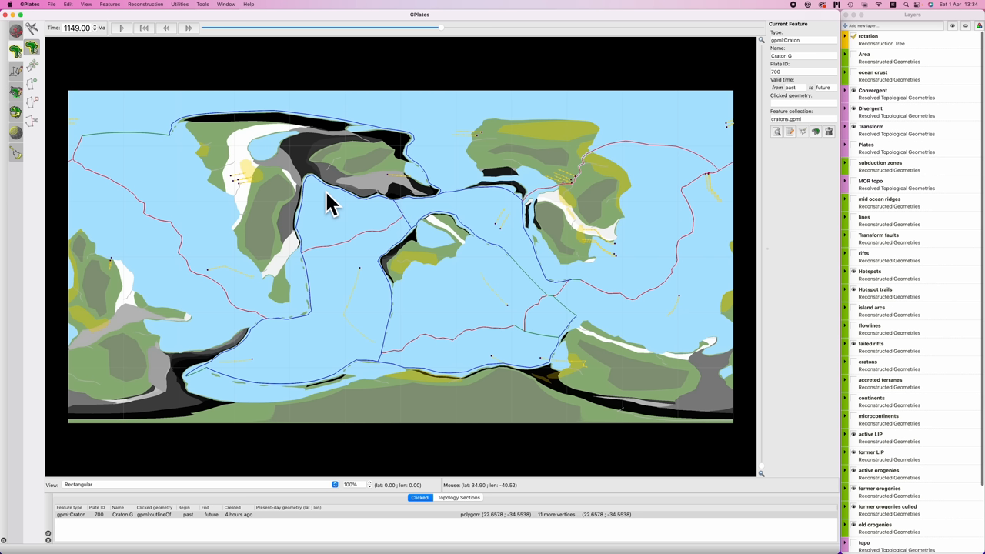
{"action": "mouse_move", "coordinate": [392, 173]}
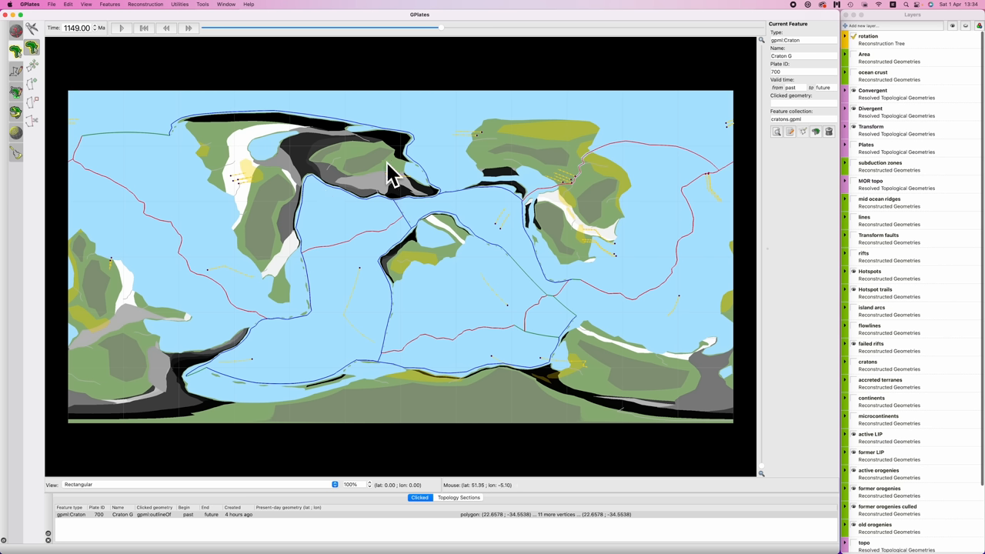
{"action": "mouse_move", "coordinate": [268, 150]}
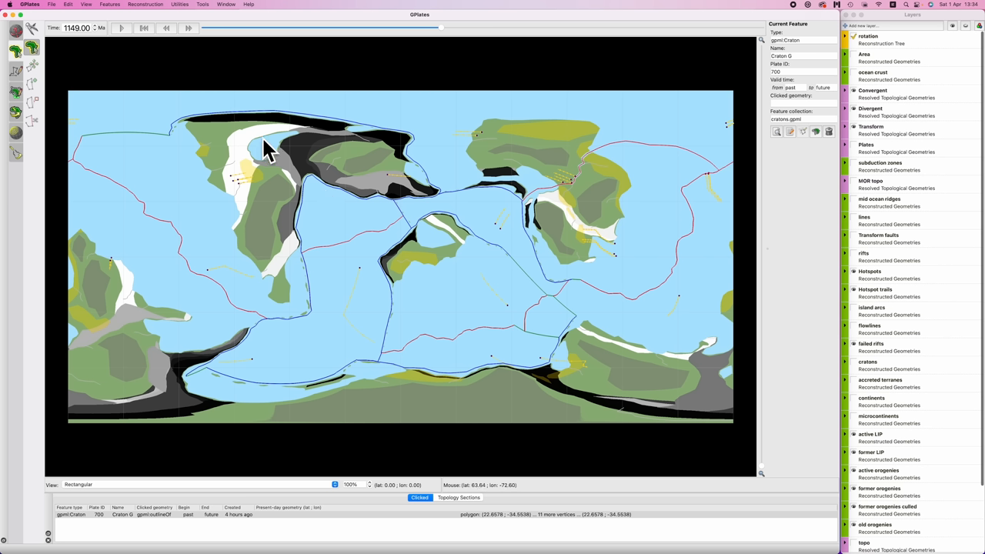
{"action": "mouse_move", "coordinate": [267, 162]}
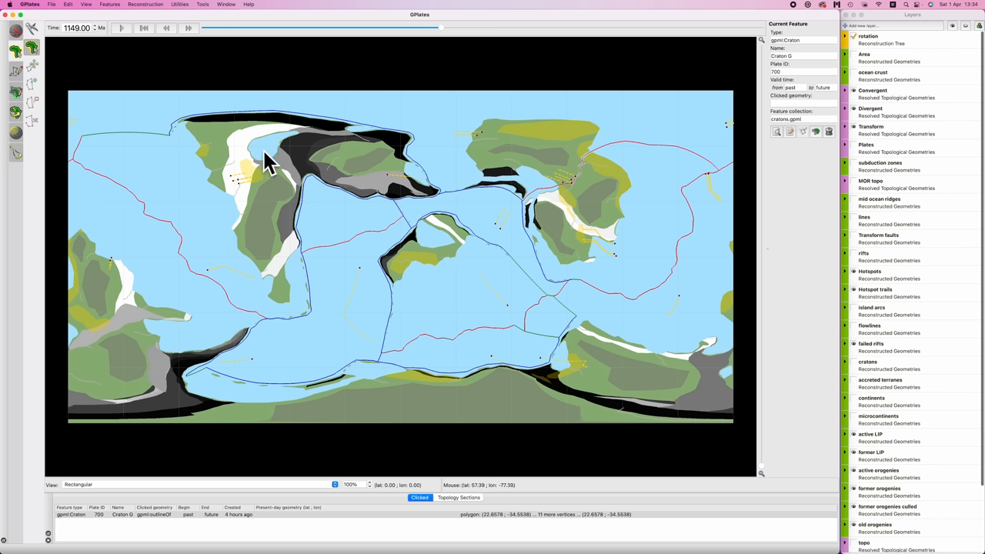
{"action": "mouse_move", "coordinate": [375, 233]}
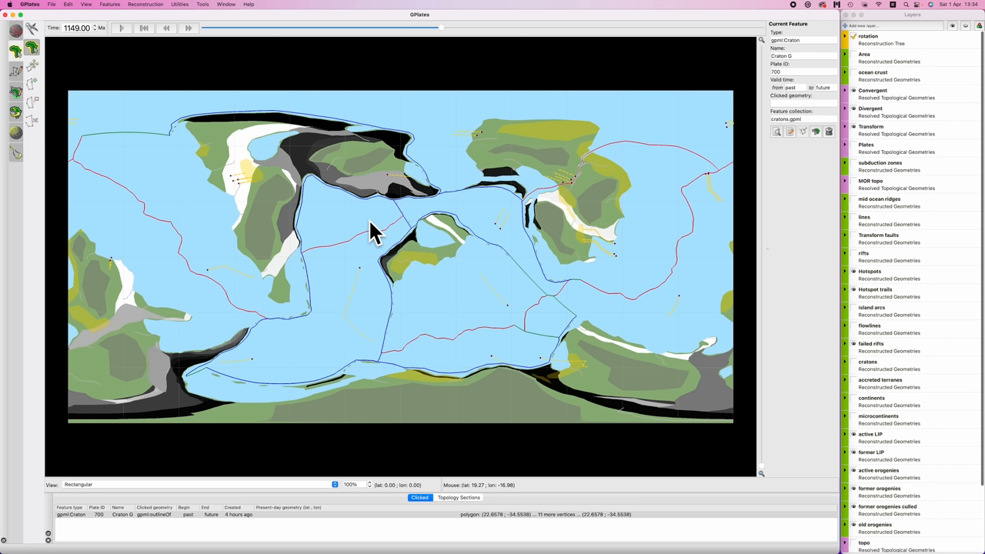
{"action": "mouse_move", "coordinate": [246, 146]}
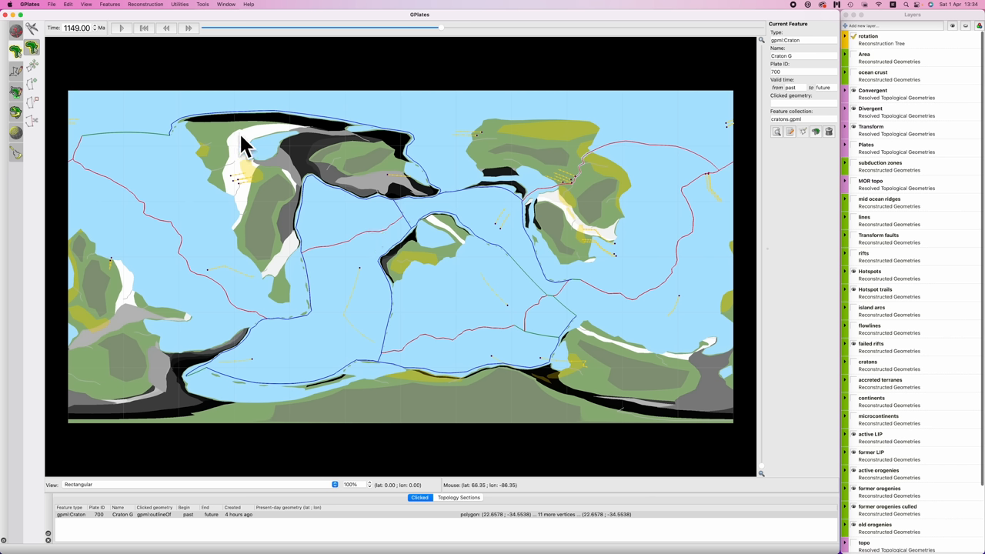
{"action": "mouse_move", "coordinate": [299, 160]}
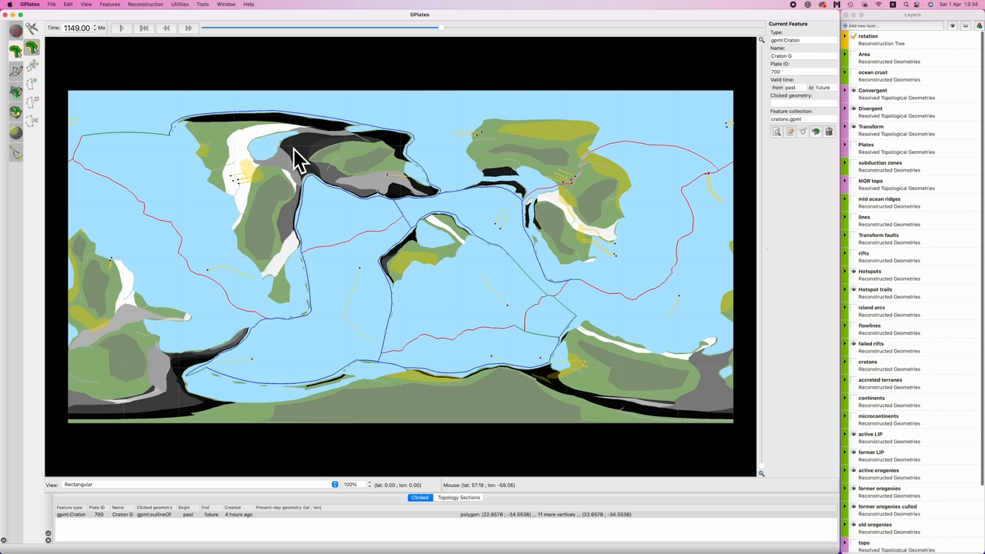
{"action": "mouse_move", "coordinate": [324, 197]}
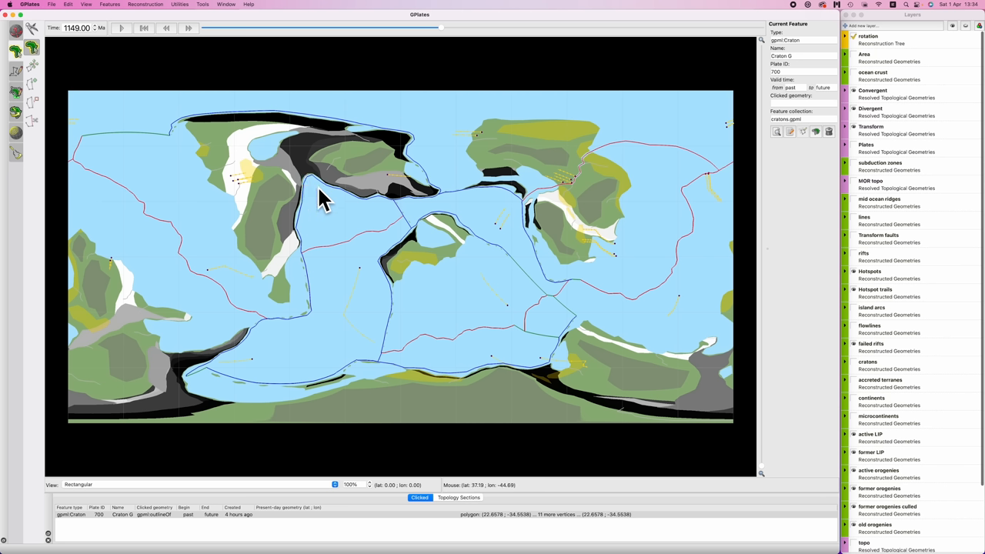
{"action": "mouse_move", "coordinate": [302, 156]}
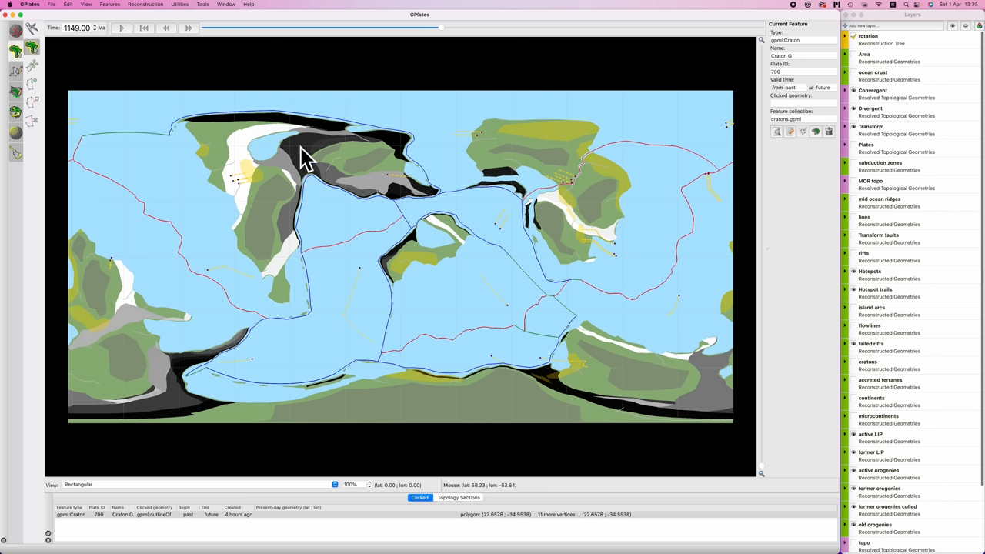
{"action": "mouse_move", "coordinate": [299, 146]}
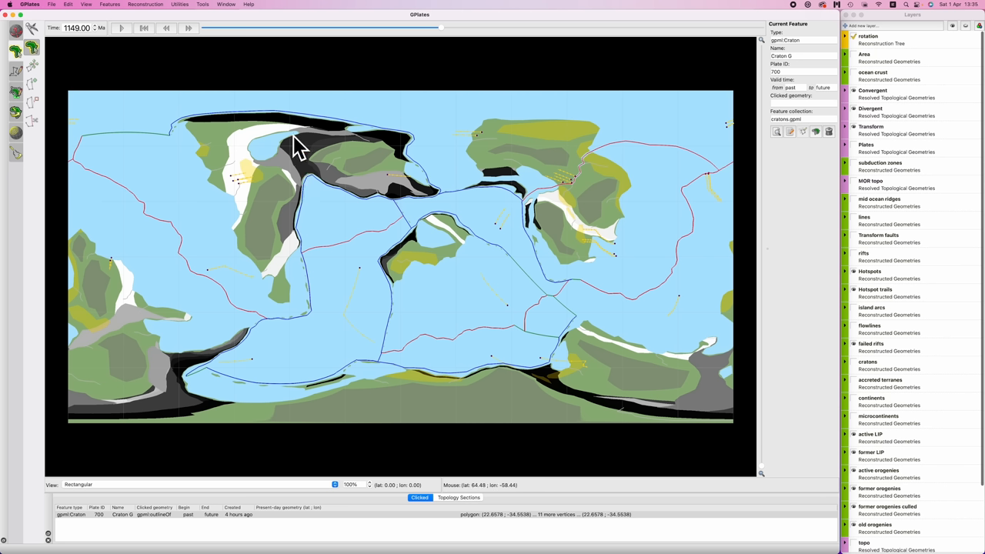
{"action": "mouse_move", "coordinate": [285, 173]}
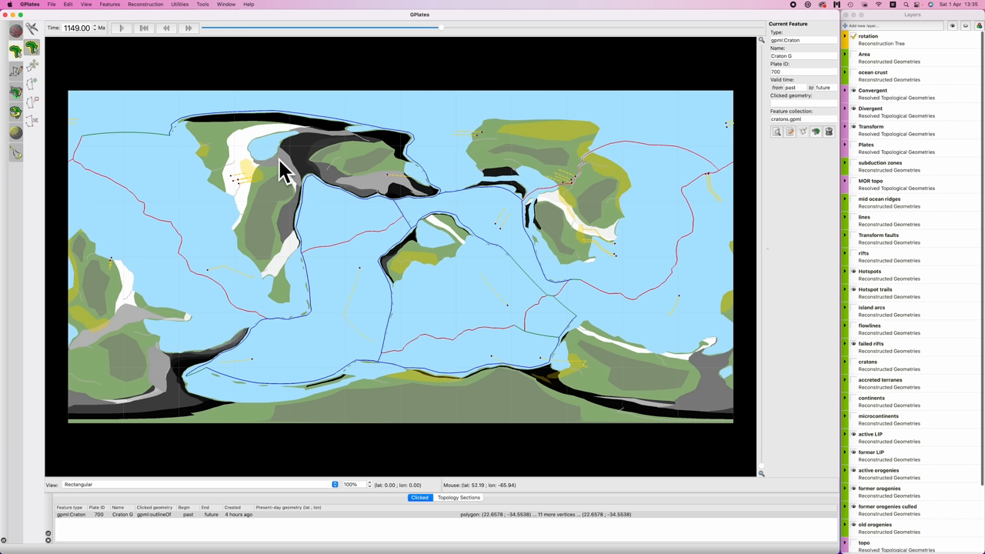
{"action": "mouse_move", "coordinate": [303, 265]}
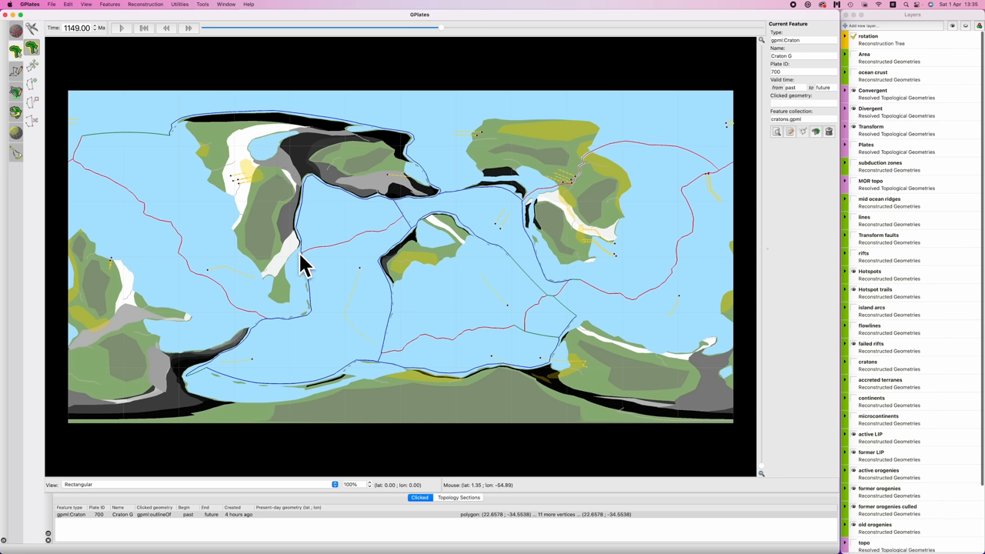
{"action": "mouse_move", "coordinate": [299, 258]}
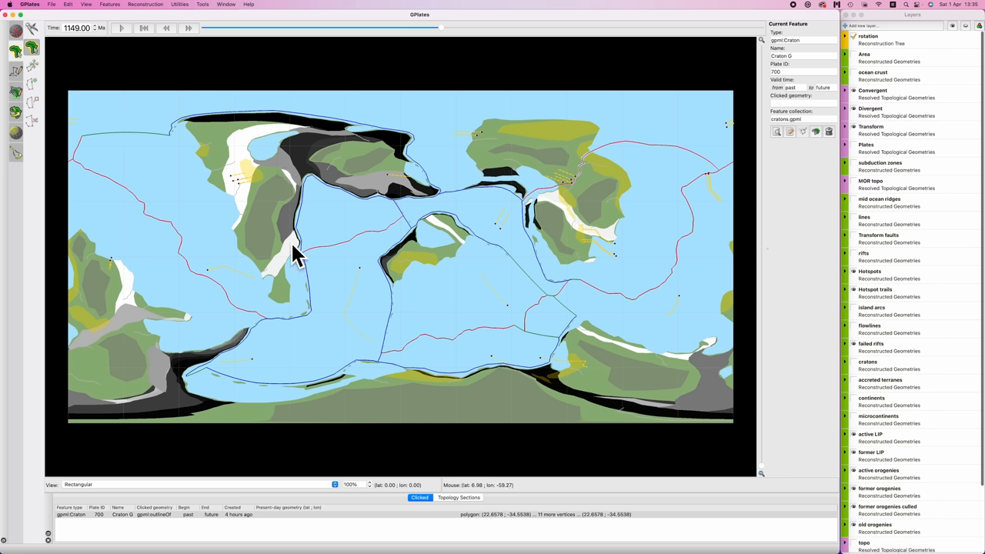
{"action": "mouse_move", "coordinate": [306, 311]}
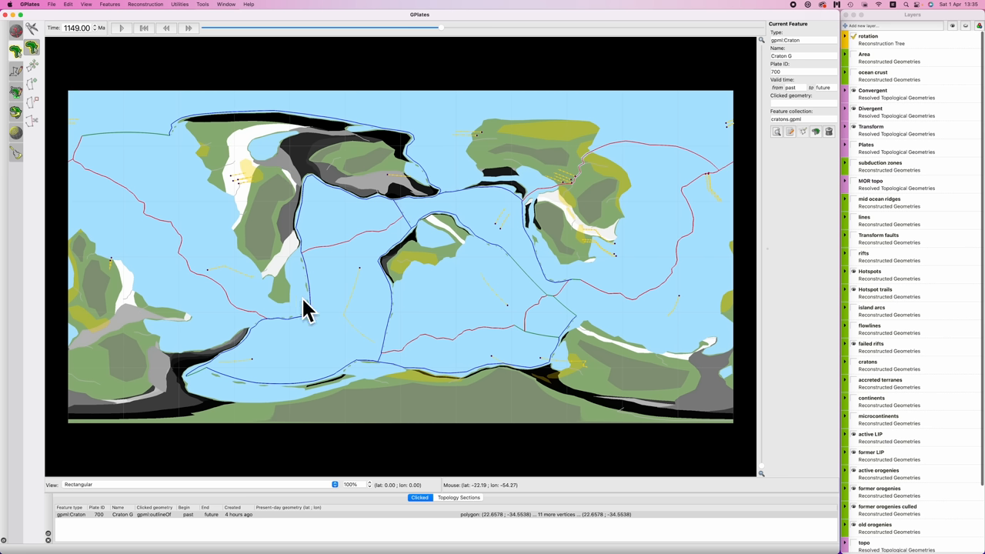
{"action": "mouse_move", "coordinate": [308, 292]}
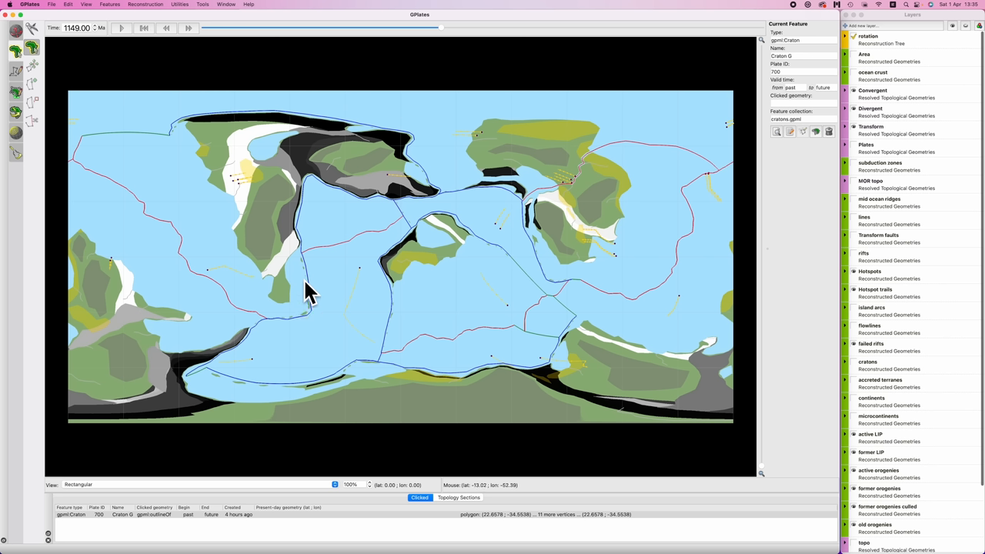
{"action": "mouse_move", "coordinate": [314, 285]}
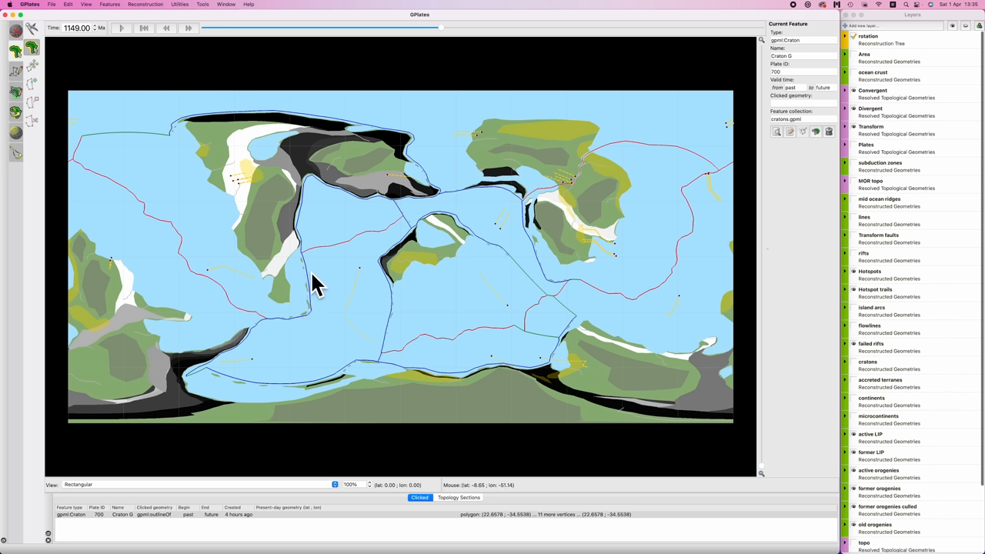
{"action": "mouse_move", "coordinate": [311, 296]}
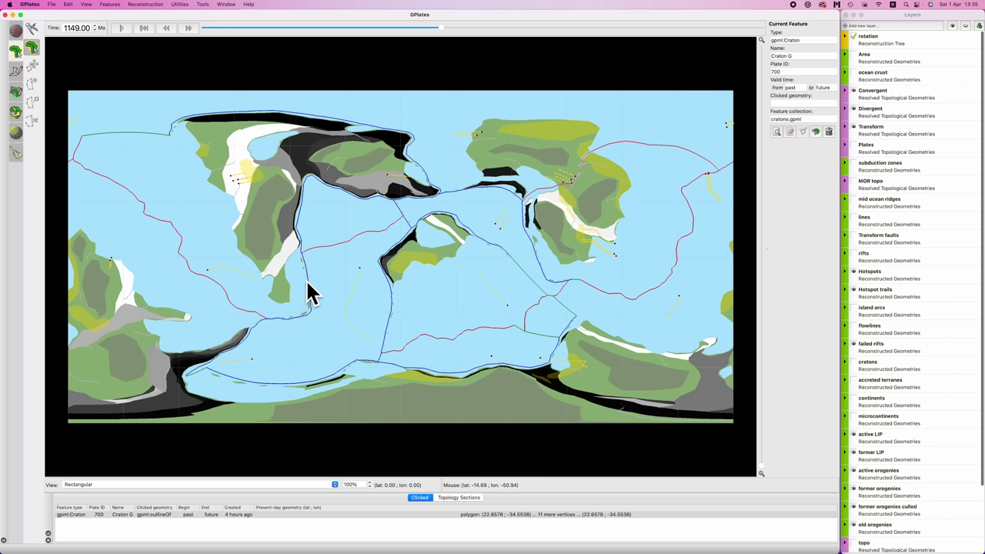
{"action": "mouse_move", "coordinate": [308, 289]}
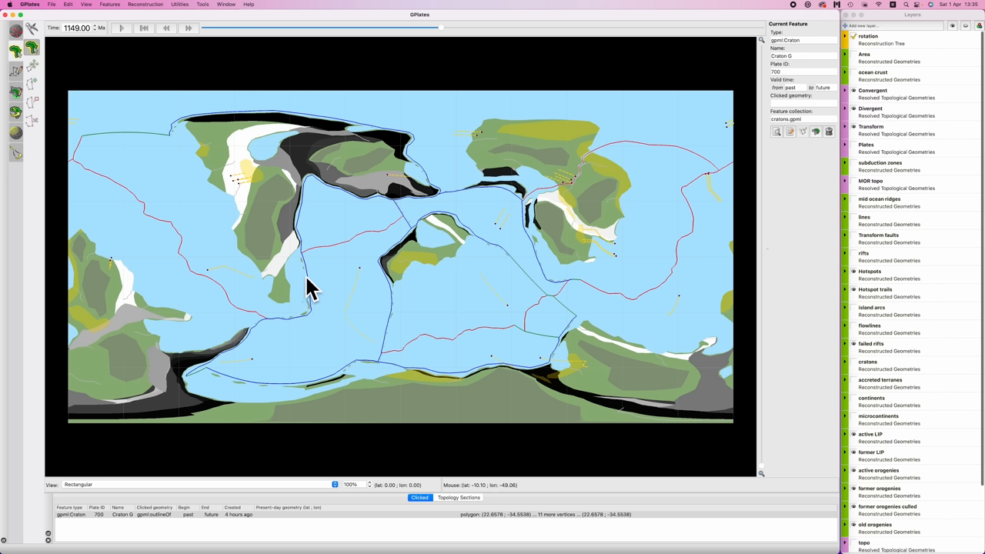
{"action": "mouse_move", "coordinate": [597, 219]}
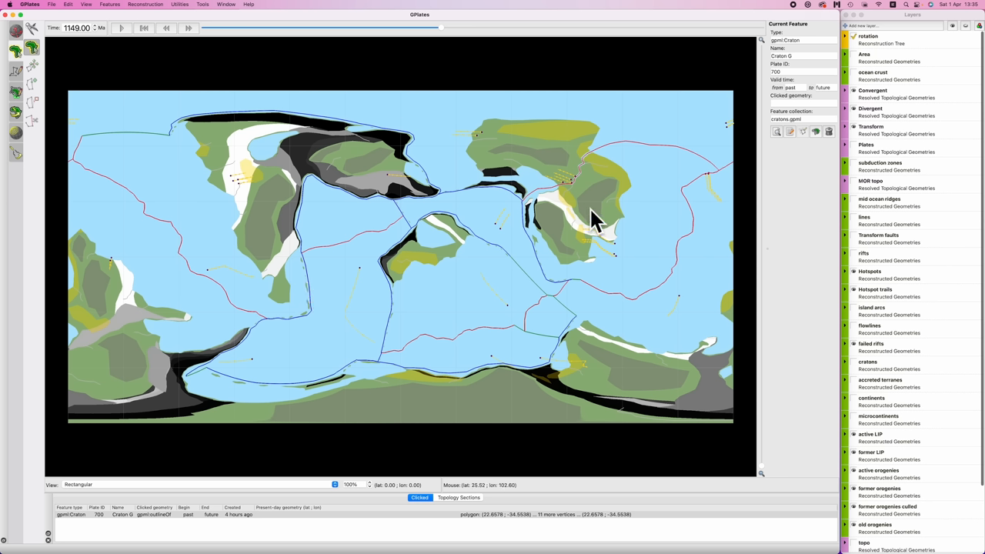
{"action": "mouse_move", "coordinate": [584, 185]}
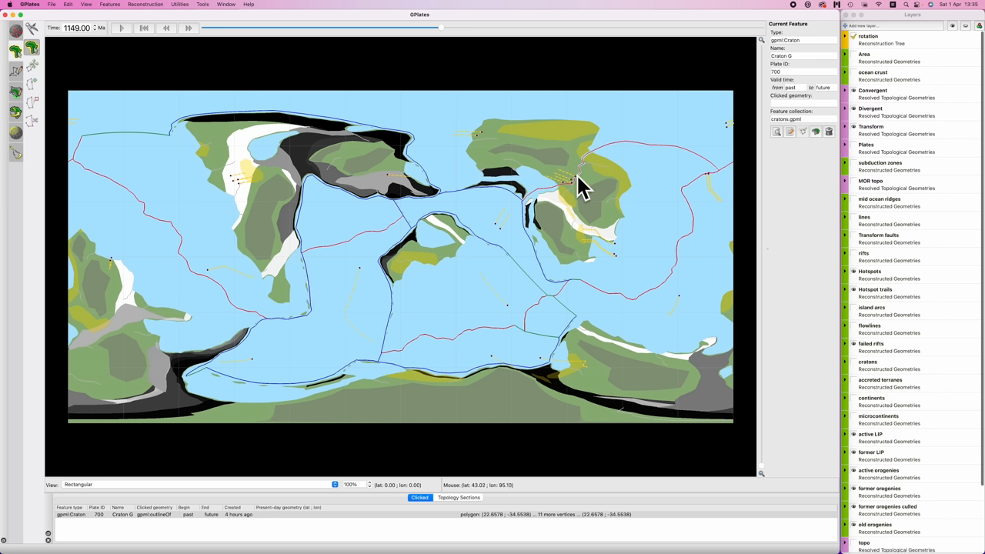
{"action": "mouse_move", "coordinate": [579, 199]}
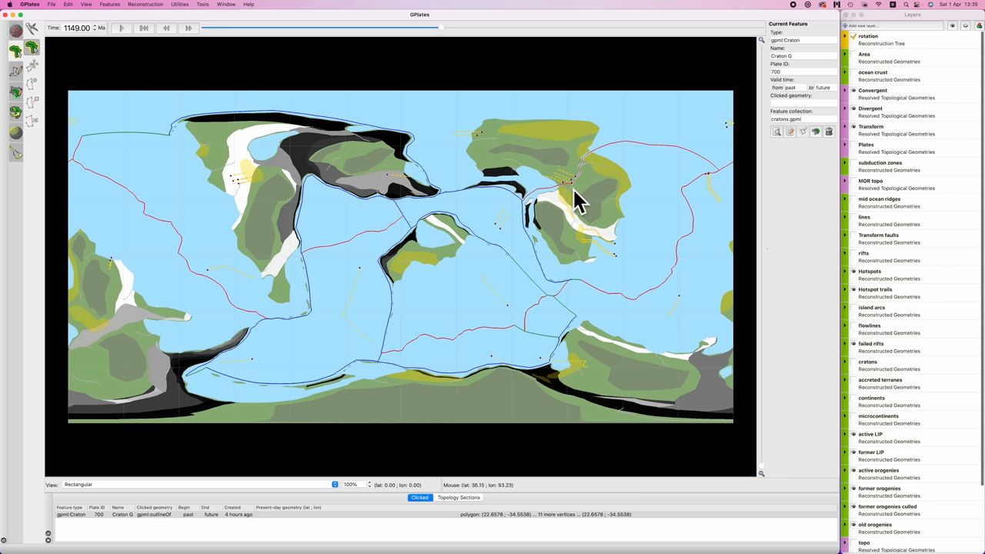
{"action": "mouse_move", "coordinate": [573, 204]}
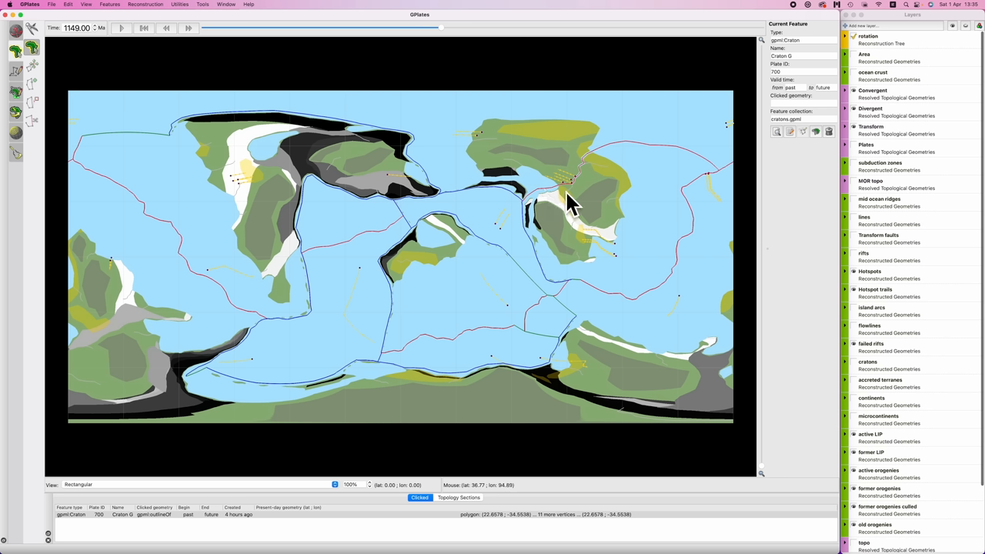
{"action": "mouse_move", "coordinate": [539, 212]}
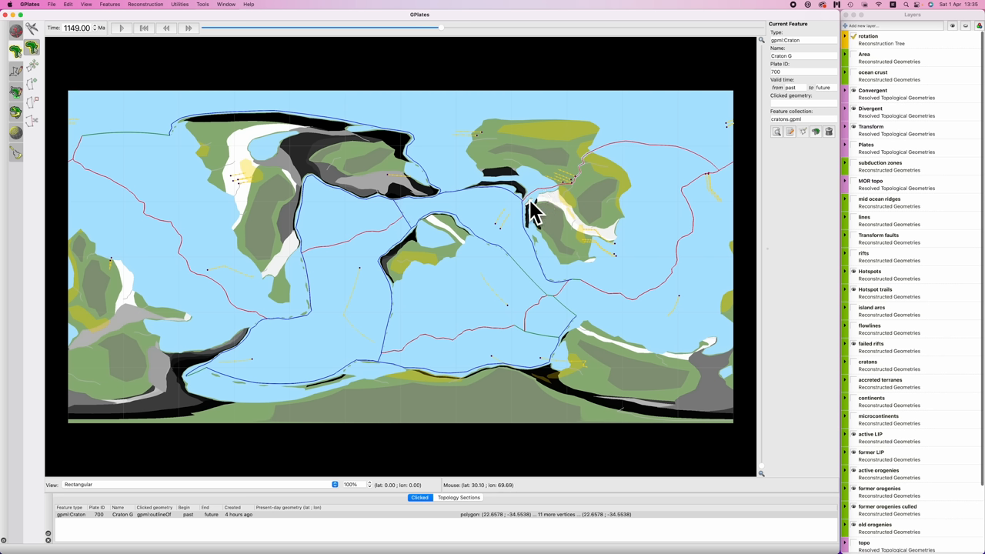
{"action": "mouse_move", "coordinate": [551, 192]}
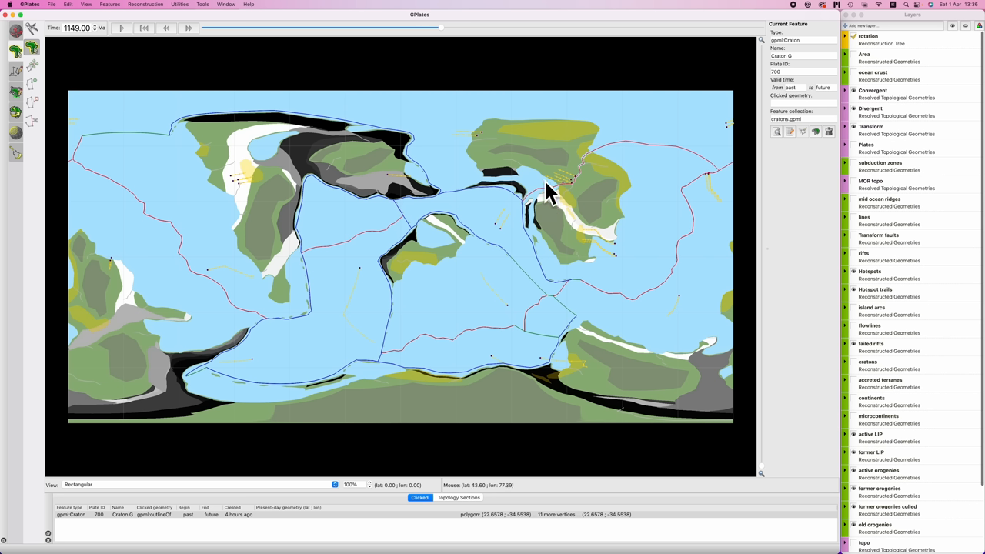
{"action": "mouse_move", "coordinate": [554, 199]}
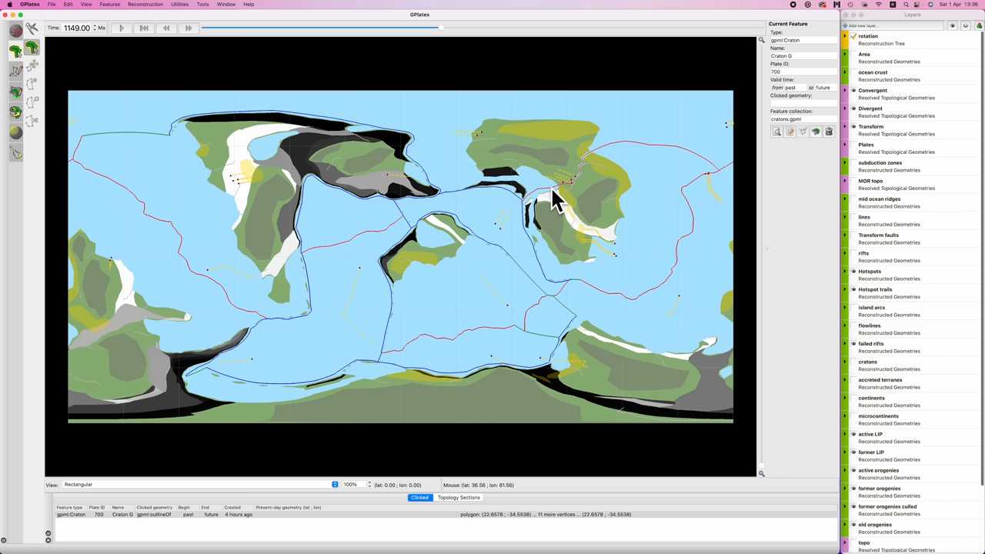
{"action": "mouse_move", "coordinate": [377, 283]}
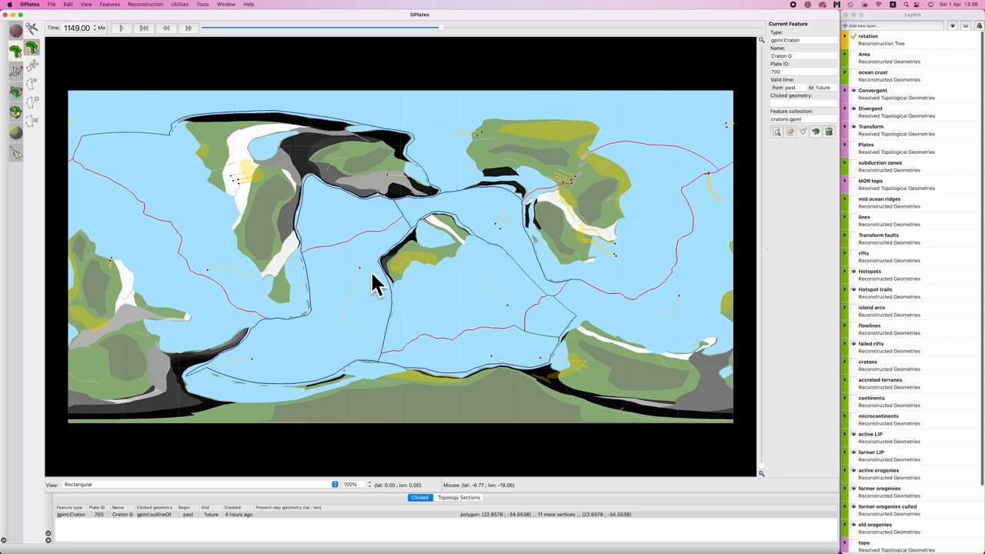
{"action": "mouse_move", "coordinate": [443, 242]}
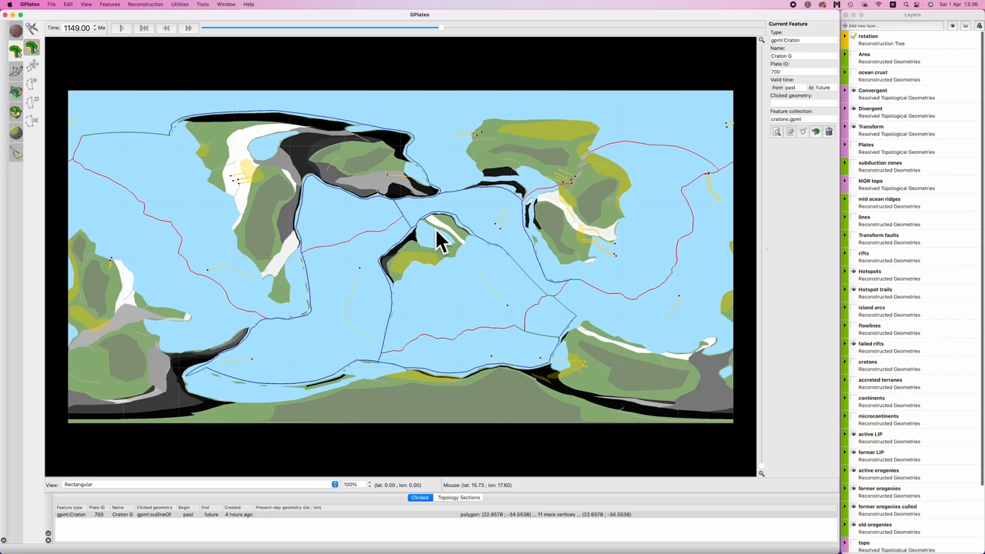
{"action": "mouse_move", "coordinate": [432, 245]}
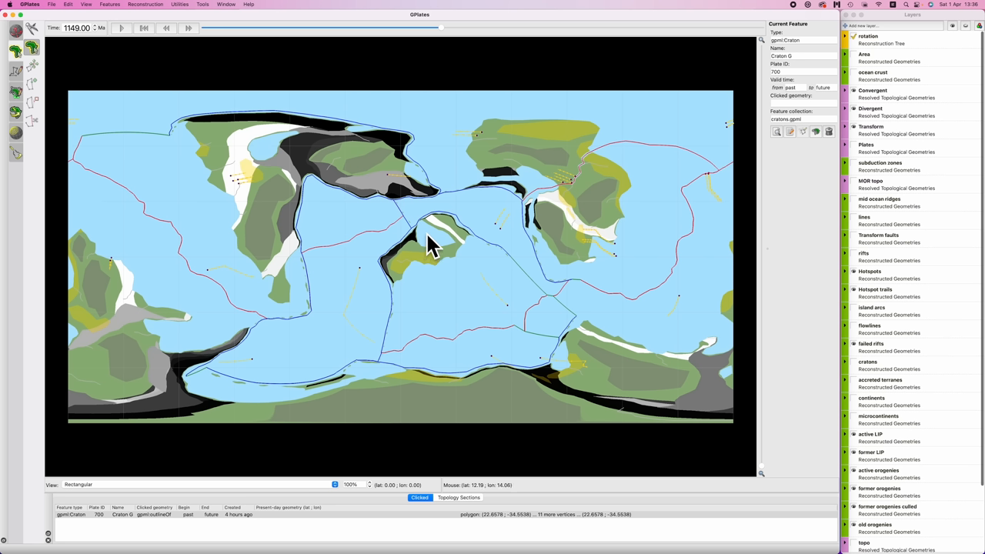
{"action": "mouse_move", "coordinate": [423, 258]}
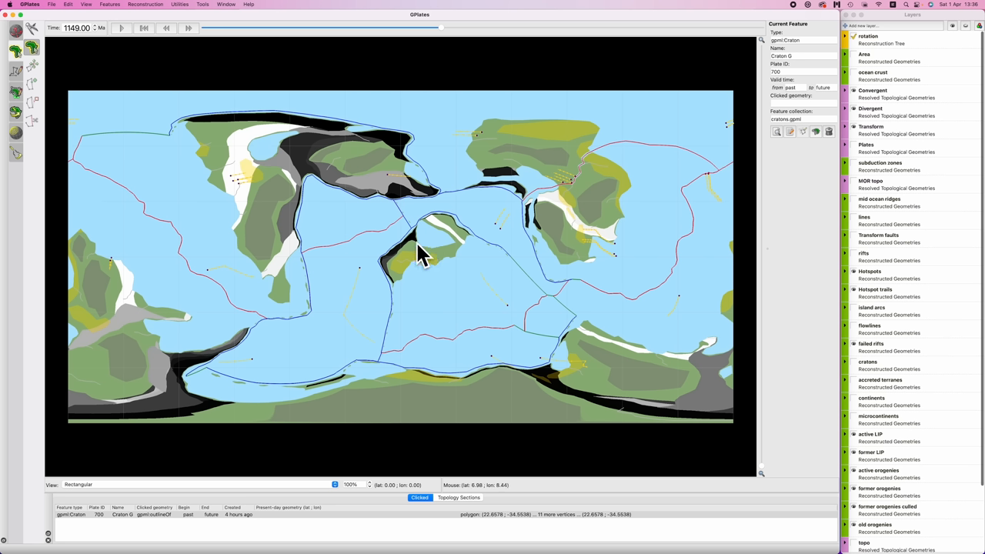
{"action": "mouse_move", "coordinate": [419, 238]}
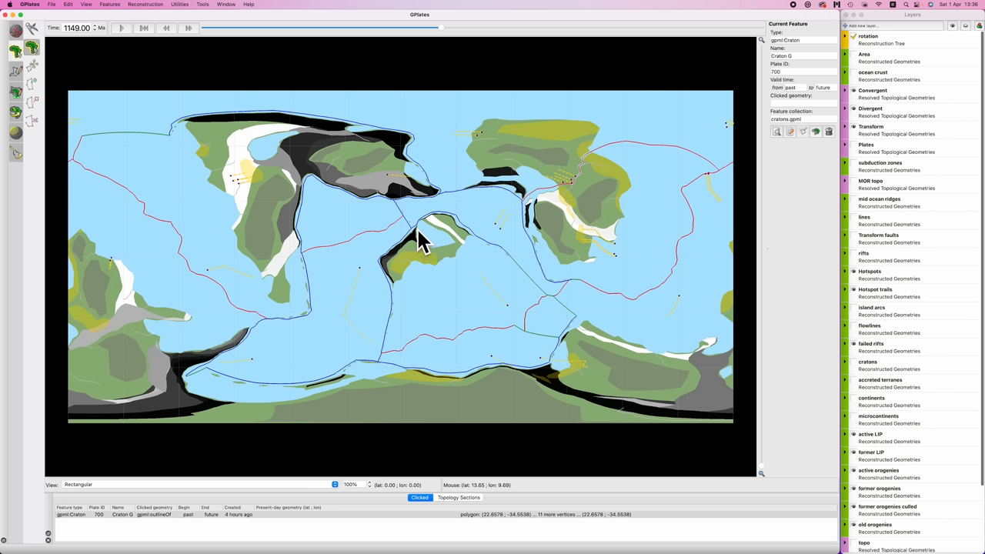
{"action": "mouse_move", "coordinate": [424, 234]}
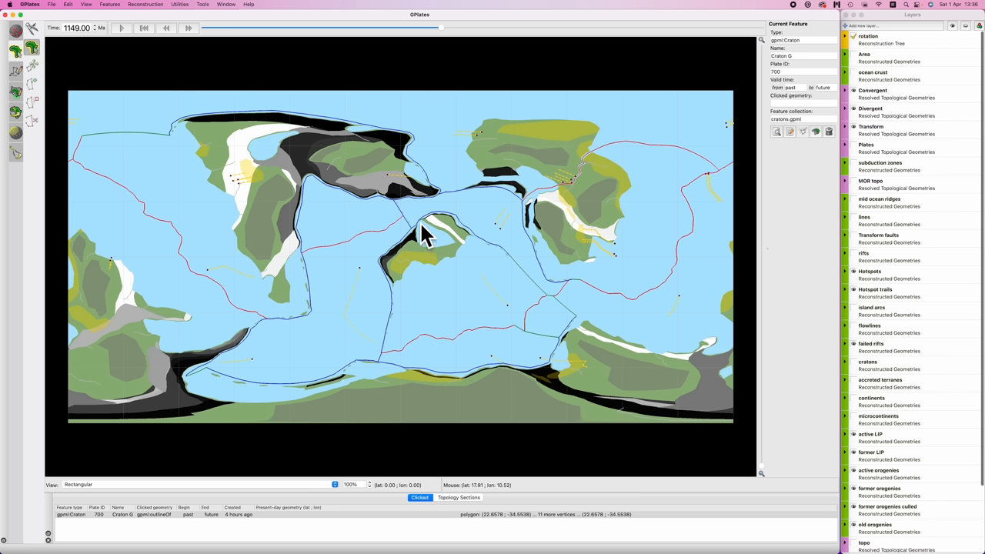
{"action": "mouse_move", "coordinate": [427, 238]}
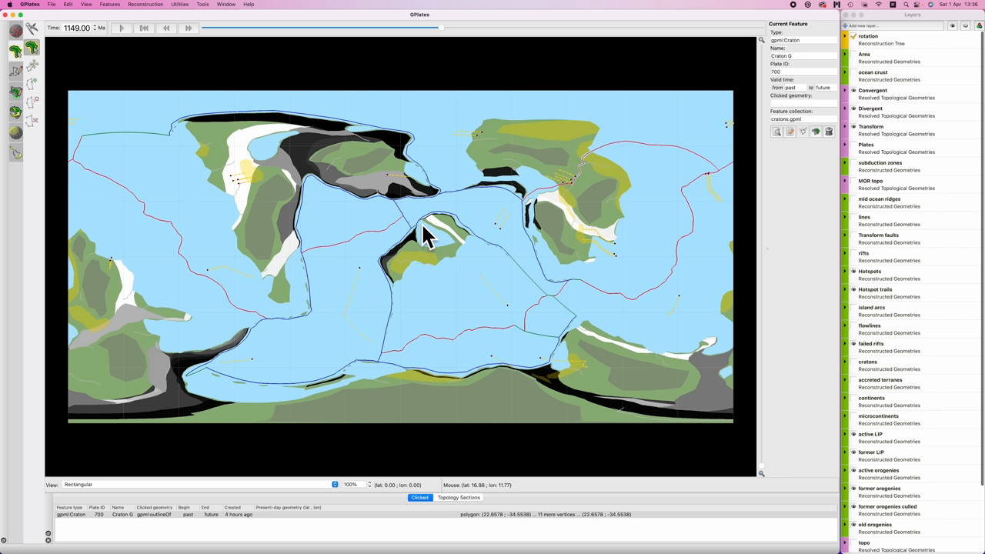
{"action": "mouse_move", "coordinate": [423, 250]}
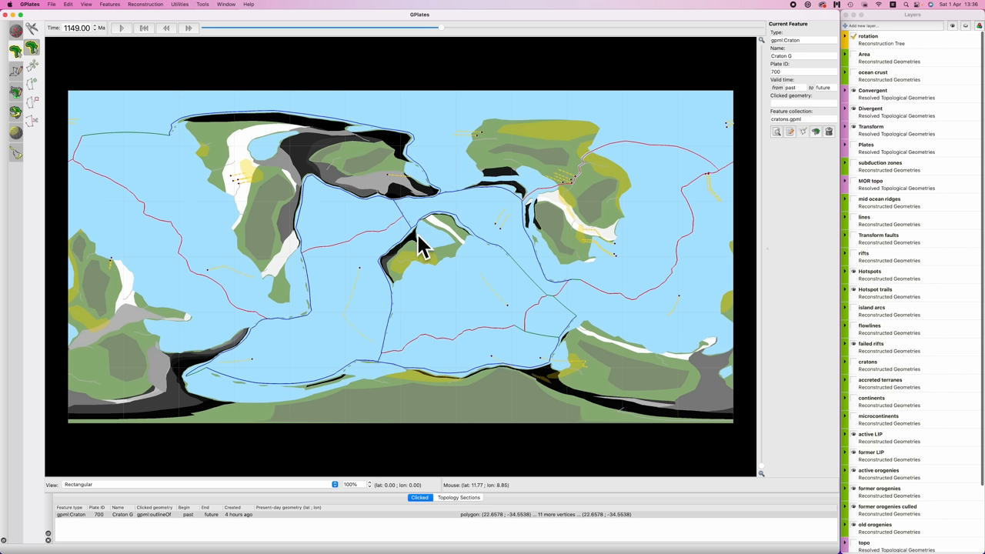
{"action": "mouse_move", "coordinate": [515, 254]}
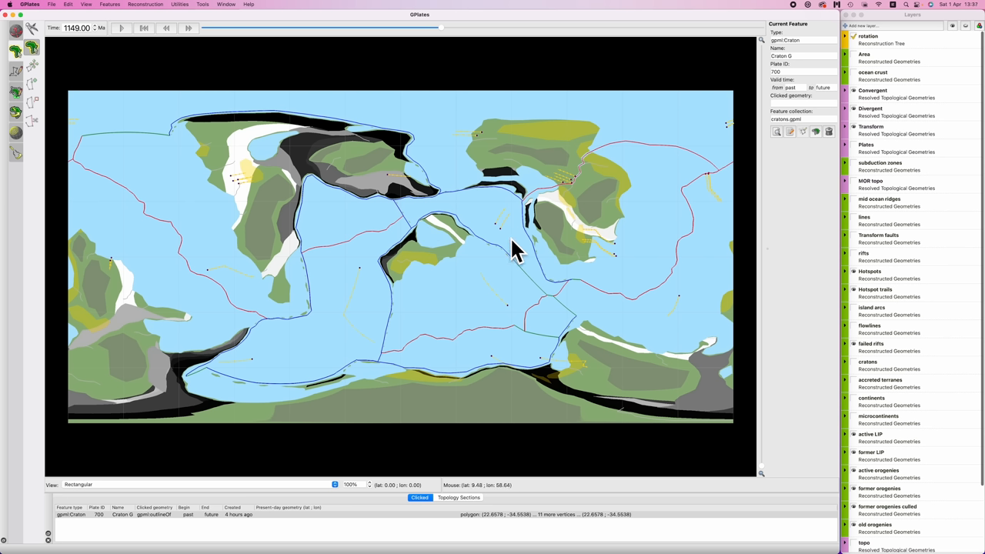
{"action": "mouse_move", "coordinate": [495, 255]}
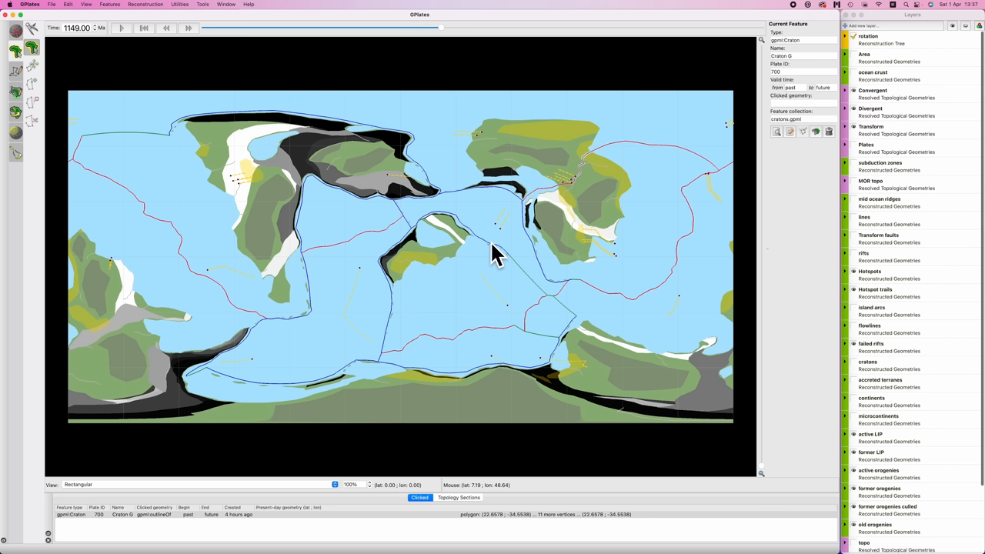
{"action": "mouse_move", "coordinate": [472, 258]}
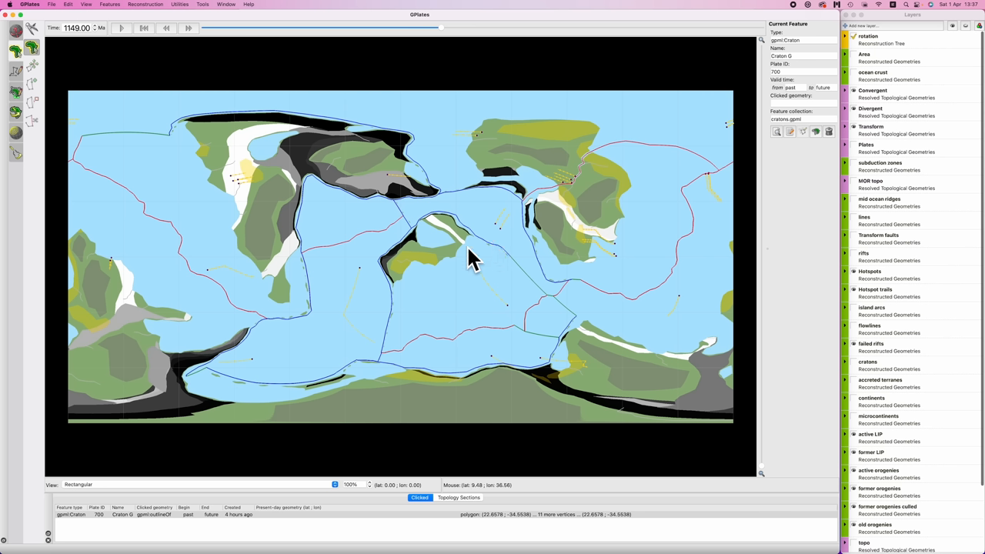
{"action": "mouse_move", "coordinate": [493, 265]}
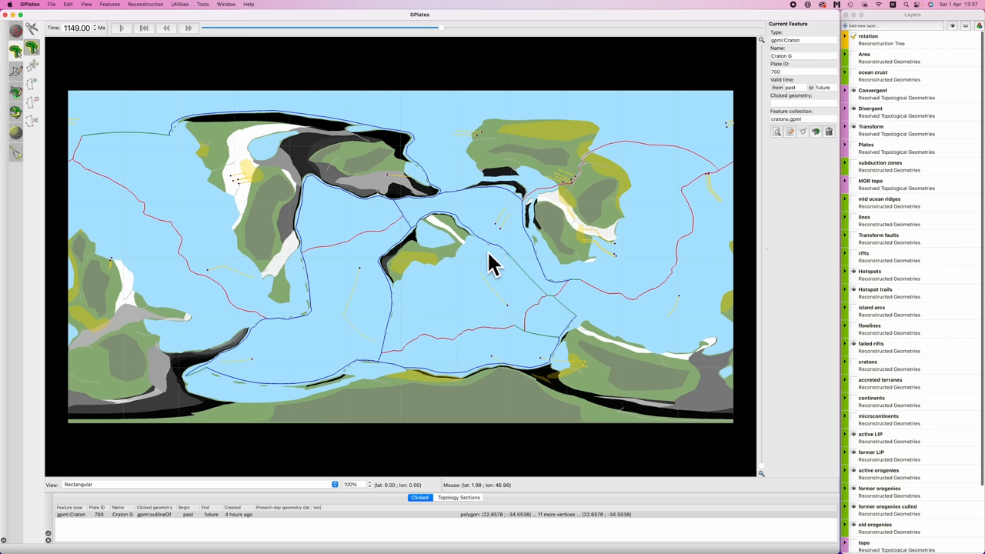
{"action": "mouse_move", "coordinate": [501, 269]}
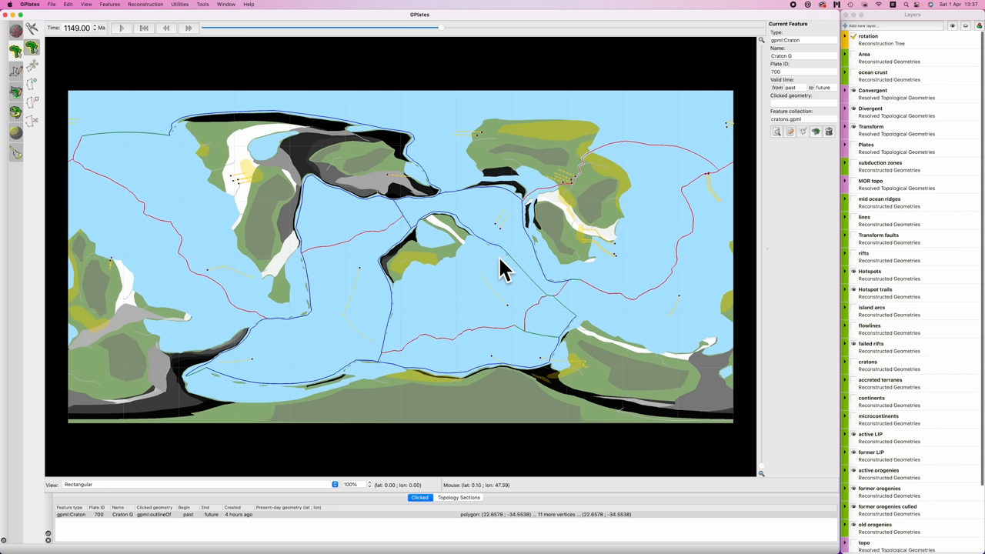
{"action": "mouse_move", "coordinate": [260, 411]}
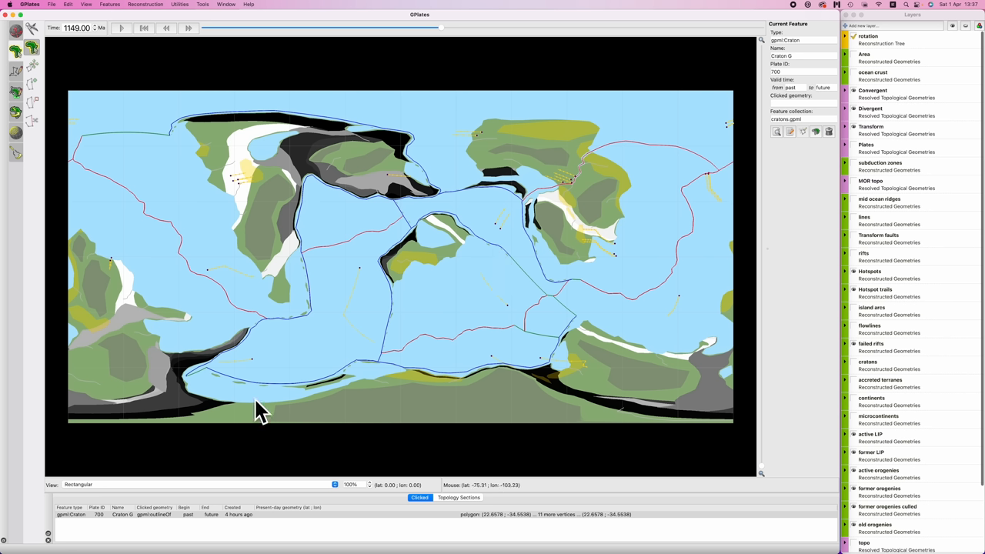
{"action": "mouse_move", "coordinate": [539, 381]}
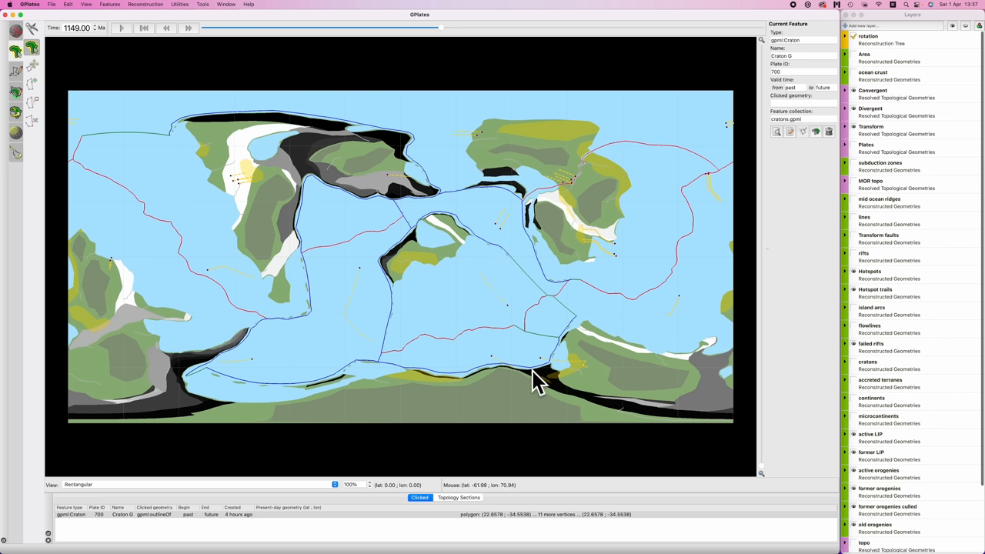
{"action": "mouse_move", "coordinate": [452, 392]}
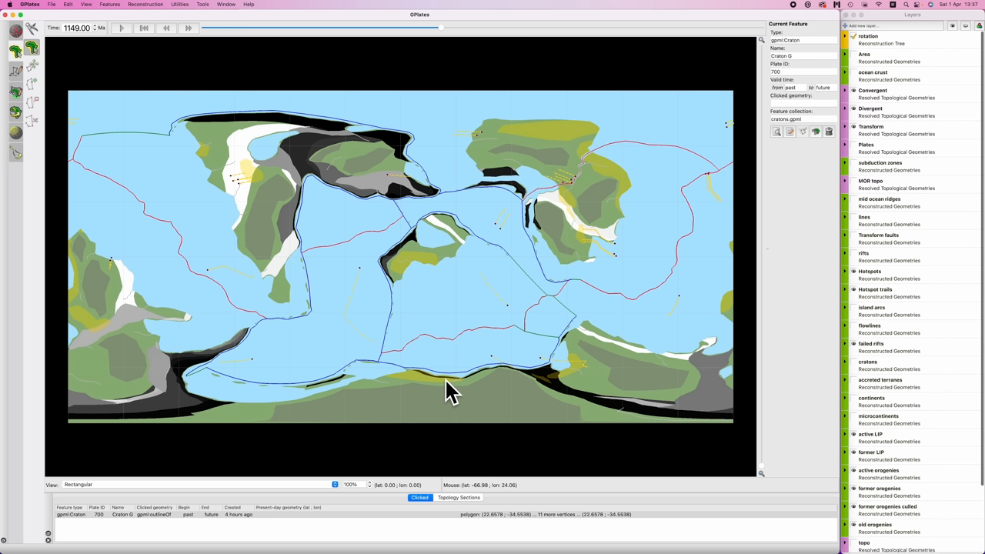
{"action": "mouse_move", "coordinate": [275, 215]}
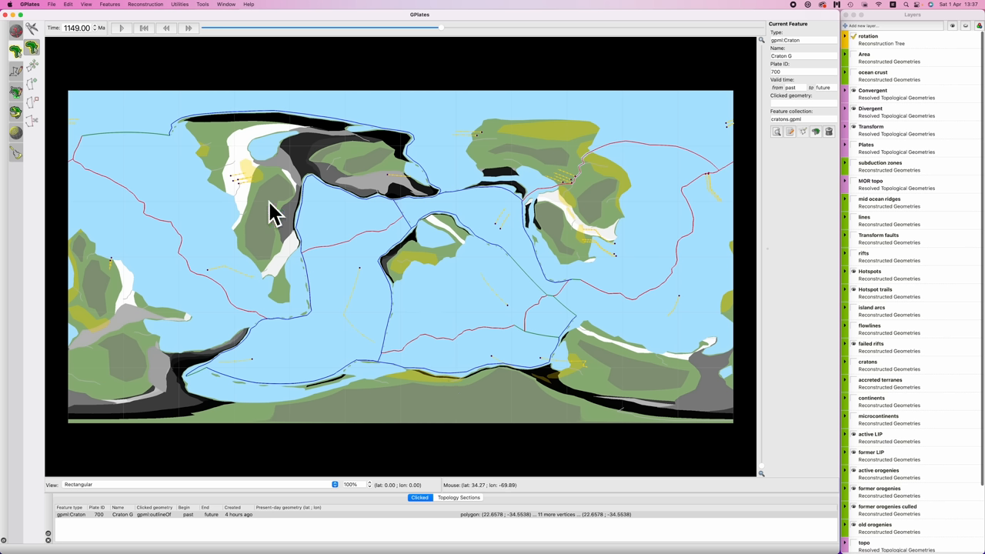
{"action": "mouse_move", "coordinate": [472, 268]}
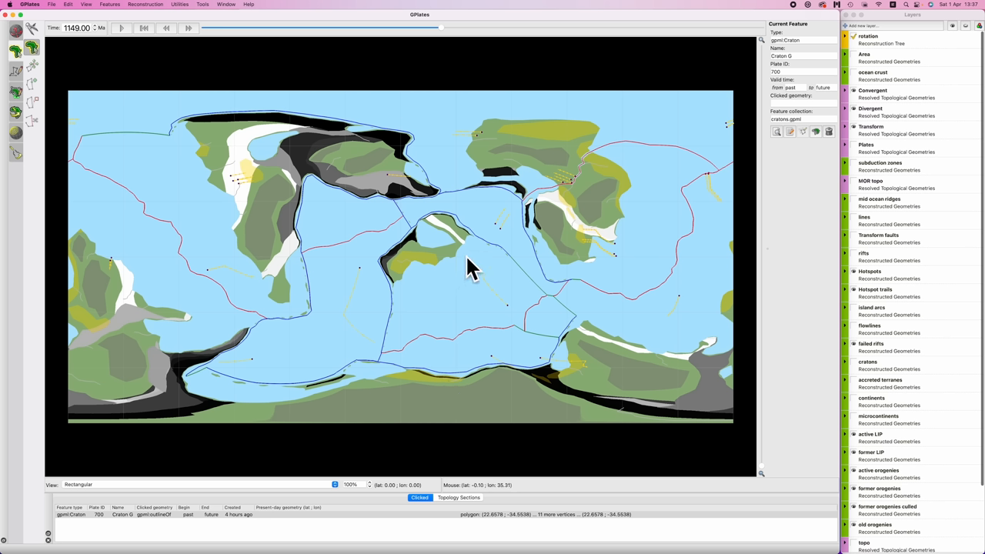
{"action": "mouse_move", "coordinate": [470, 270]}
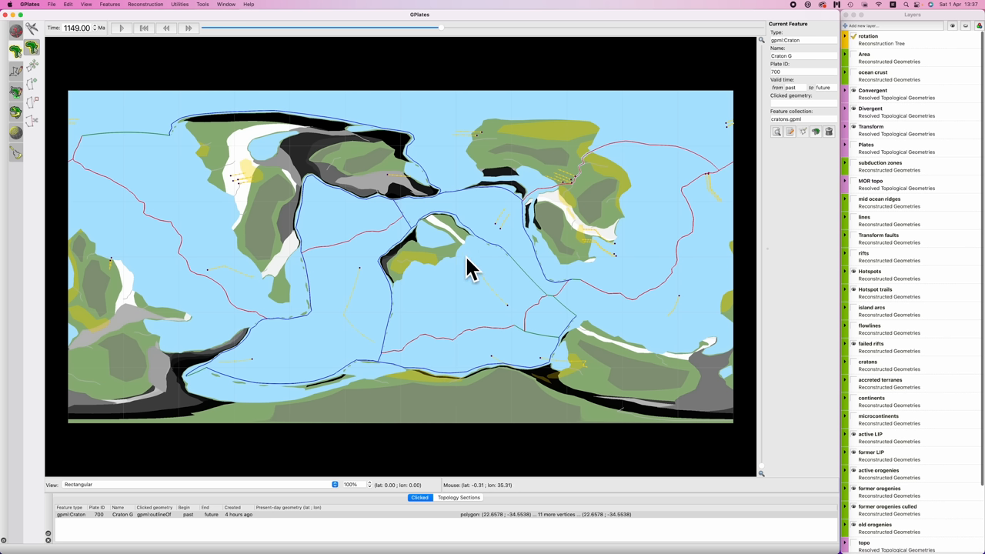
{"action": "mouse_move", "coordinate": [476, 288]}
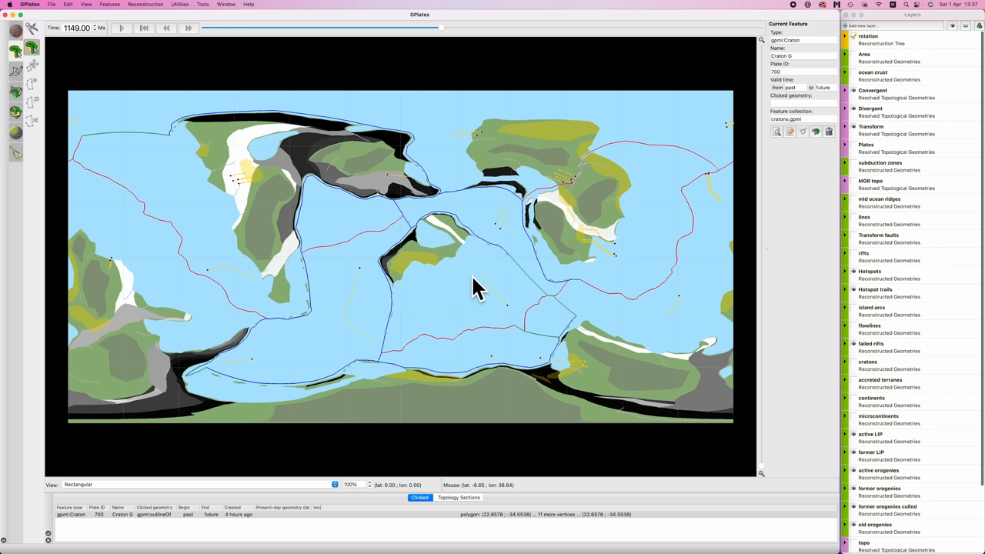
{"action": "mouse_move", "coordinate": [485, 323]}
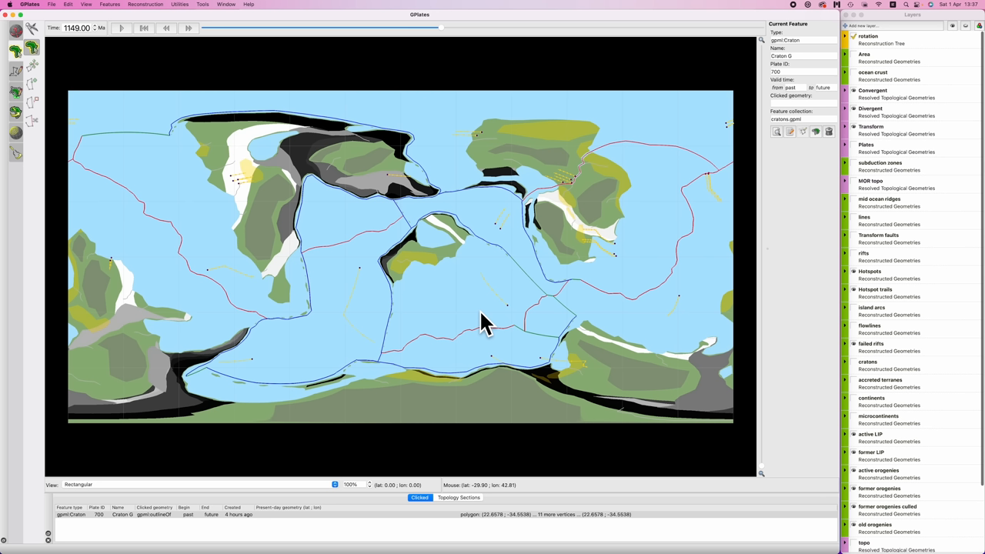
{"action": "mouse_move", "coordinate": [421, 406]}
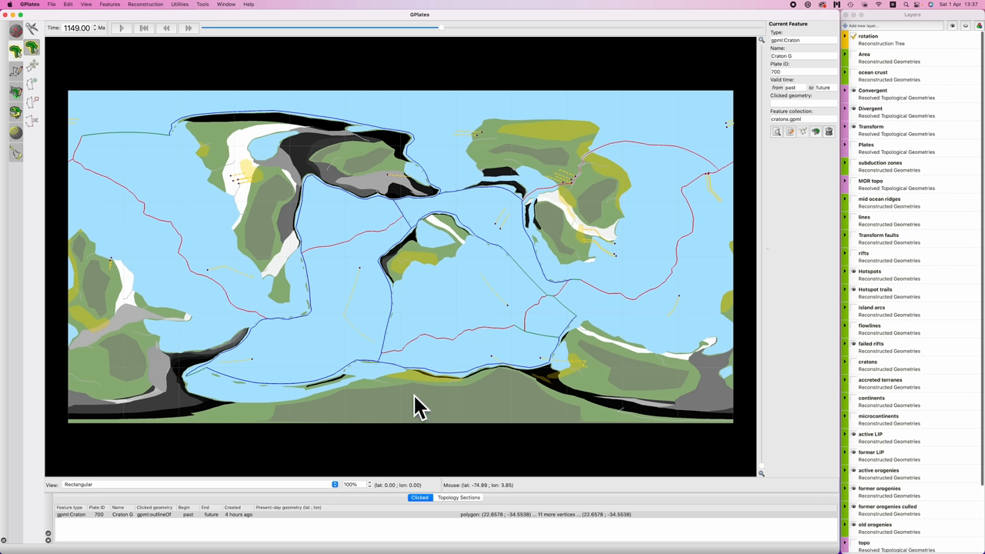
{"action": "mouse_move", "coordinate": [423, 408]}
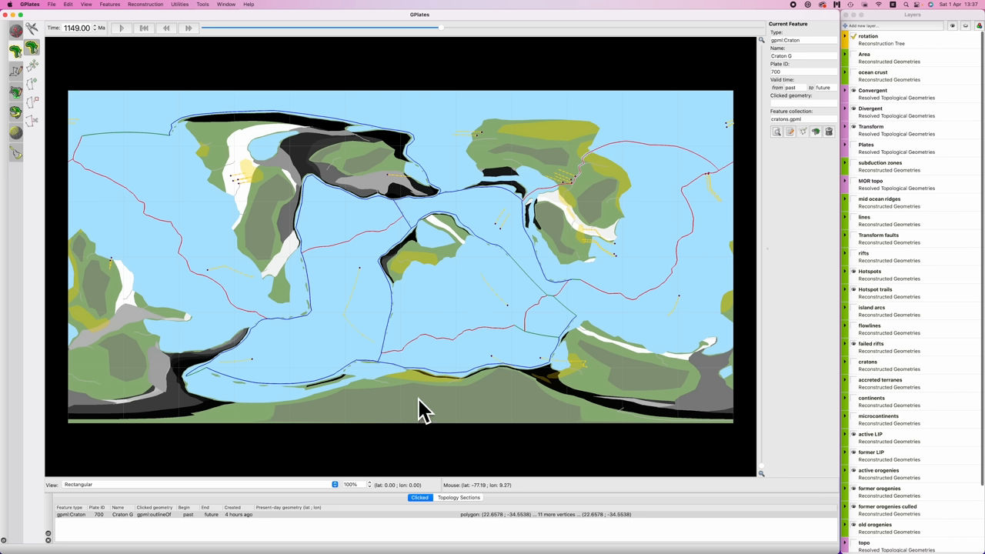
{"action": "mouse_move", "coordinate": [472, 350]}
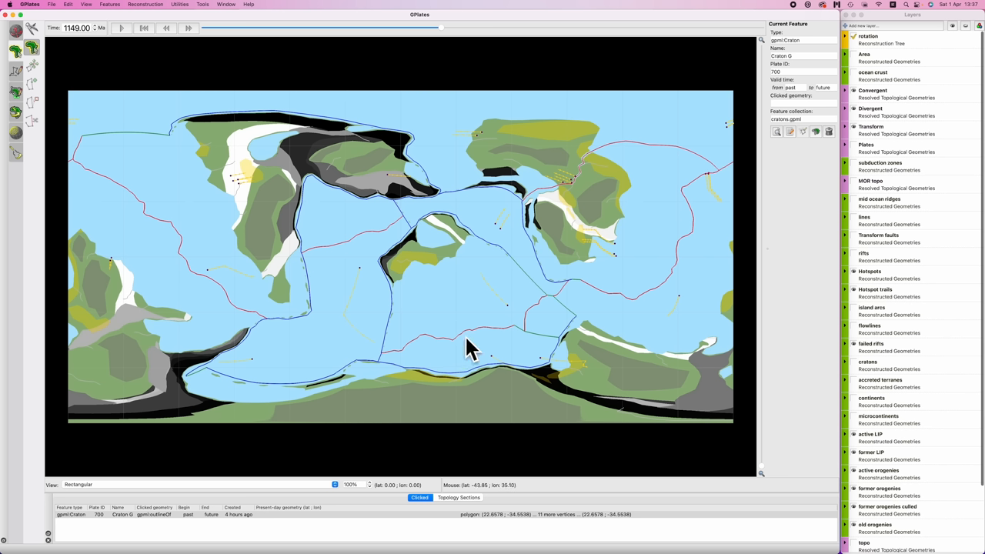
{"action": "mouse_move", "coordinate": [724, 381]}
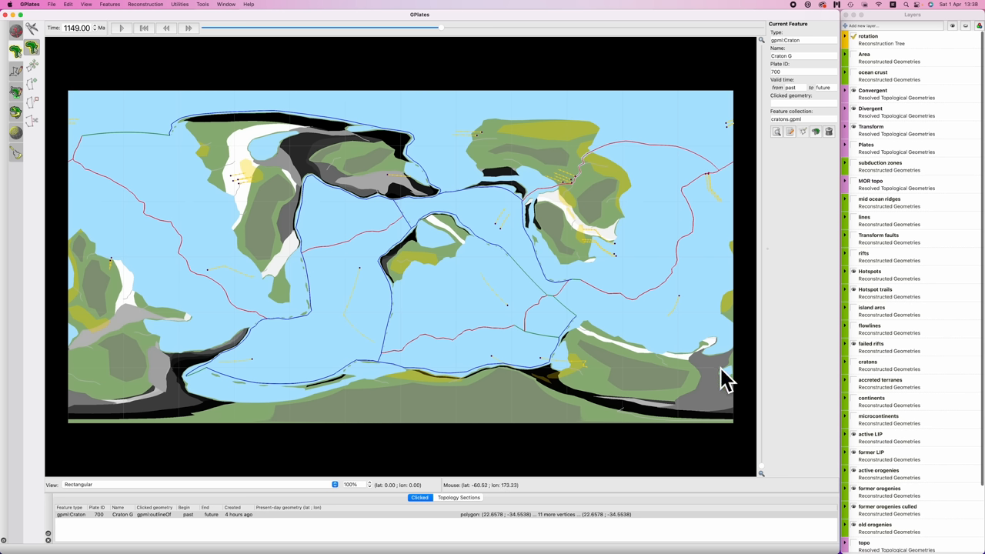
{"action": "mouse_move", "coordinate": [721, 383]}
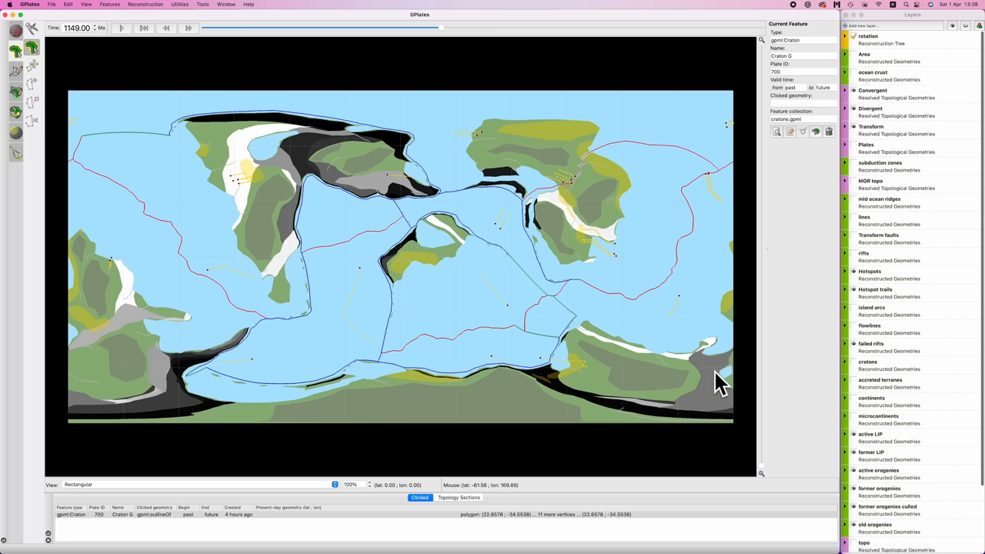
{"action": "mouse_move", "coordinate": [719, 382]}
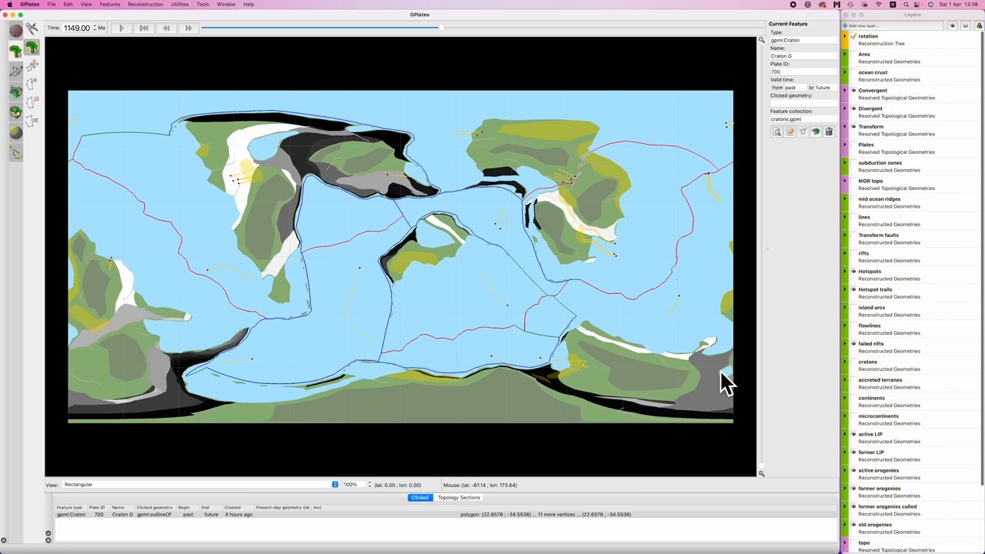
{"action": "mouse_move", "coordinate": [727, 387]}
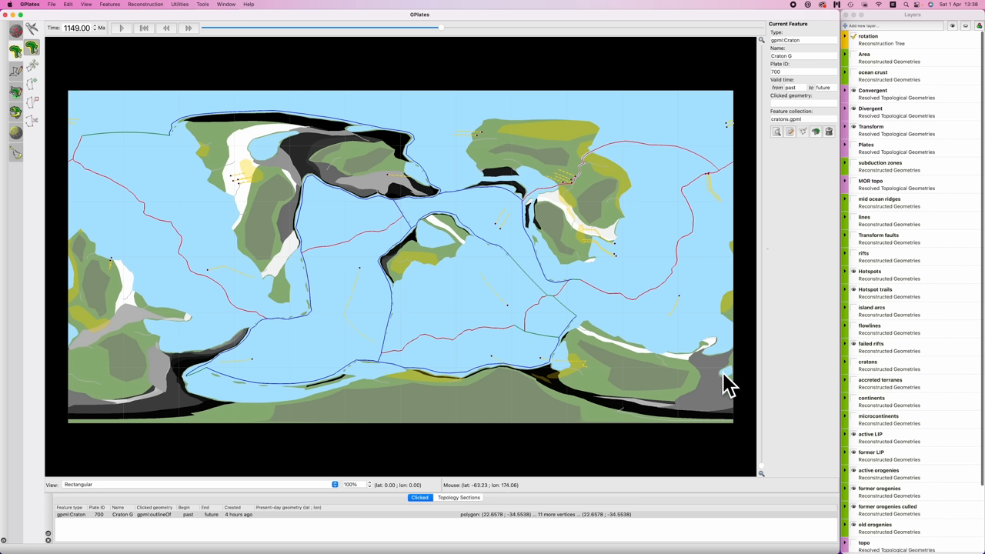
{"action": "mouse_move", "coordinate": [331, 158]}
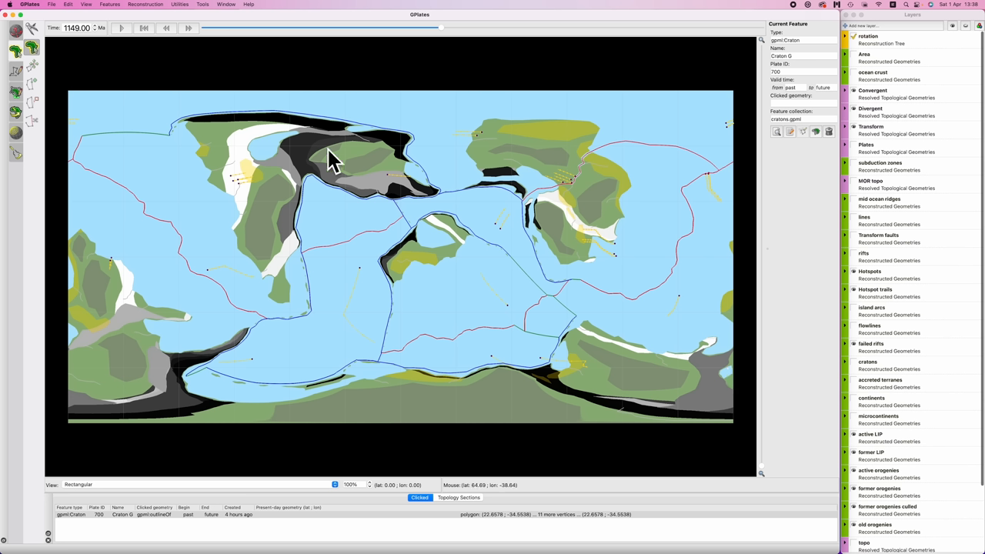
{"action": "mouse_move", "coordinate": [320, 184]}
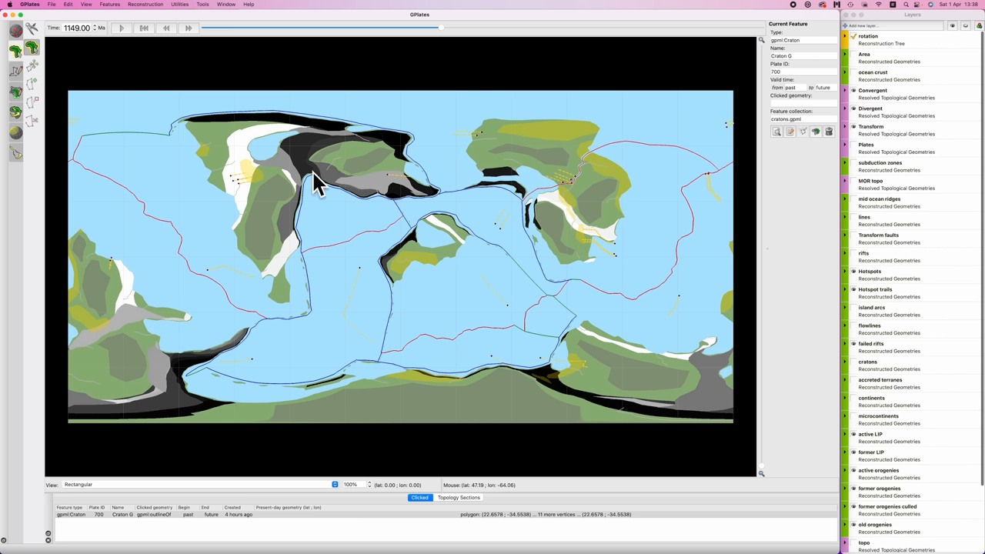
{"action": "mouse_move", "coordinate": [585, 377]}
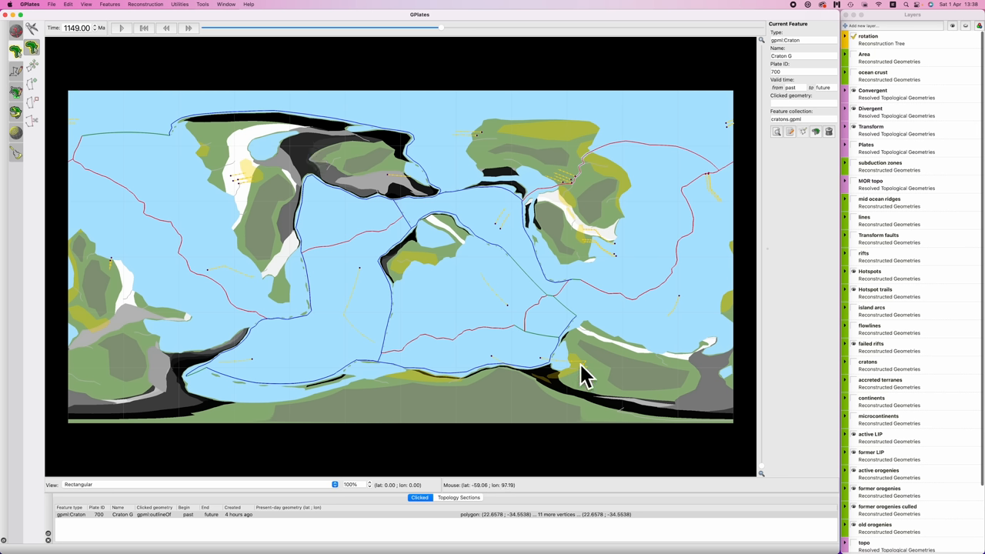
{"action": "mouse_move", "coordinate": [368, 191]}
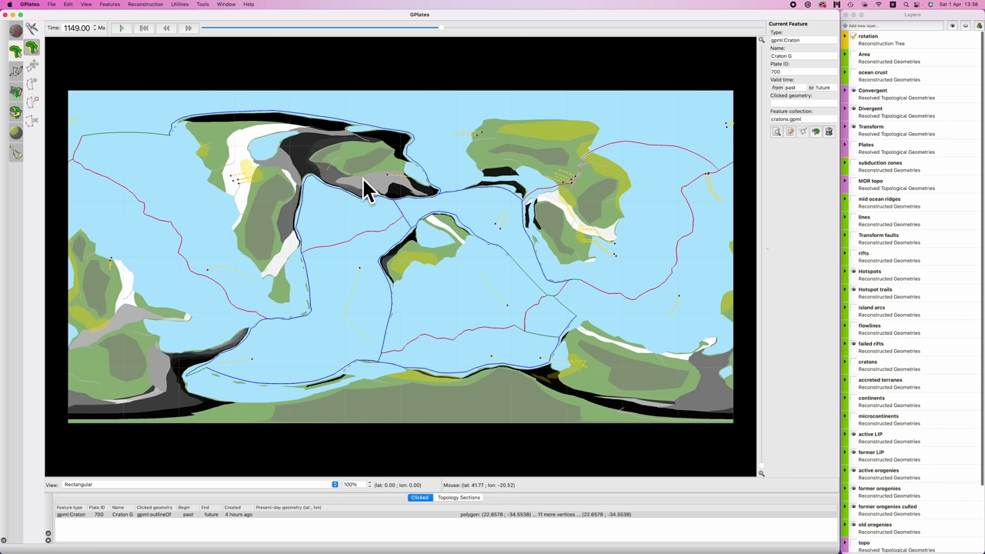
{"action": "mouse_move", "coordinate": [353, 147]}
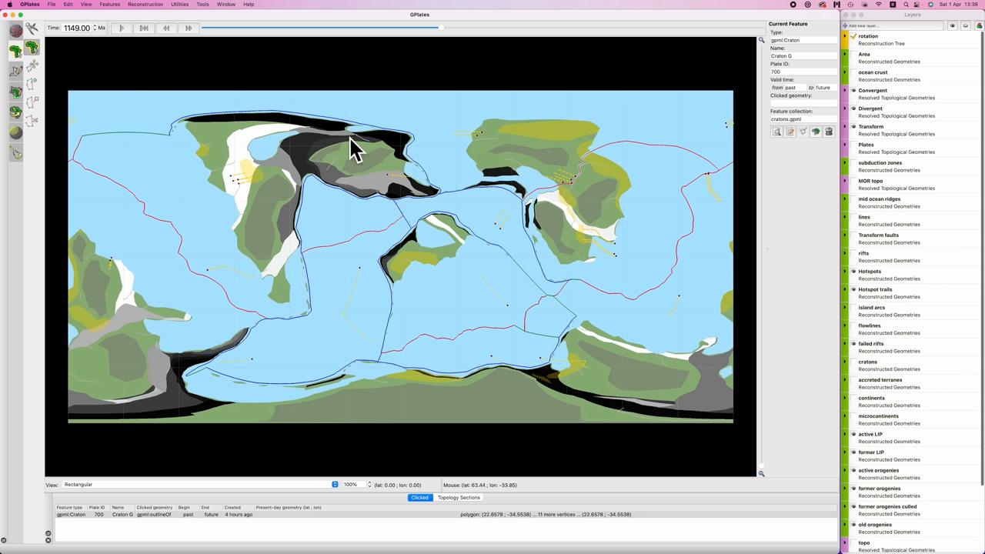
{"action": "mouse_move", "coordinate": [398, 158]}
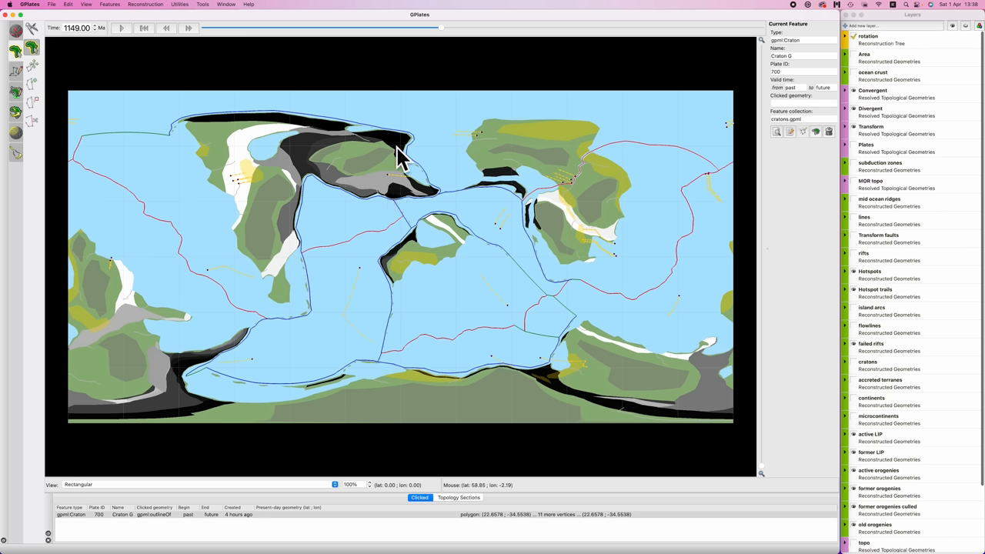
{"action": "mouse_move", "coordinate": [350, 165]}
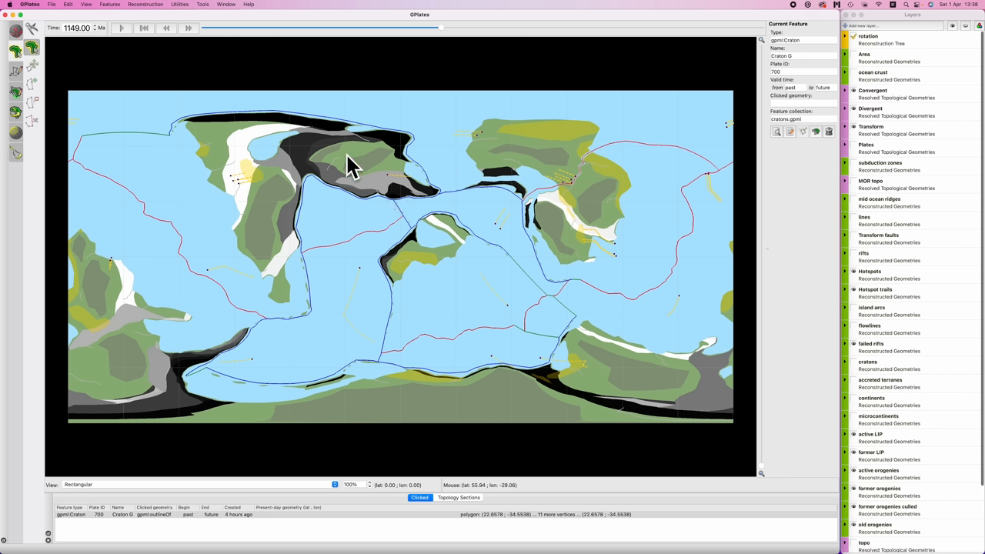
{"action": "mouse_move", "coordinate": [351, 165]}
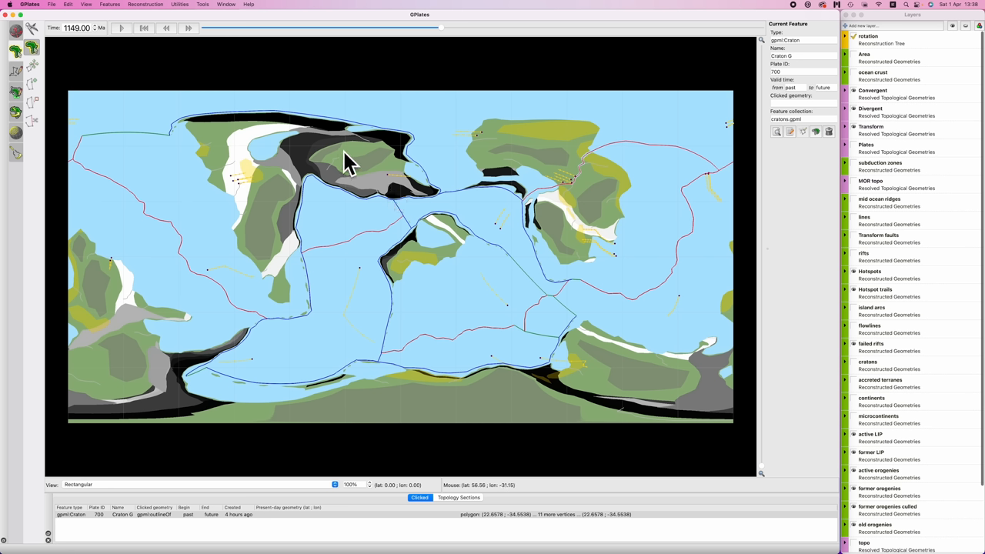
{"action": "mouse_move", "coordinate": [338, 181]}
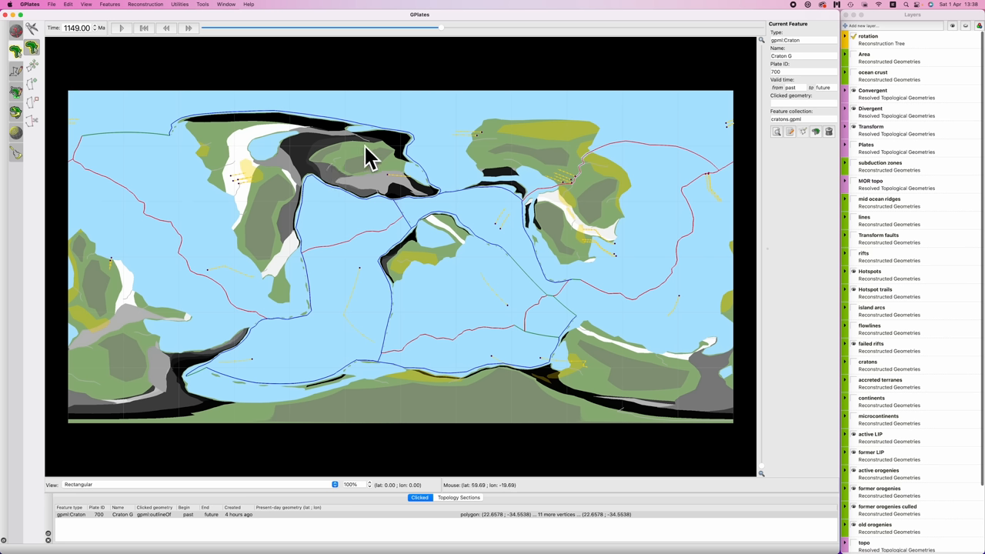
{"action": "mouse_move", "coordinate": [369, 158]}
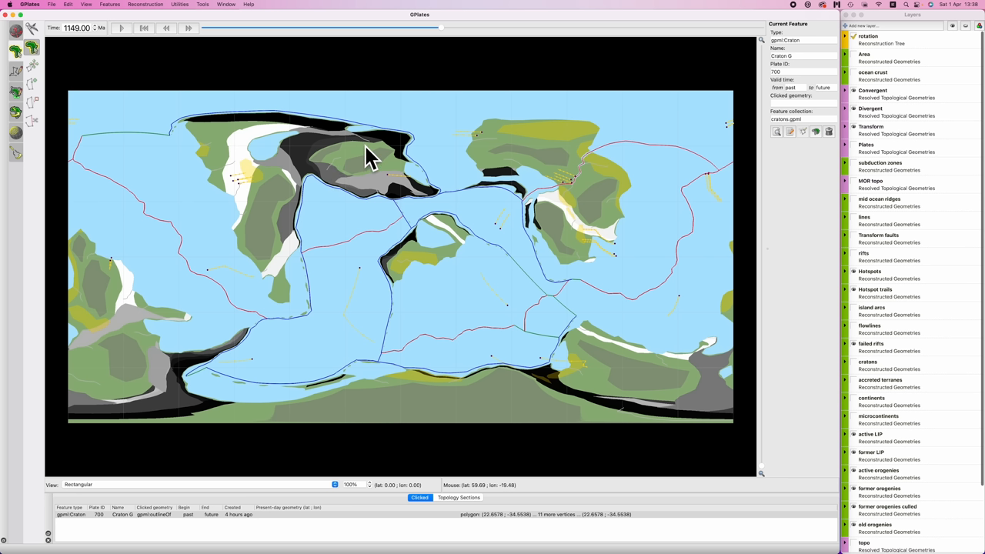
{"action": "mouse_move", "coordinate": [421, 159]}
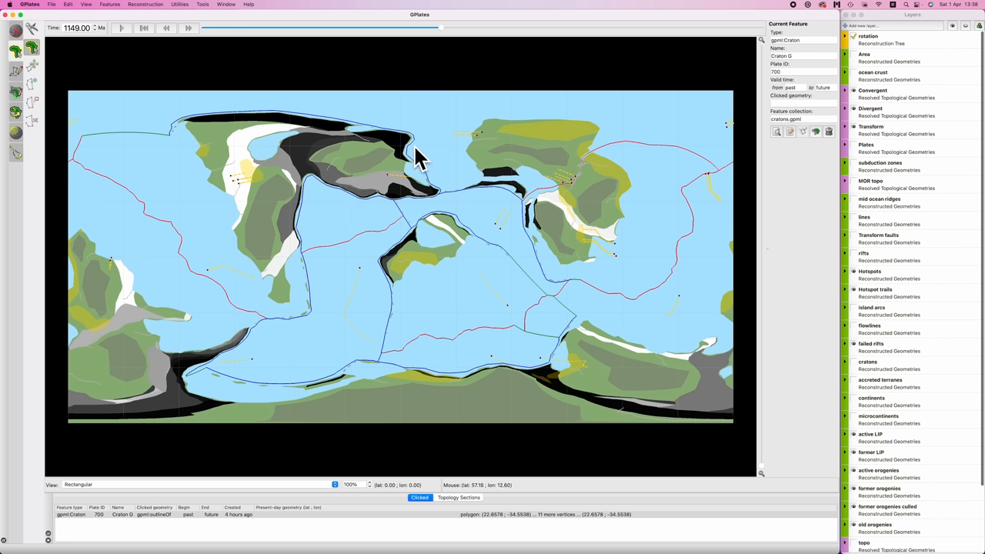
{"action": "mouse_move", "coordinate": [392, 161]}
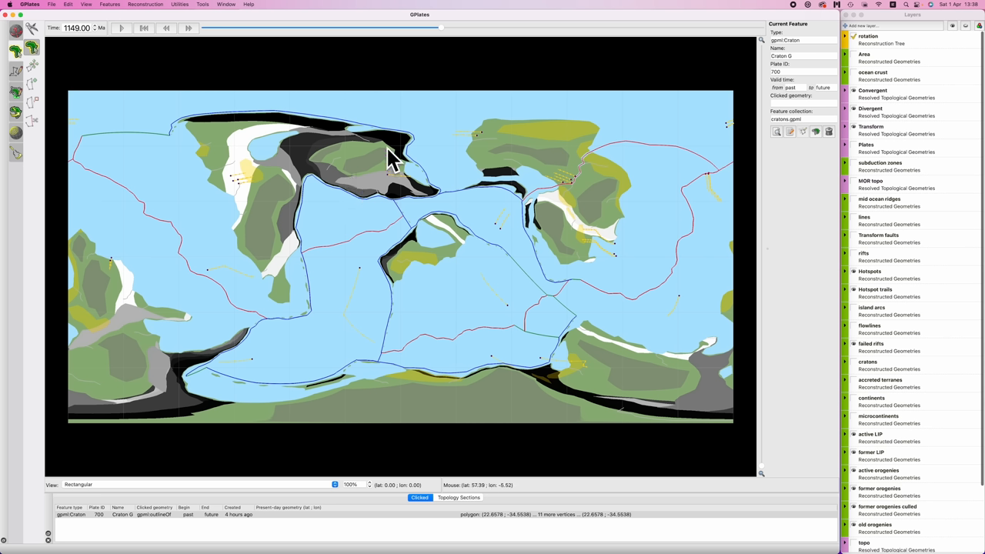
{"action": "mouse_move", "coordinate": [266, 154]}
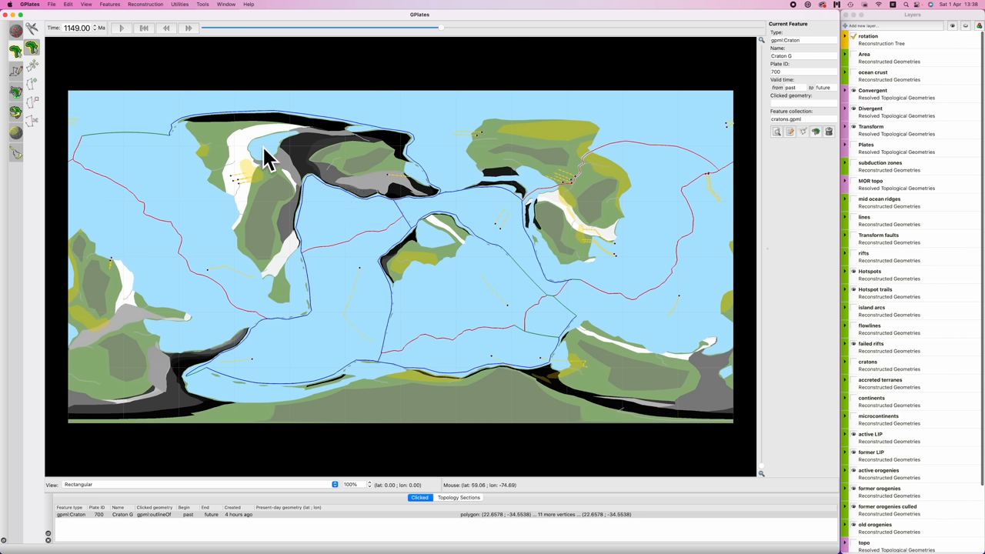
{"action": "mouse_move", "coordinate": [491, 393]}
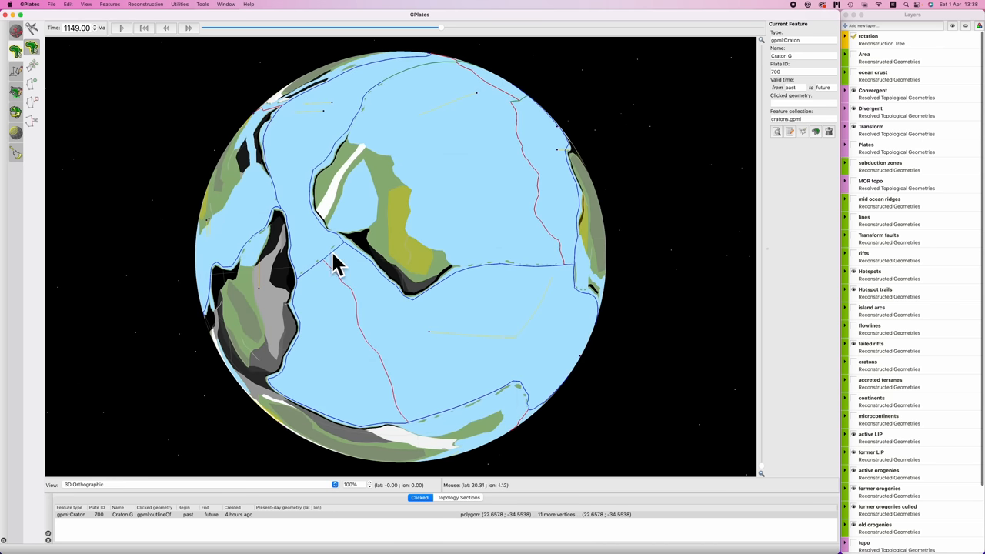
Orbit the globe to the northern polar cluster of continents around the collision zone.
{"action": "left_click_drag", "start_coordinate": [335, 262], "coordinate": [296, 103]}
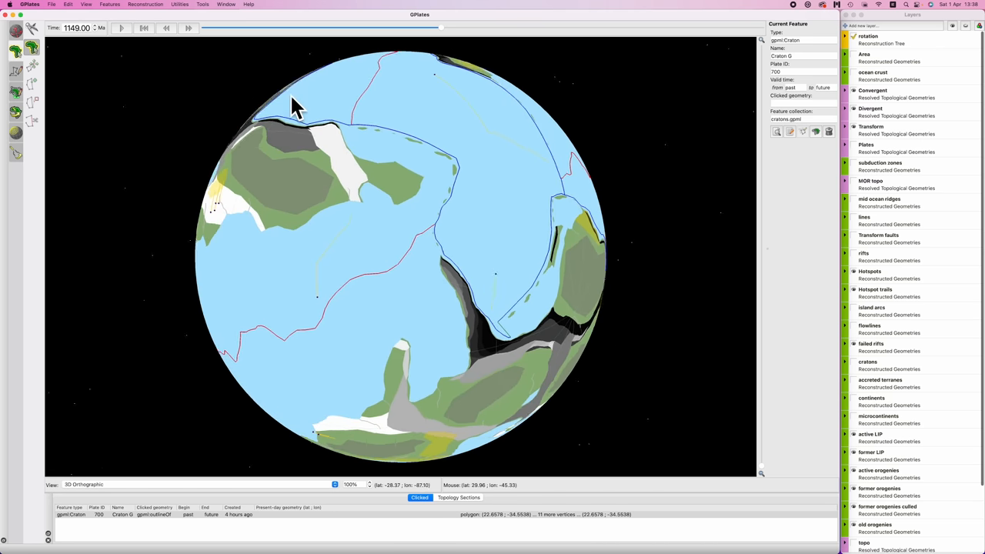
{"action": "left_click_drag", "start_coordinate": [296, 104], "coordinate": [358, 261]}
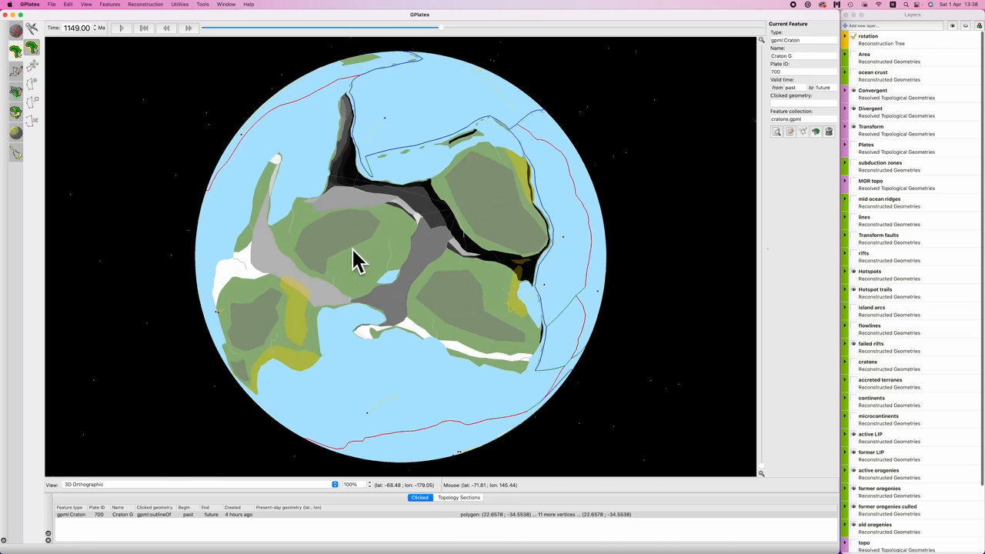
{"action": "left_click_drag", "start_coordinate": [362, 262], "coordinate": [404, 281]}
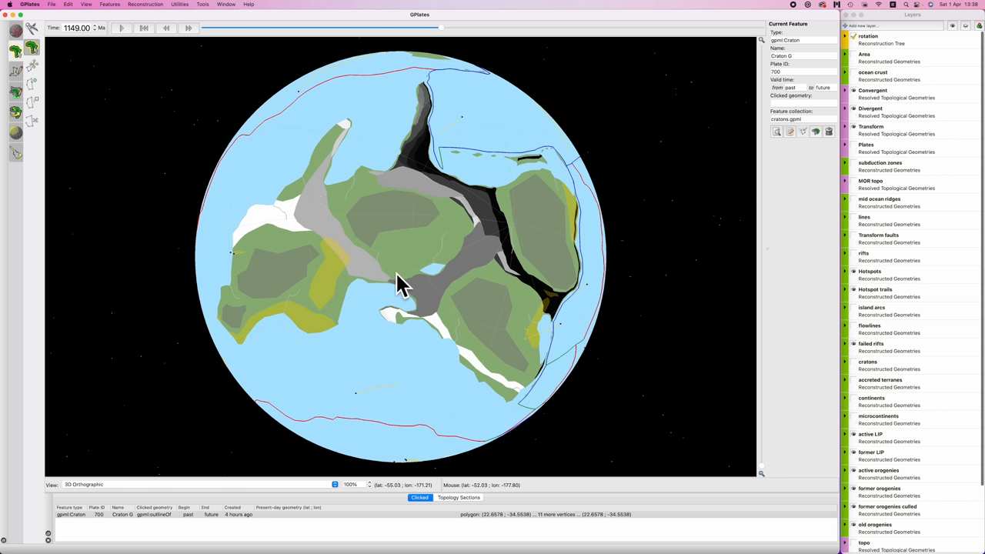
{"action": "mouse_move", "coordinate": [408, 231]}
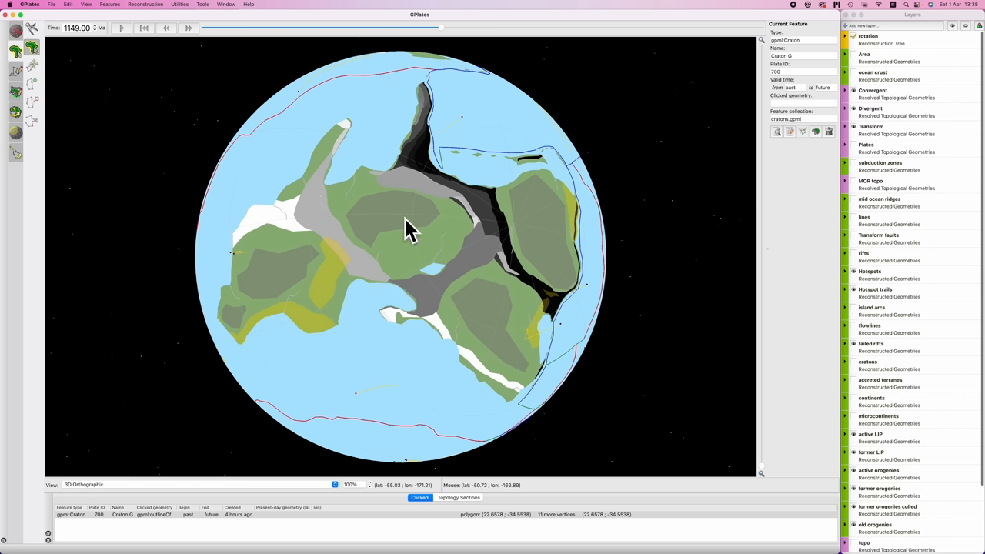
{"action": "mouse_move", "coordinate": [388, 213]}
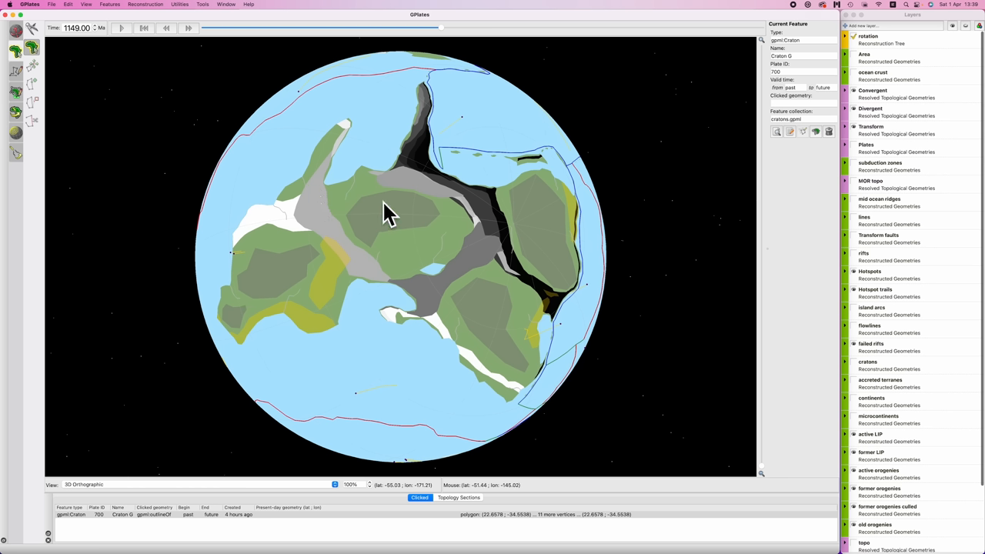
{"action": "mouse_move", "coordinate": [402, 182]}
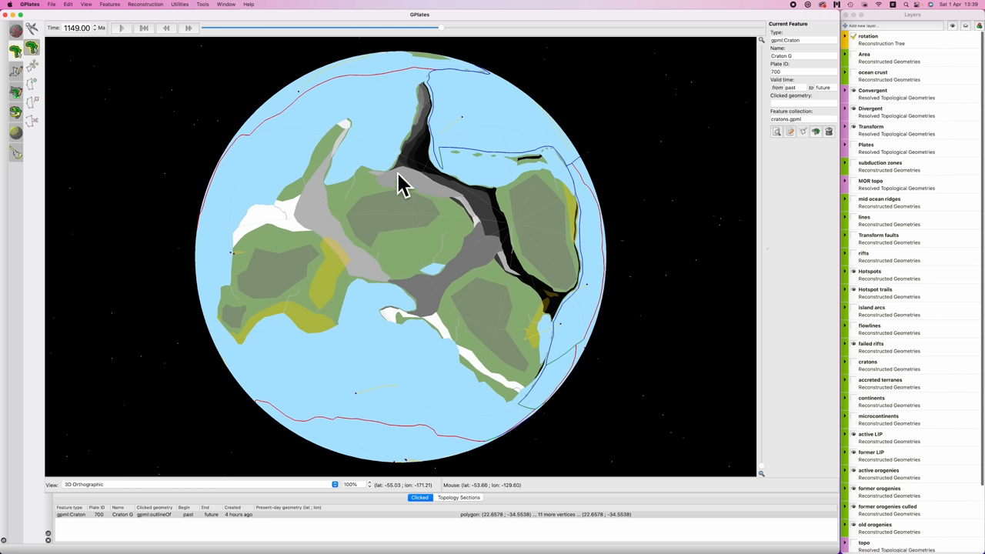
{"action": "mouse_move", "coordinate": [338, 277]}
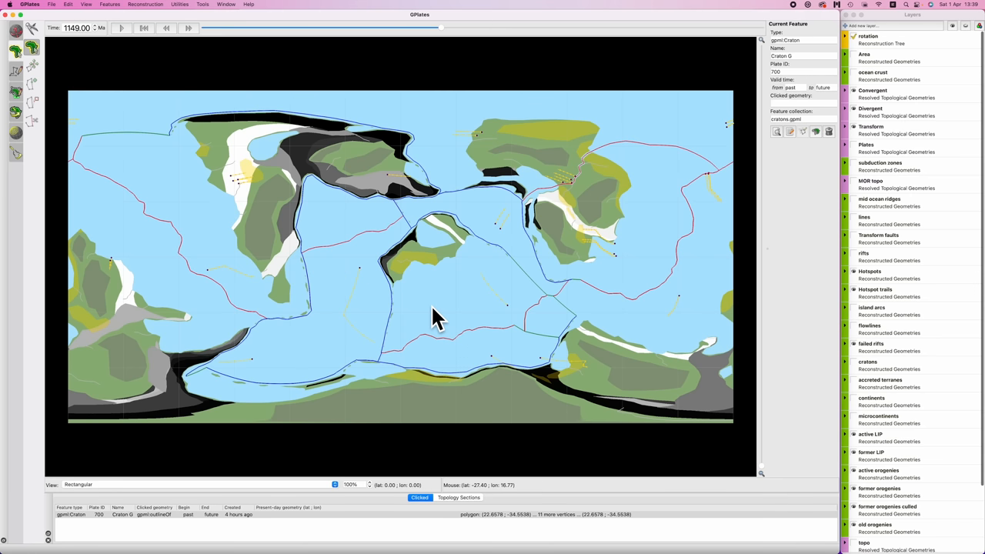
{"action": "mouse_move", "coordinate": [437, 319]}
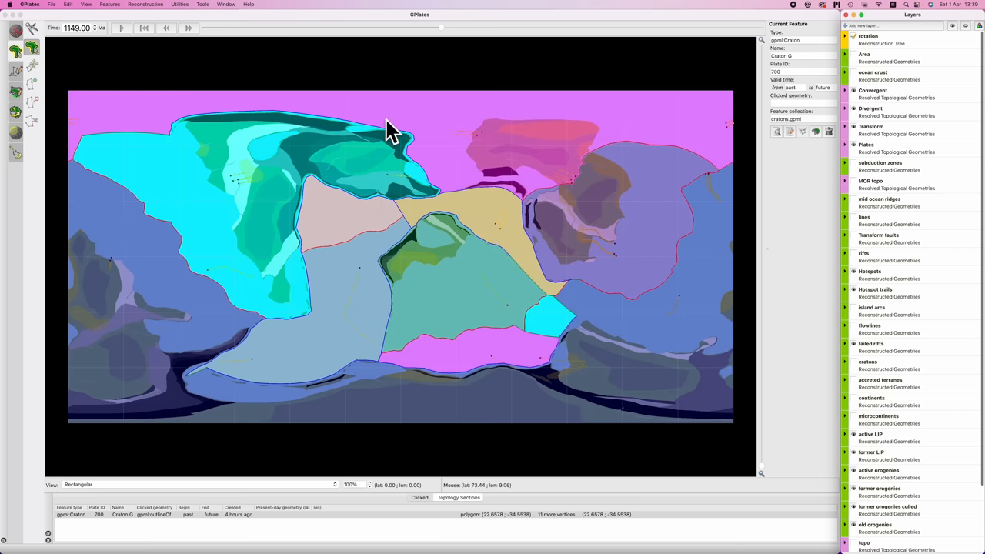
{"action": "mouse_move", "coordinate": [385, 259]}
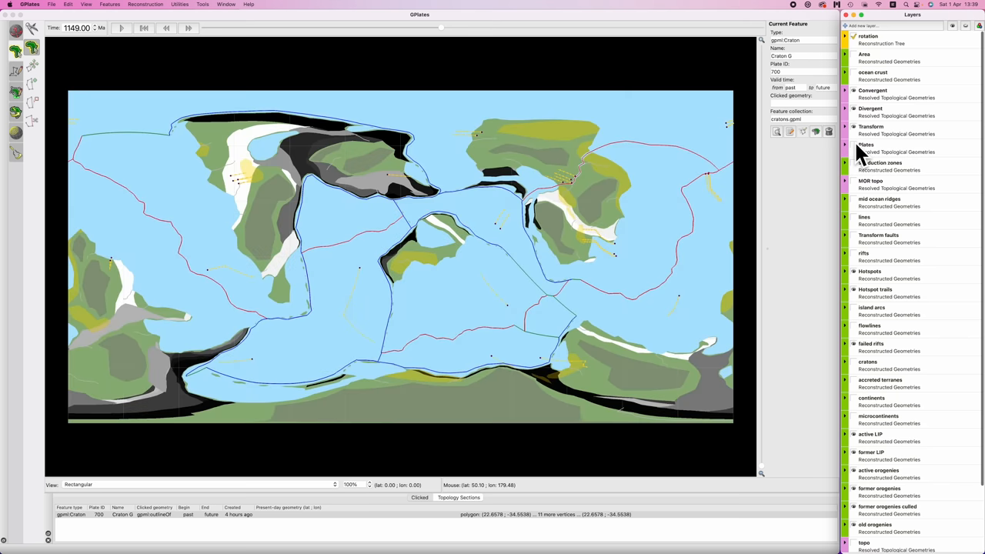
{"action": "mouse_move", "coordinate": [466, 214]}
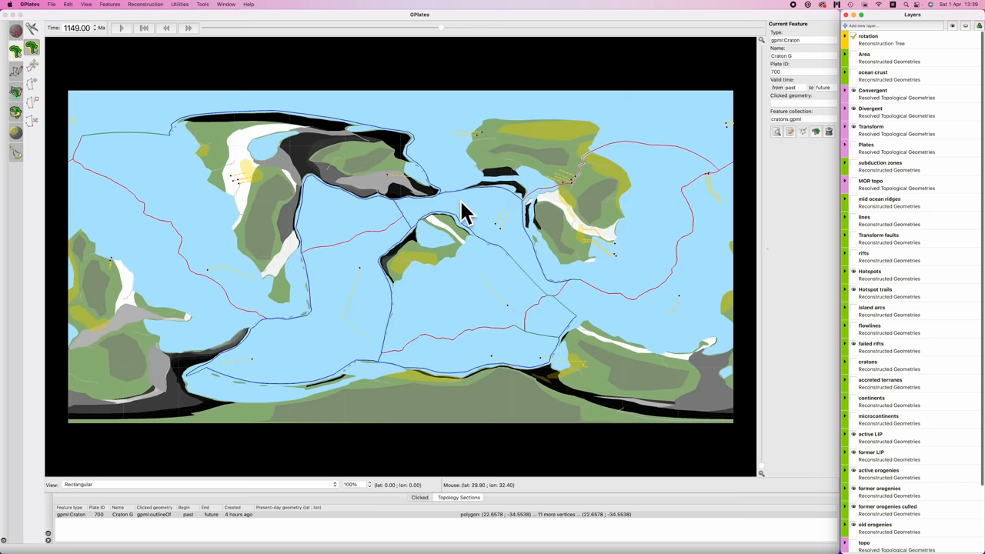
{"action": "mouse_move", "coordinate": [854, 246]}
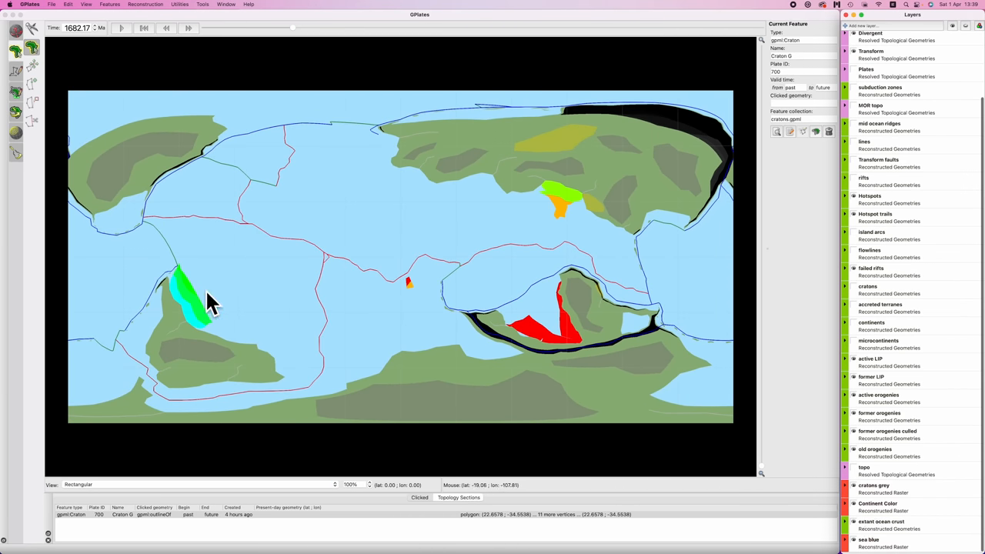
{"action": "mouse_move", "coordinate": [579, 240]}
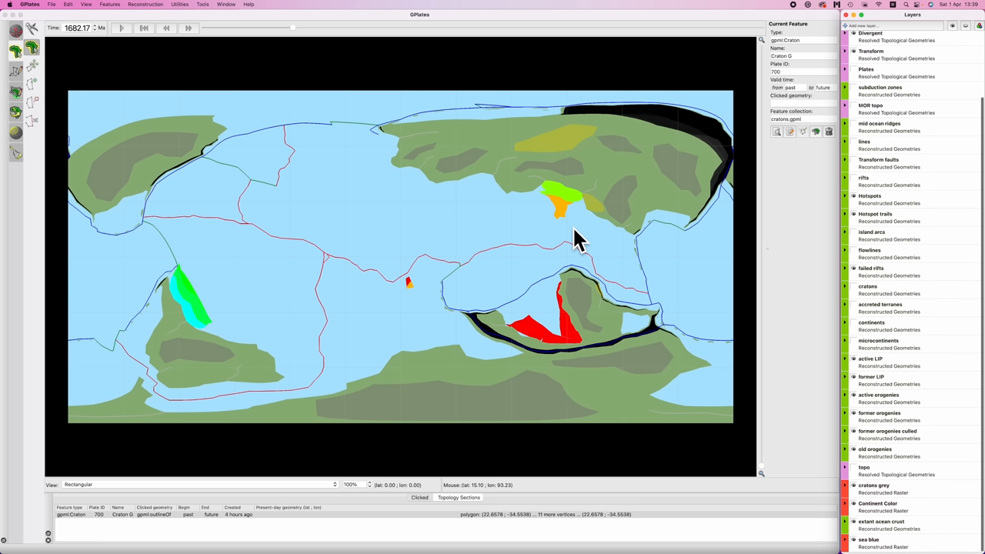
{"action": "mouse_move", "coordinate": [865, 539]}
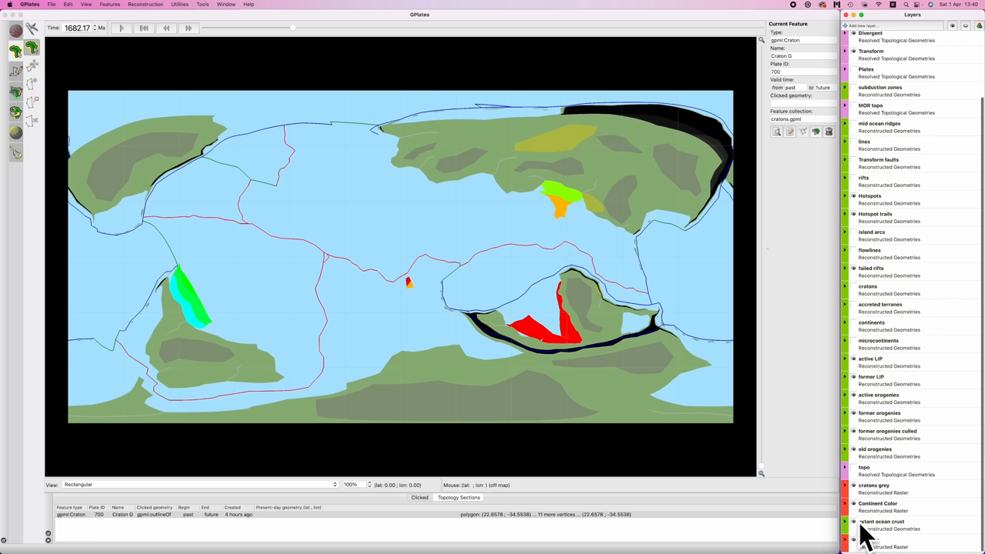
{"action": "mouse_move", "coordinate": [201, 308]}
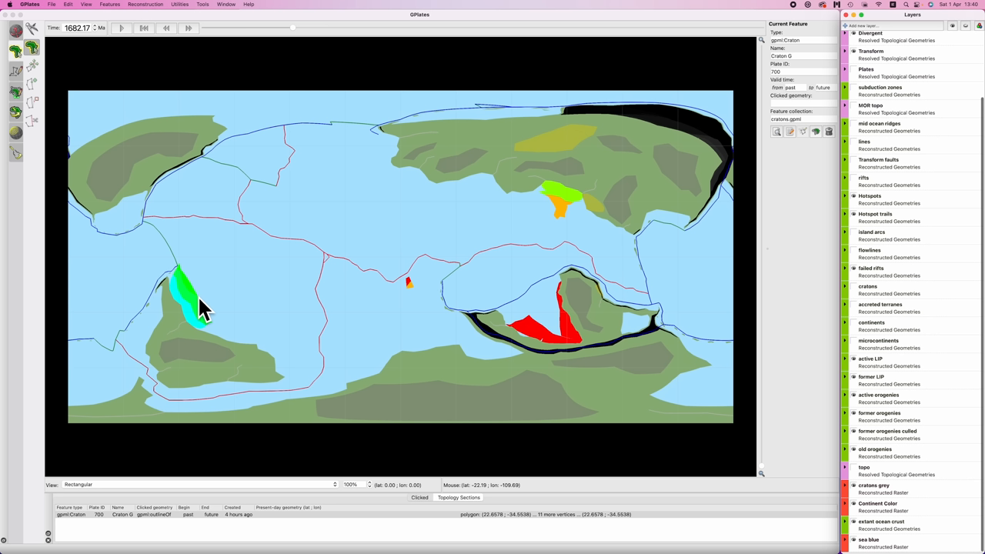
{"action": "mouse_move", "coordinate": [203, 344]}
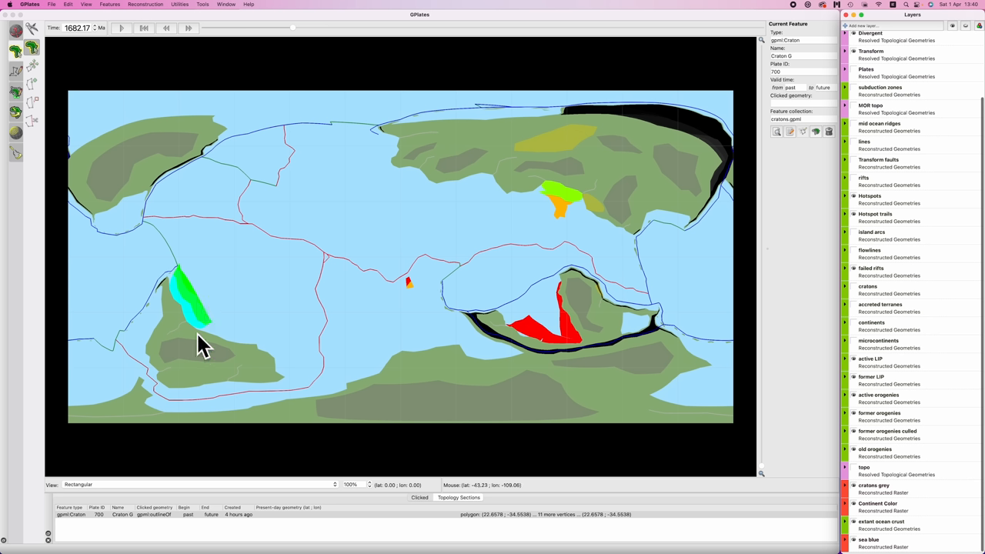
{"action": "mouse_move", "coordinate": [264, 289]}
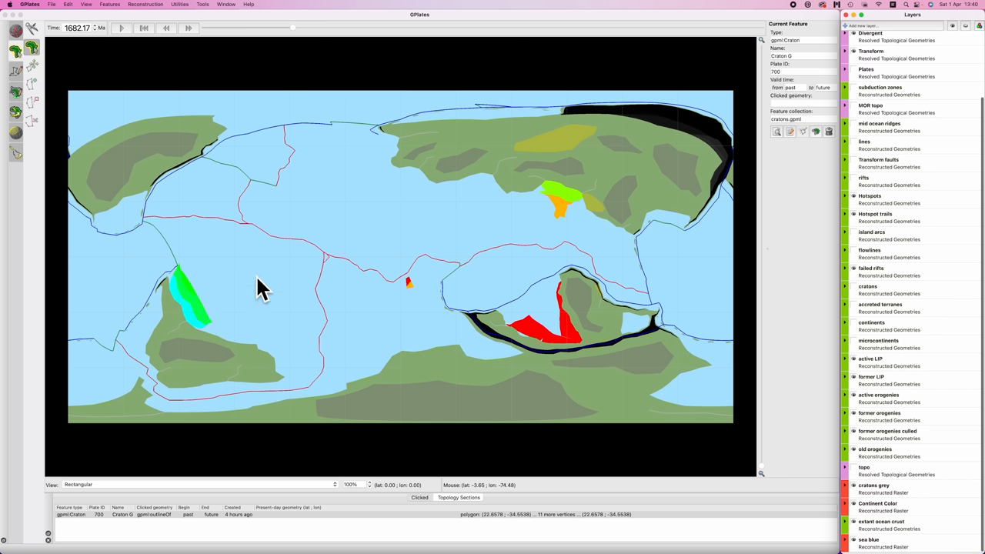
{"action": "mouse_move", "coordinate": [226, 327]}
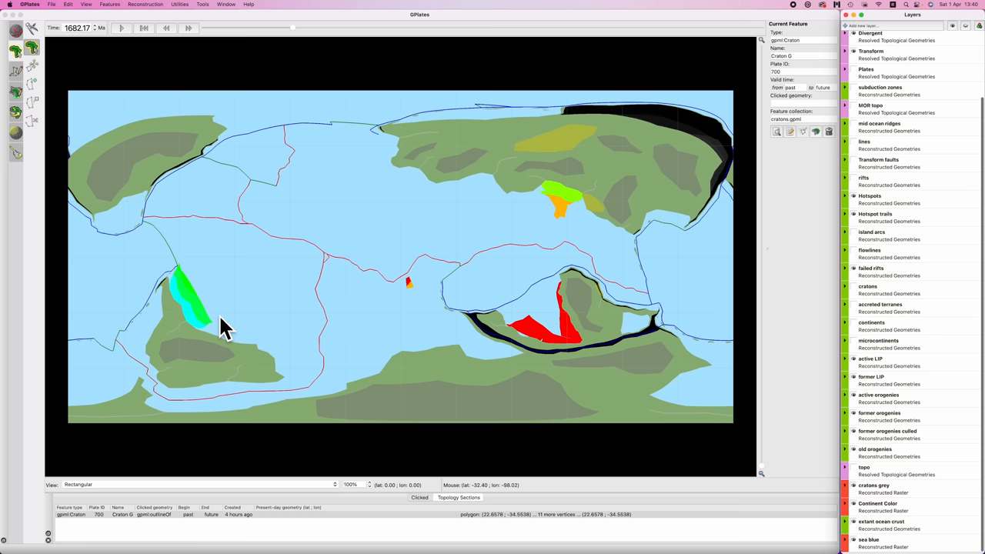
{"action": "mouse_move", "coordinate": [299, 40]}
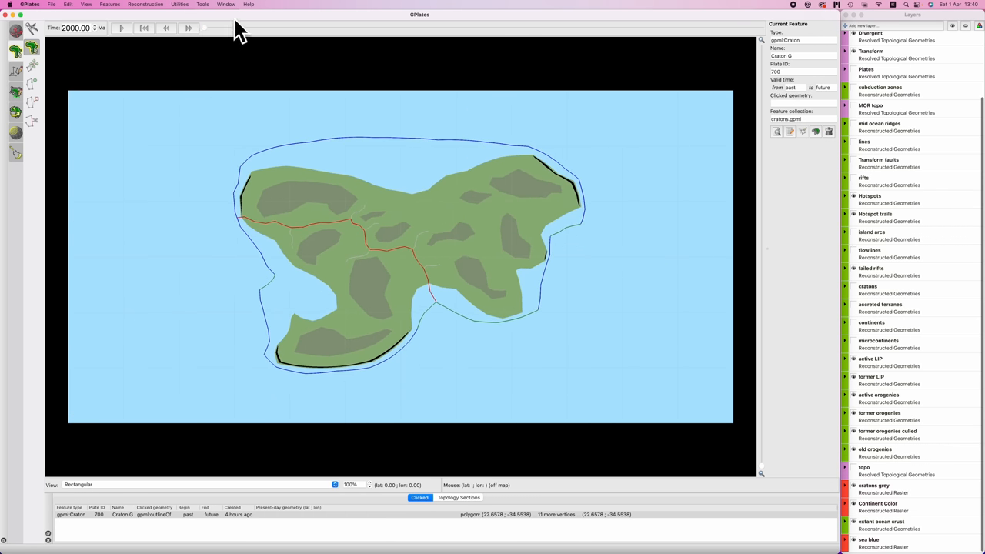
{"action": "mouse_move", "coordinate": [129, 42]}
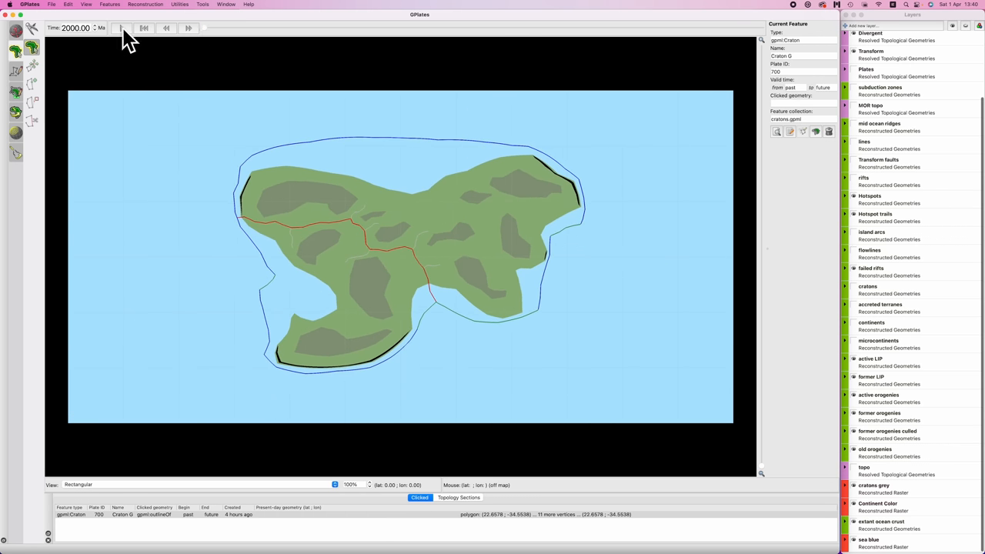
{"action": "mouse_move", "coordinate": [145, 28]}
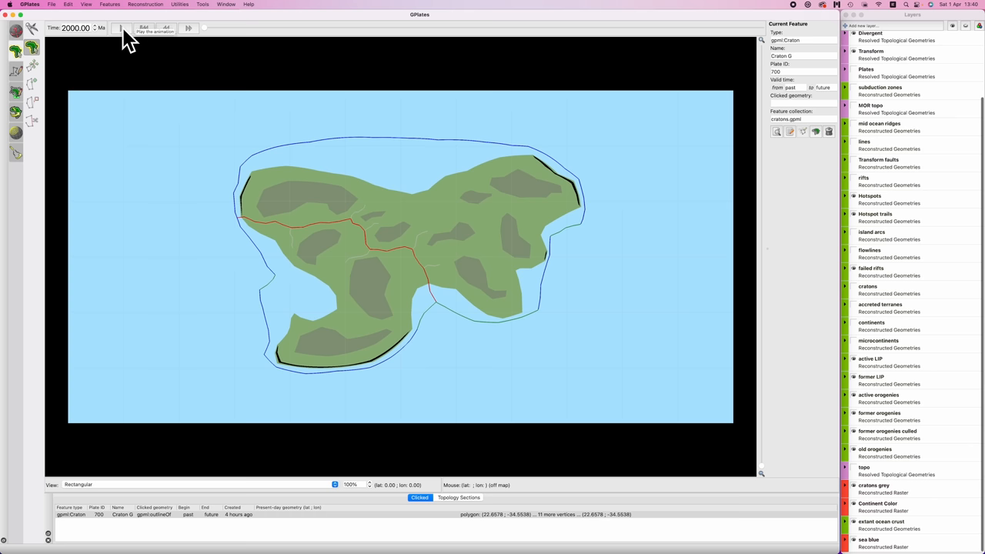
Animate the ocean-crust-age reconstruction forward from 2000 Ma and pause at 1138 Ma.
{"action": "left_click", "coordinate": [121, 27]}
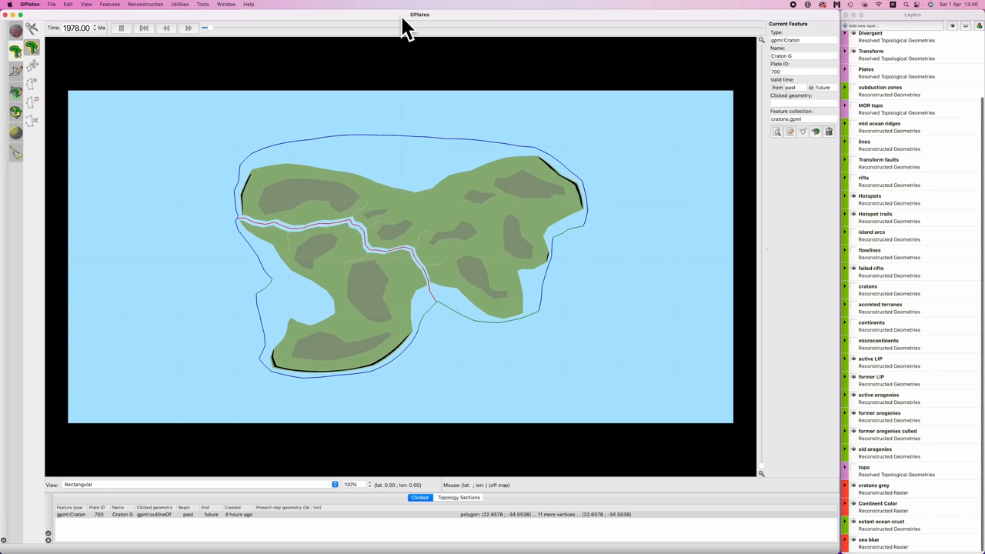
{"action": "left_click", "coordinate": [190, 28]}
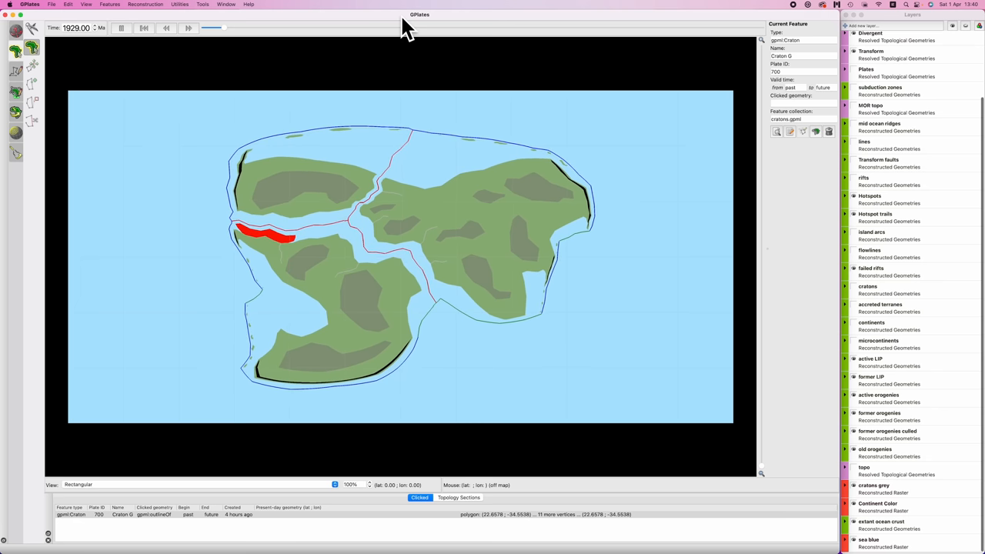
{"action": "left_click", "coordinate": [188, 28]}
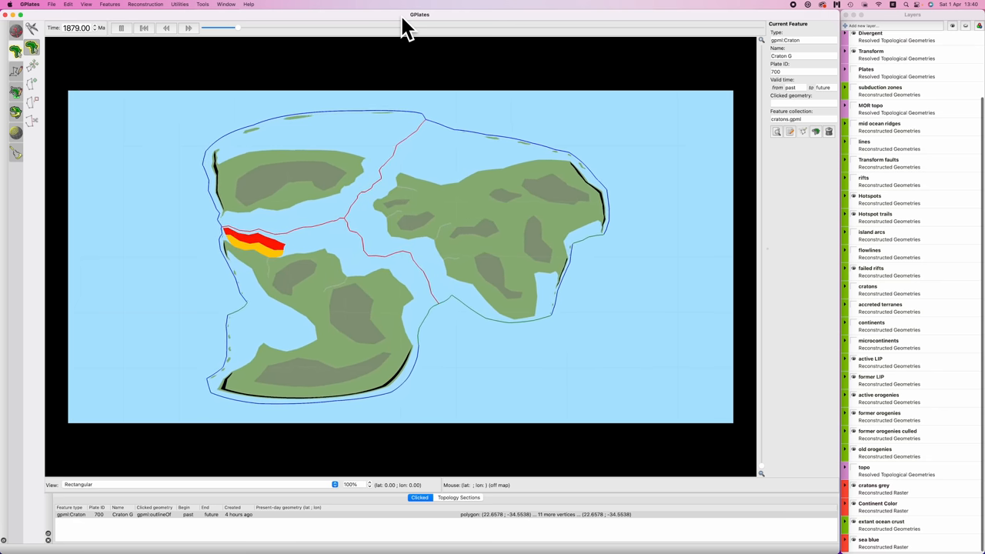
{"action": "left_click", "coordinate": [189, 28]}
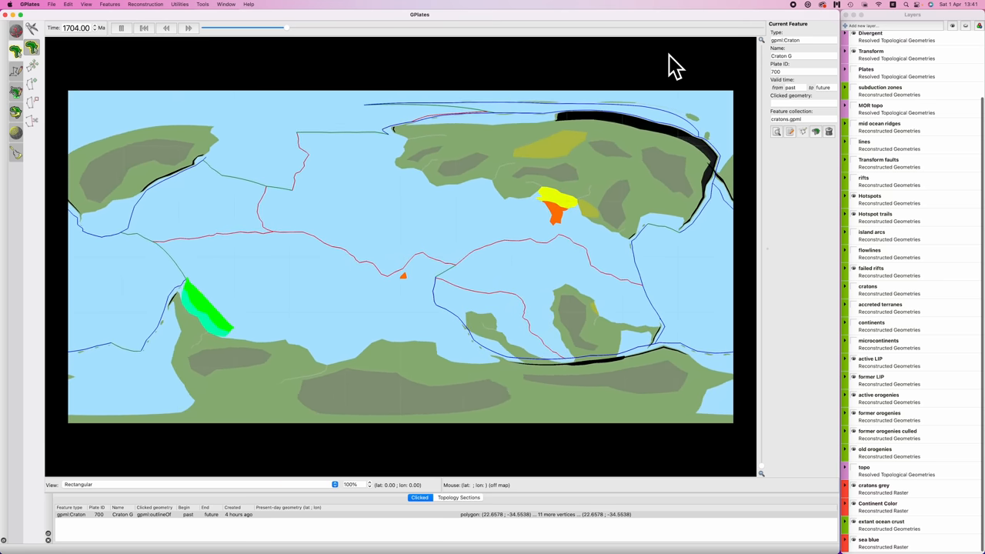
{"action": "left_click", "coordinate": [166, 28]}
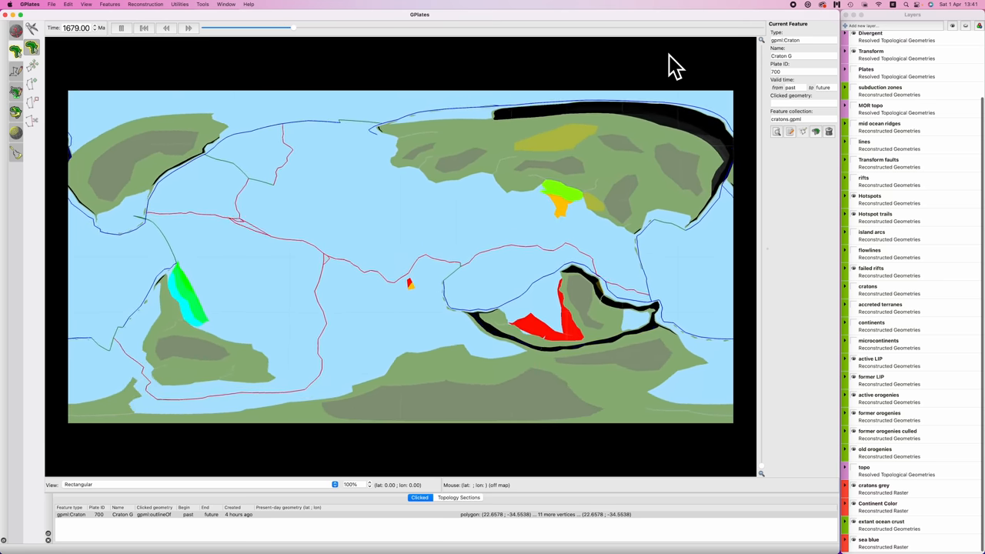
{"action": "left_click", "coordinate": [188, 28]}
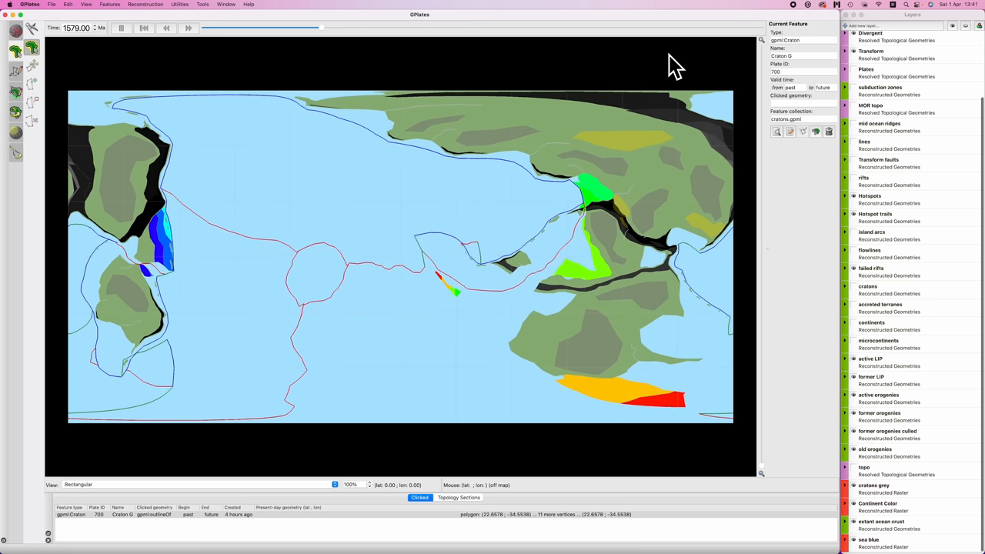
{"action": "left_click", "coordinate": [167, 27]}
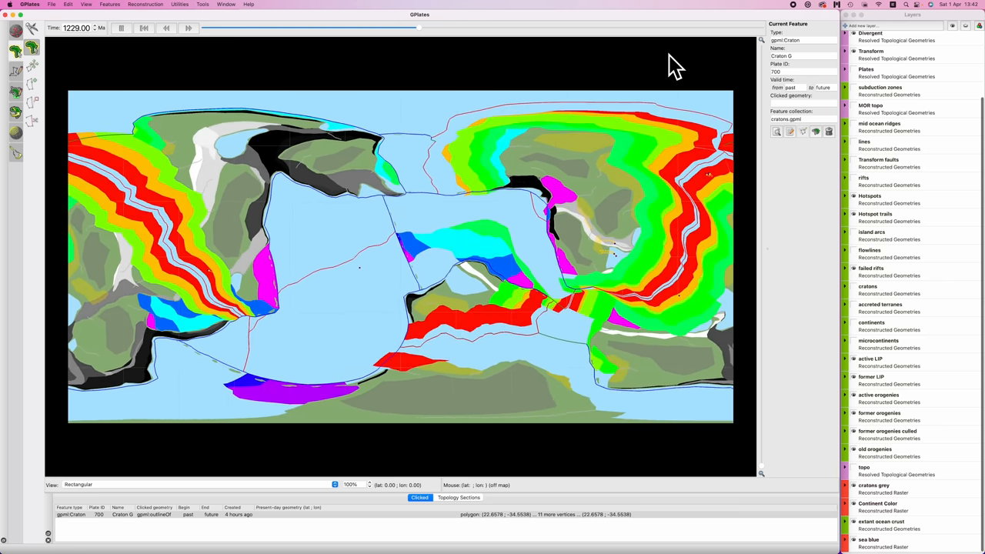
{"action": "left_click", "coordinate": [166, 28]}
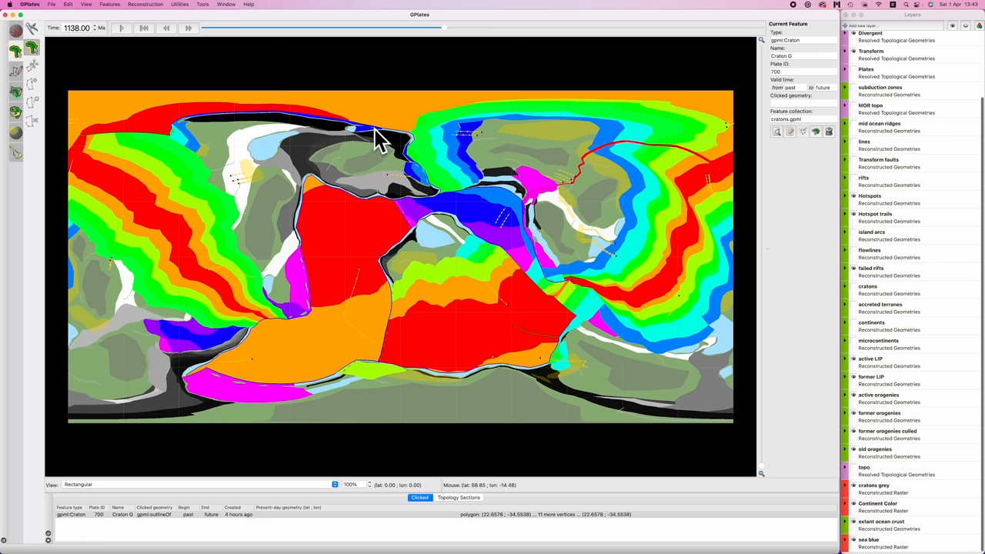
{"action": "mouse_move", "coordinate": [372, 256]}
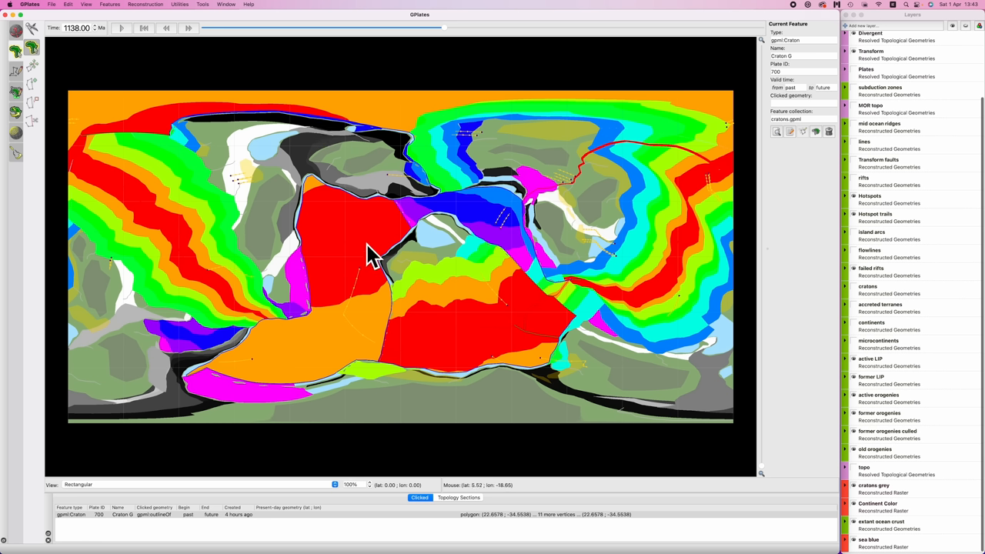
{"action": "mouse_move", "coordinate": [387, 298]}
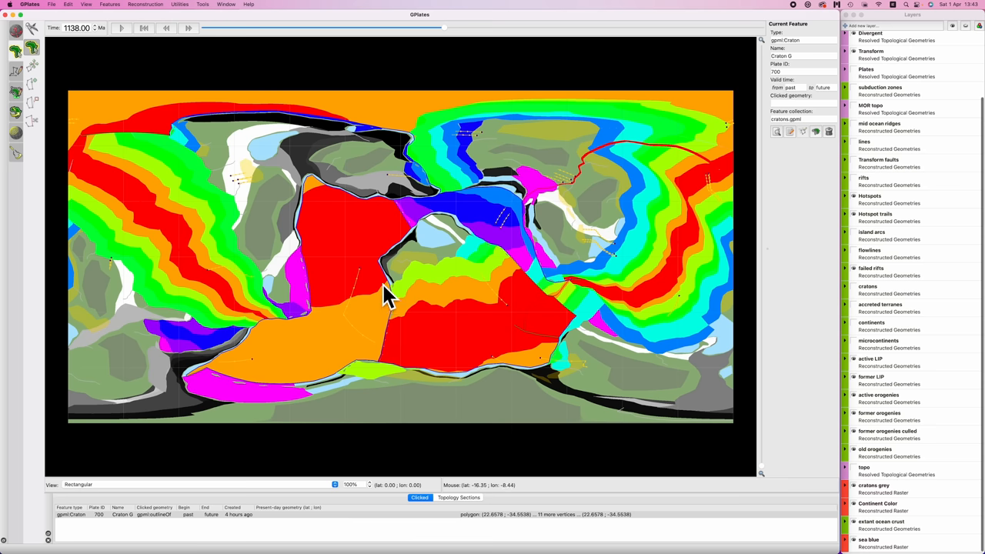
{"action": "mouse_move", "coordinate": [304, 289]}
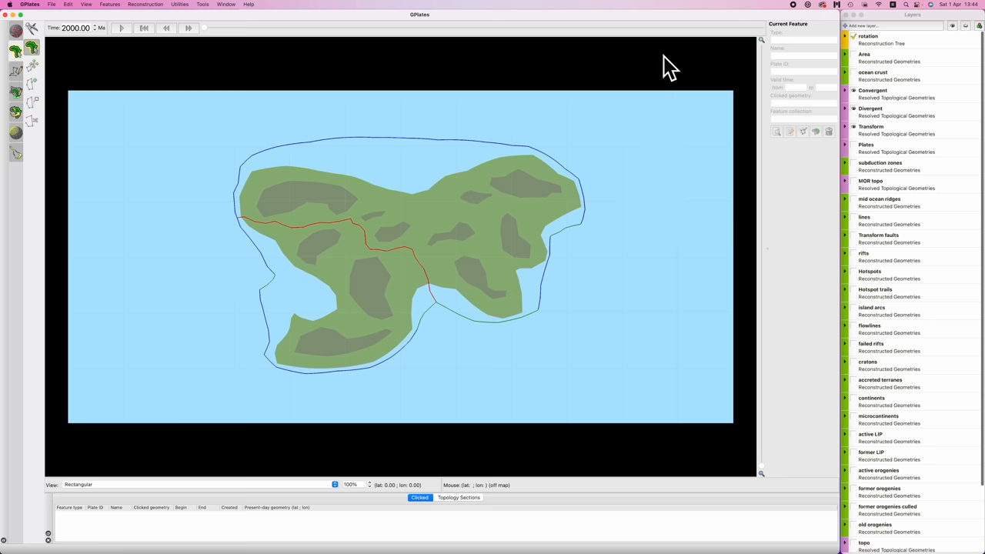
{"action": "mouse_move", "coordinate": [858, 159]}
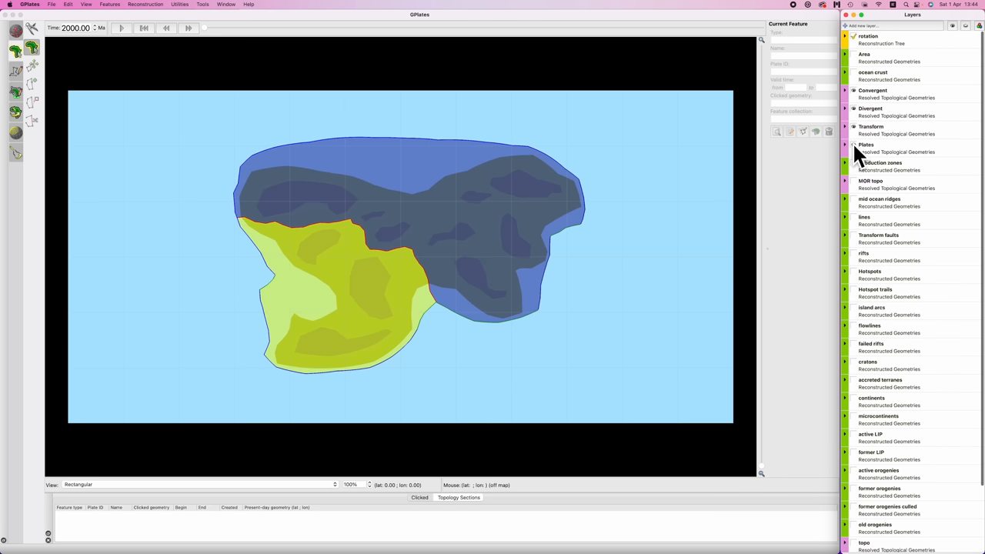
{"action": "mouse_move", "coordinate": [125, 40]}
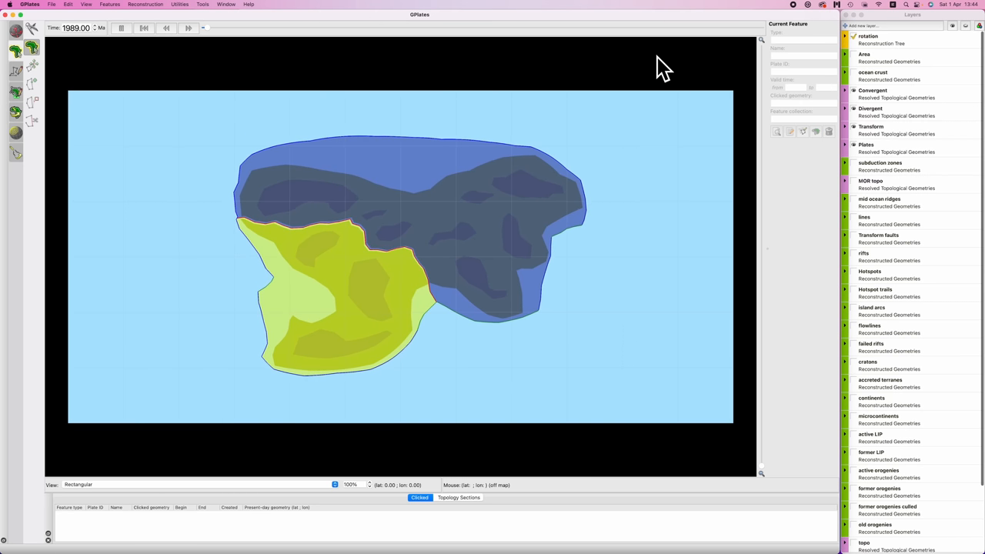
Replay the plates-only reconstruction from 2000 Ma, reaching 1146 Ma on plain blue ocean.
{"action": "left_click", "coordinate": [187, 28]}
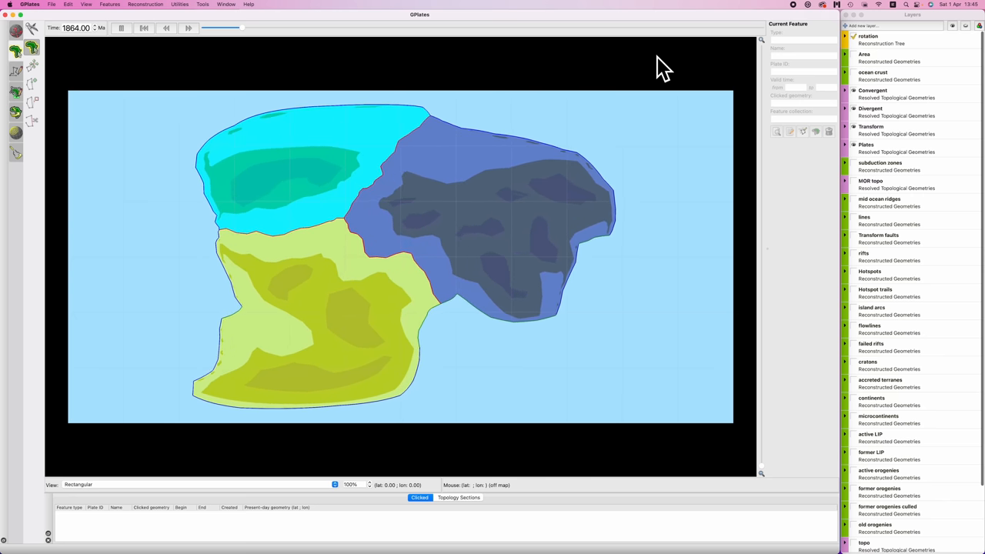
{"action": "left_click", "coordinate": [166, 27]}
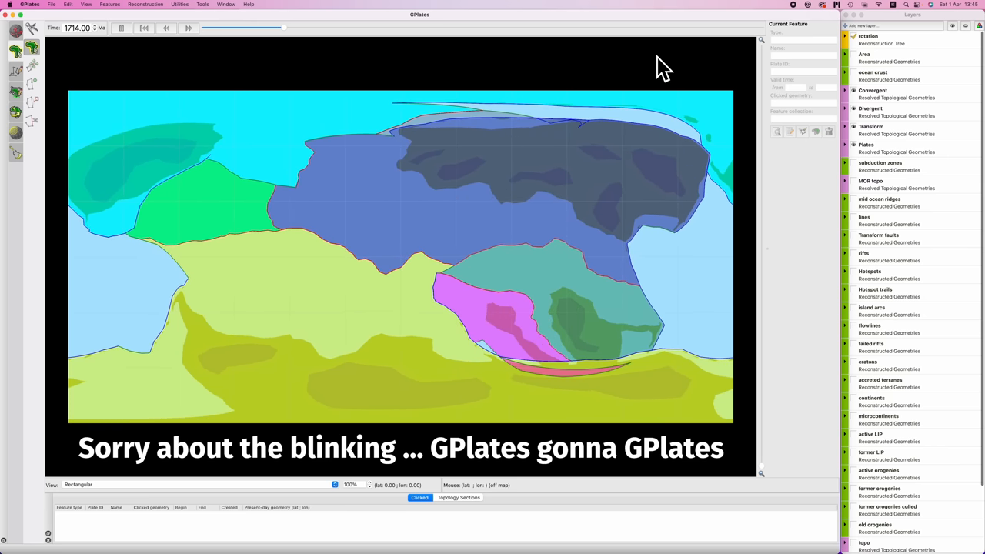
{"action": "left_click", "coordinate": [166, 28]}
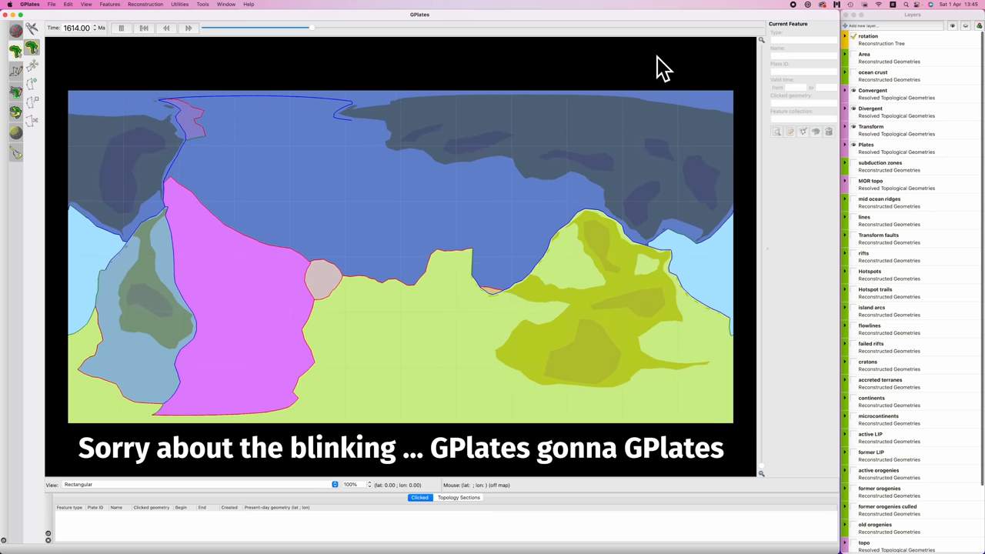
{"action": "left_click", "coordinate": [167, 28]}
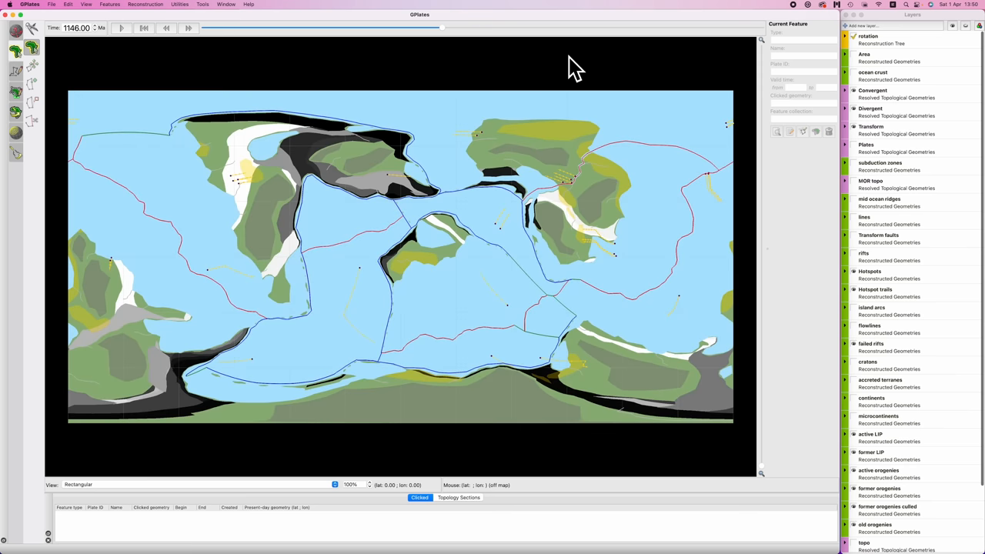
{"action": "mouse_move", "coordinate": [297, 279]}
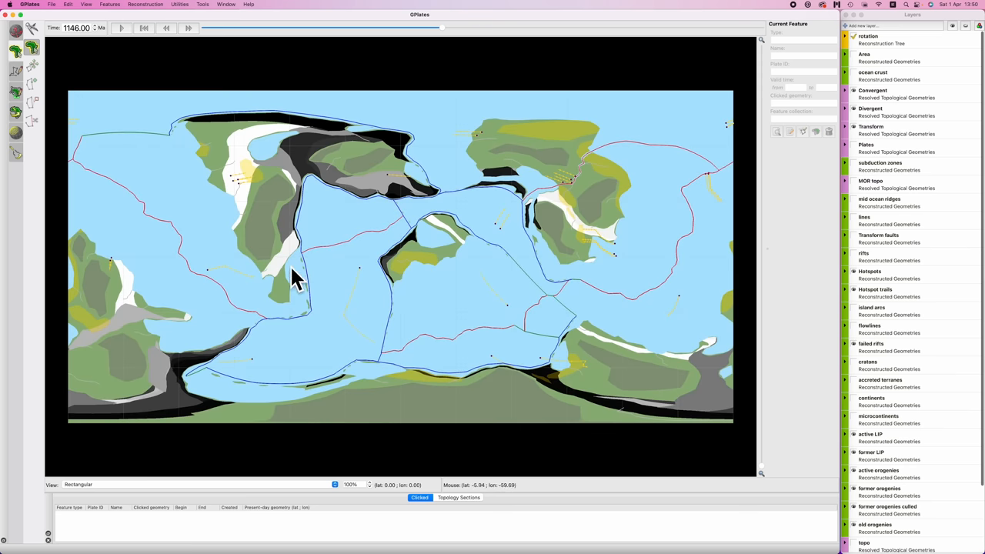
{"action": "mouse_move", "coordinate": [415, 189]}
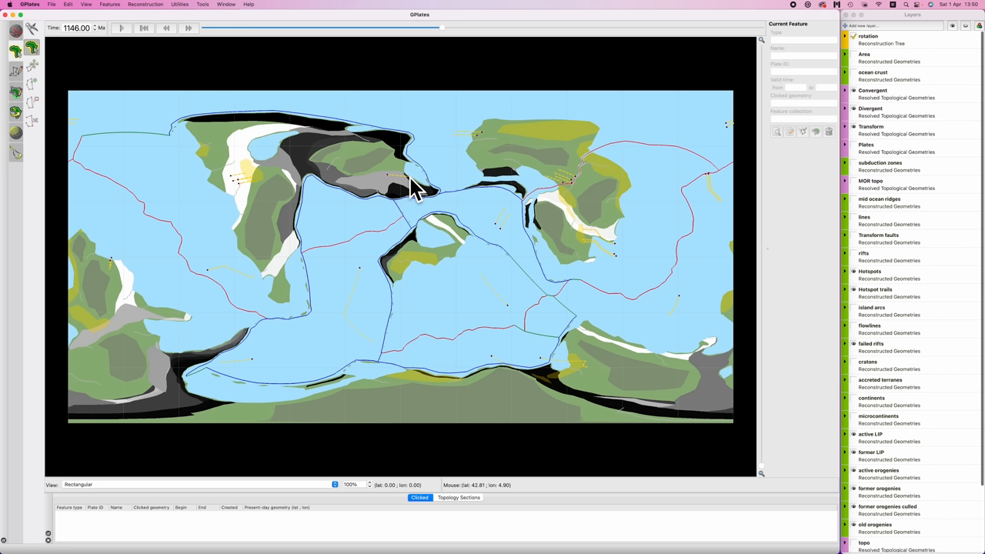
{"action": "mouse_move", "coordinate": [518, 108]}
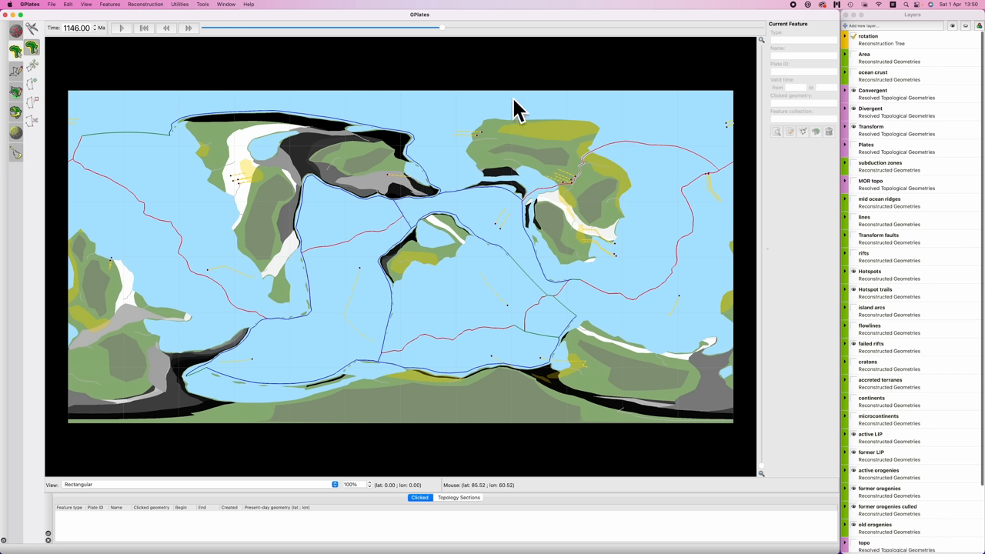
{"action": "mouse_move", "coordinate": [508, 83]}
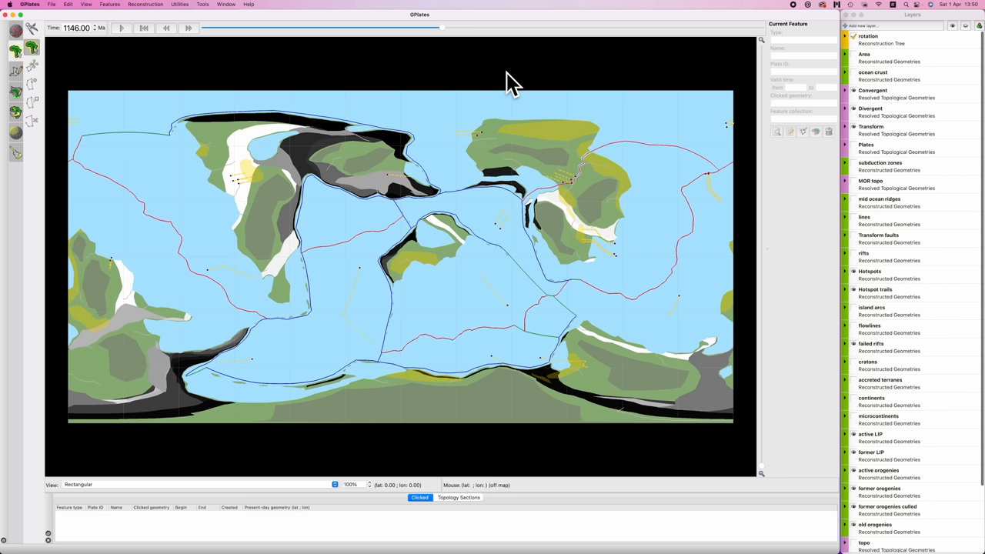
{"action": "mouse_move", "coordinate": [588, 77]}
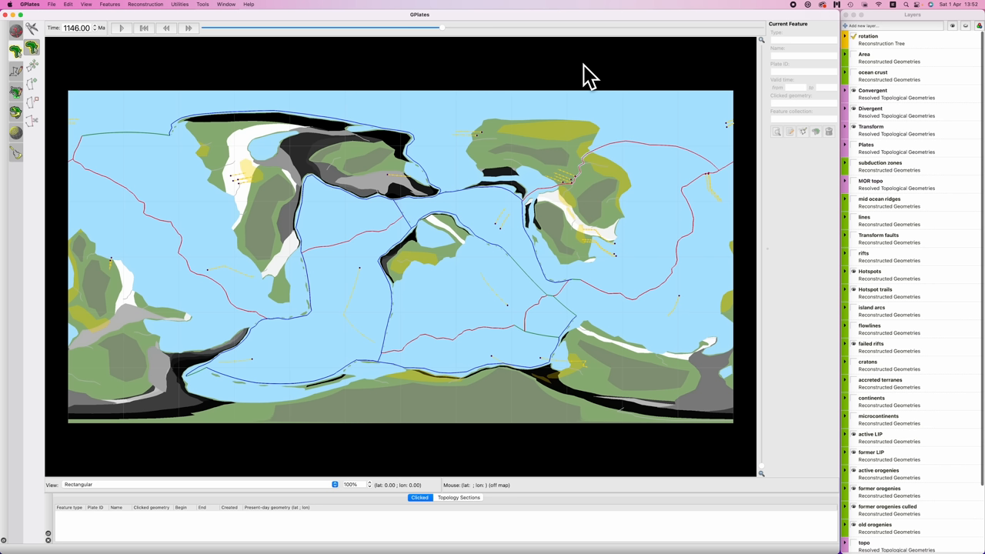
{"action": "mouse_move", "coordinate": [552, 61]}
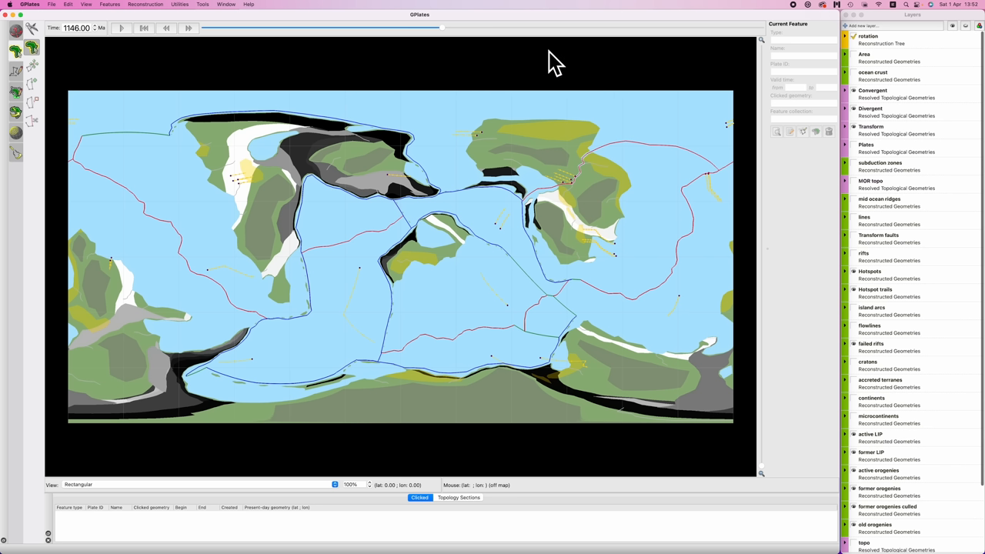
{"action": "mouse_move", "coordinate": [558, 73]}
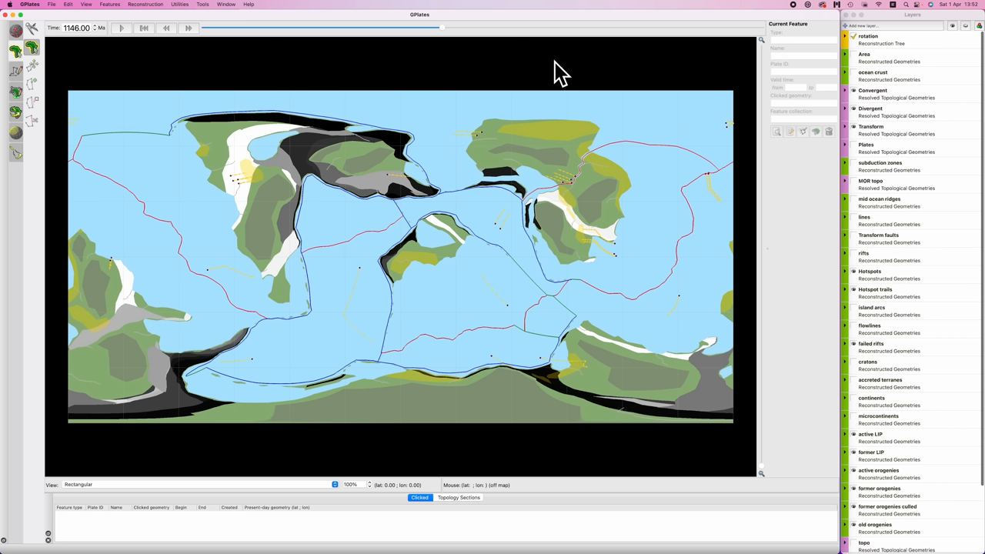
{"action": "mouse_move", "coordinate": [566, 61]}
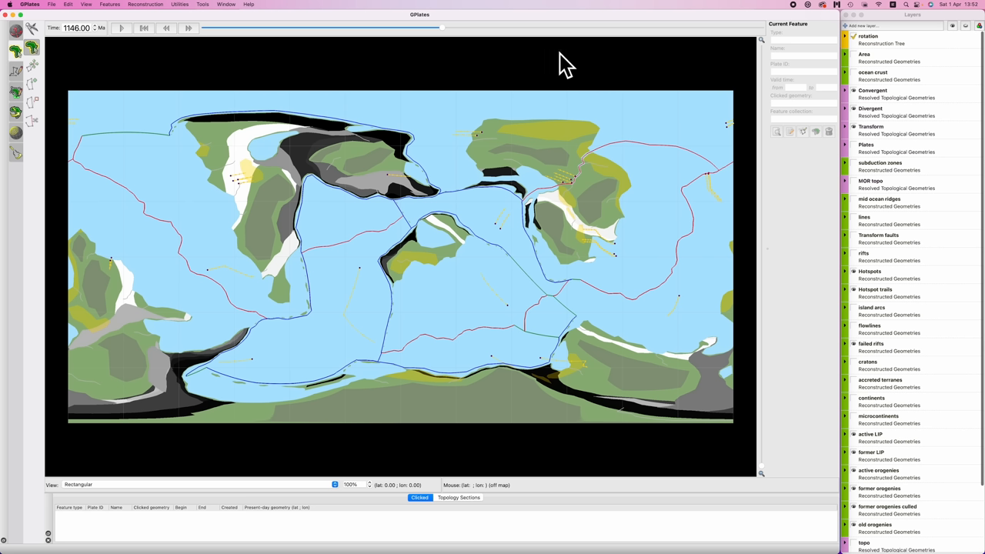